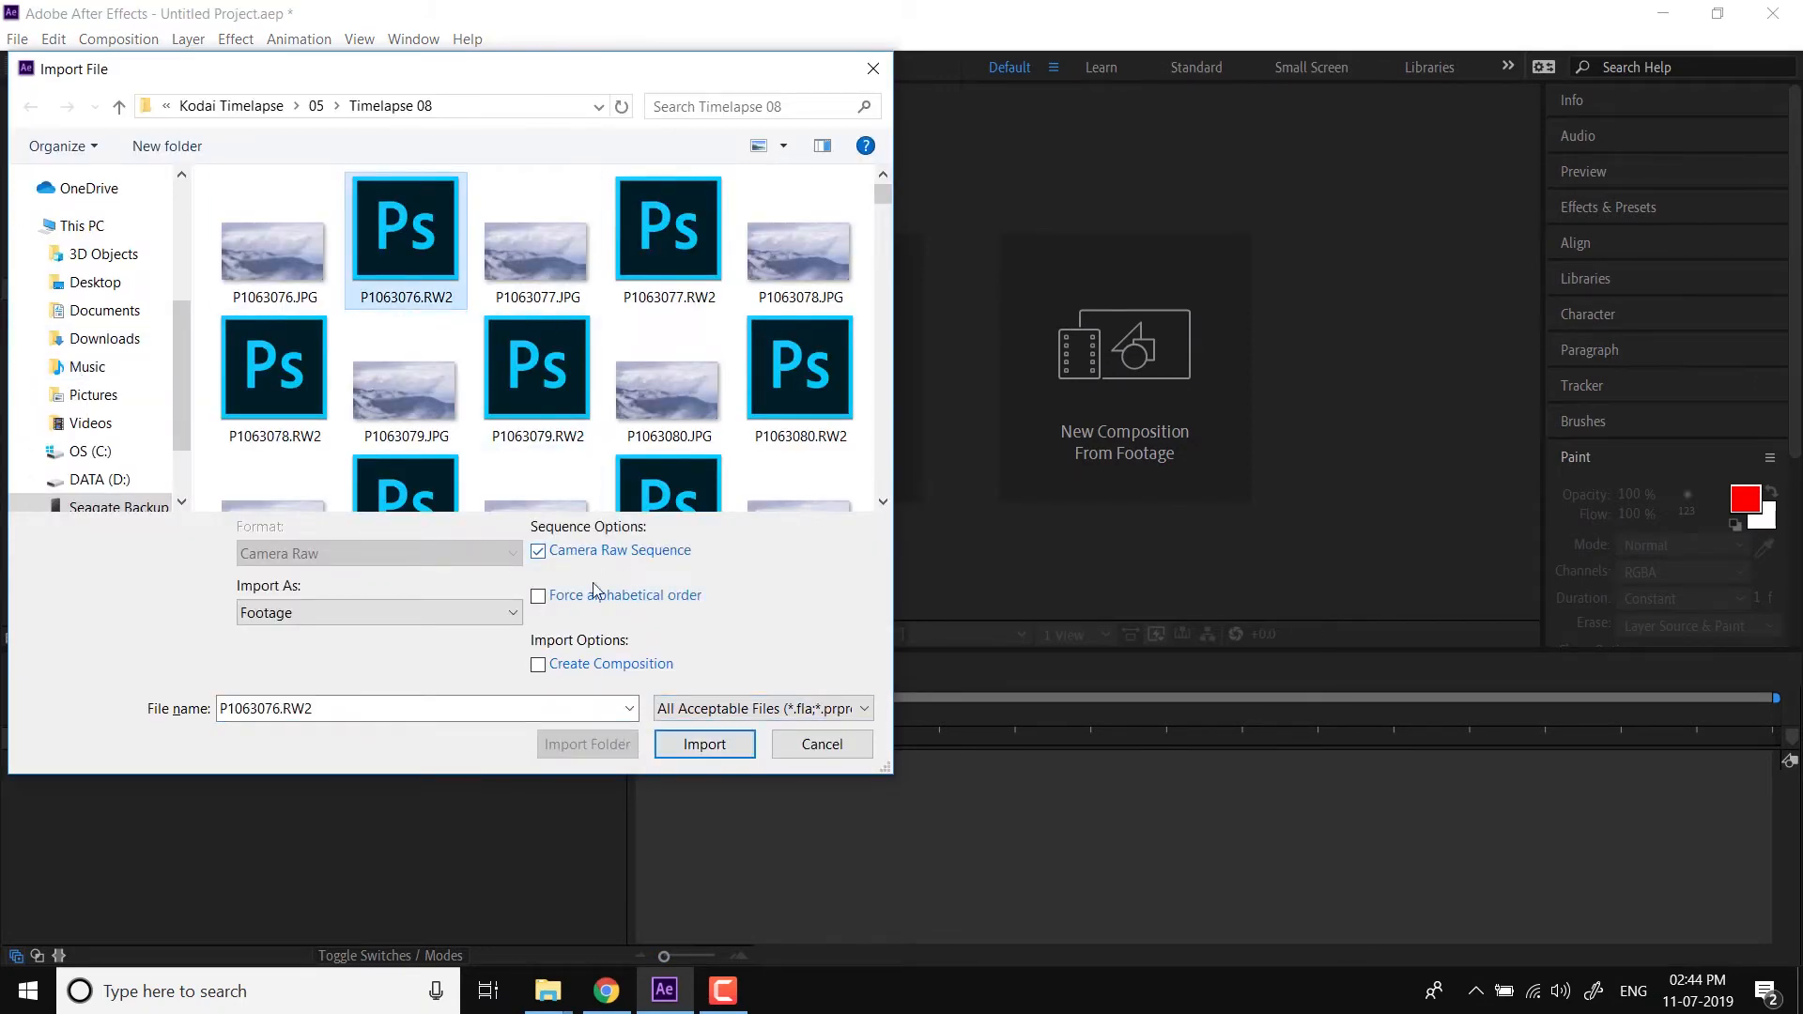
mouse_move(560, 678)
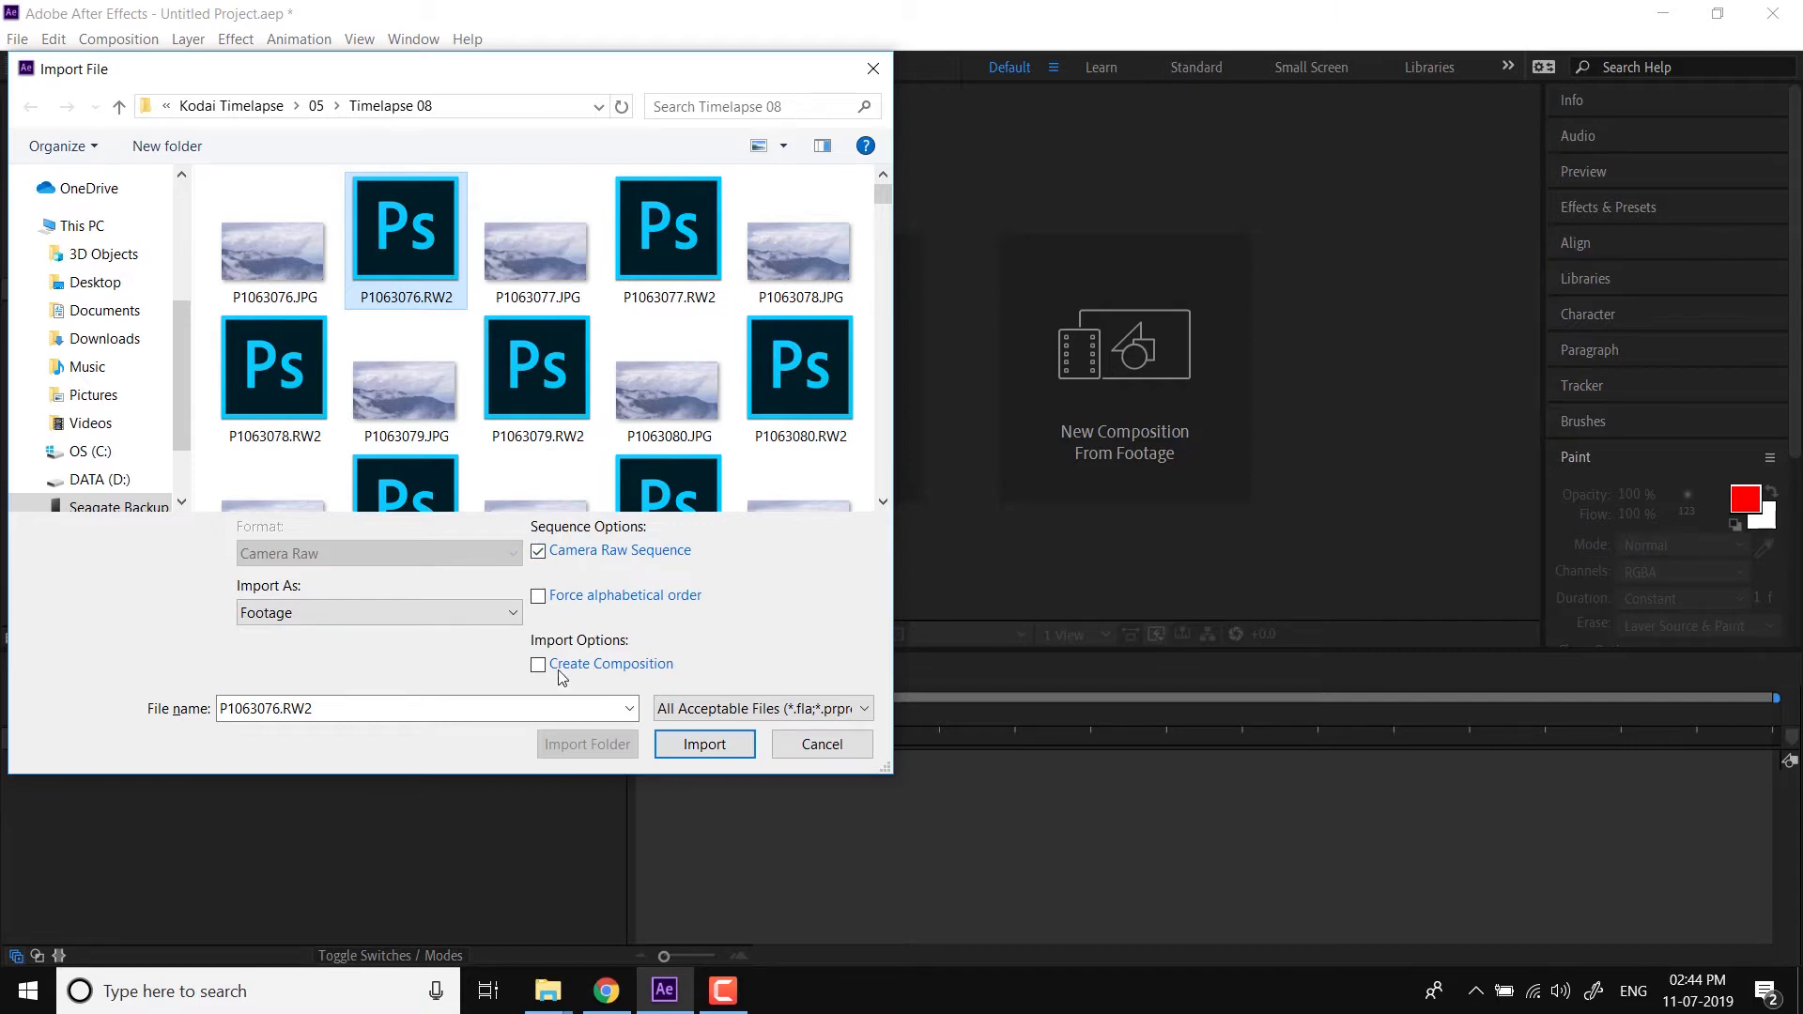
mouse_move(414, 247)
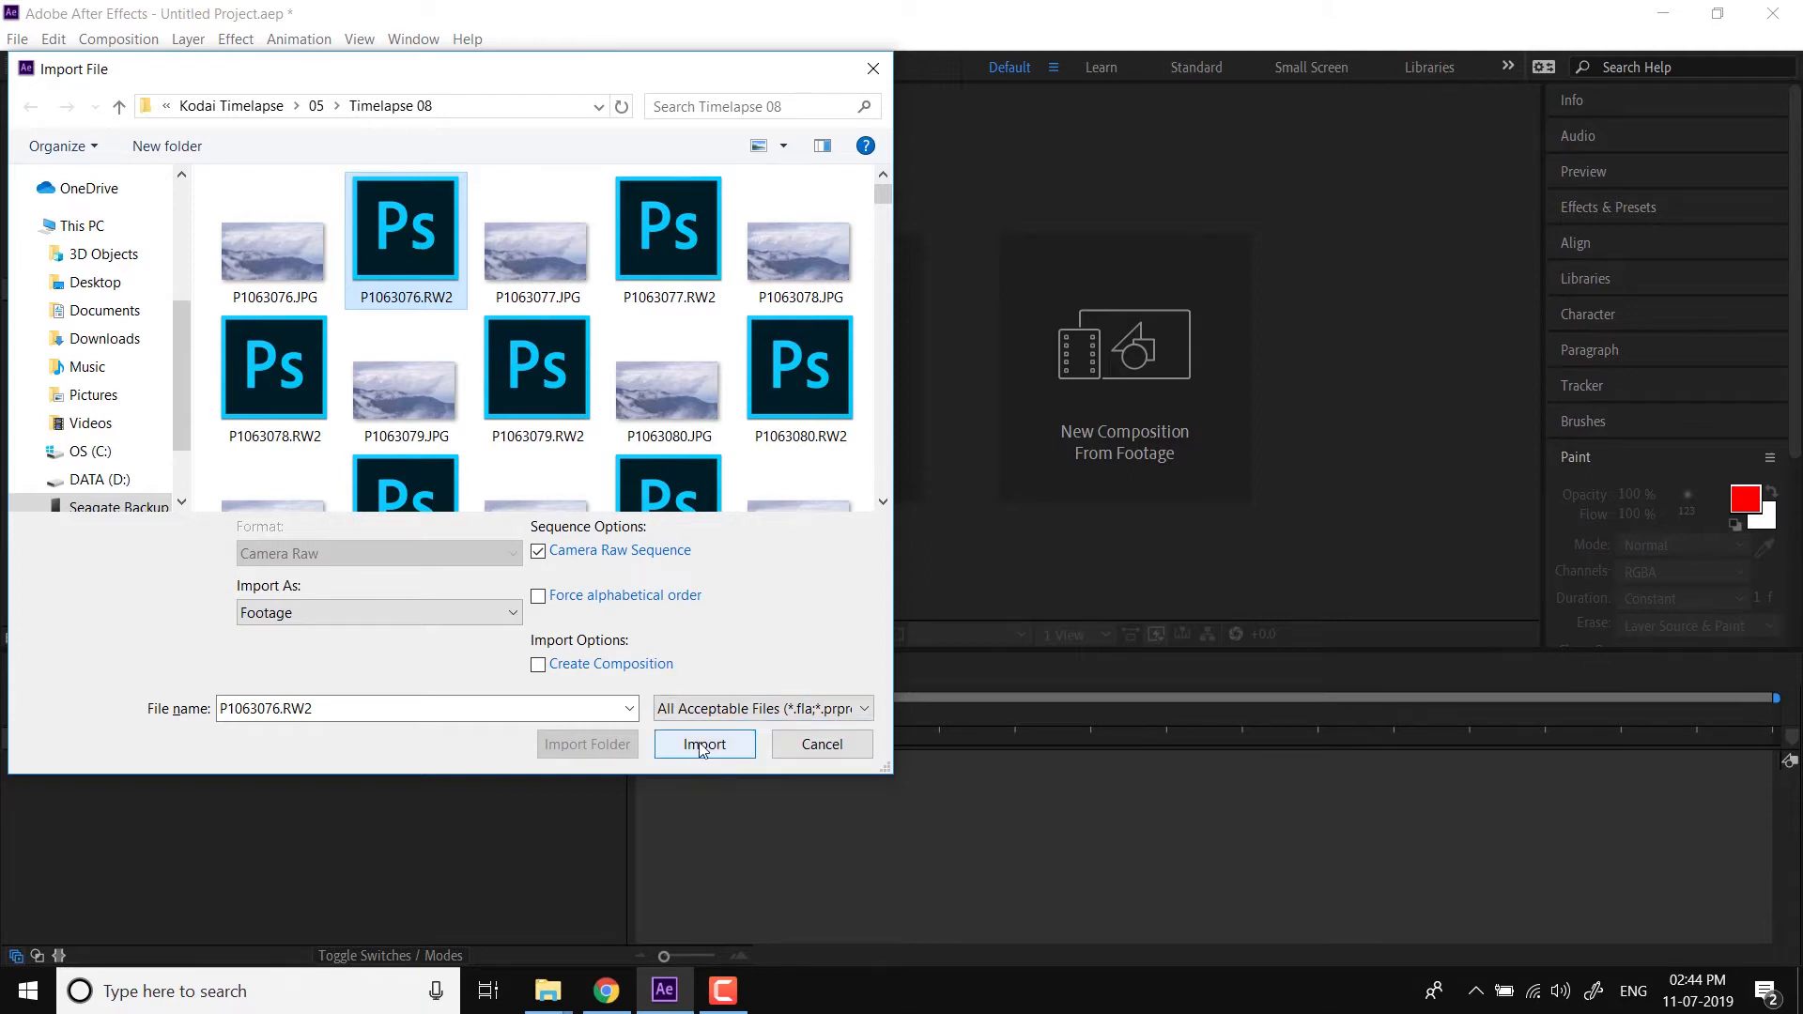
Import the Timelapse 08 raw photos as a Camera Raw sequence, without creating a composition
click(704, 743)
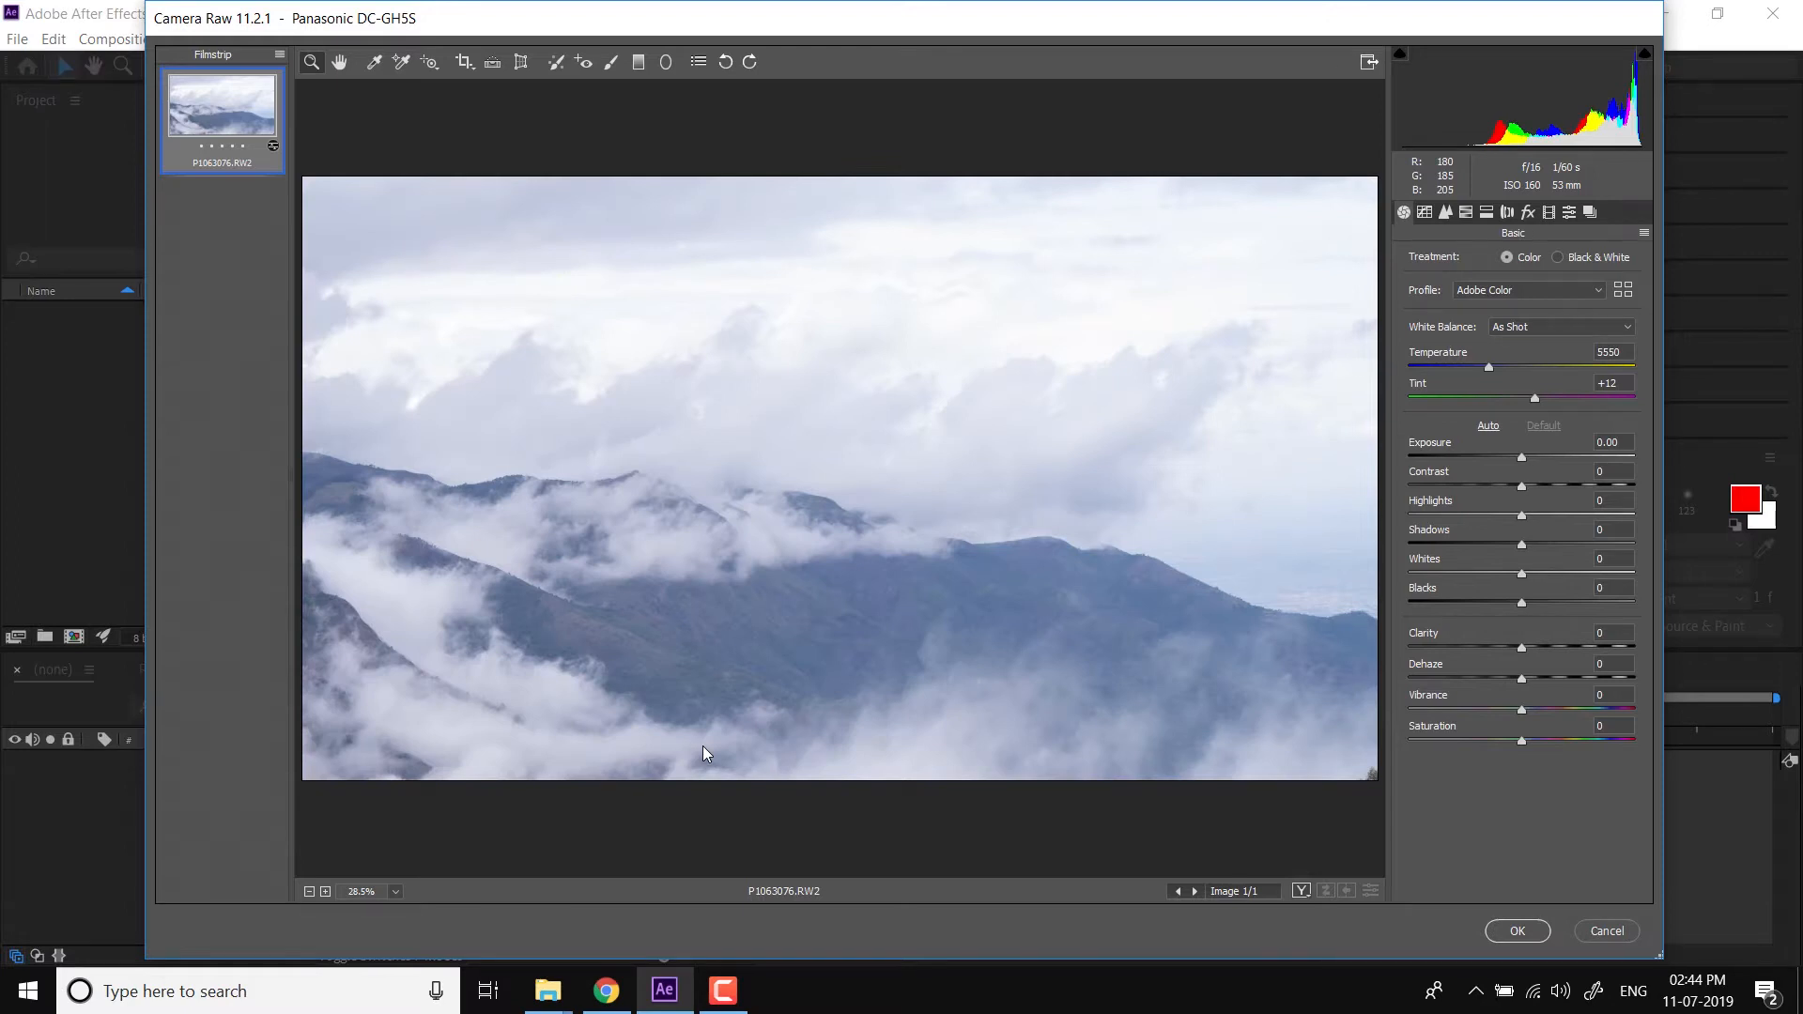
mouse_move(1779, 260)
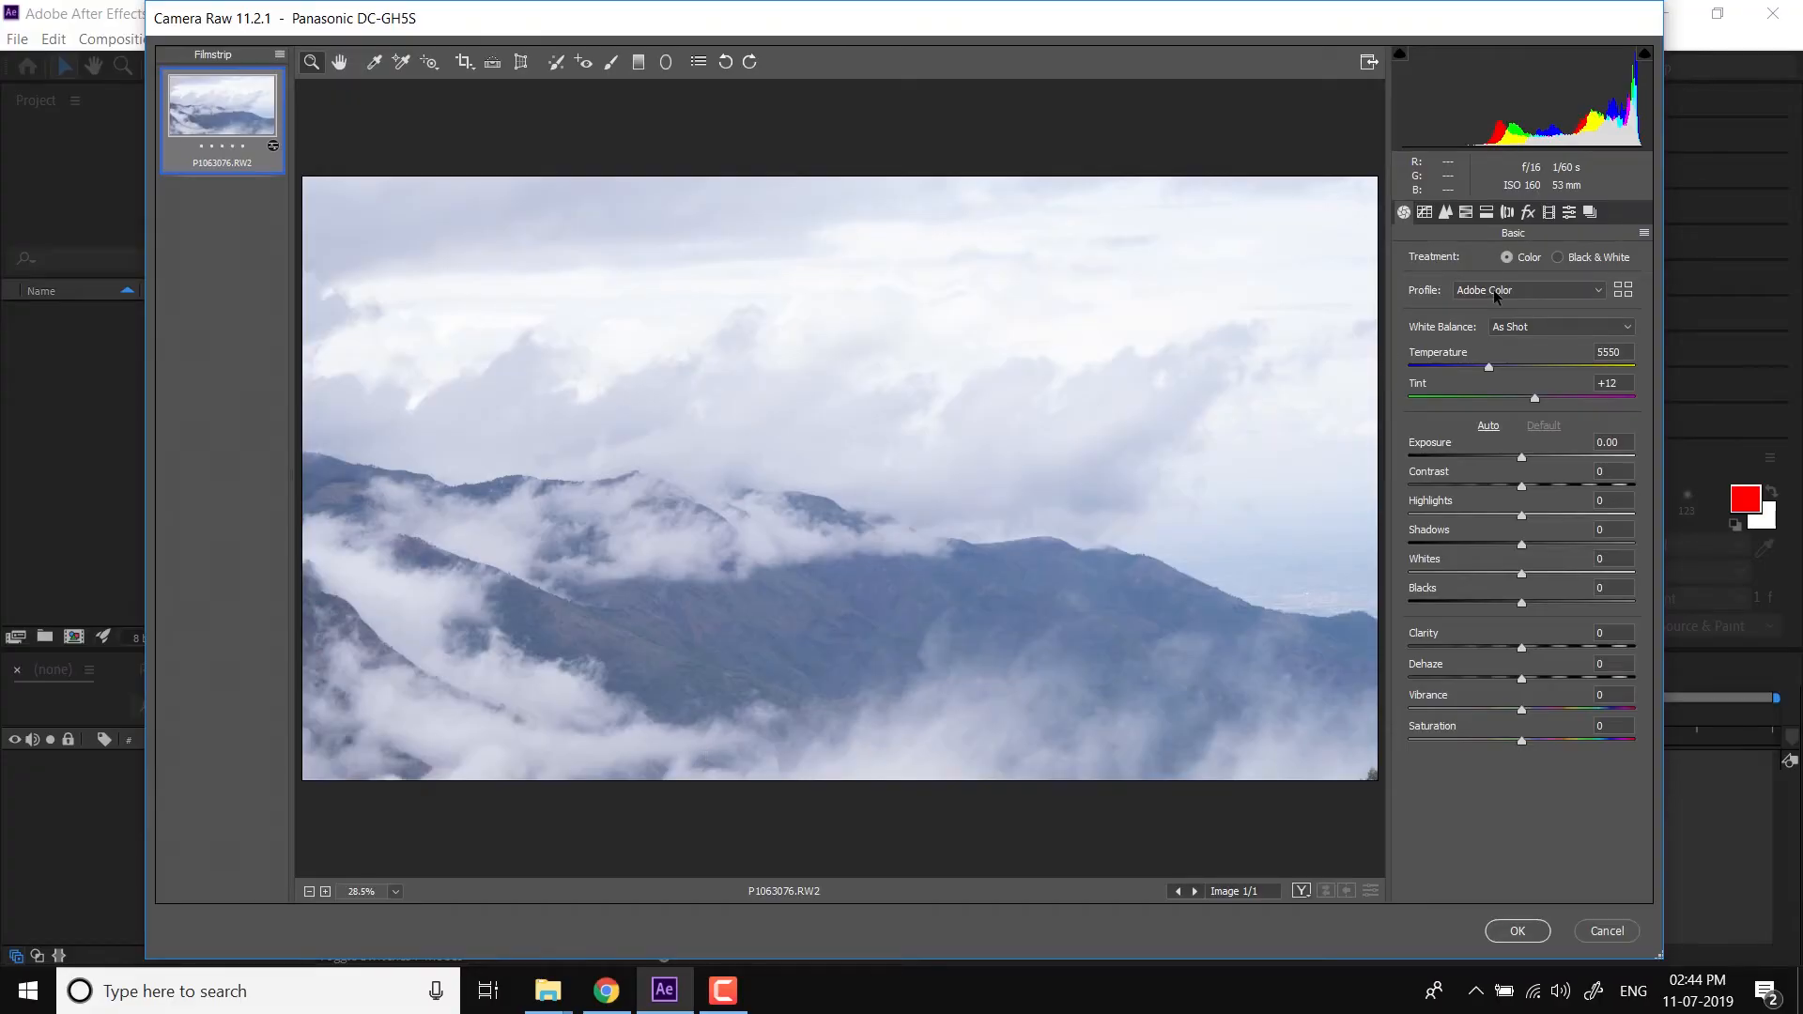
Browse the Camera Raw profiles, compare Adobe Color, and settle on Adobe Landscape
click(1528, 290)
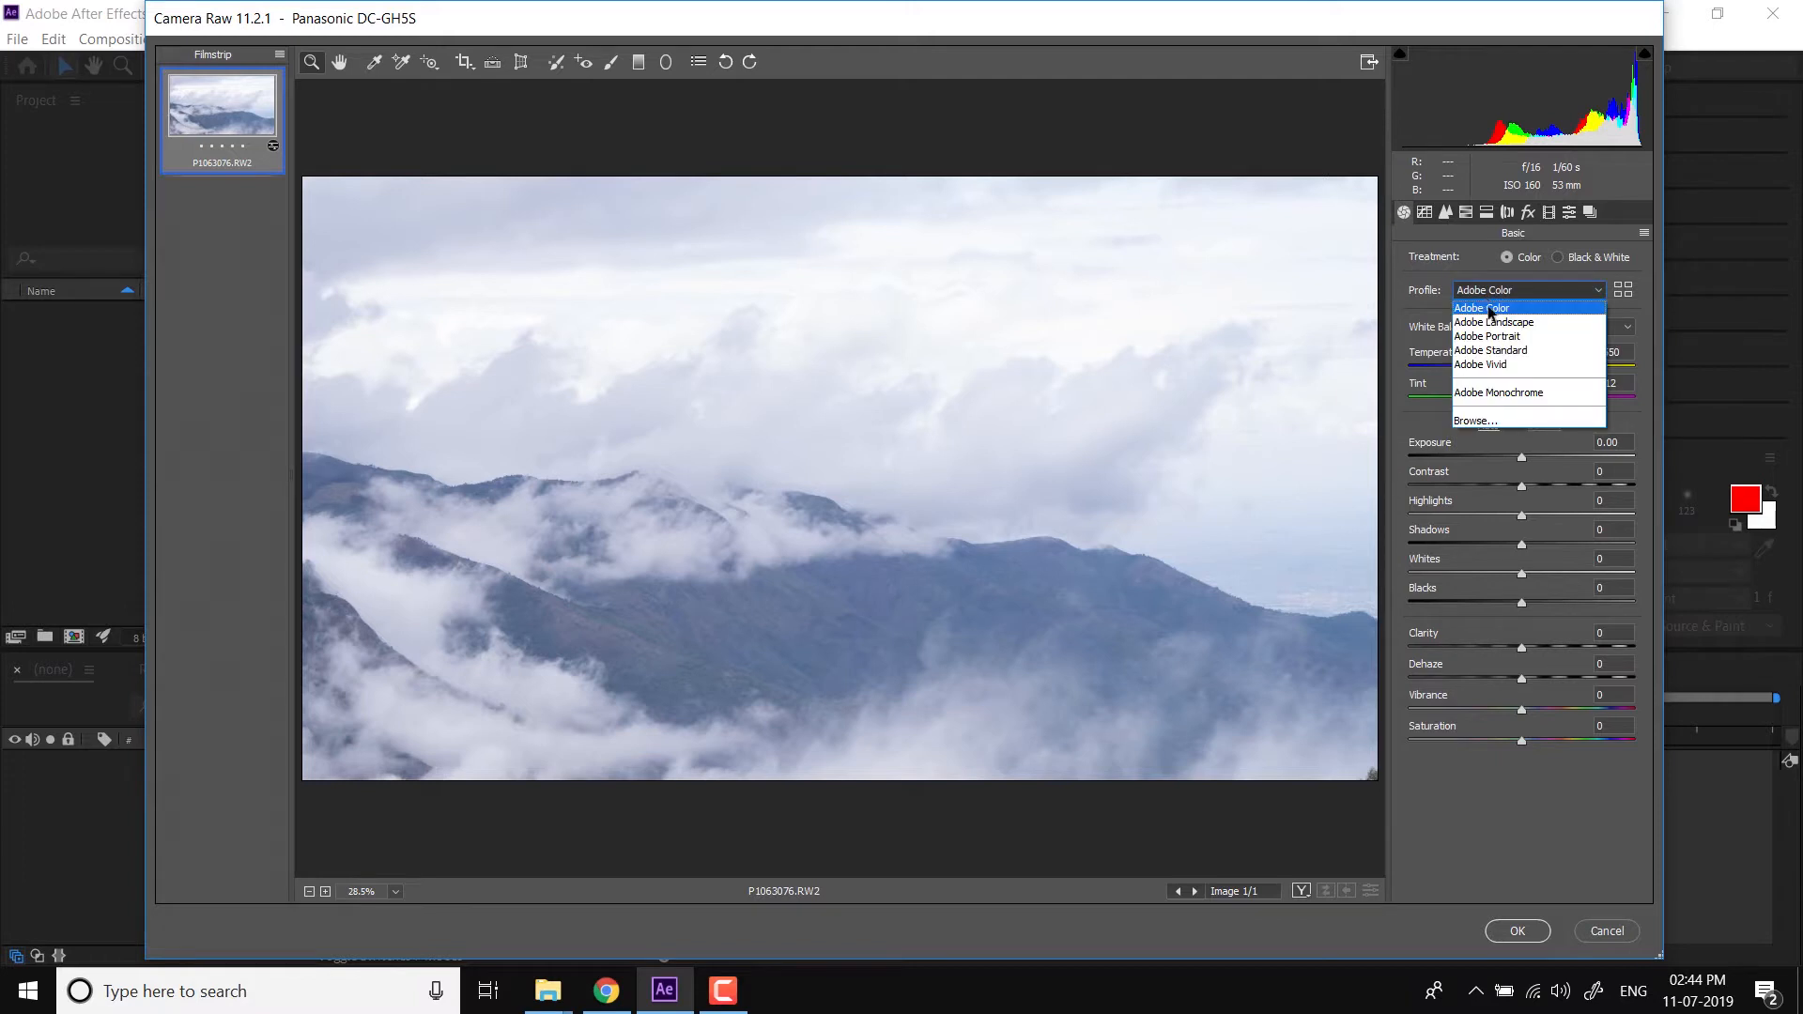
mouse_move(1509, 400)
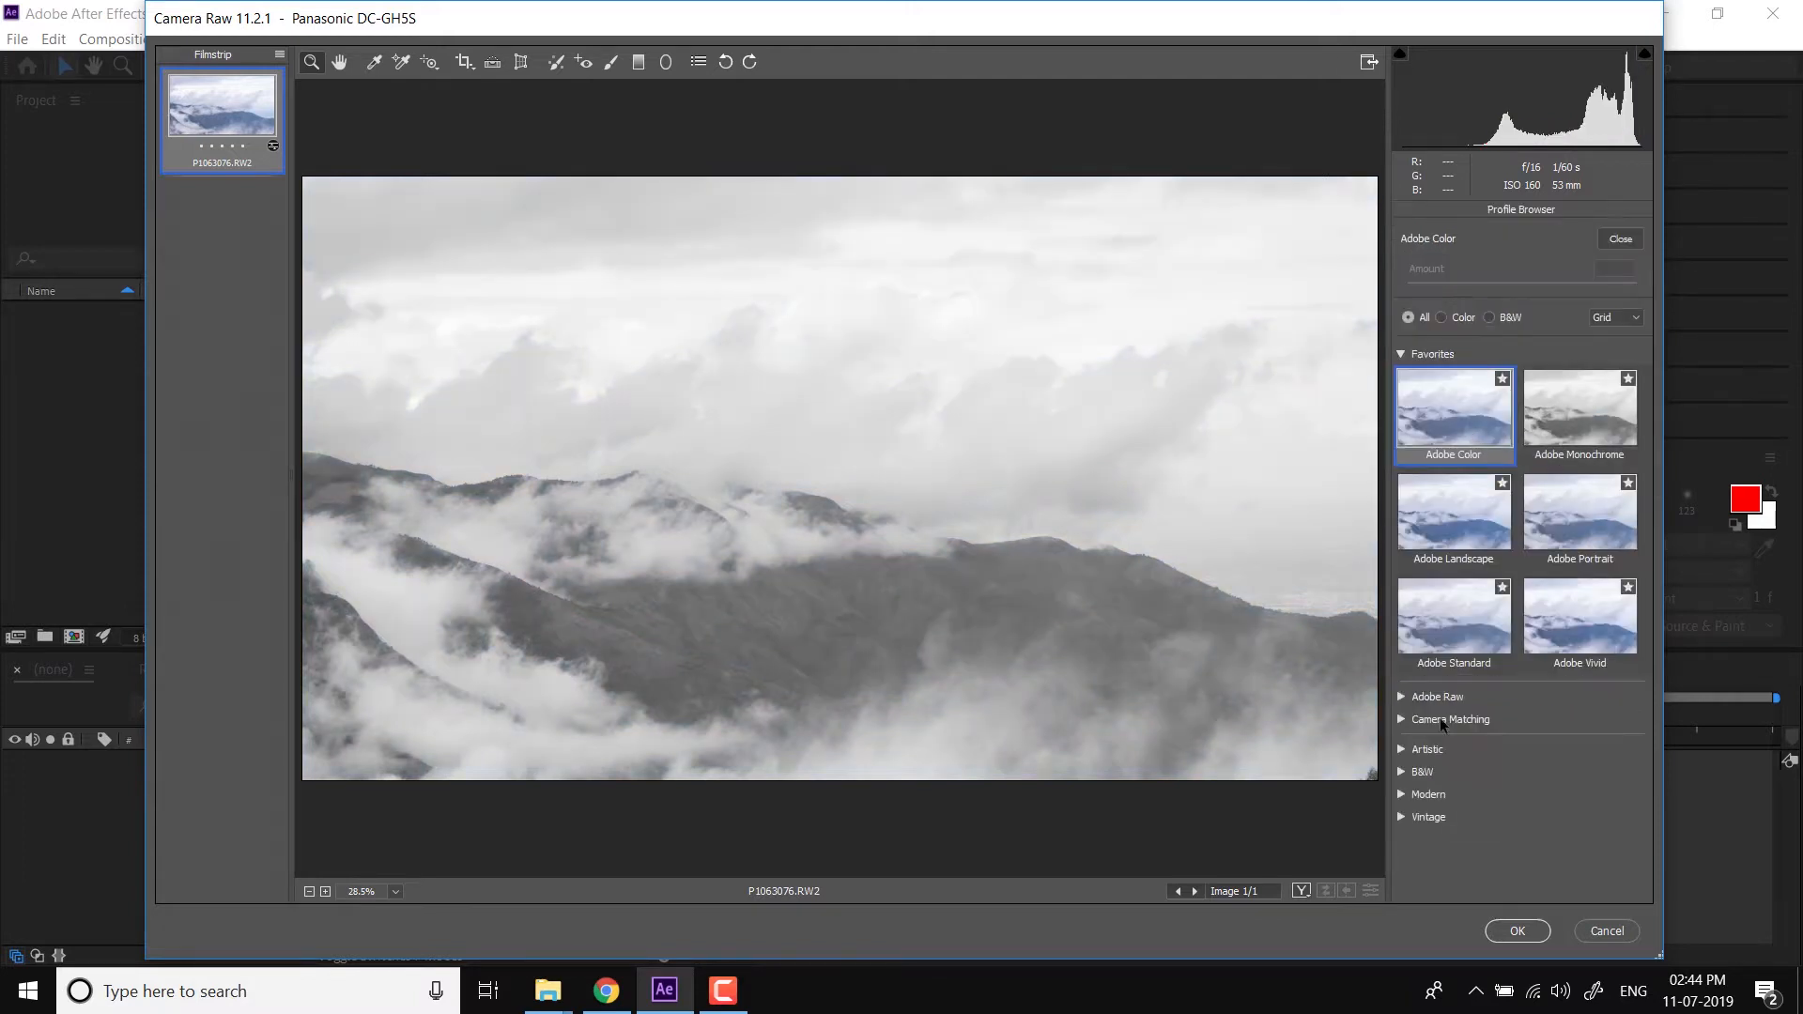
click(1402, 718)
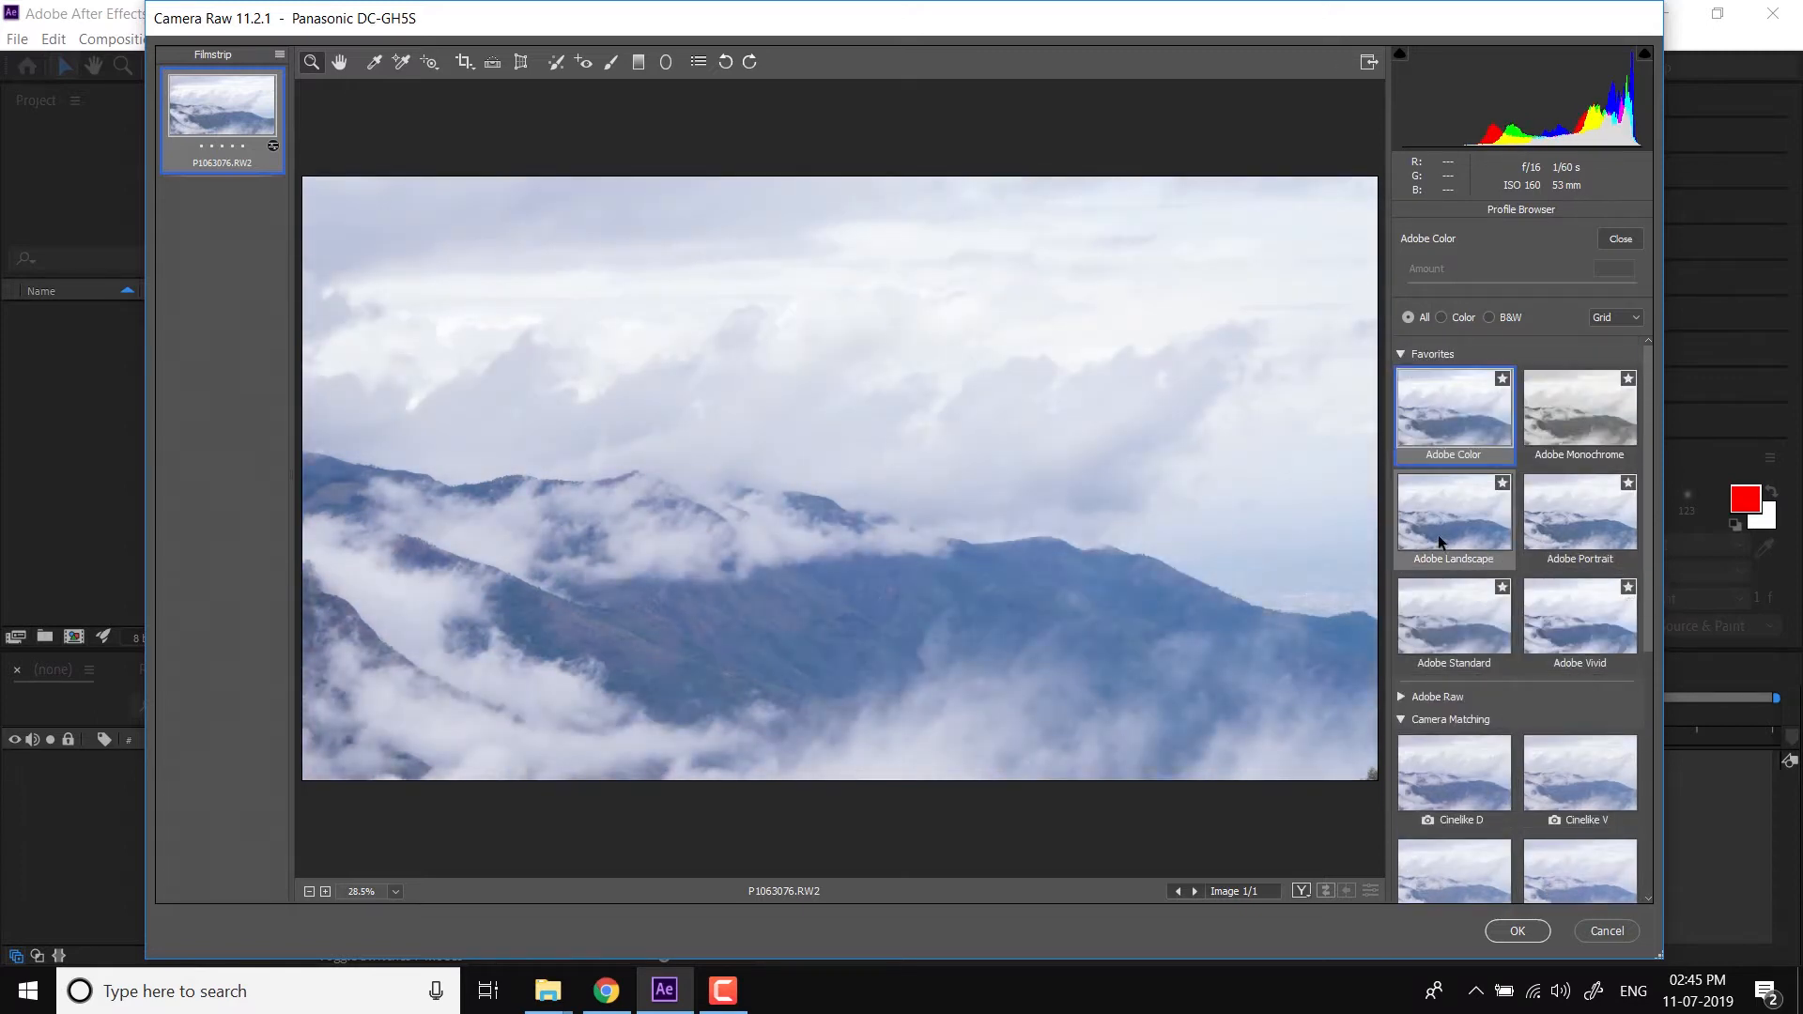
click(1452, 517)
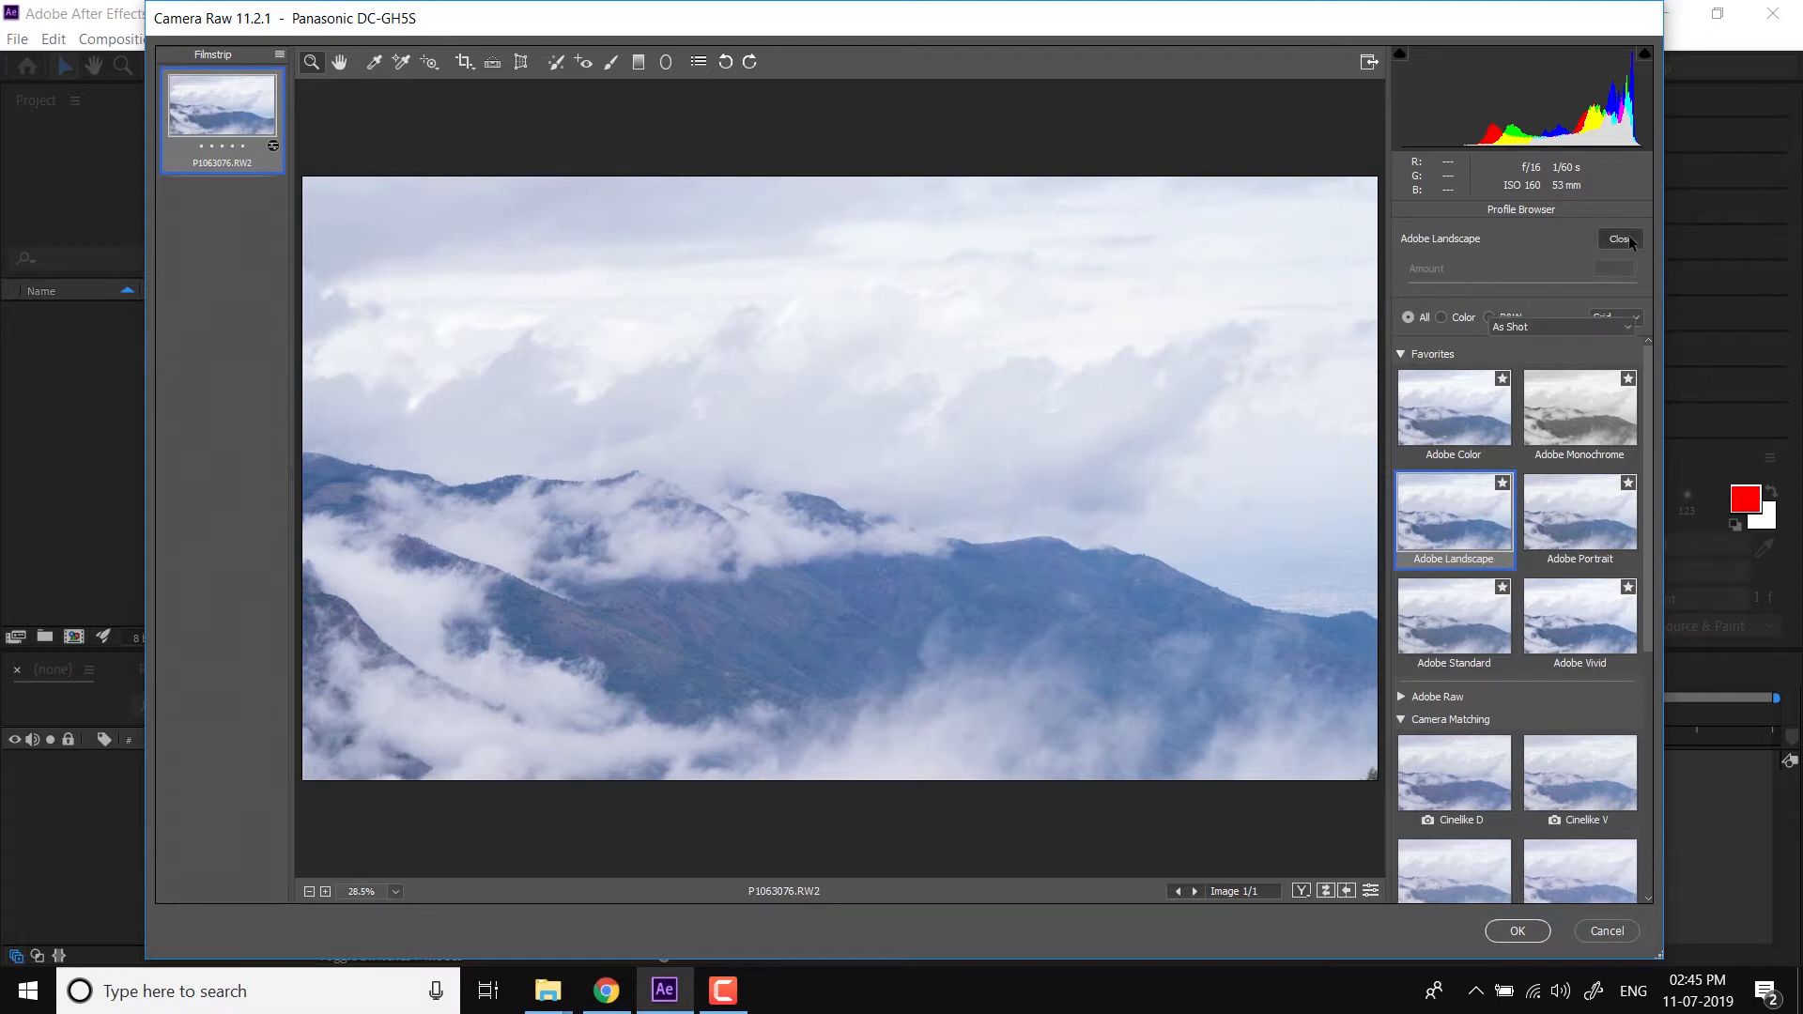
click(1621, 240)
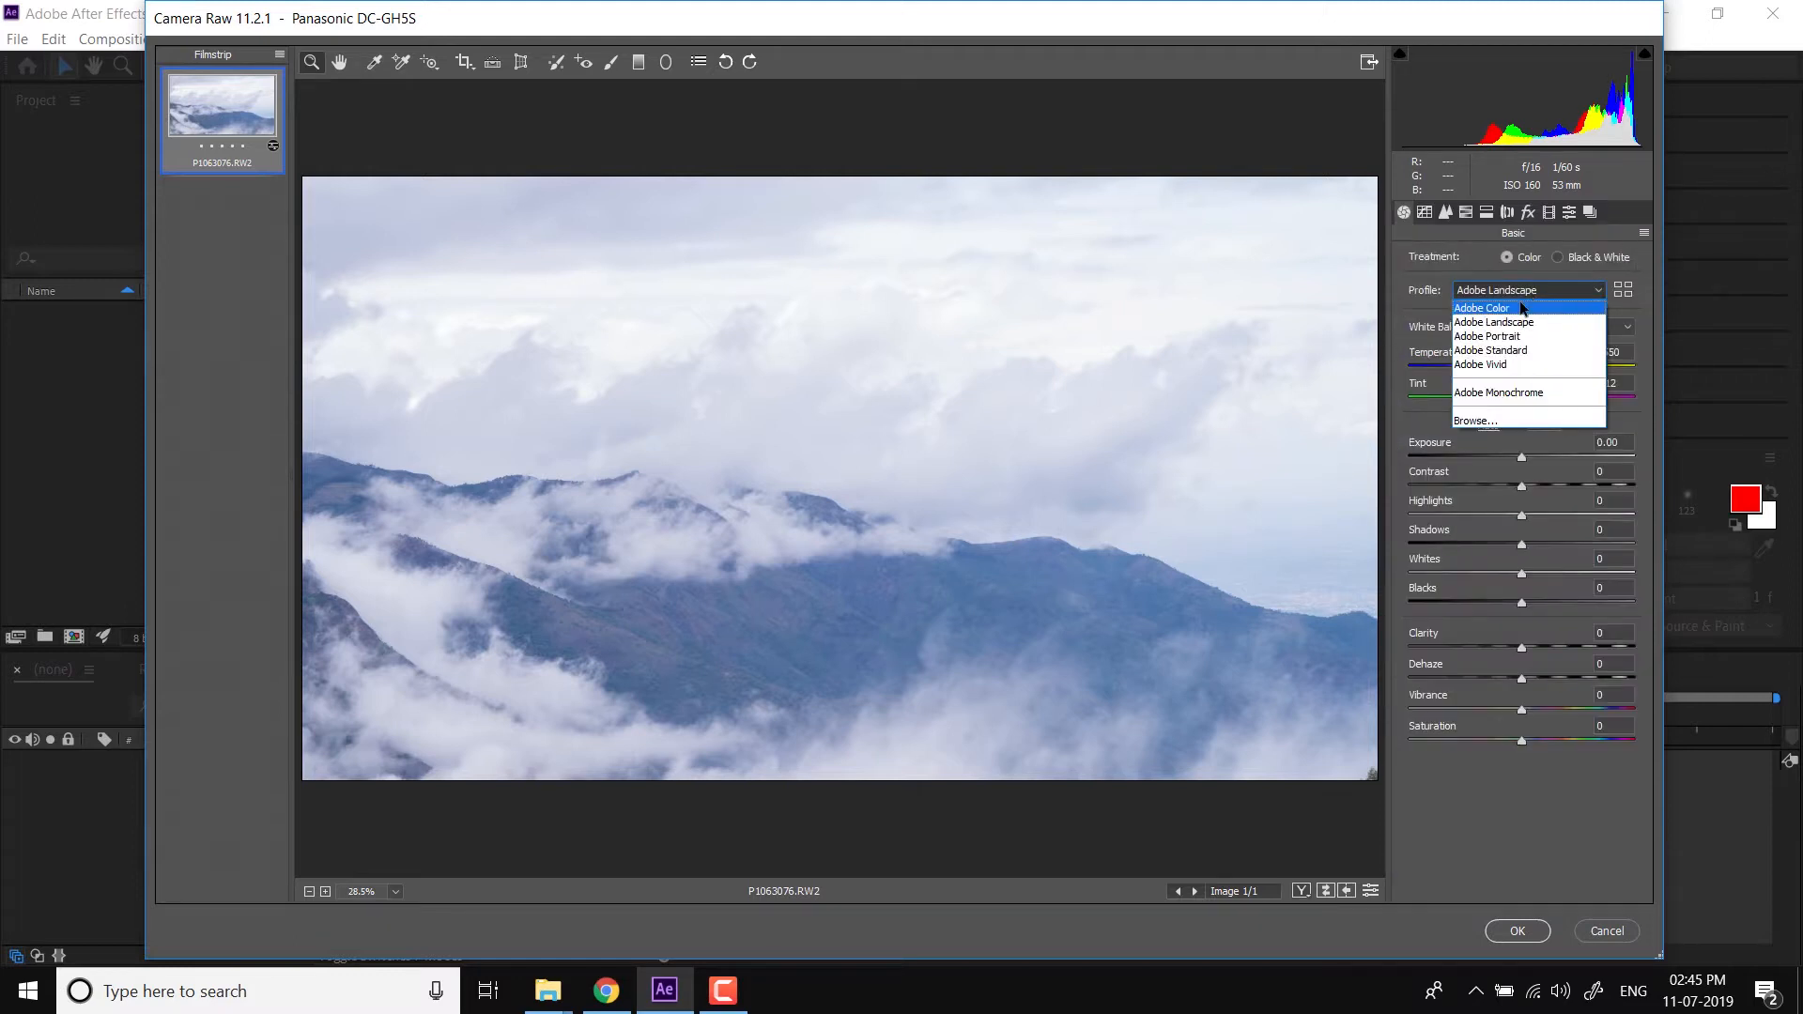
click(1482, 307)
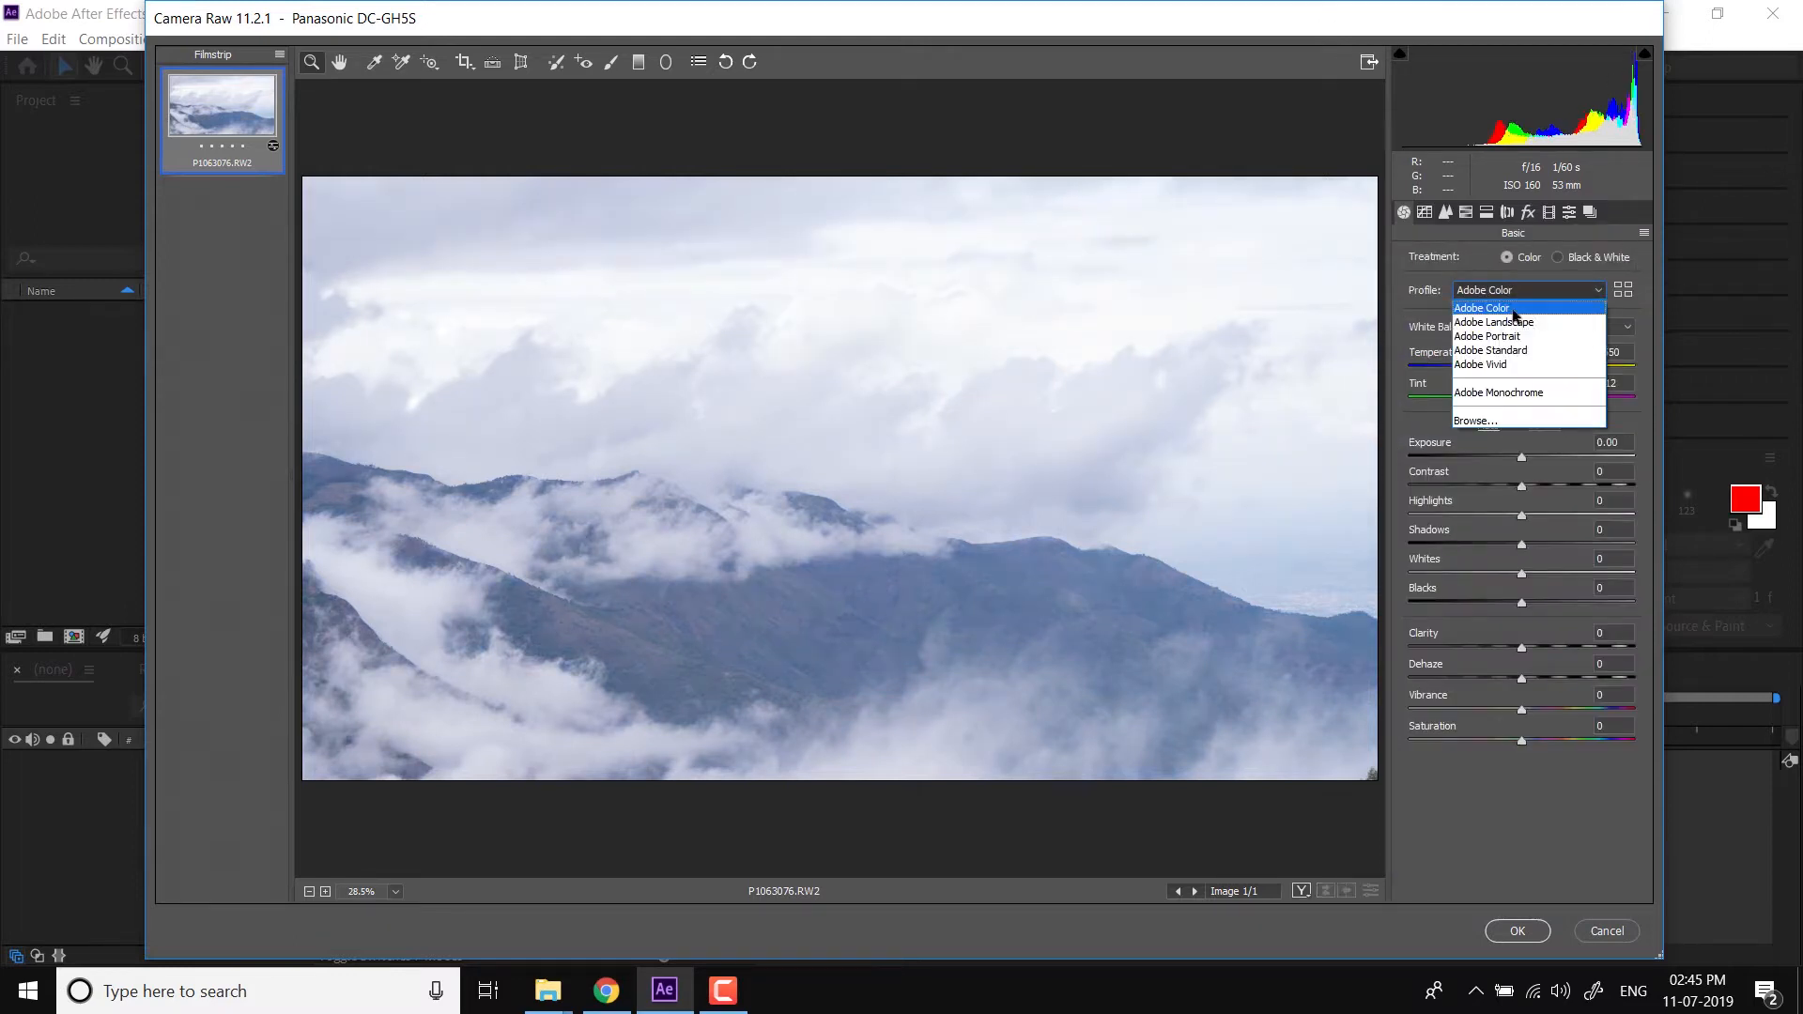
click(1492, 322)
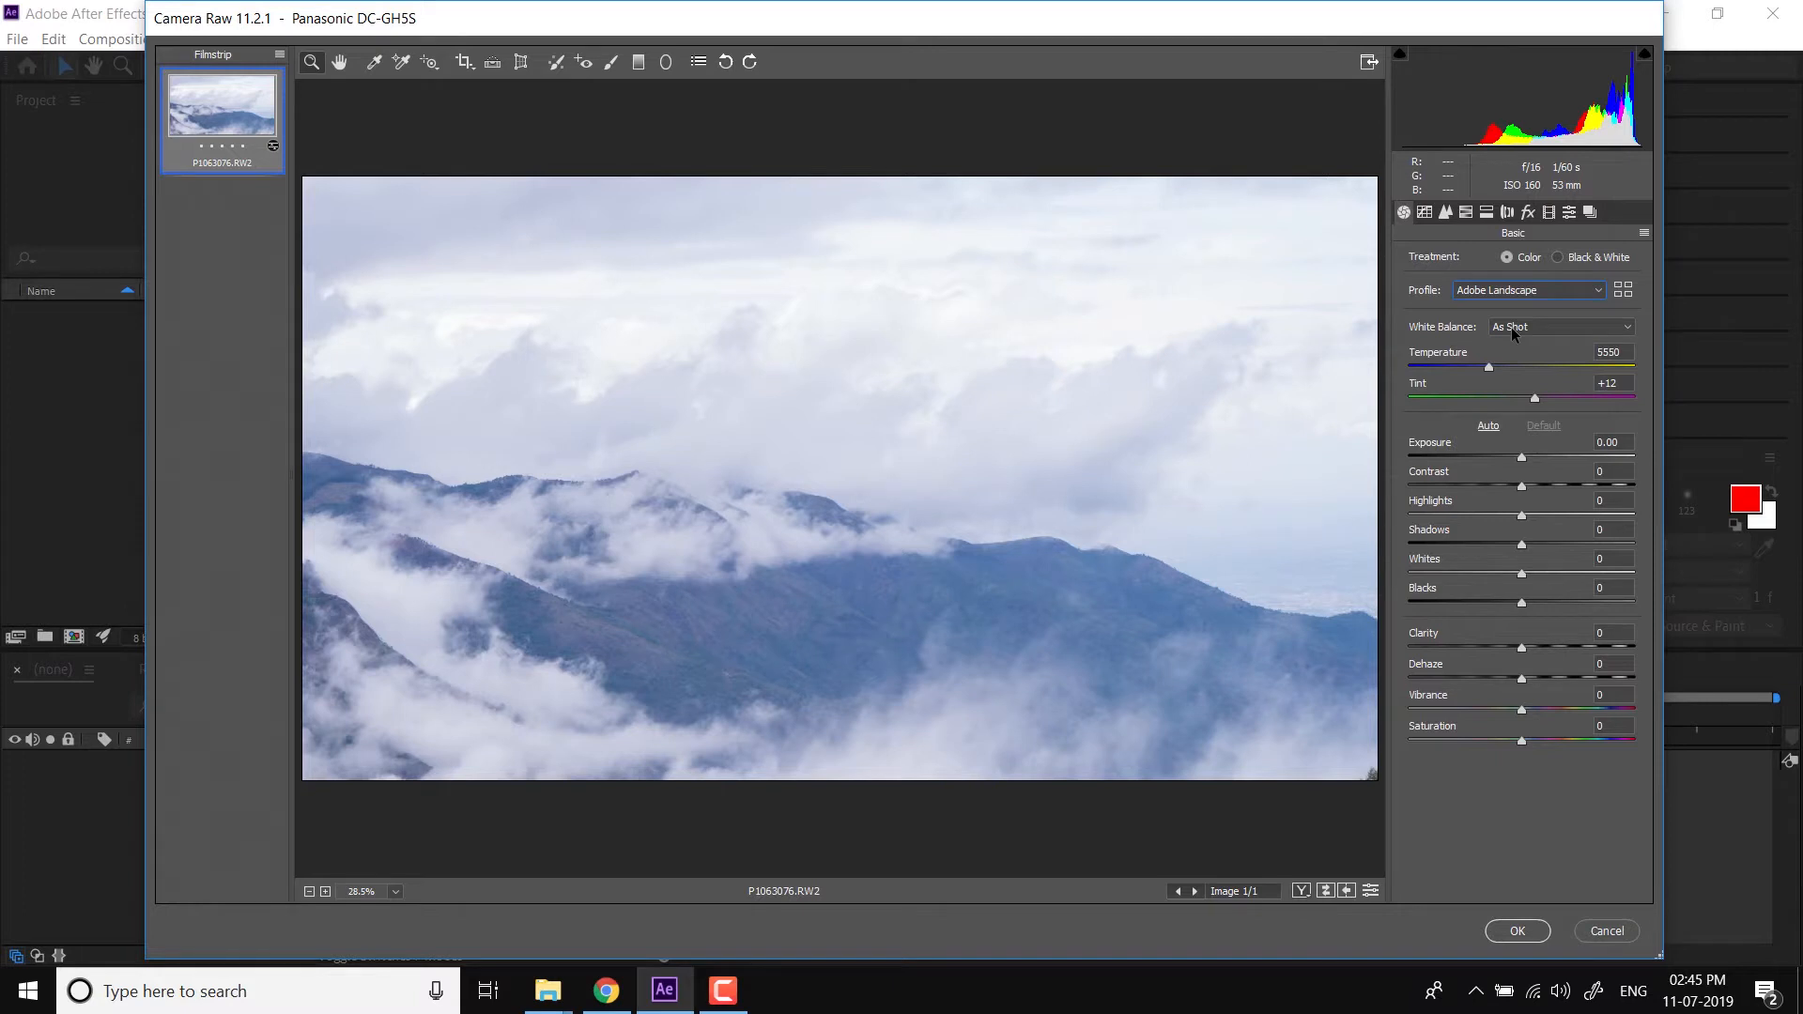
mouse_move(1487, 655)
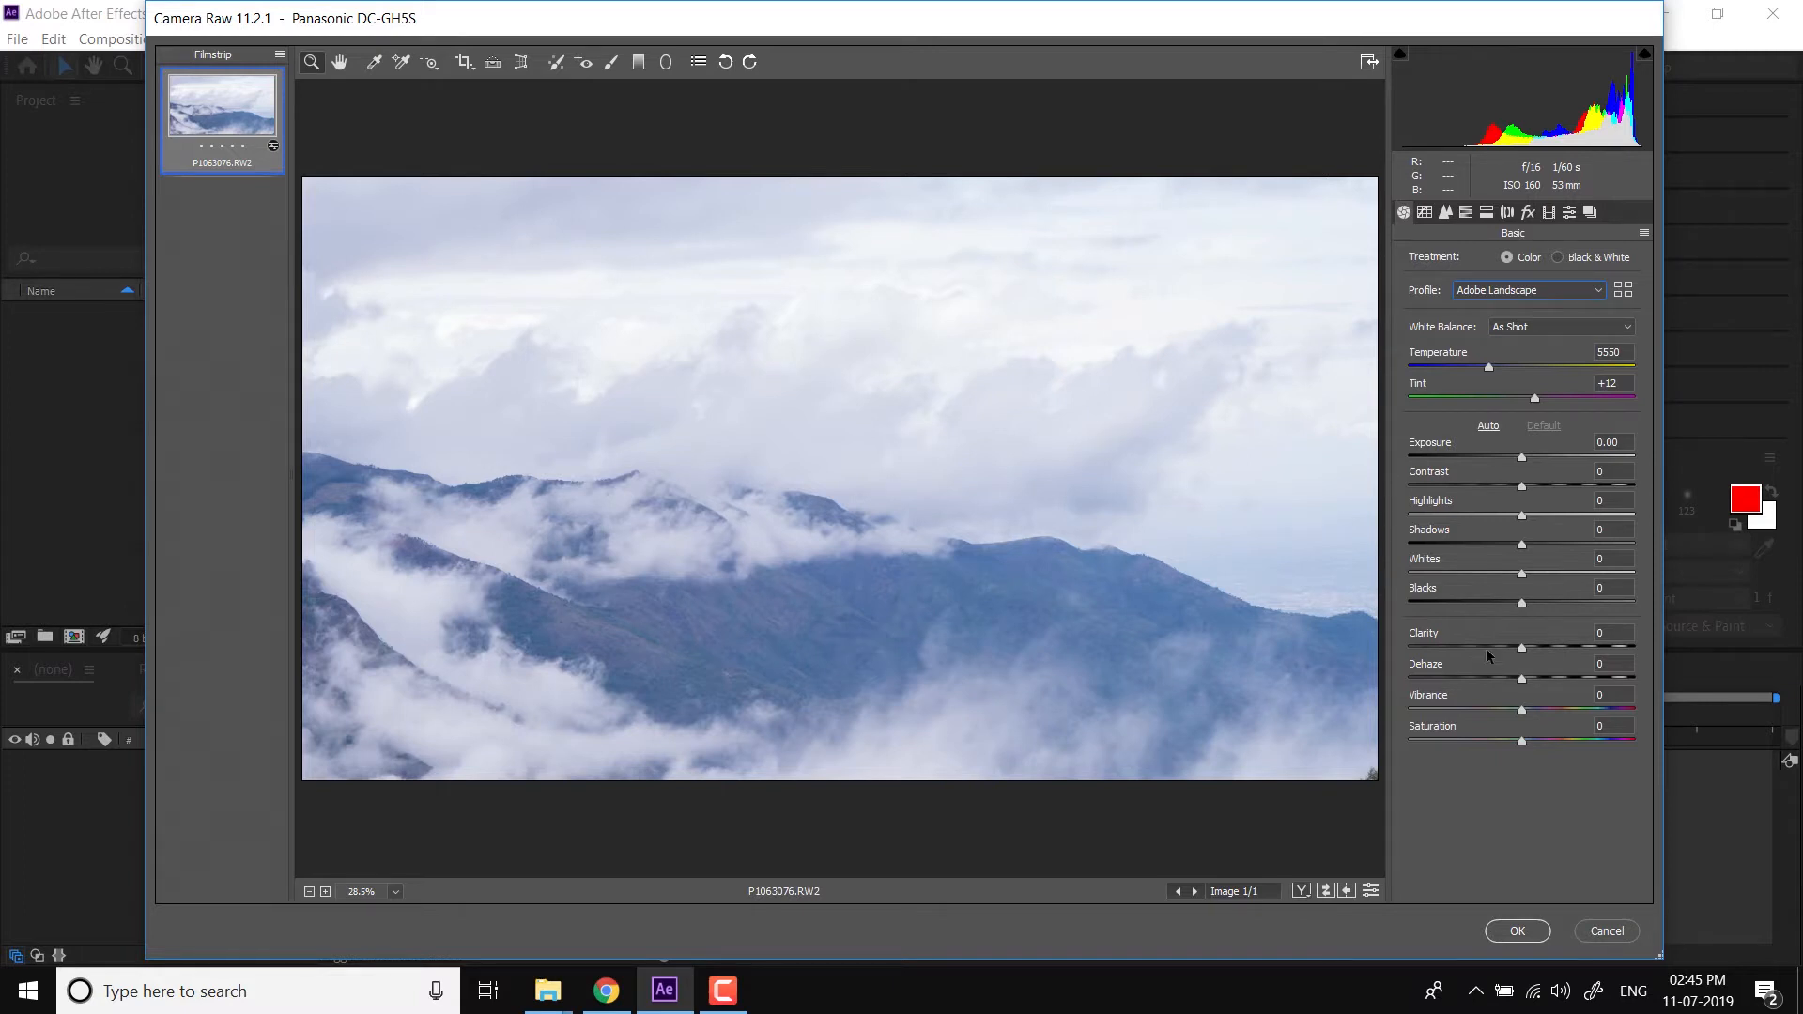
mouse_move(1517, 680)
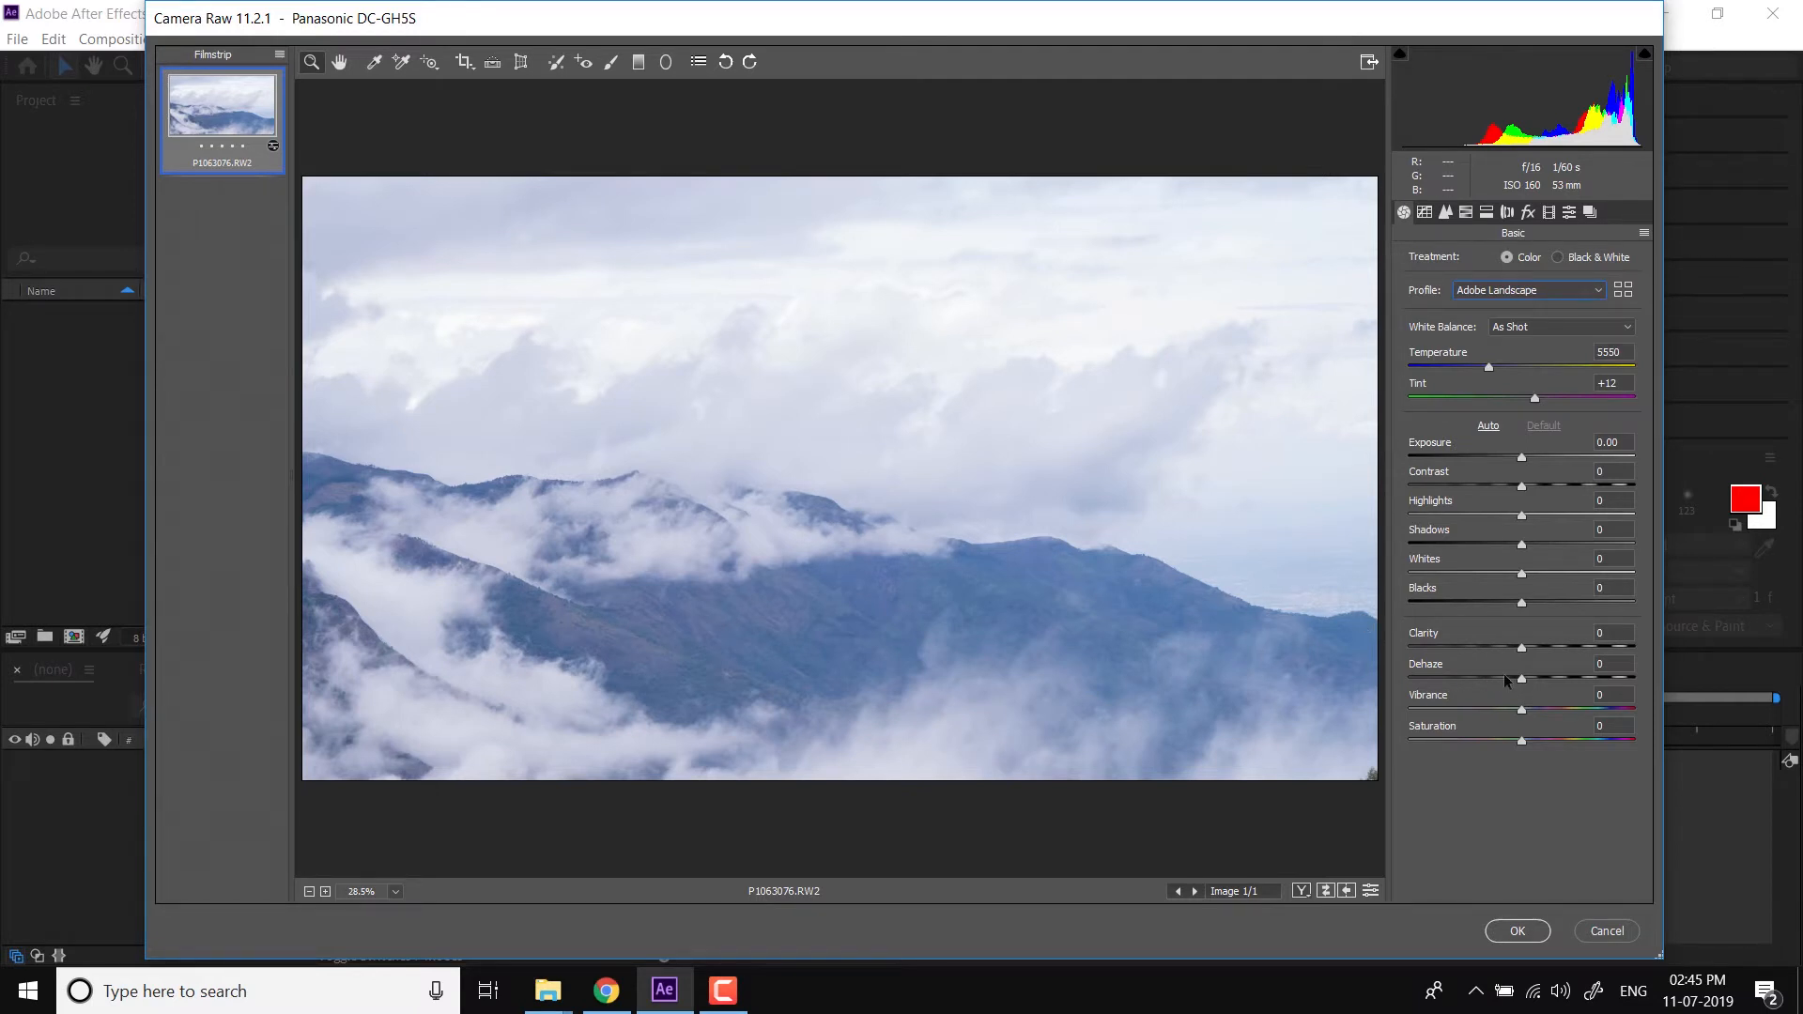
mouse_move(1521, 681)
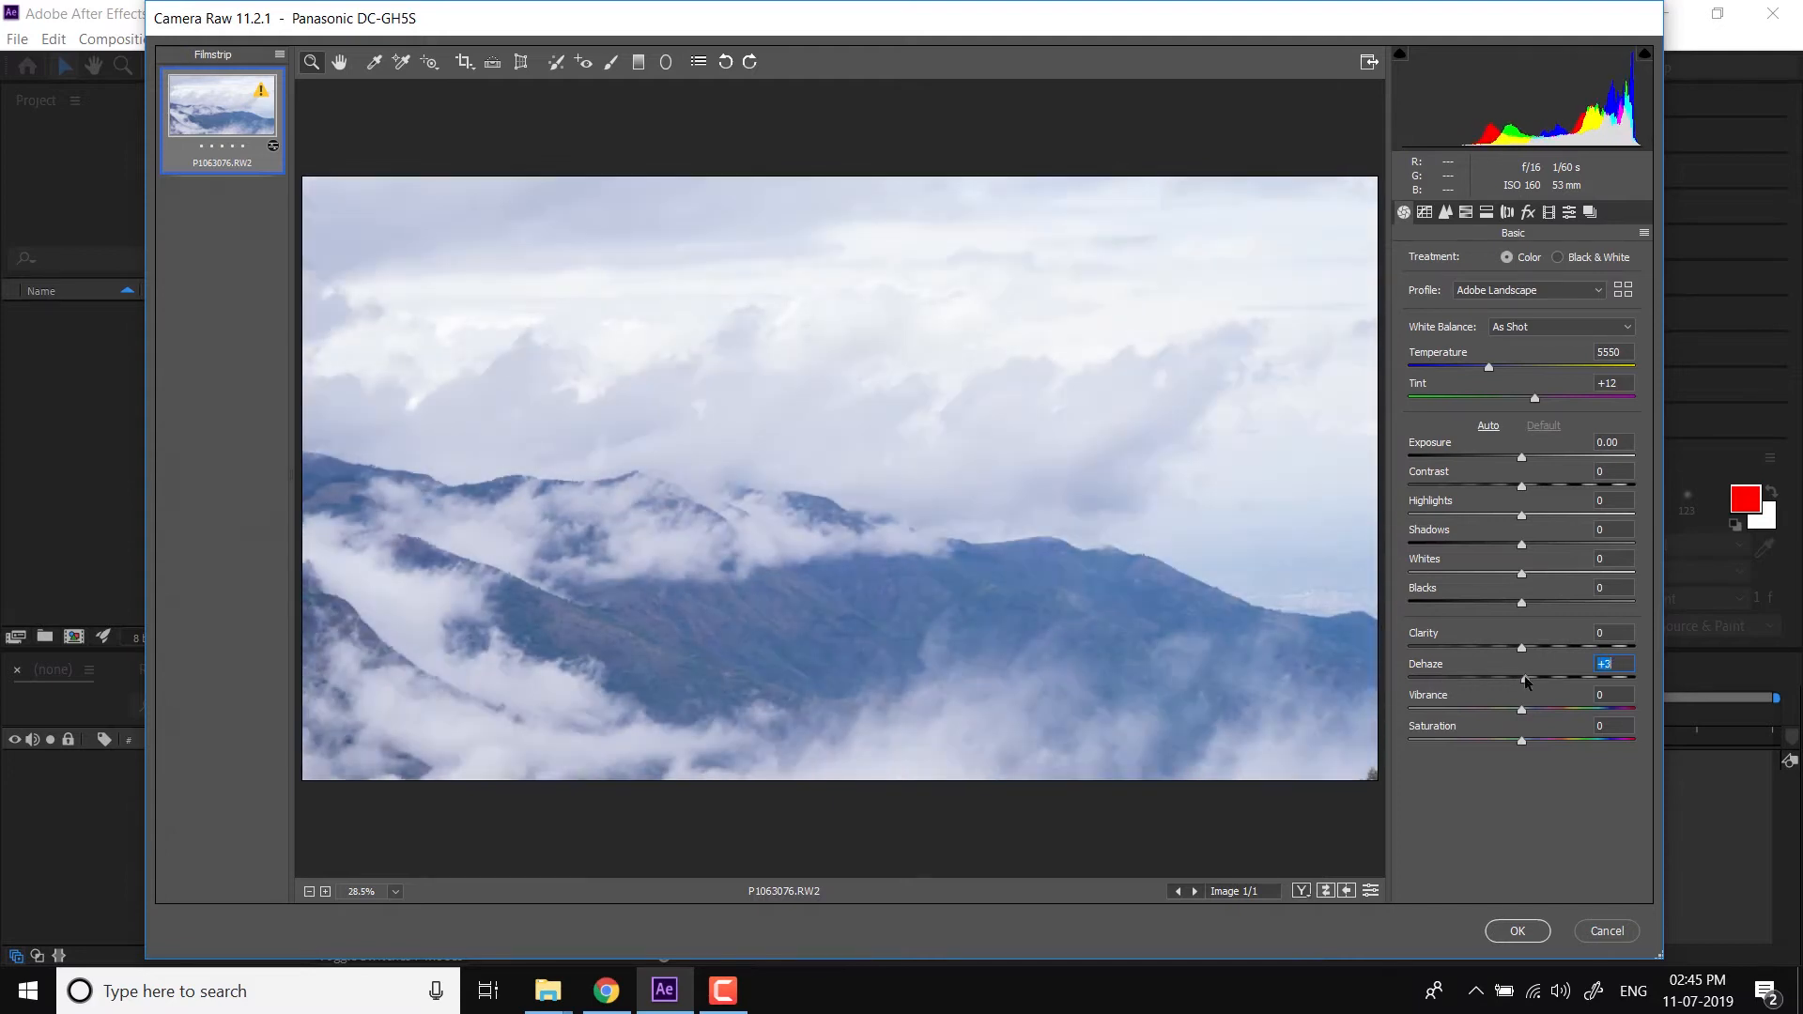
Raise Dehaze to +20 and Contrast to +16
drag(1527, 678, 1544, 678)
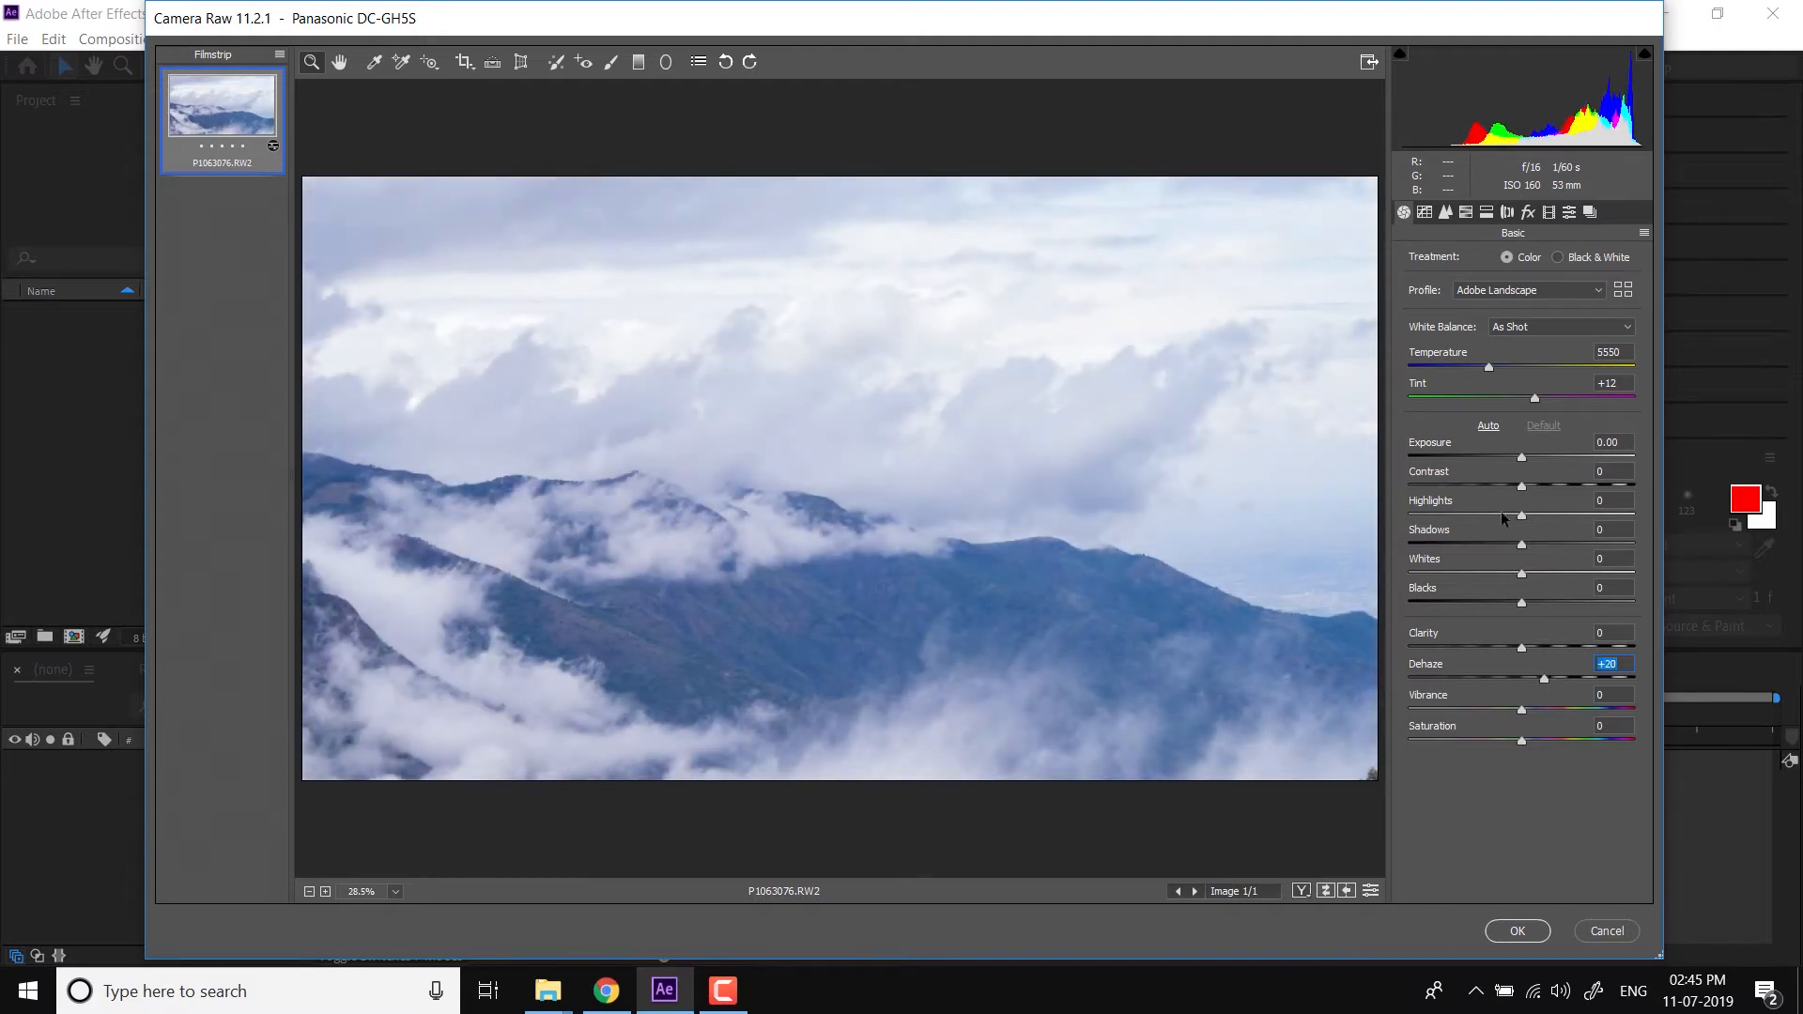
drag(1520, 482, 1538, 483)
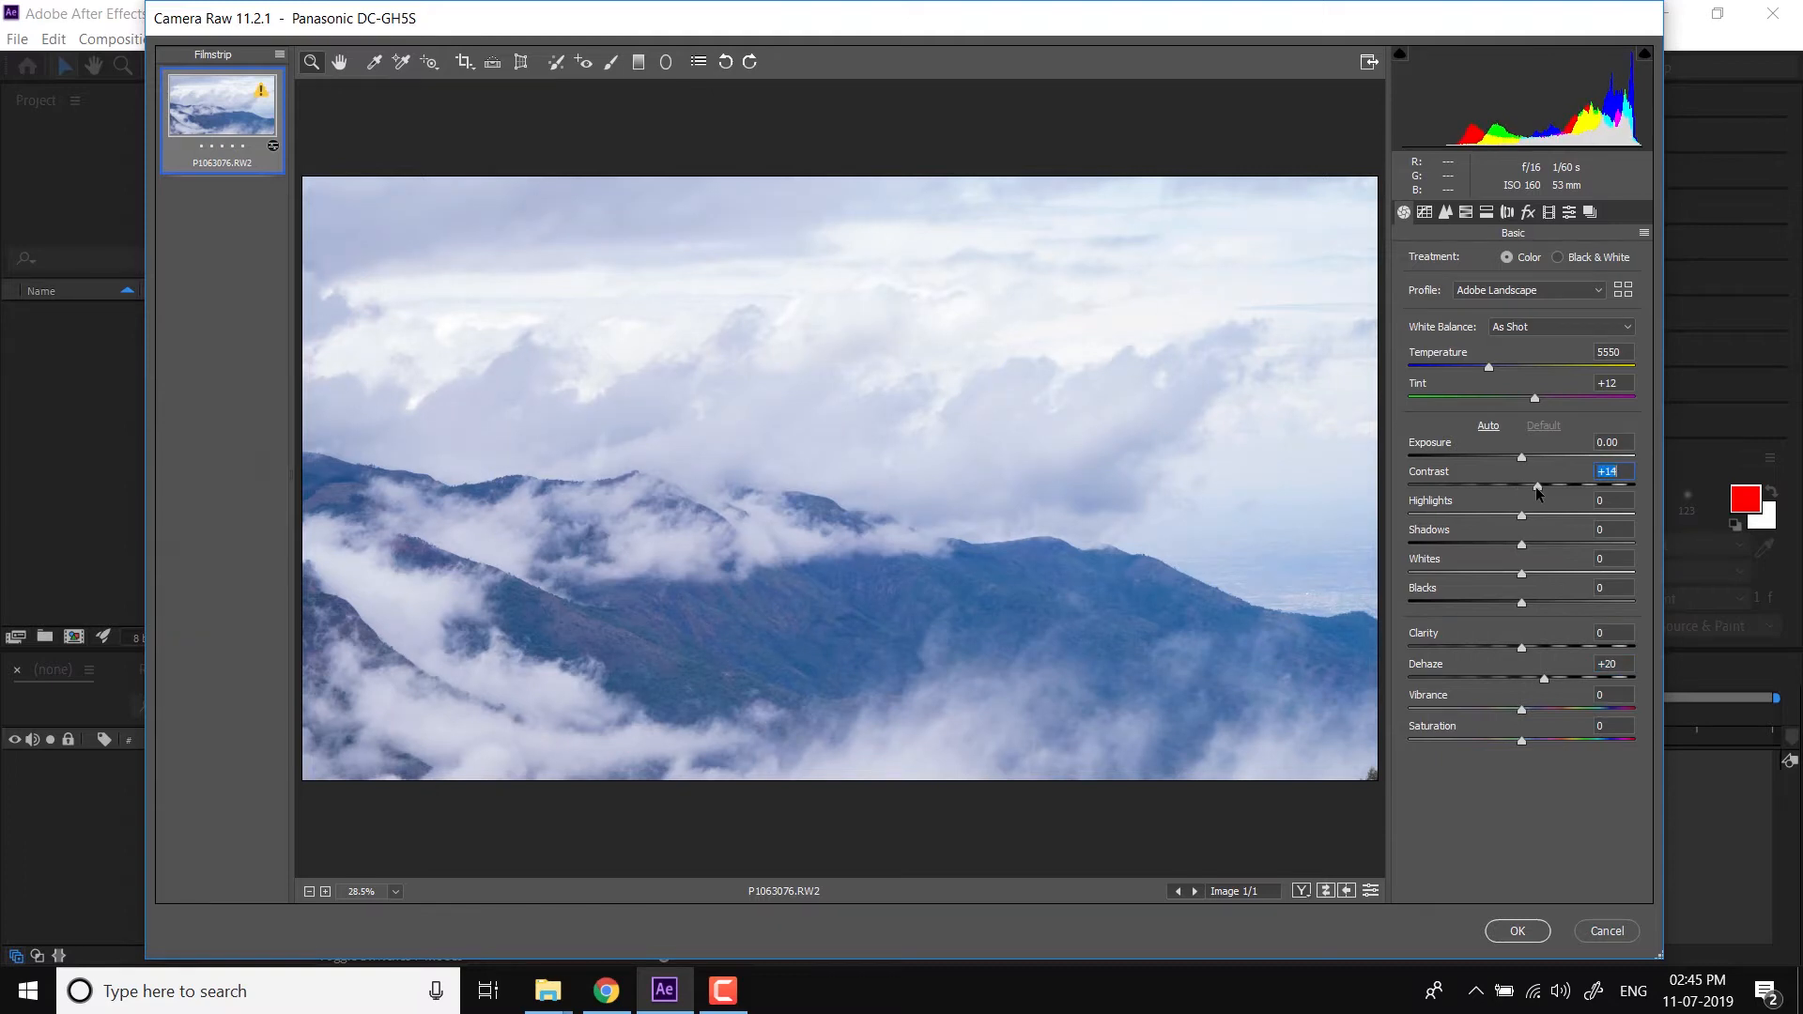
drag(1536, 485, 1540, 486)
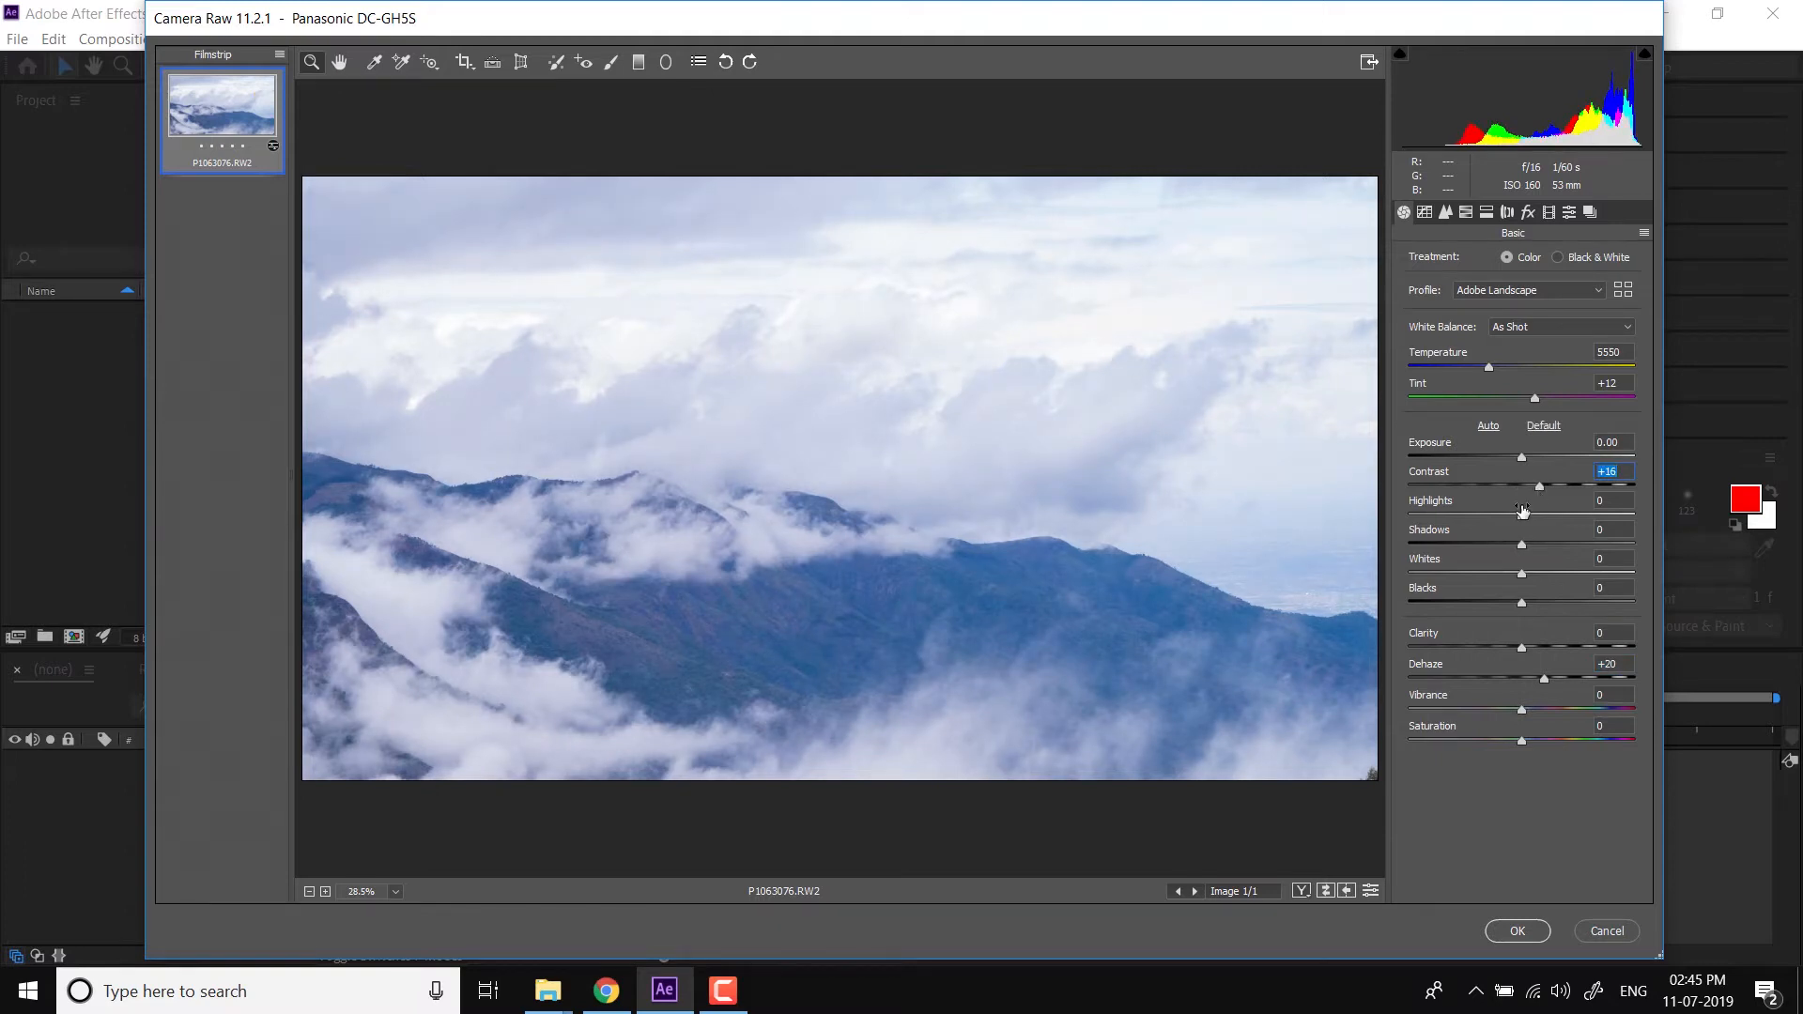
mouse_move(1526, 549)
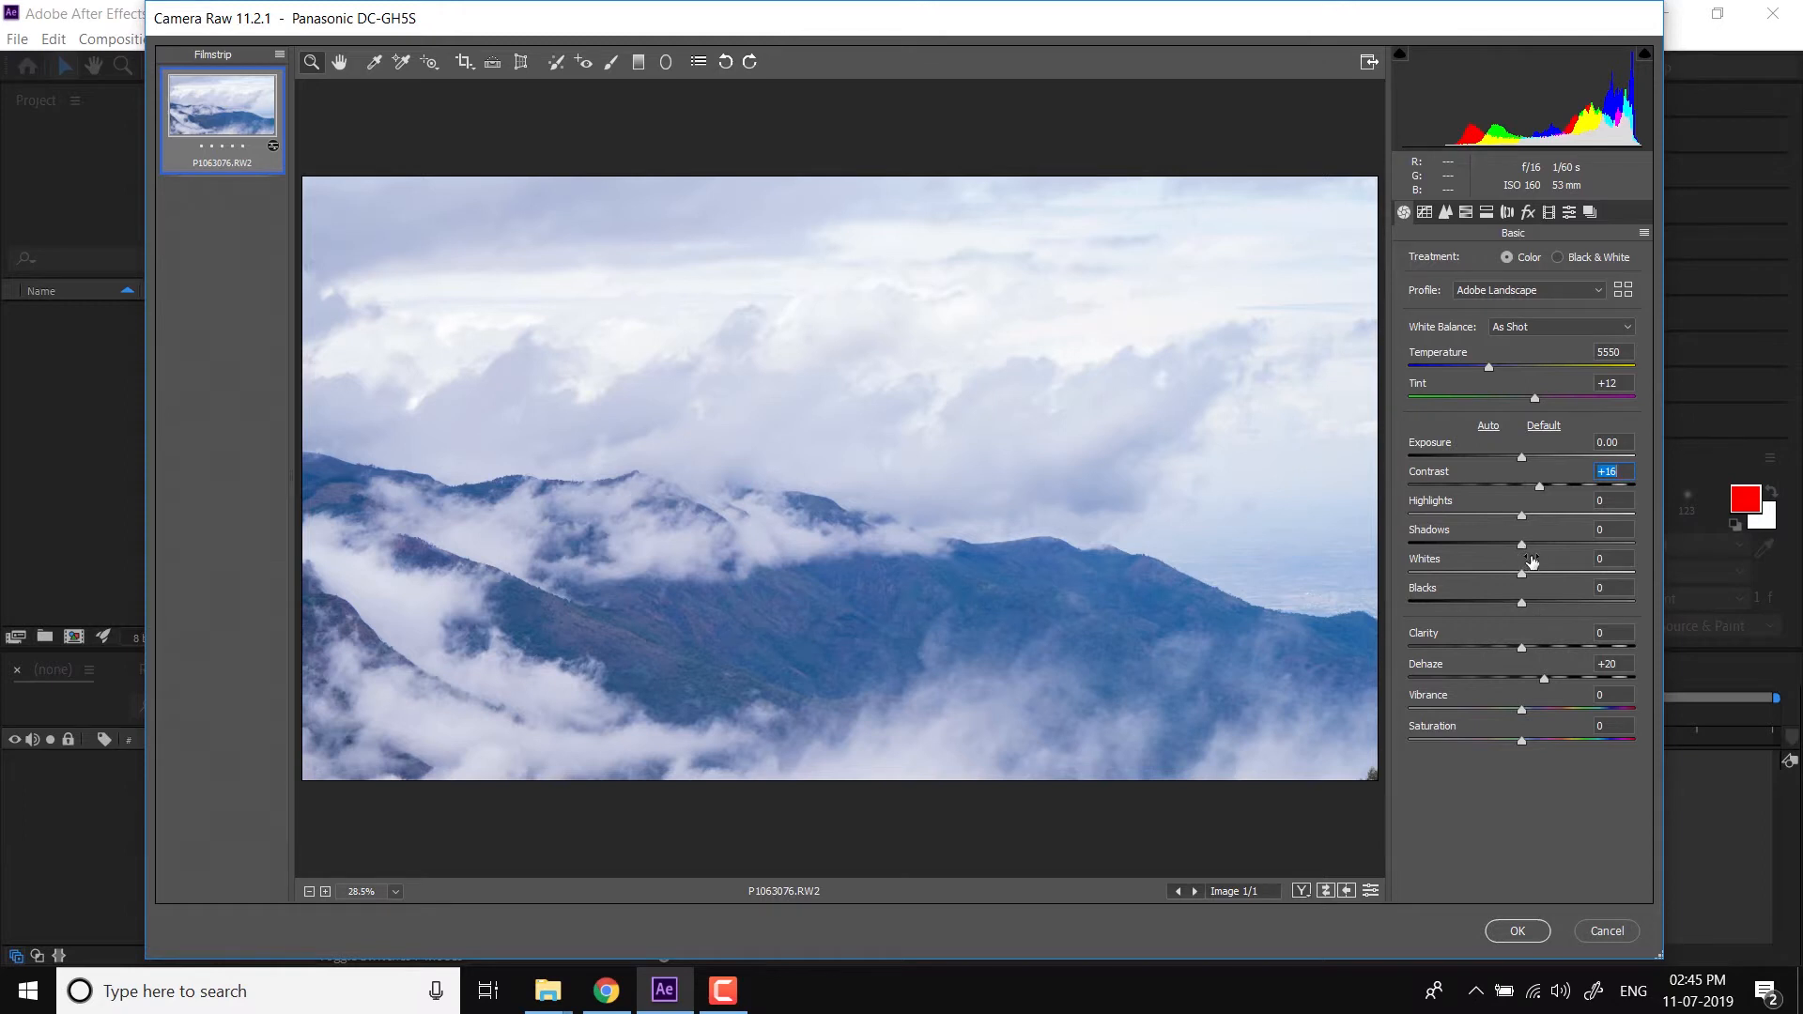
Pull Highlights down to −19 and Whites down to −28
click(1613, 558)
text(+88)
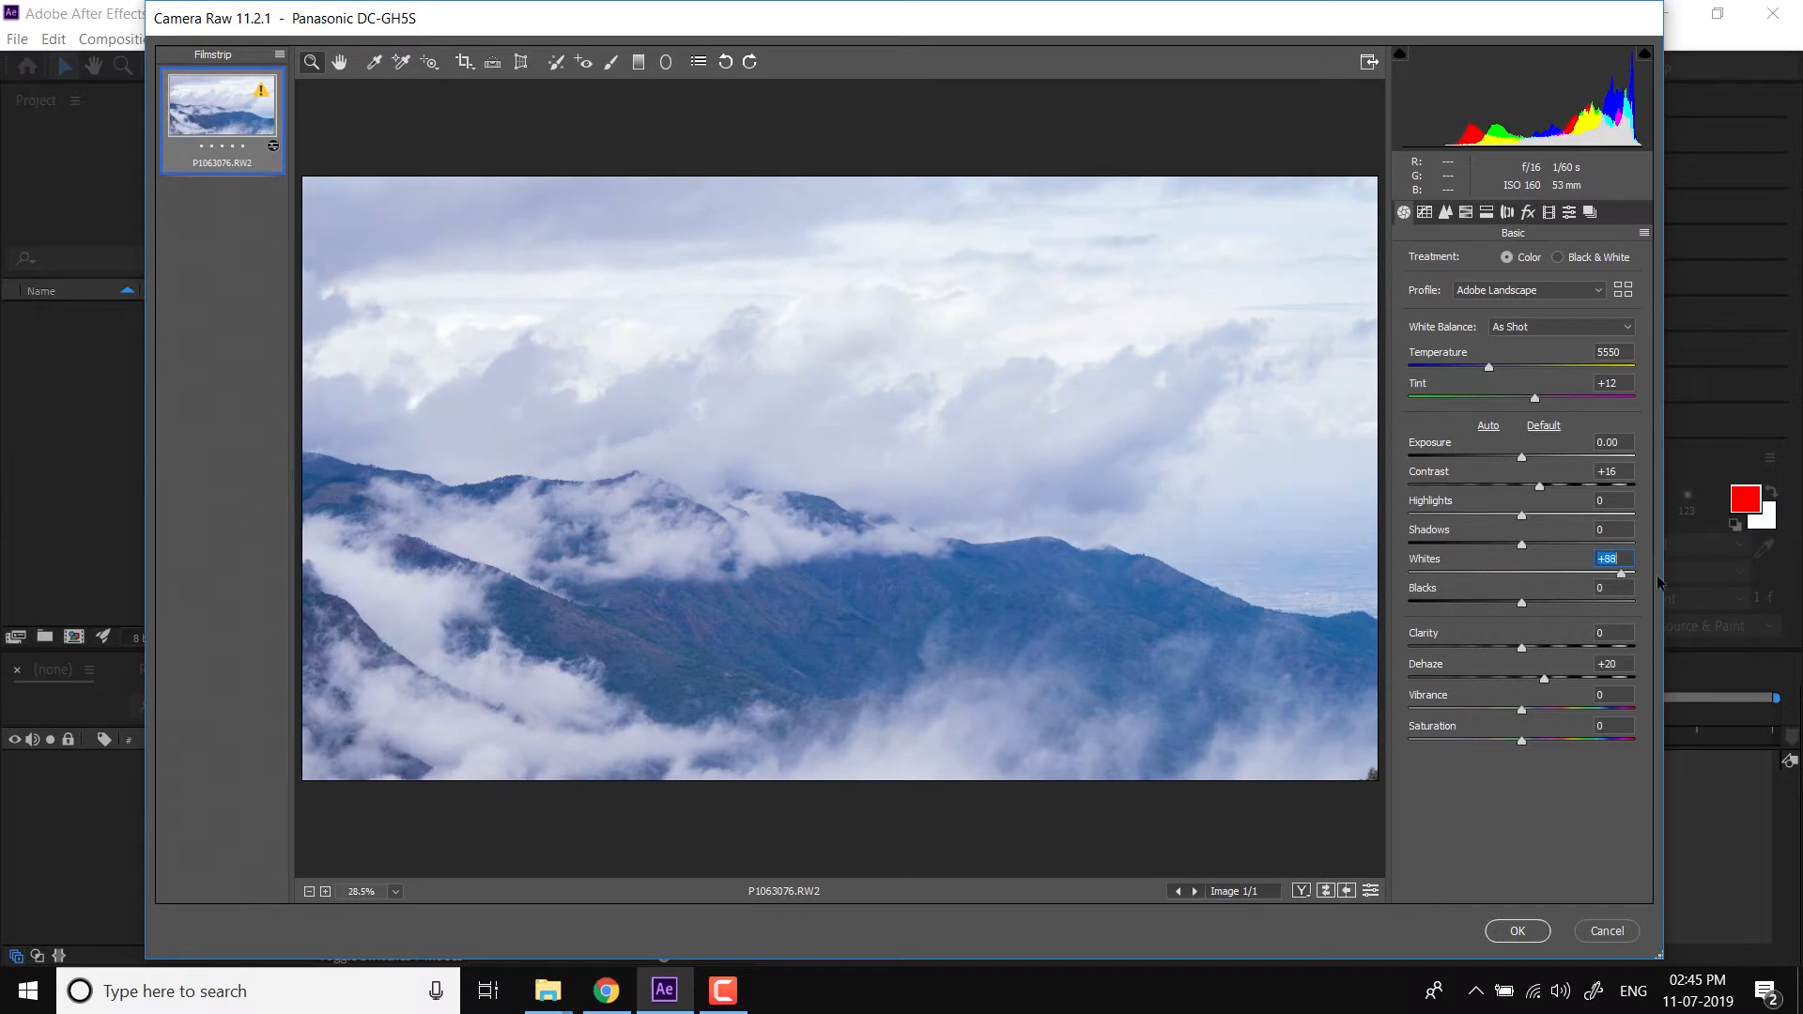
drag(1555, 546, 1483, 547)
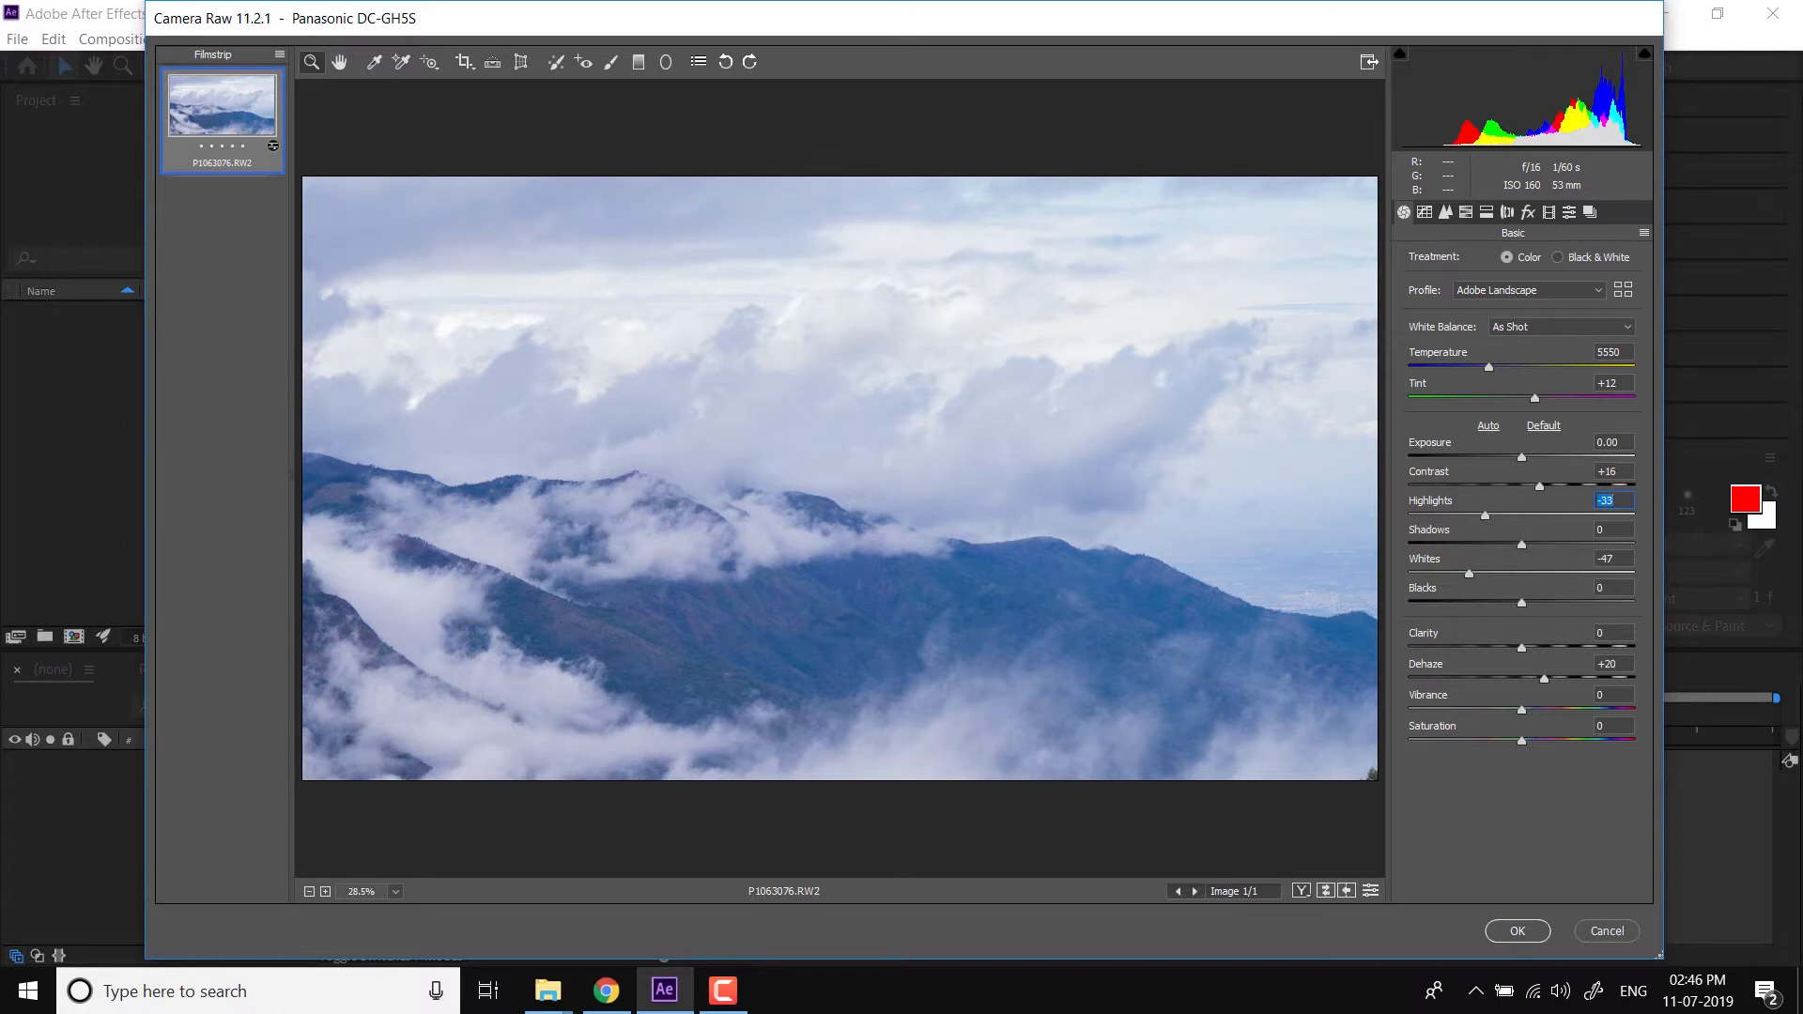
mouse_move(1492, 520)
text(+70)
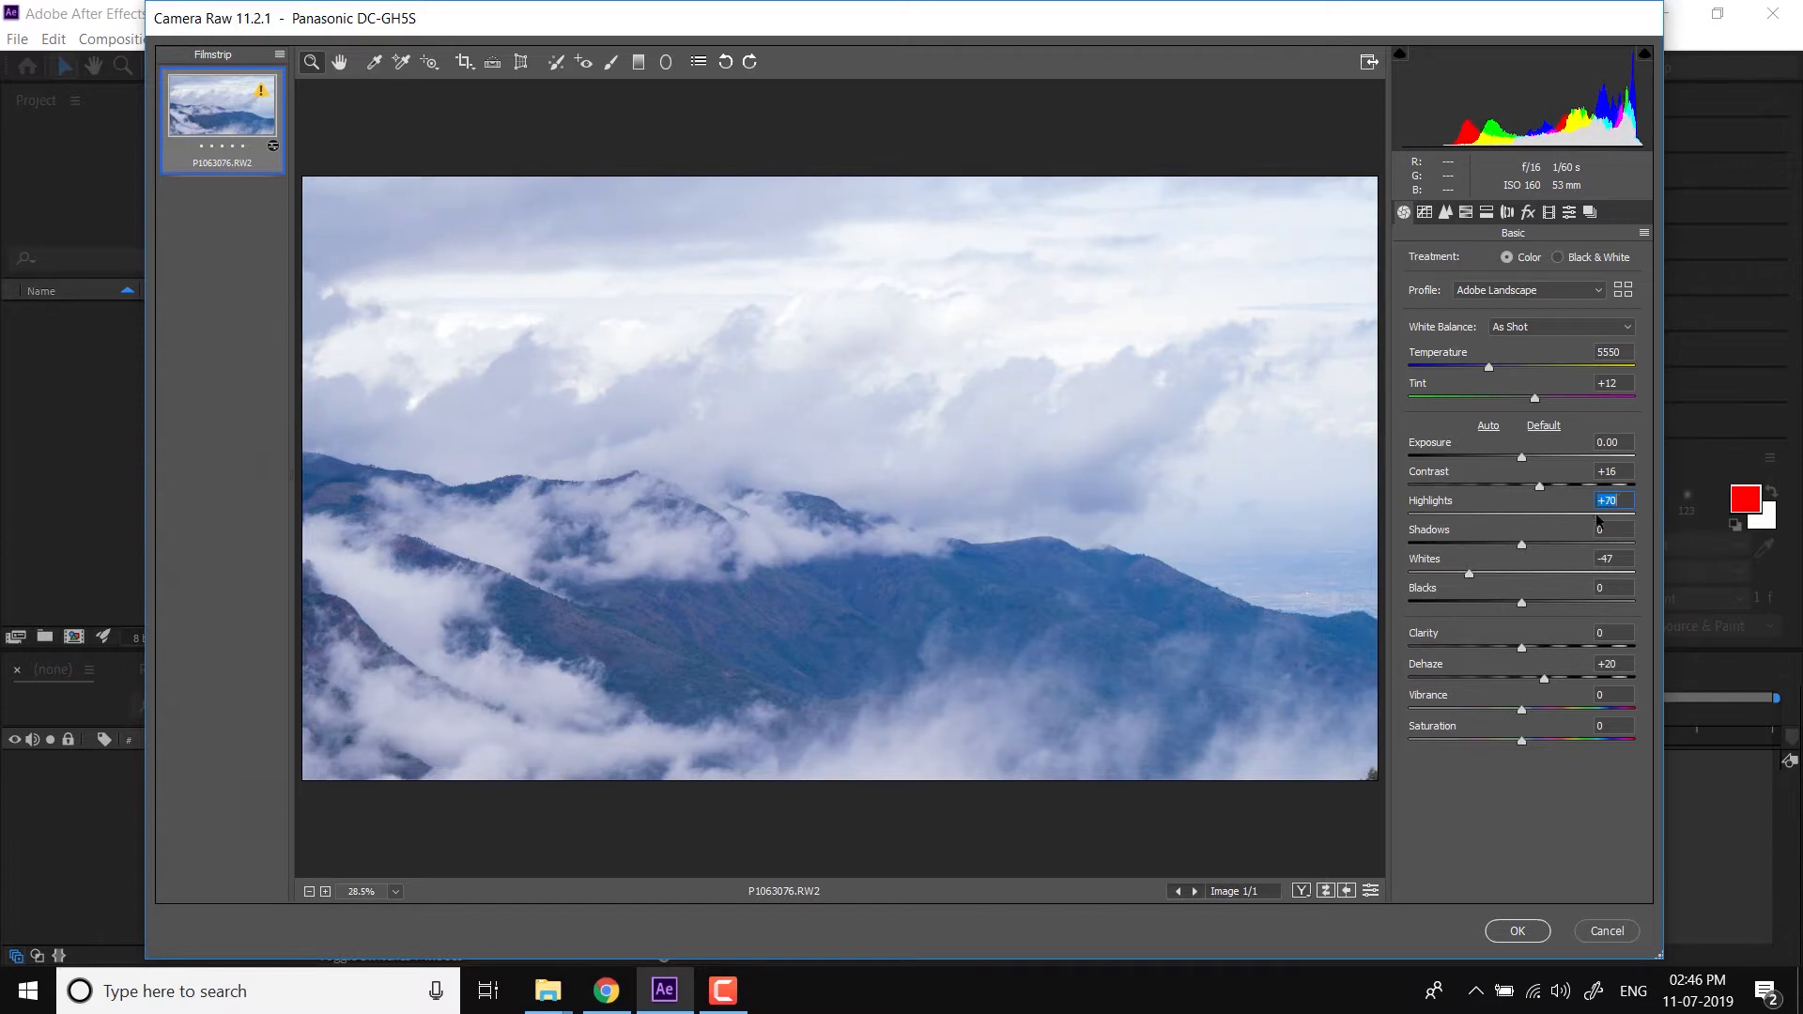
drag(1469, 572, 1561, 571)
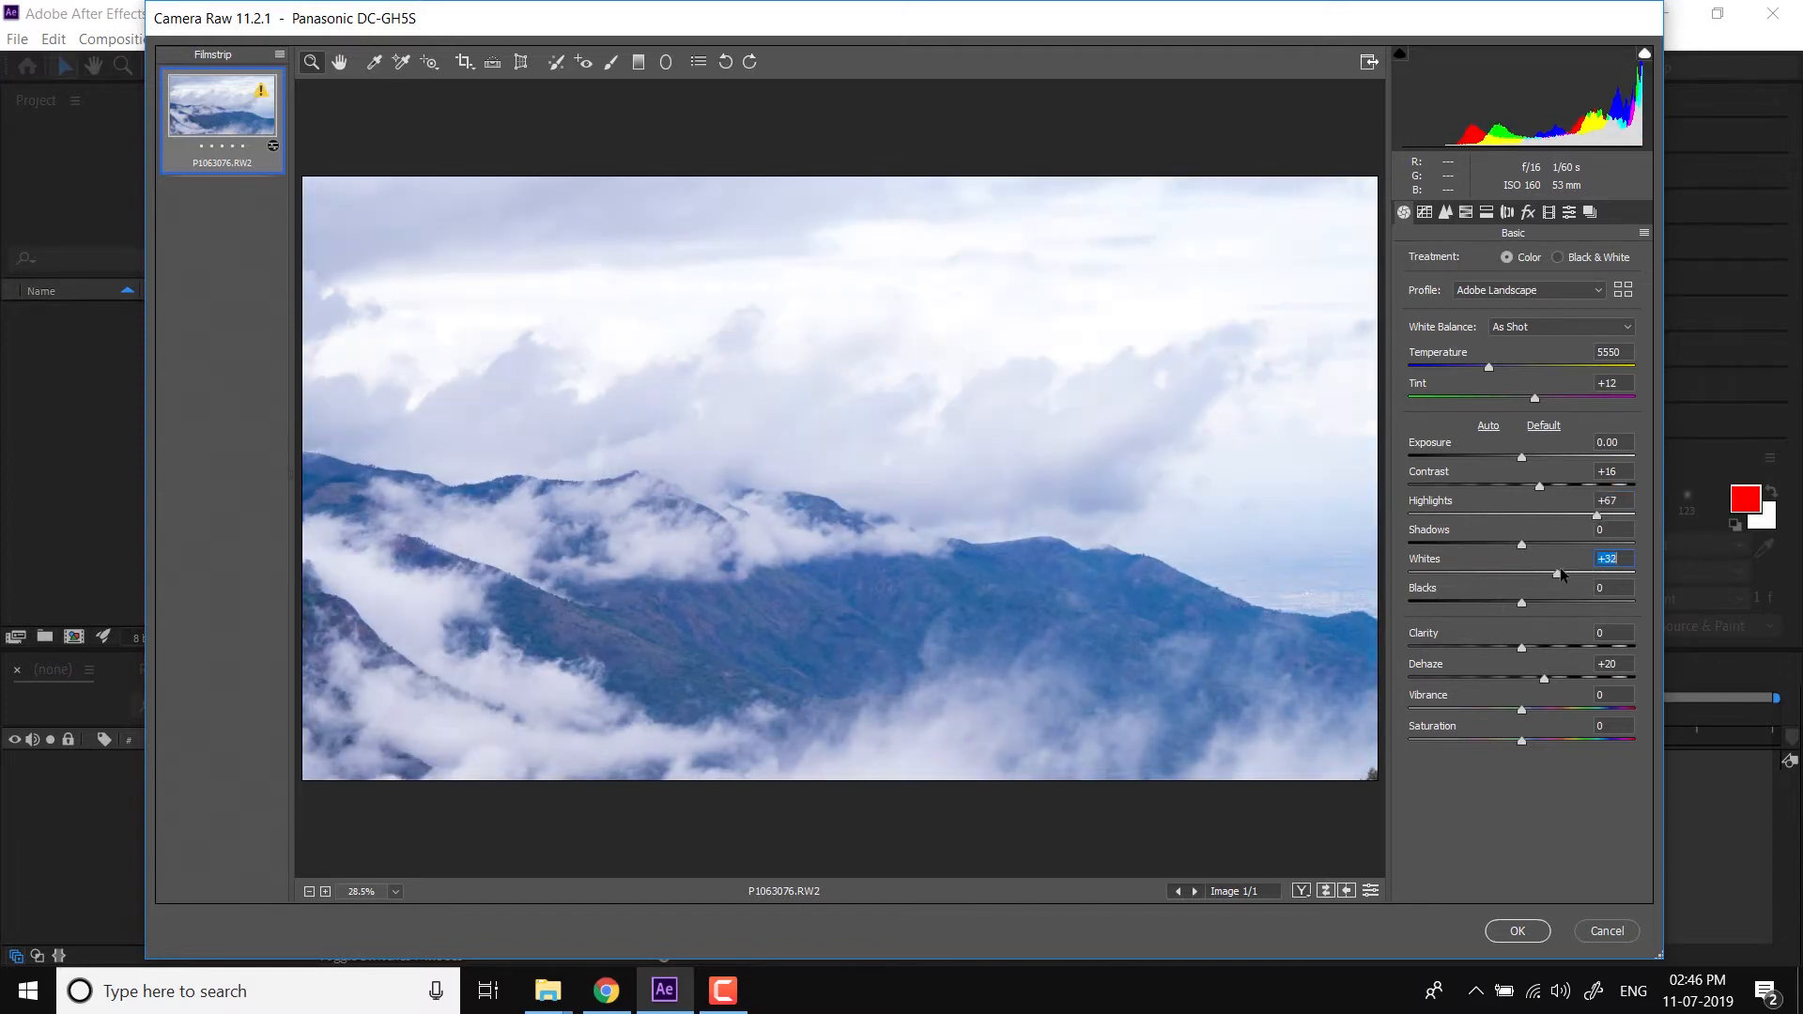
drag(1560, 572, 1490, 573)
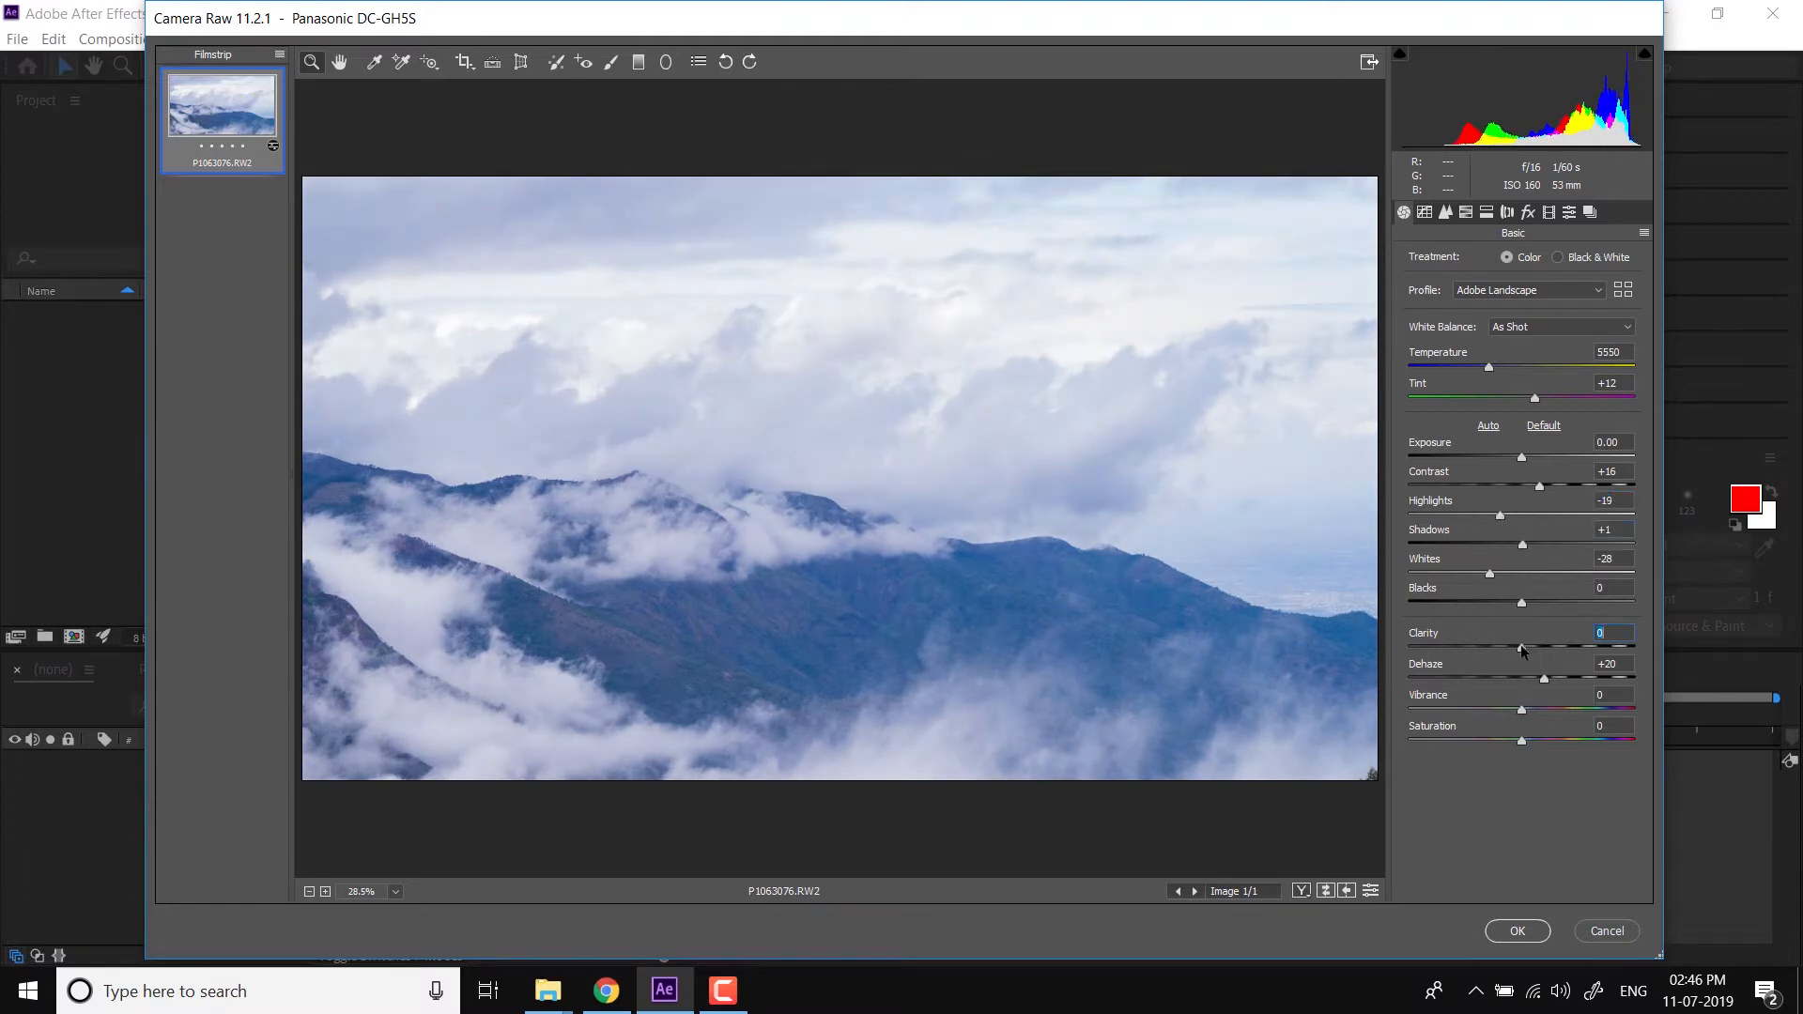
Raise Clarity to +10 and switch white balance from As Shot to Auto
drag(1521, 646, 1531, 645)
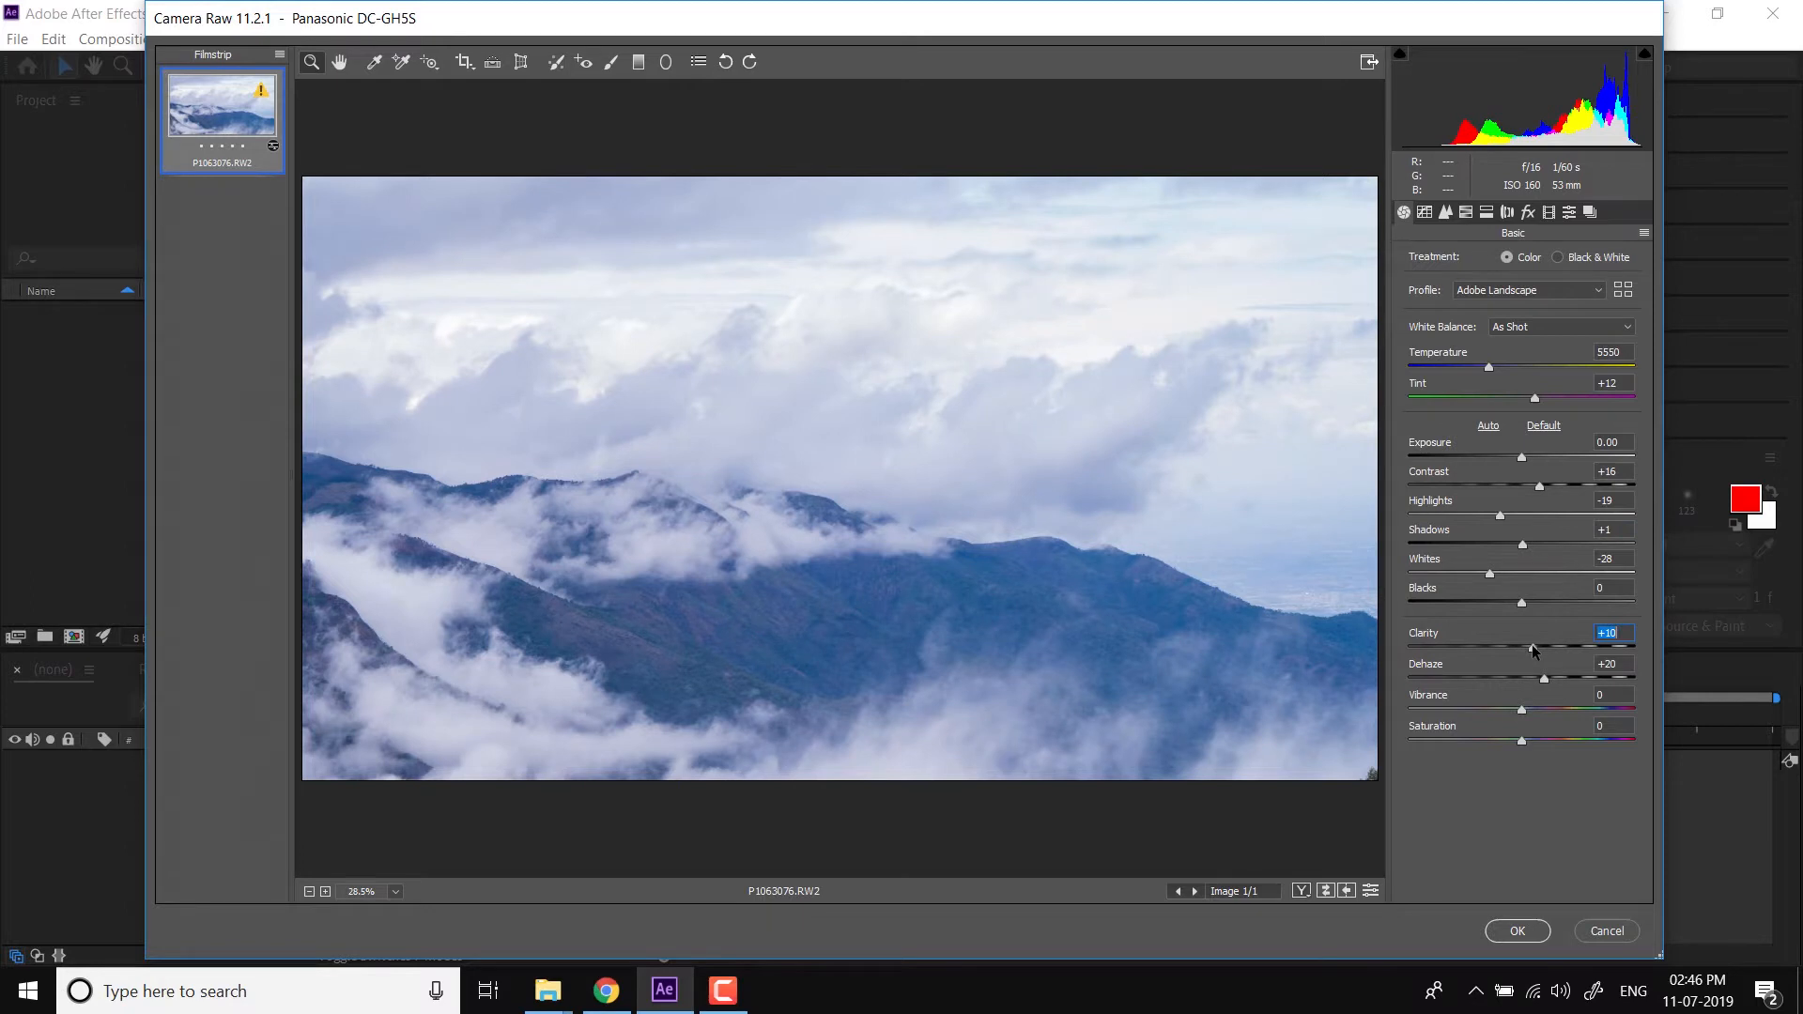
mouse_move(1571, 678)
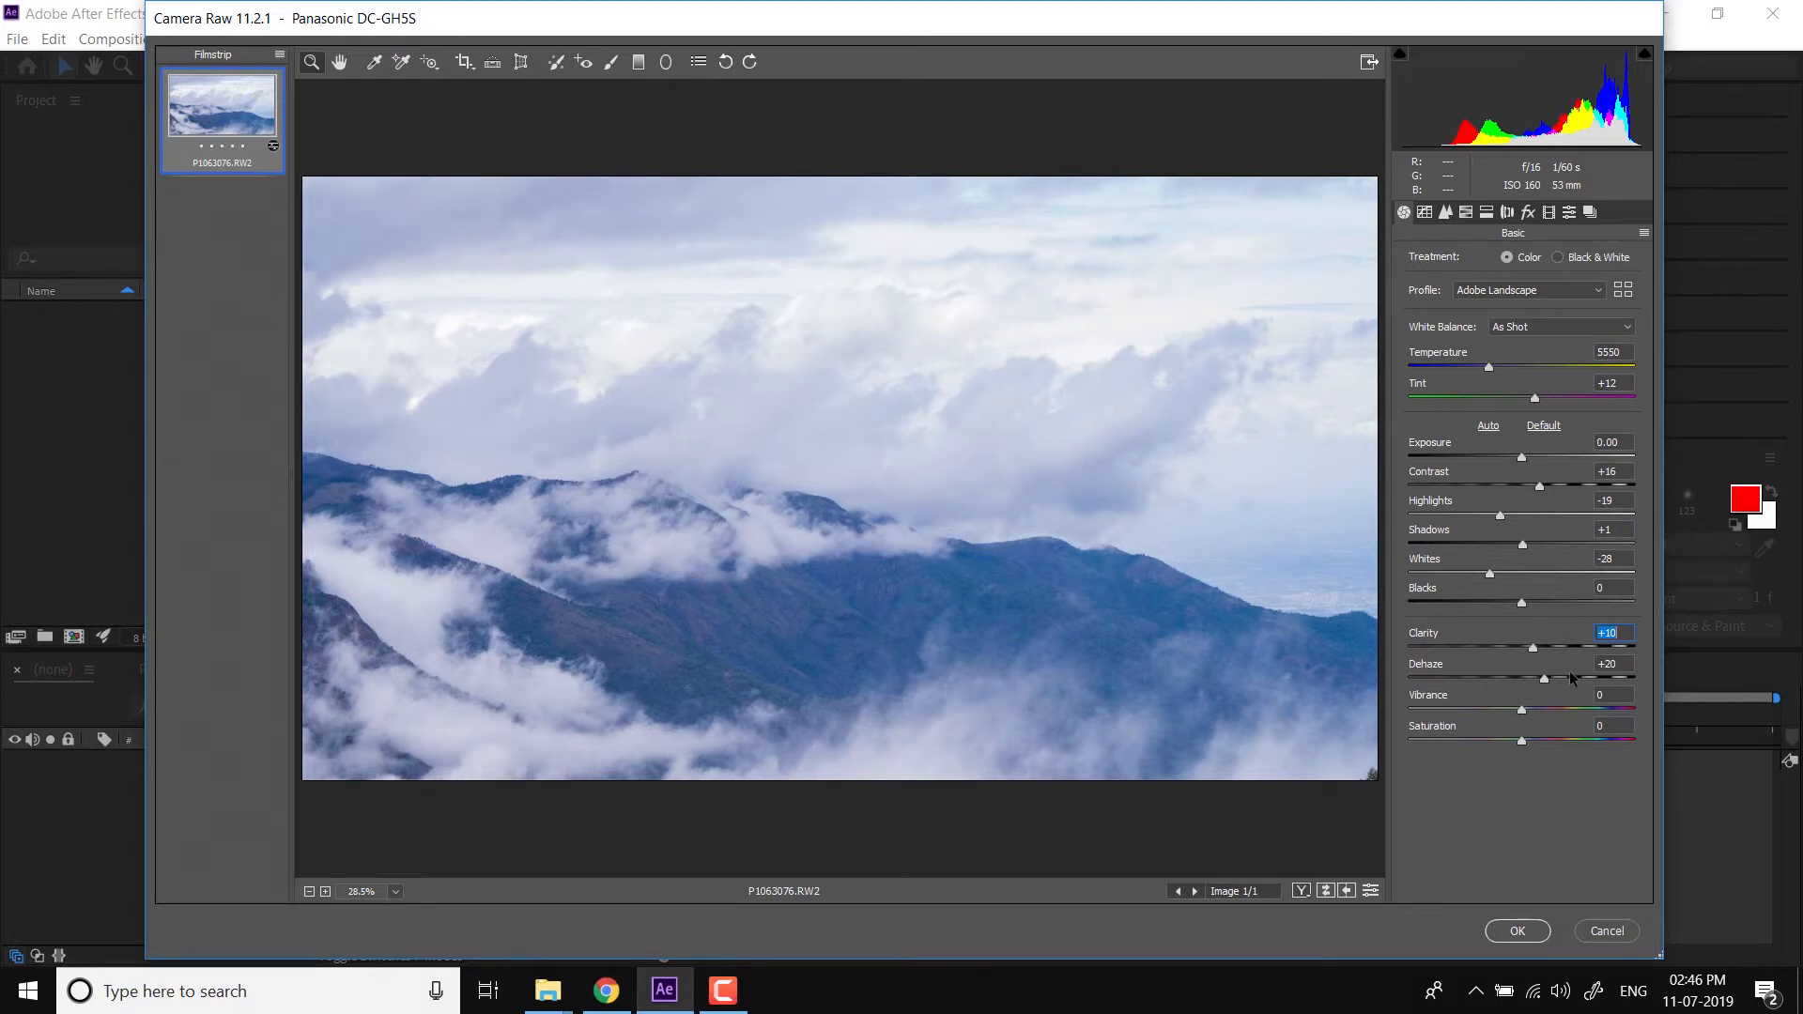
mouse_move(1081, 528)
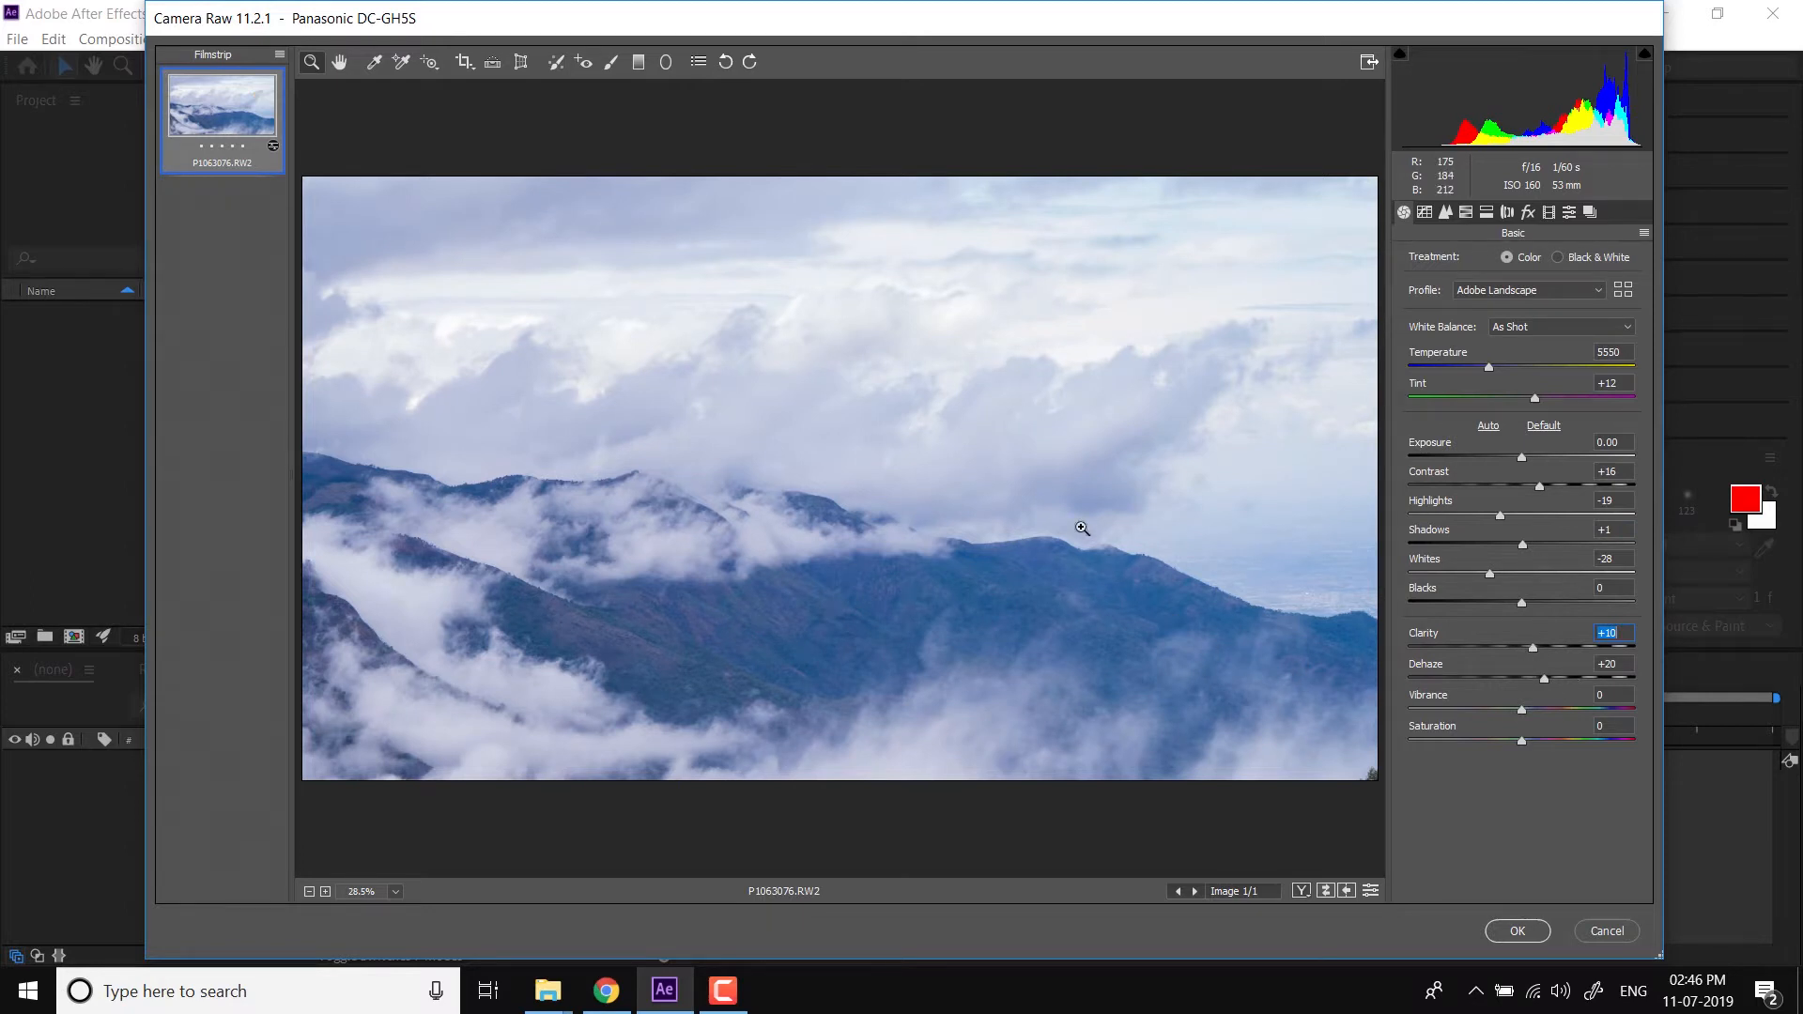
click(1486, 212)
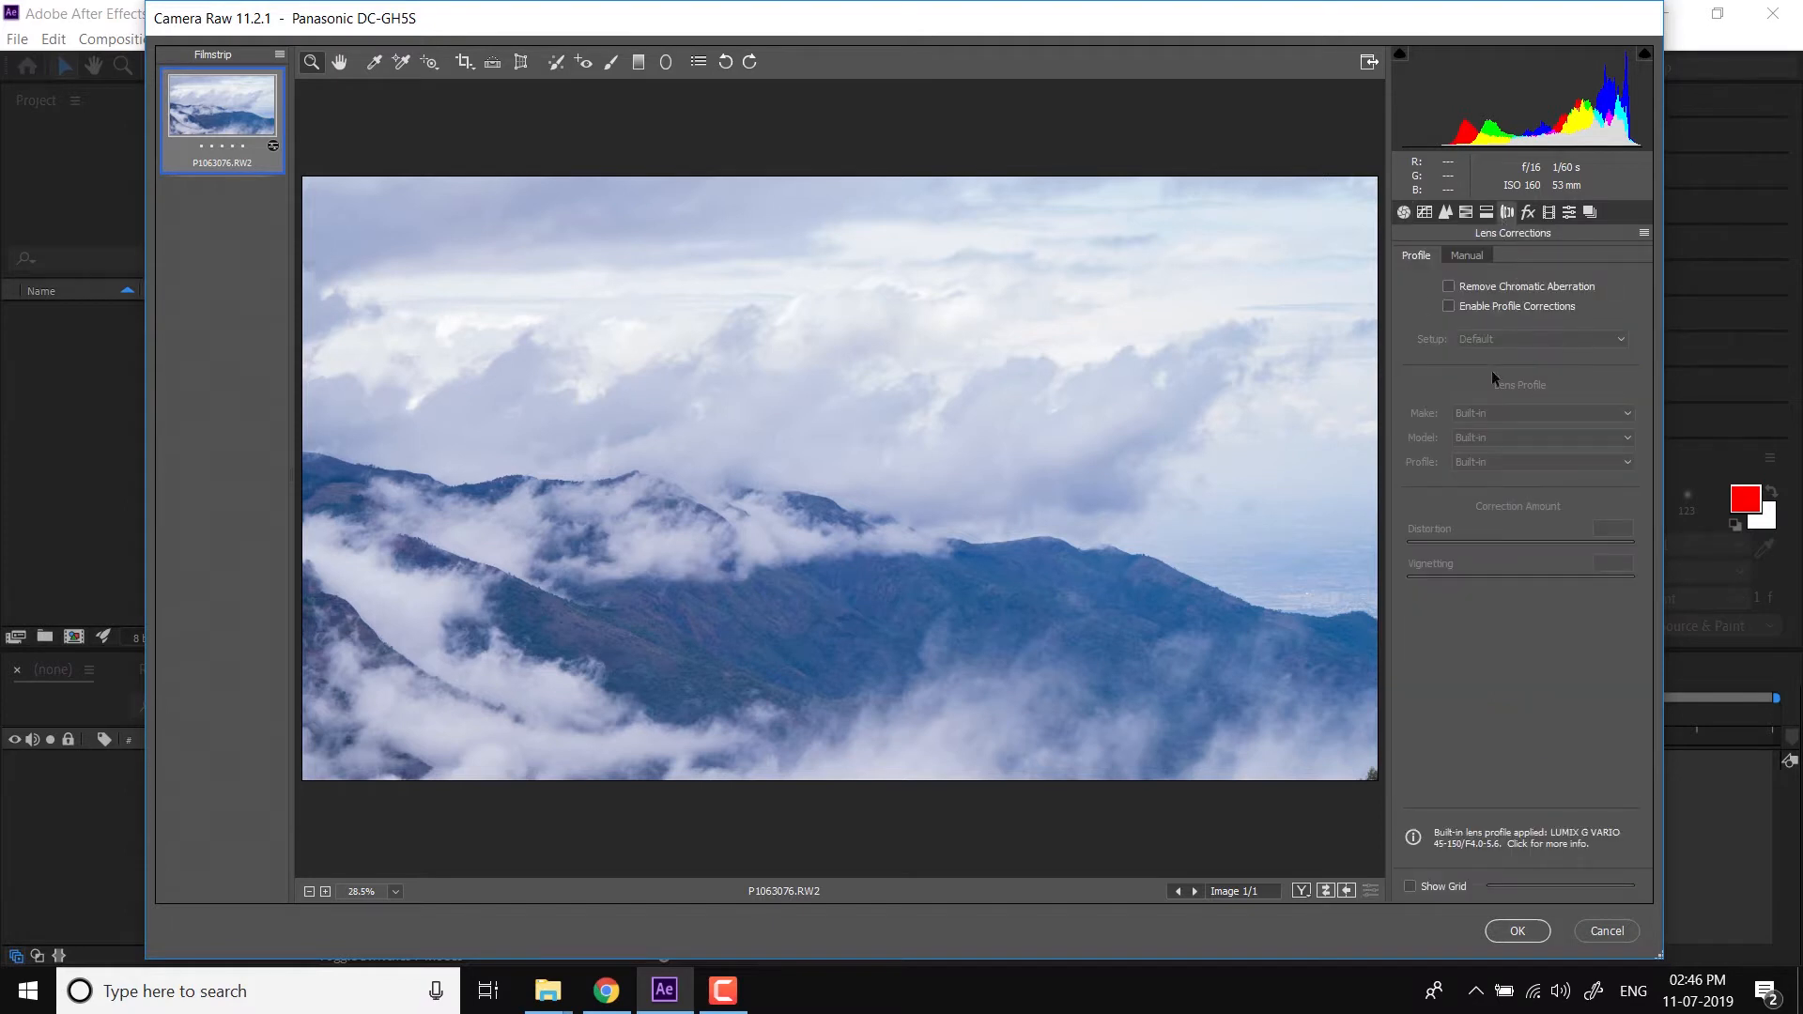
click(1402, 212)
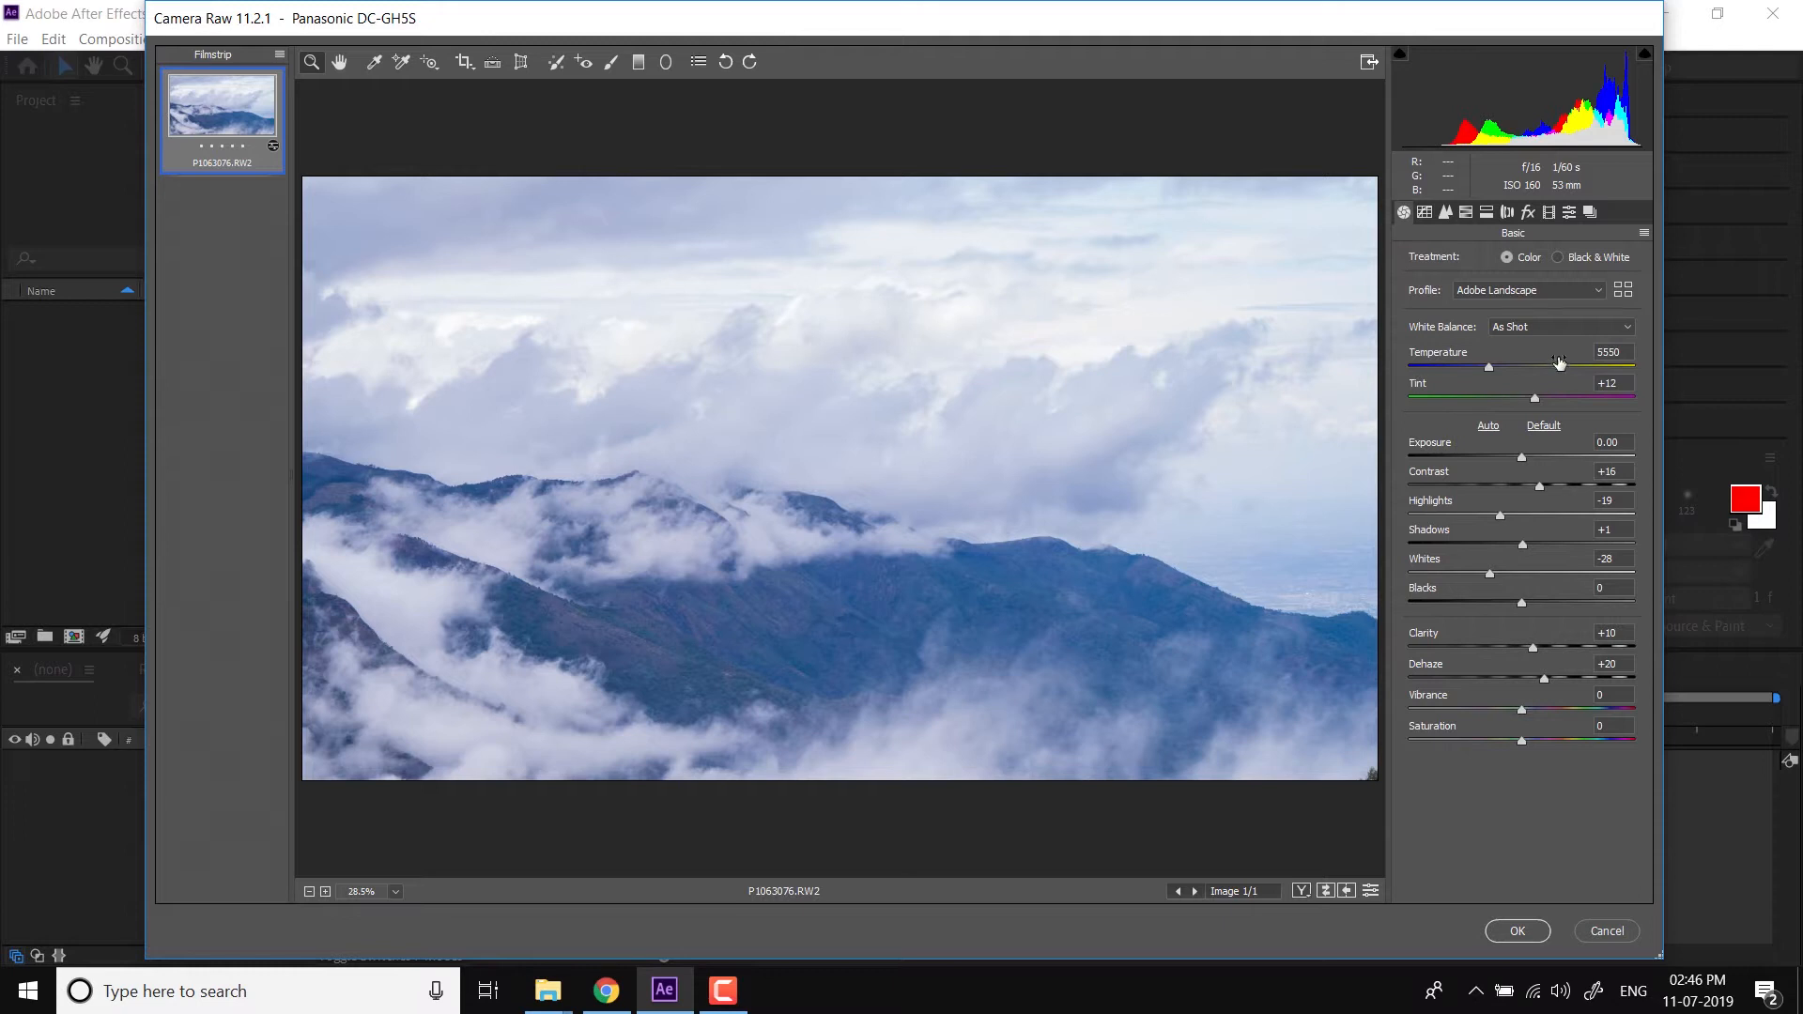
mouse_move(1516, 342)
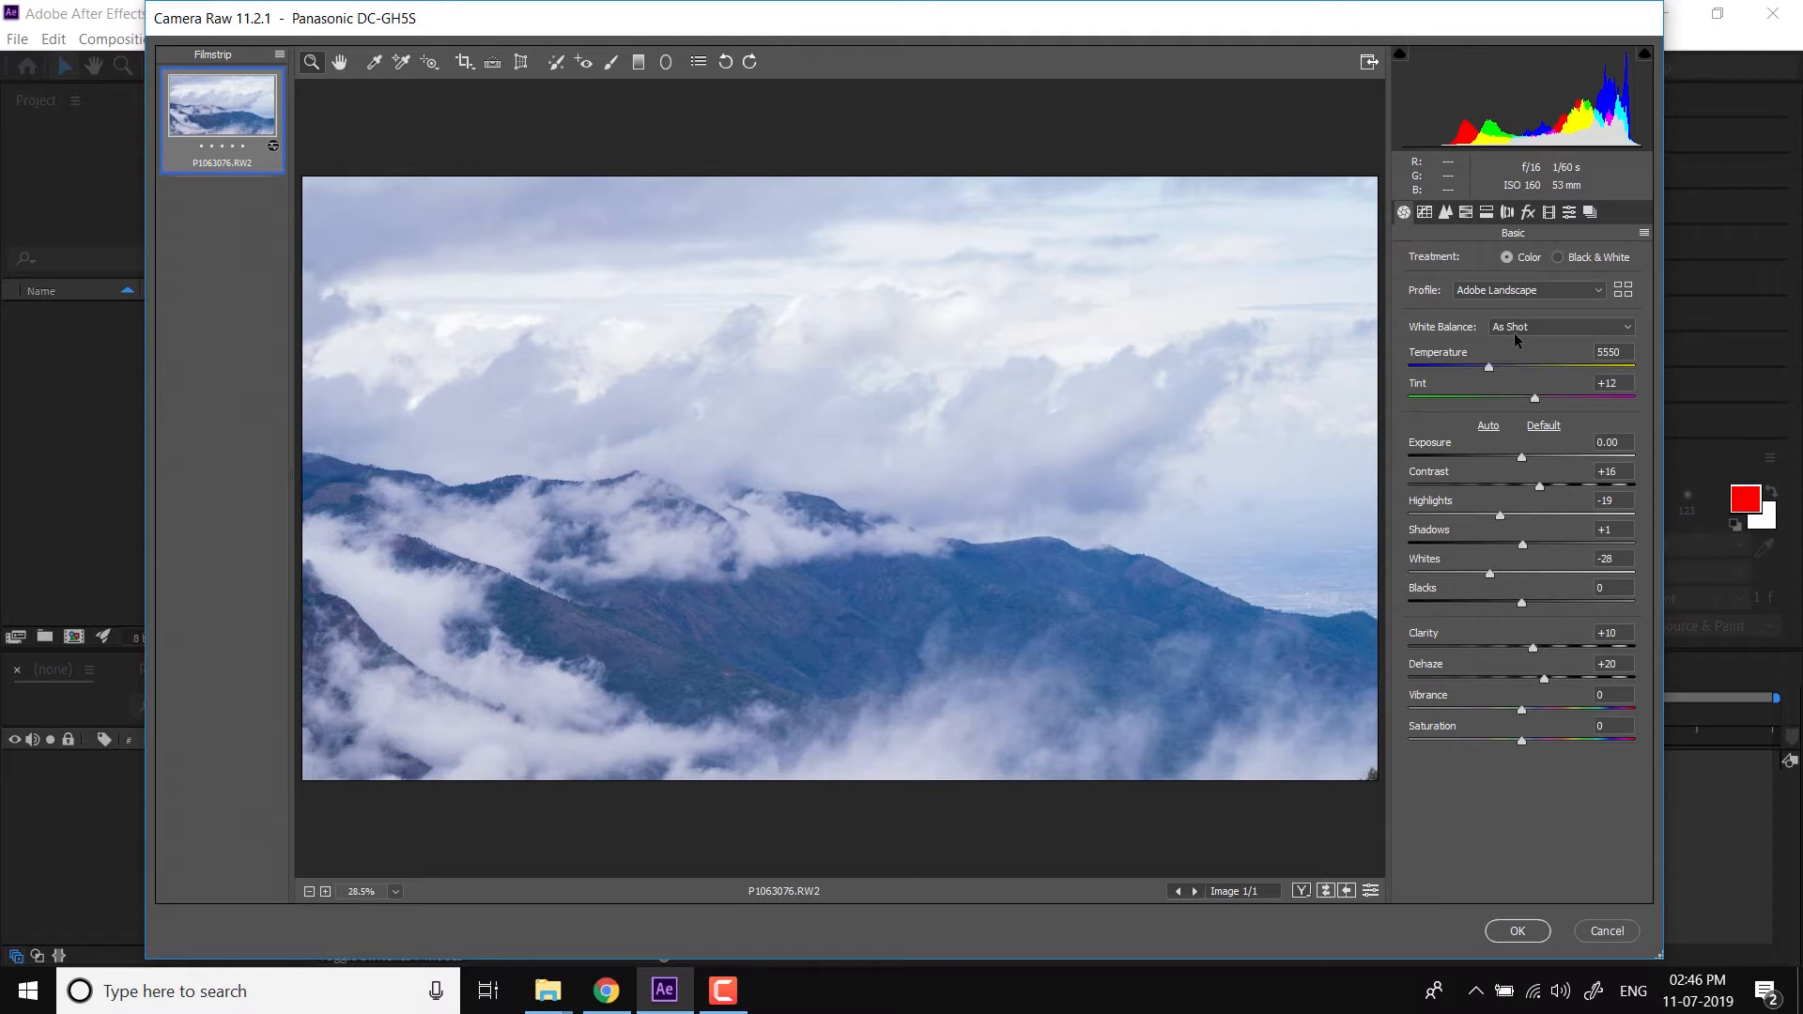
click(1560, 327)
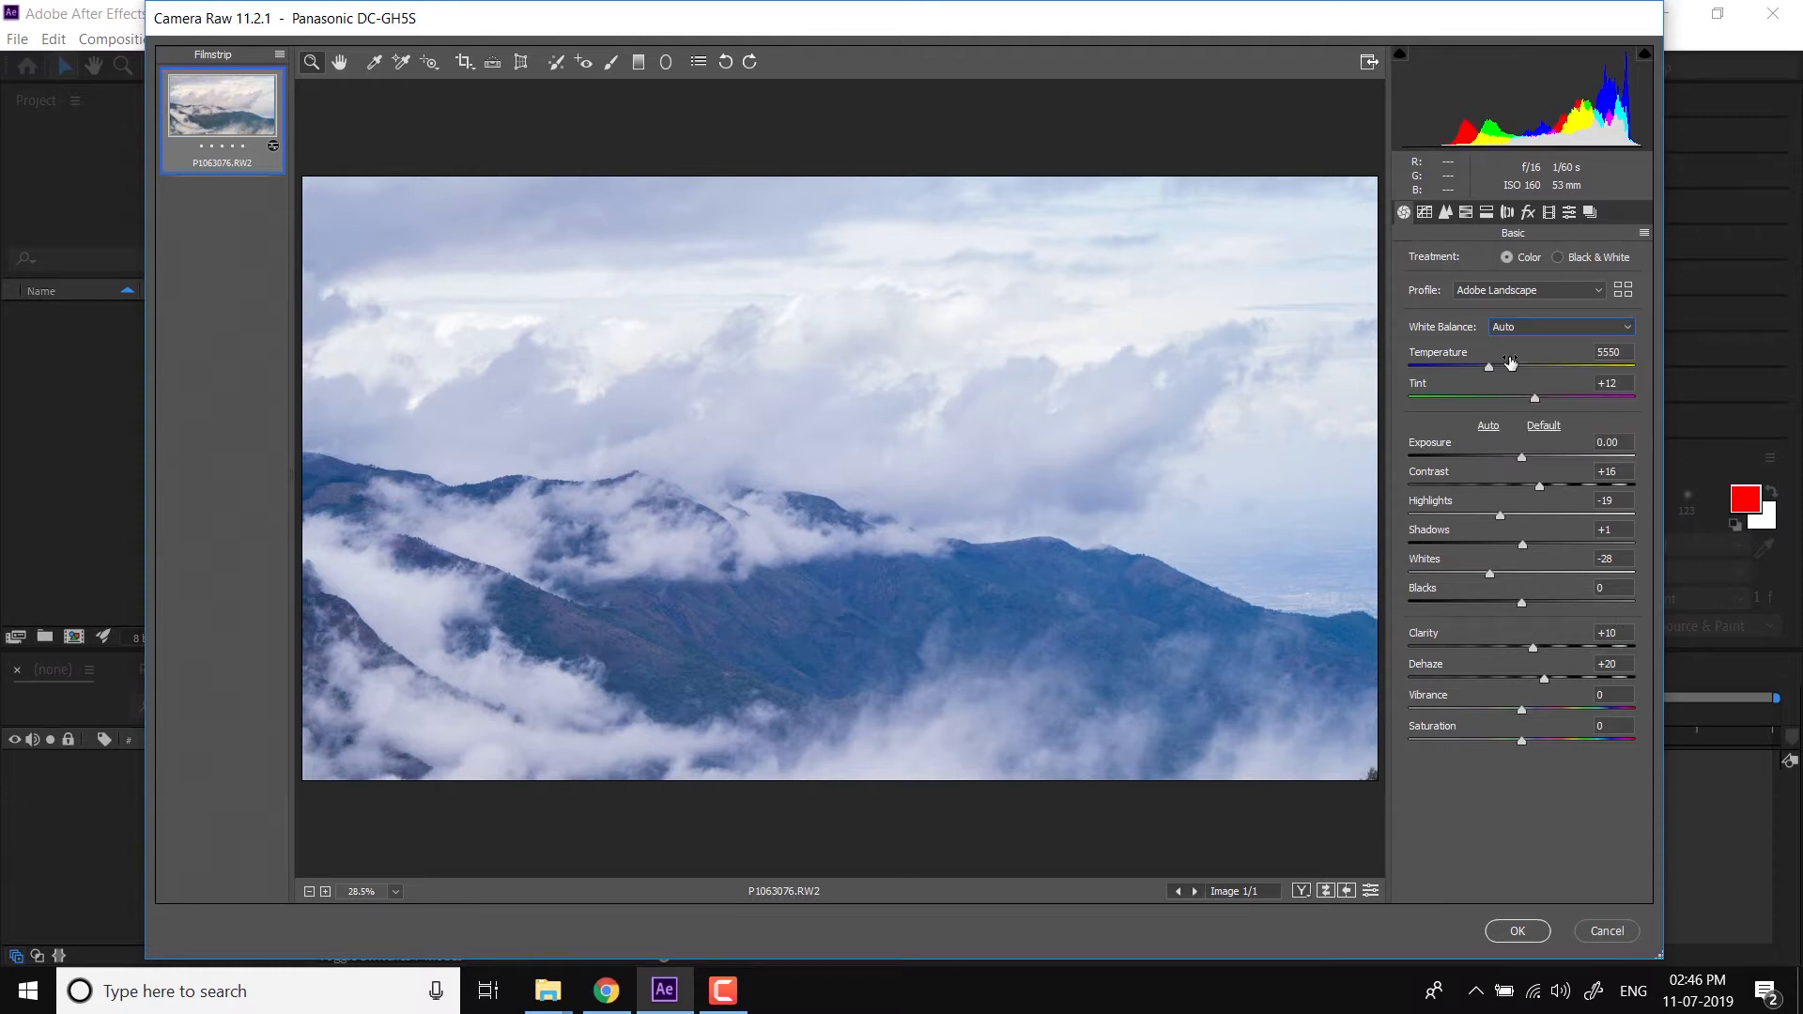
Switch white balance back to As Shot and warm Temperature to 6150 K
click(1559, 326)
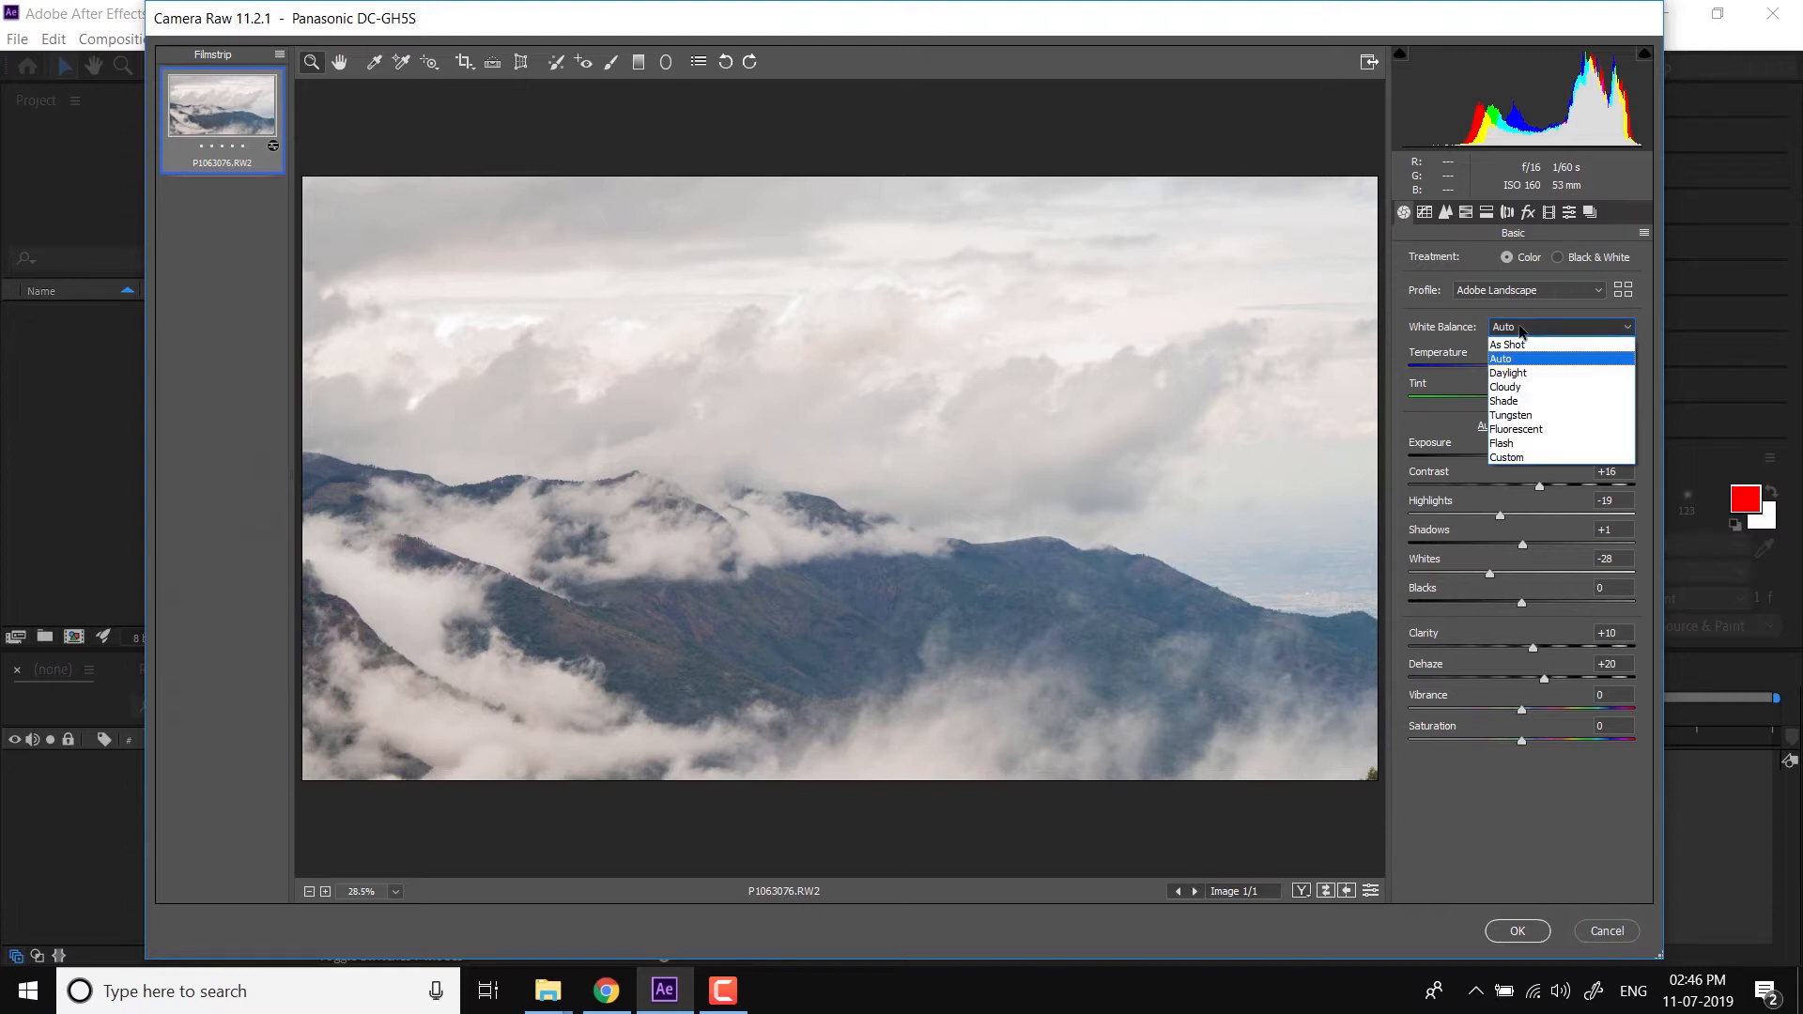
click(1509, 343)
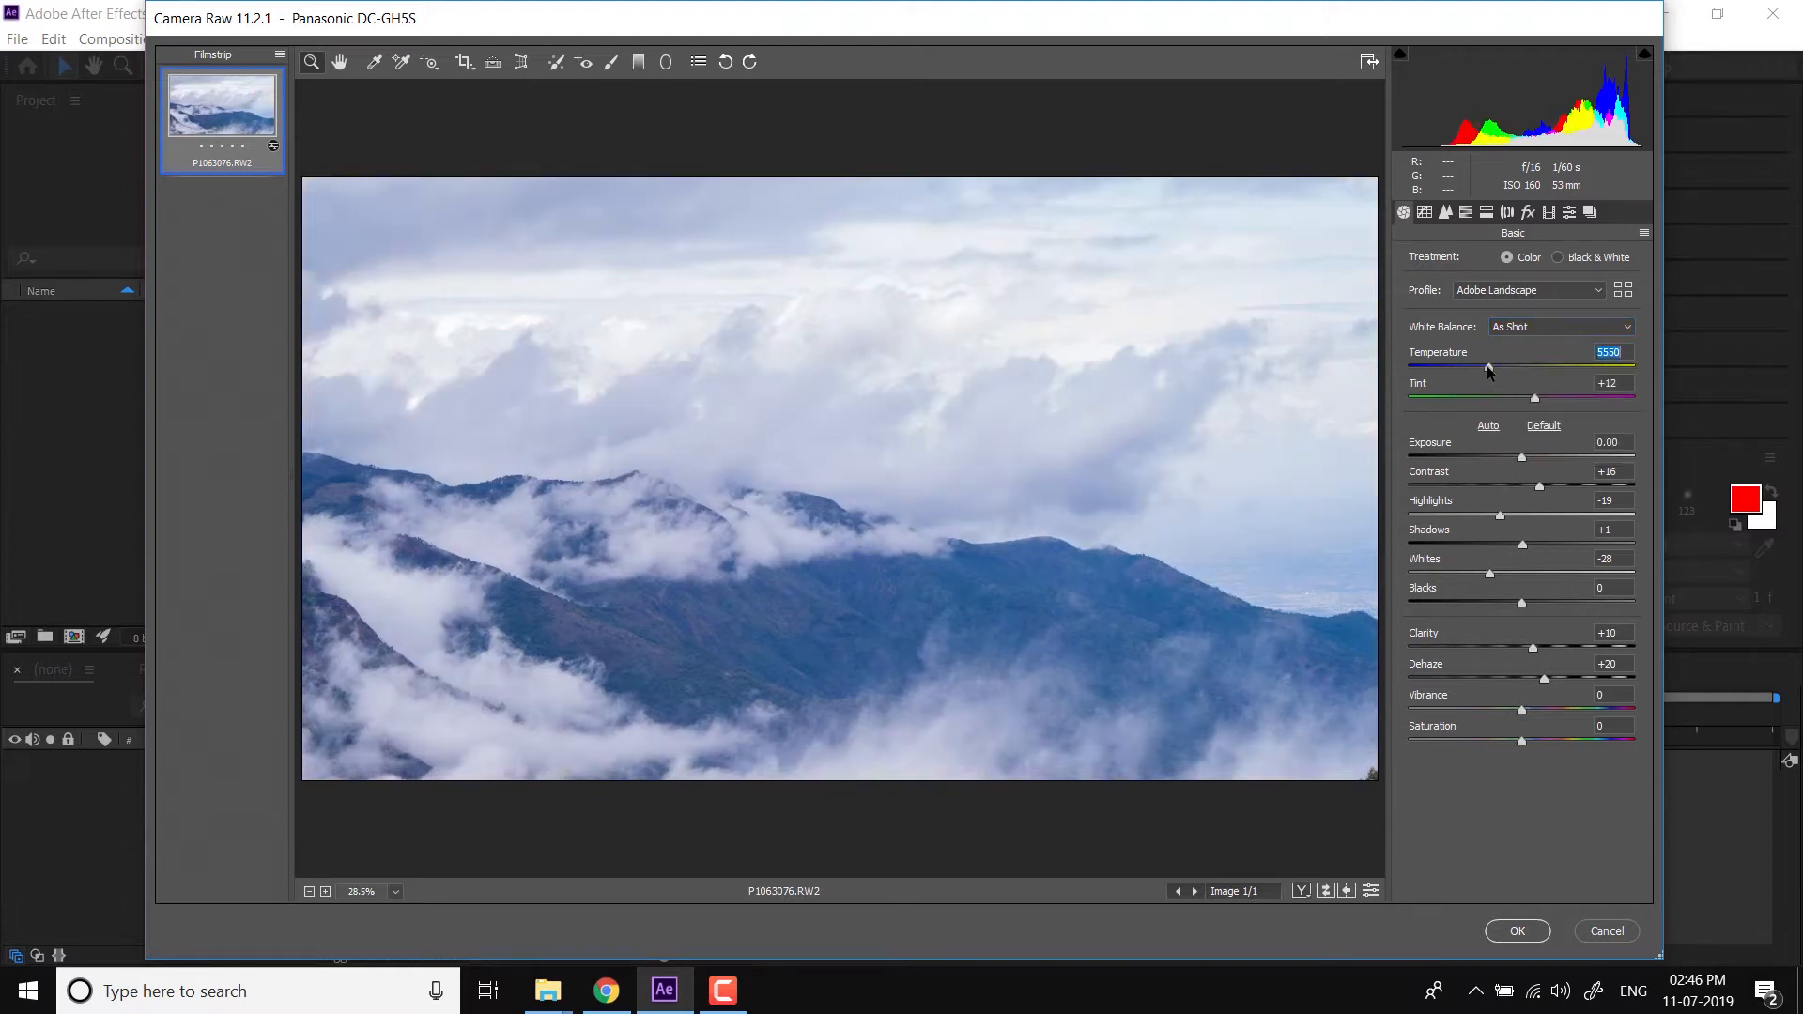
drag(1487, 367, 1463, 367)
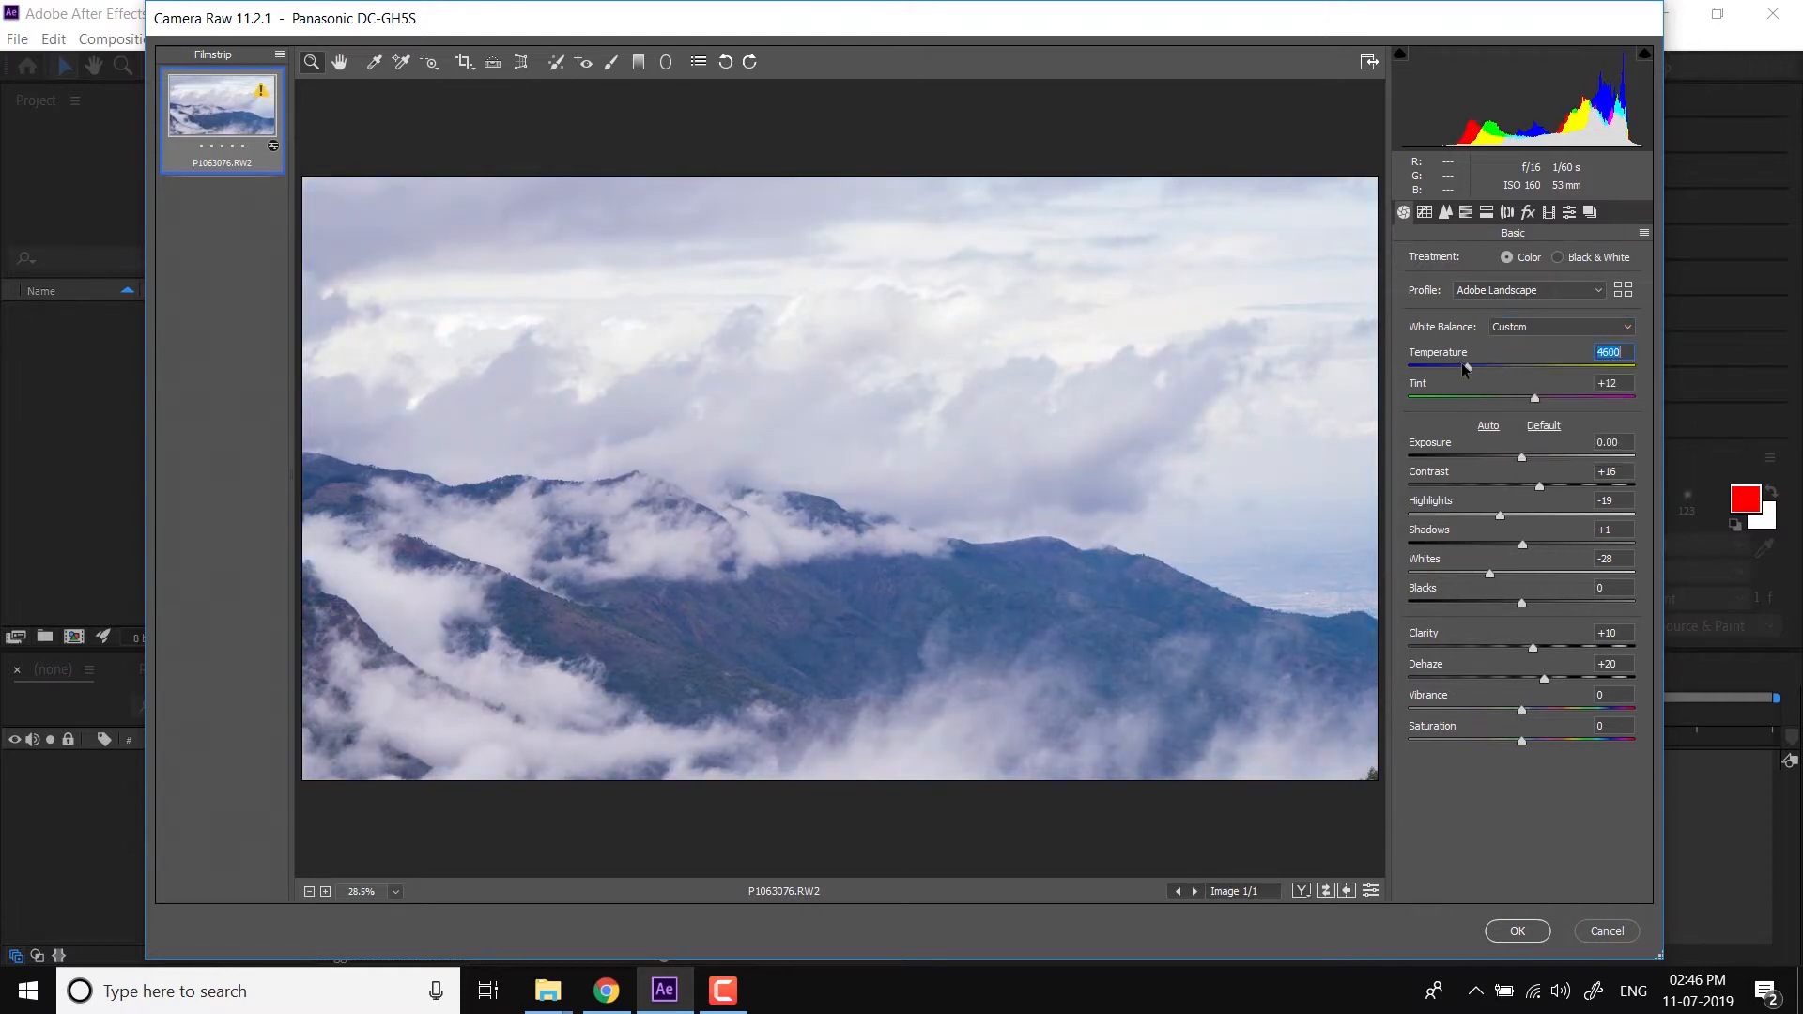
drag(1464, 368, 1490, 368)
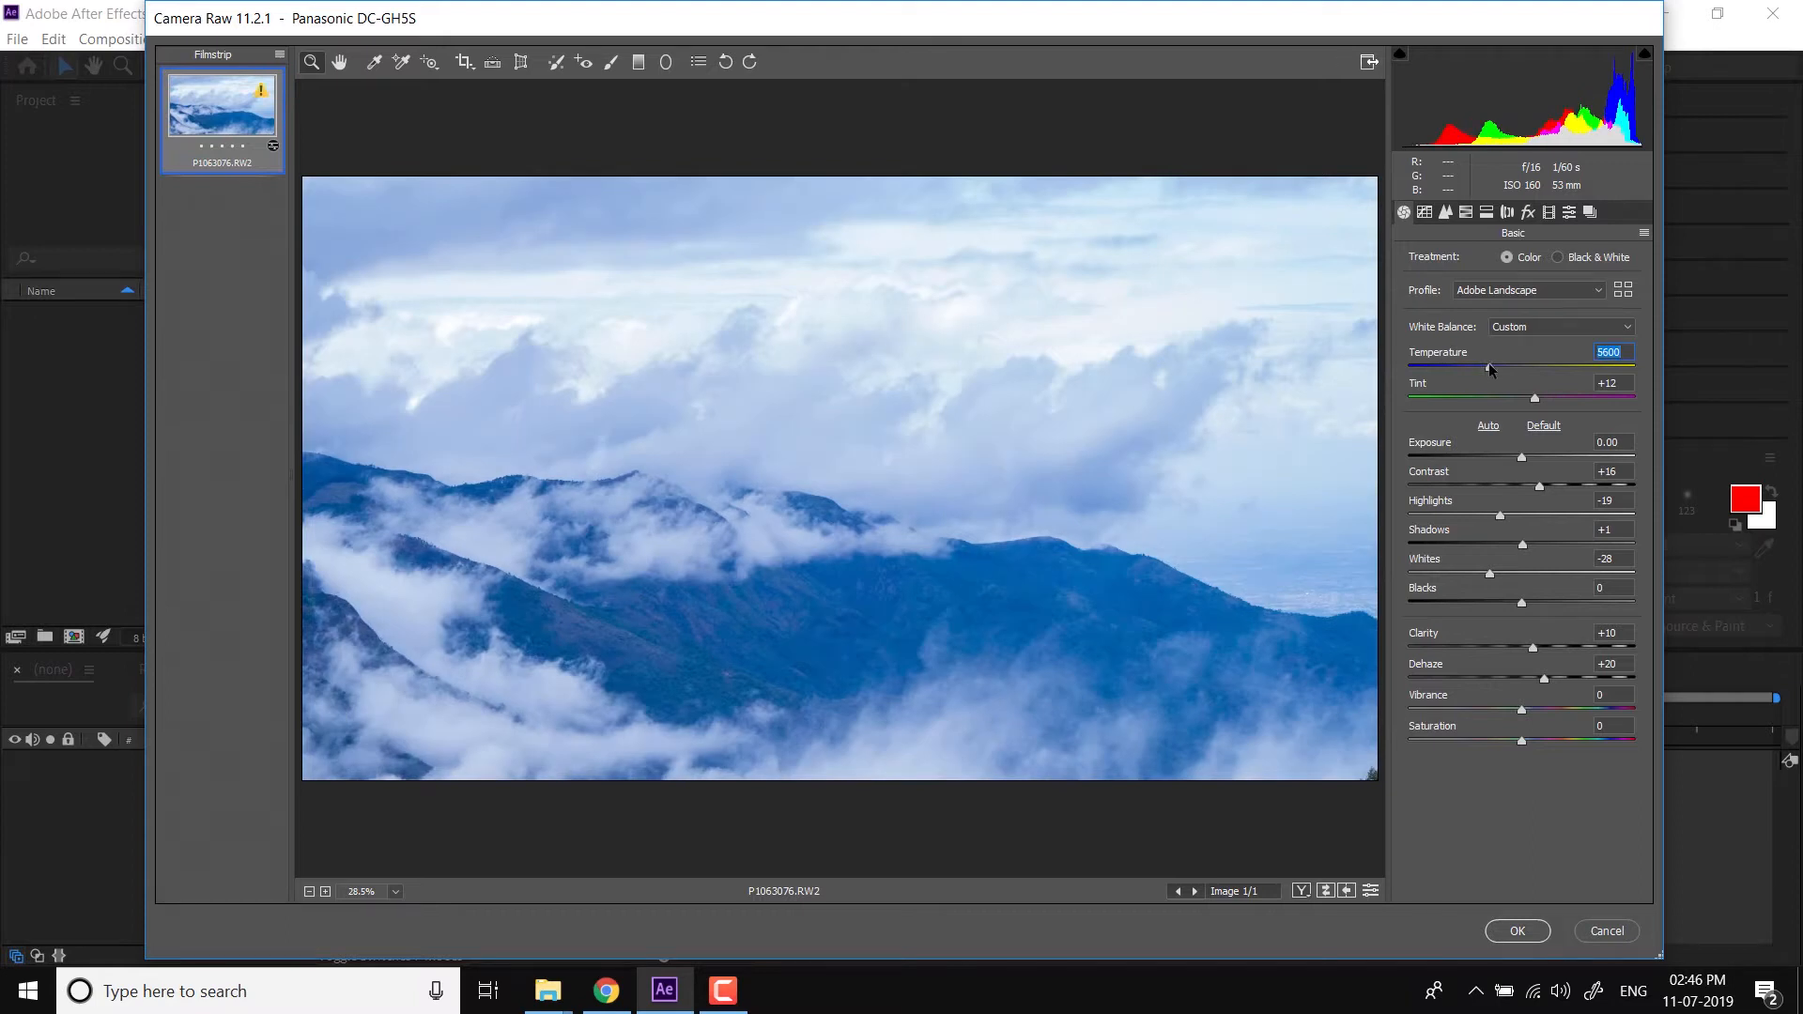
drag(1491, 368, 1496, 368)
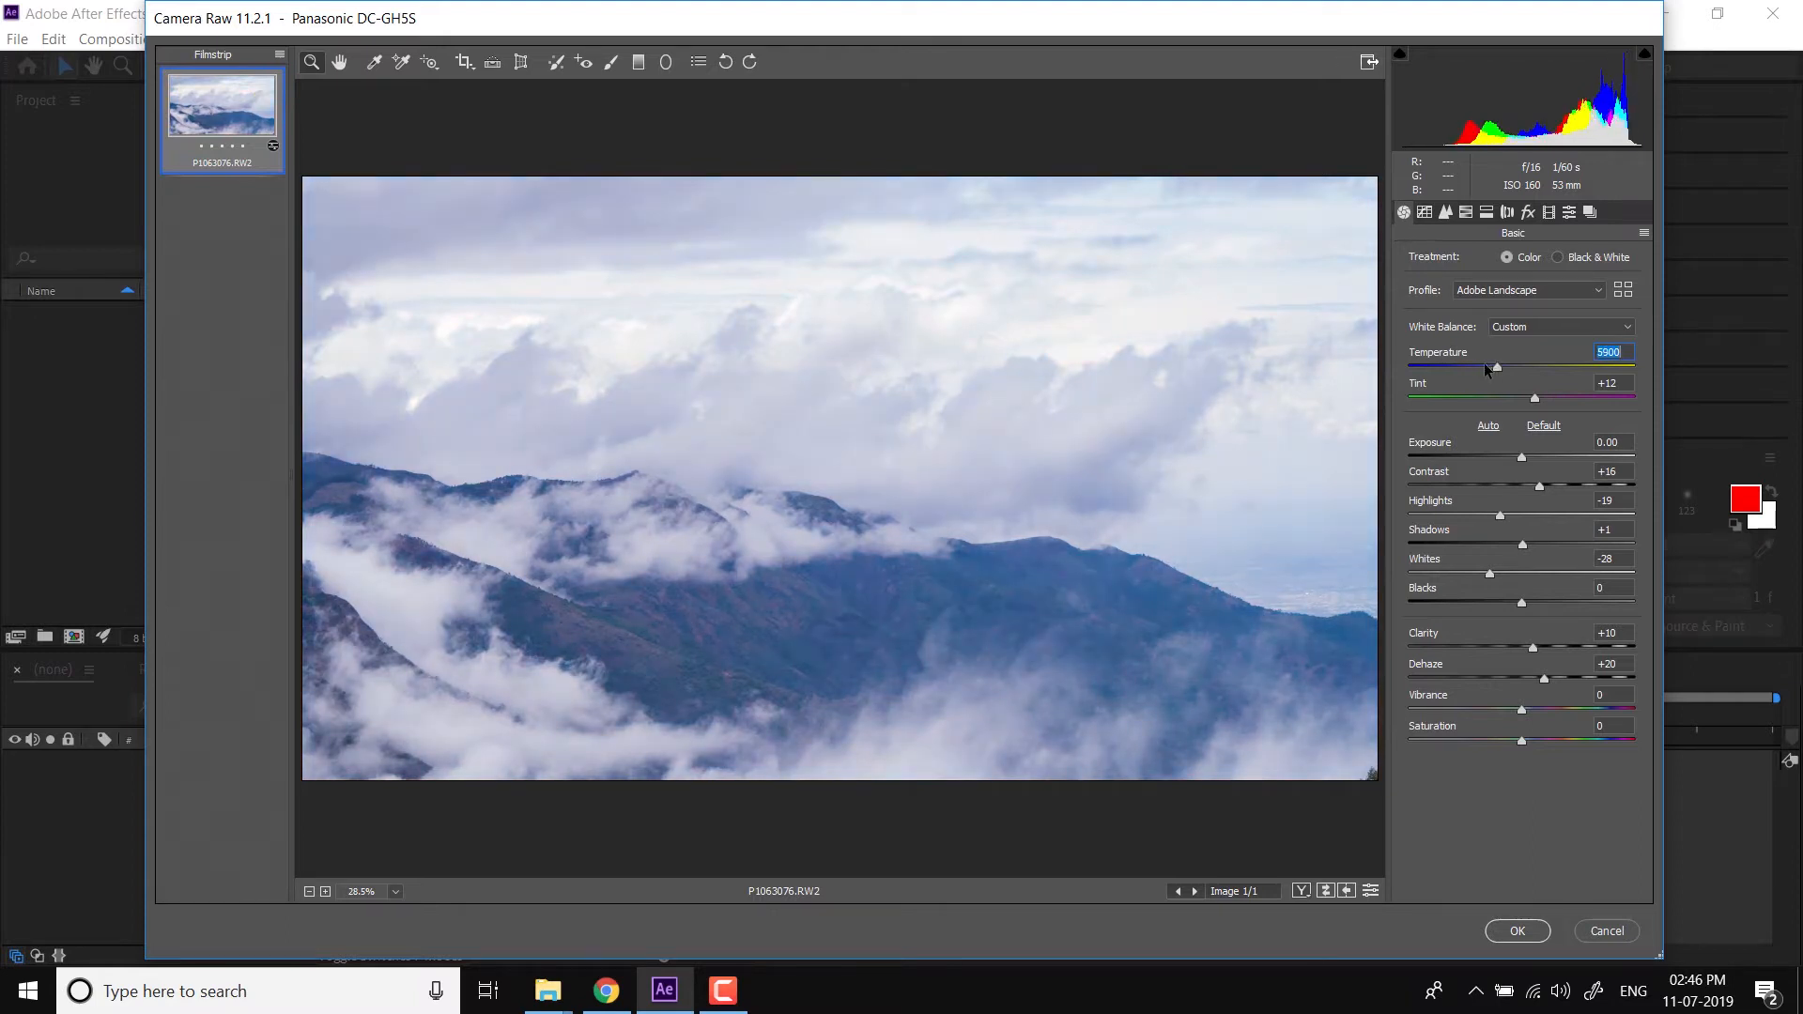
drag(1496, 368, 1501, 368)
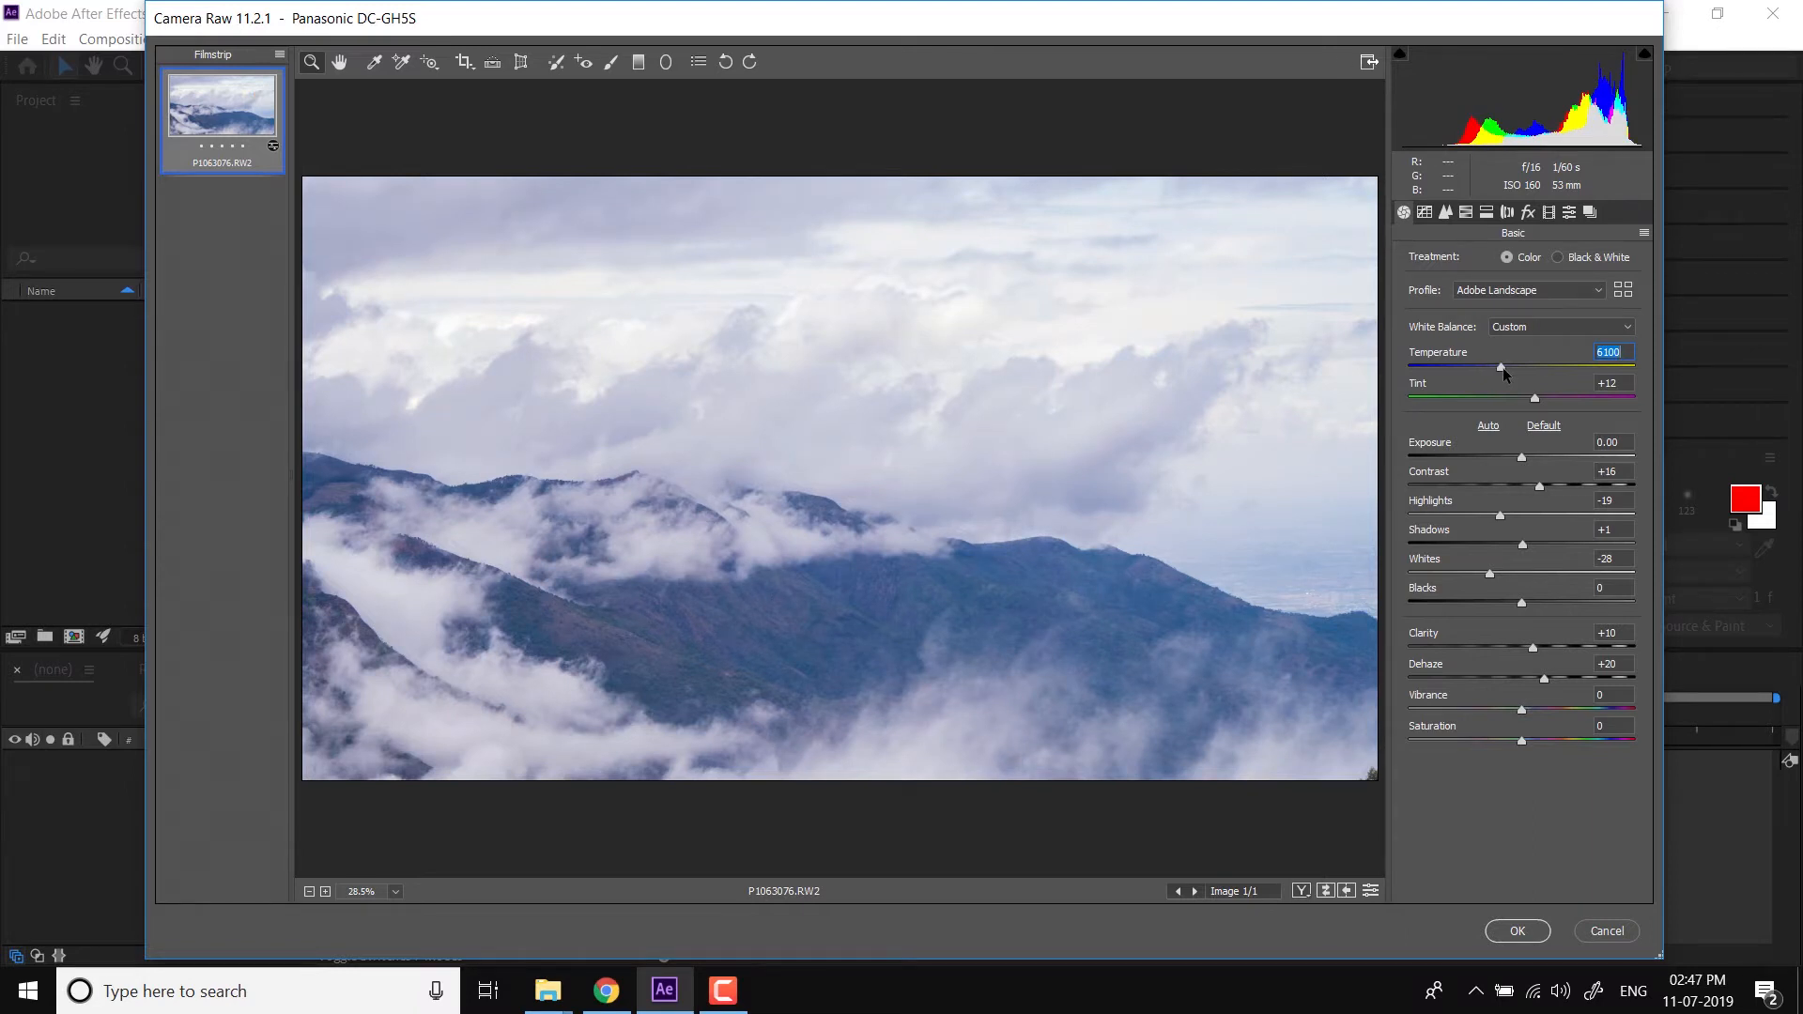
click(1557, 326)
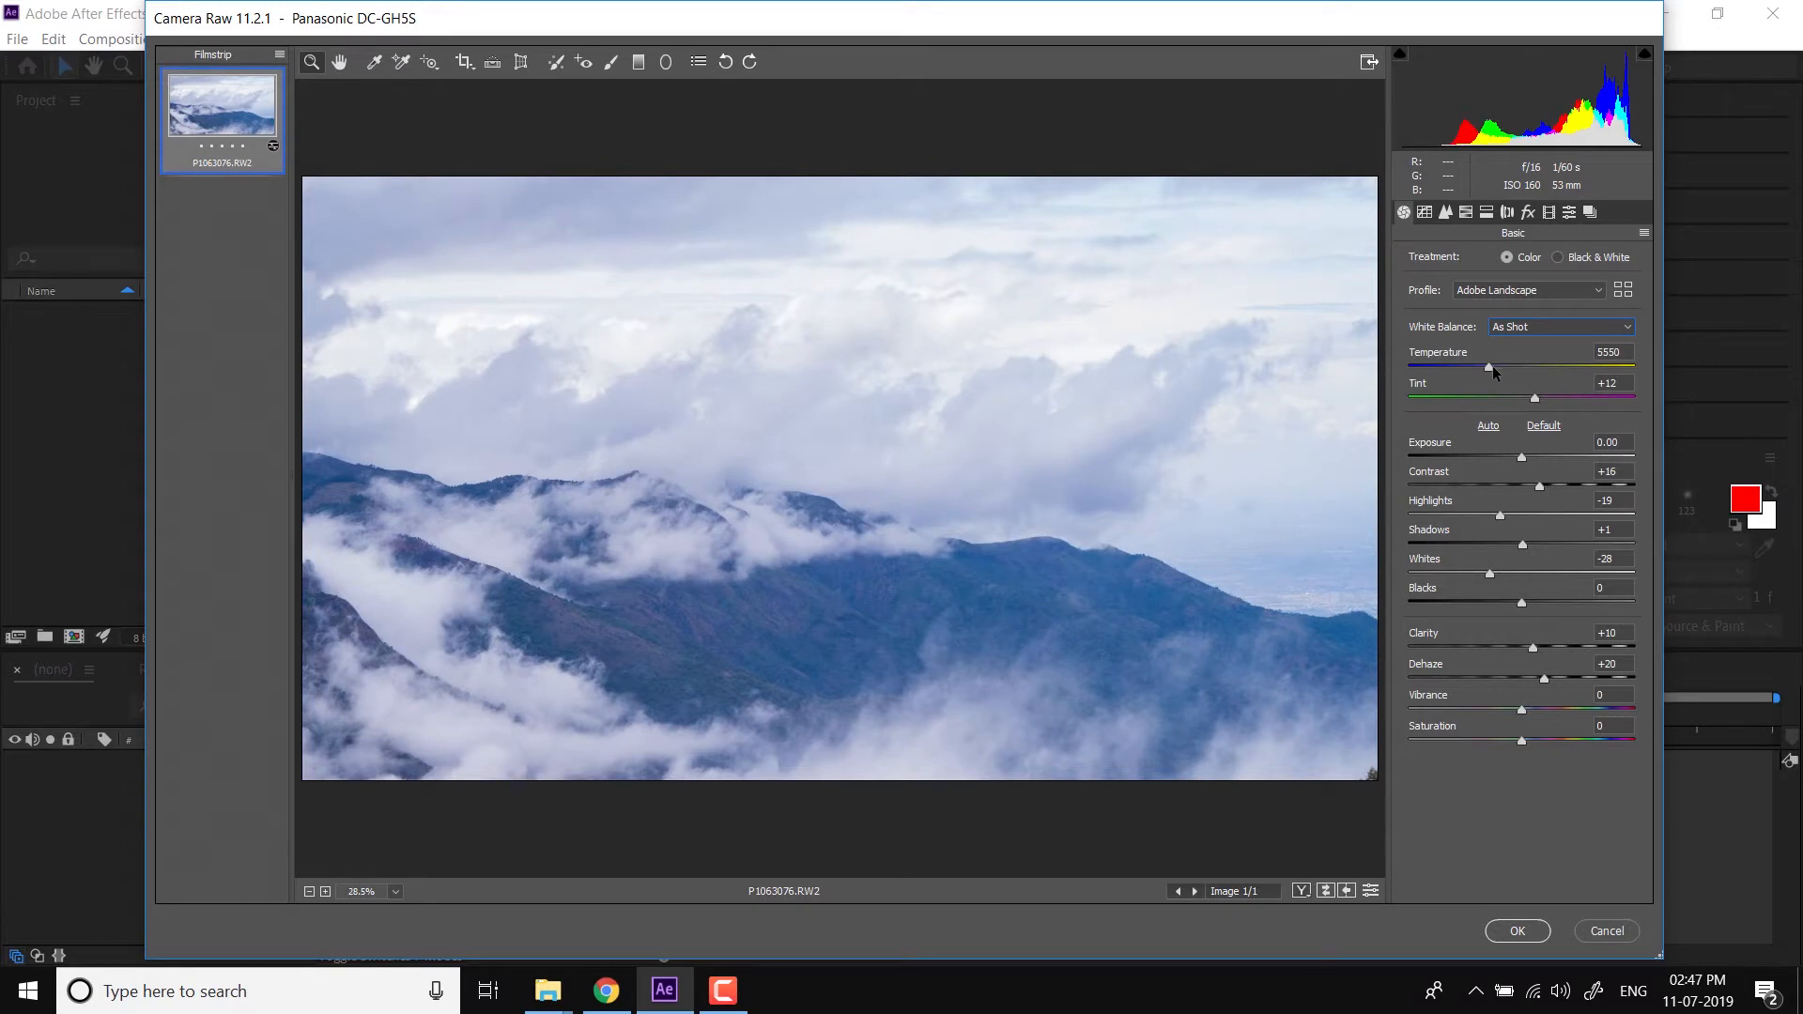
drag(1483, 365, 1535, 365)
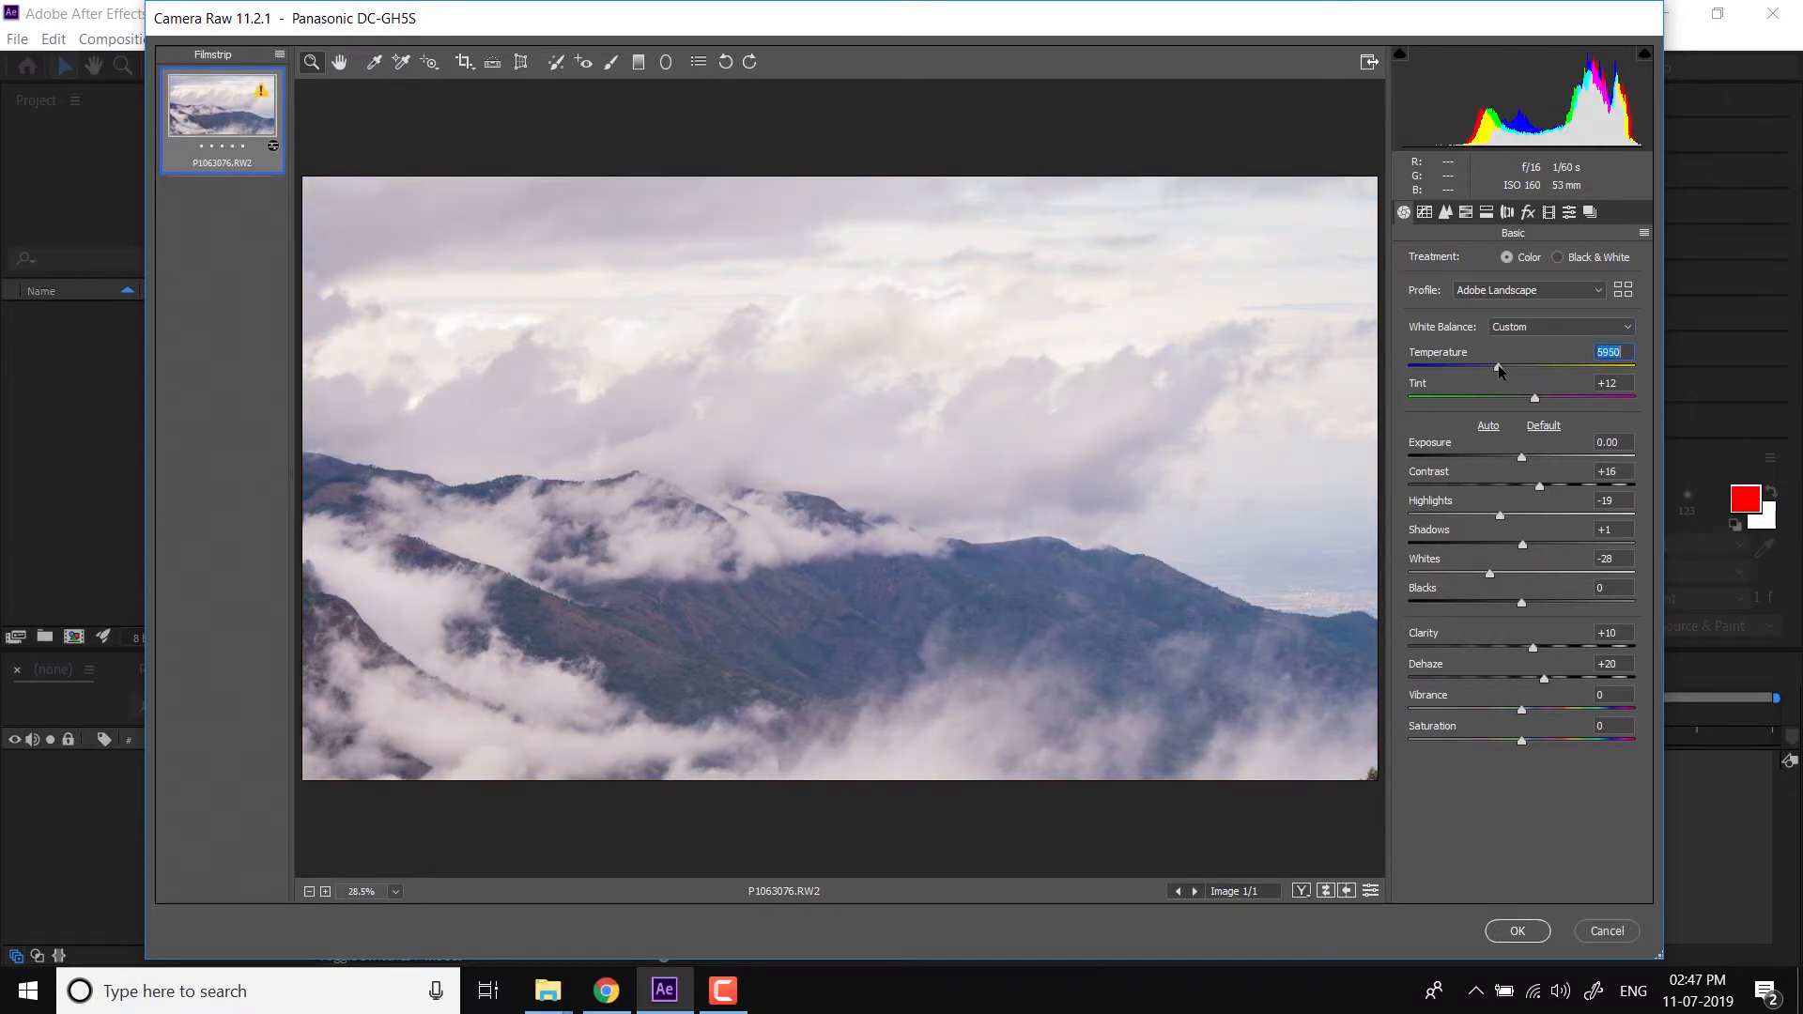
drag(1474, 365, 1500, 366)
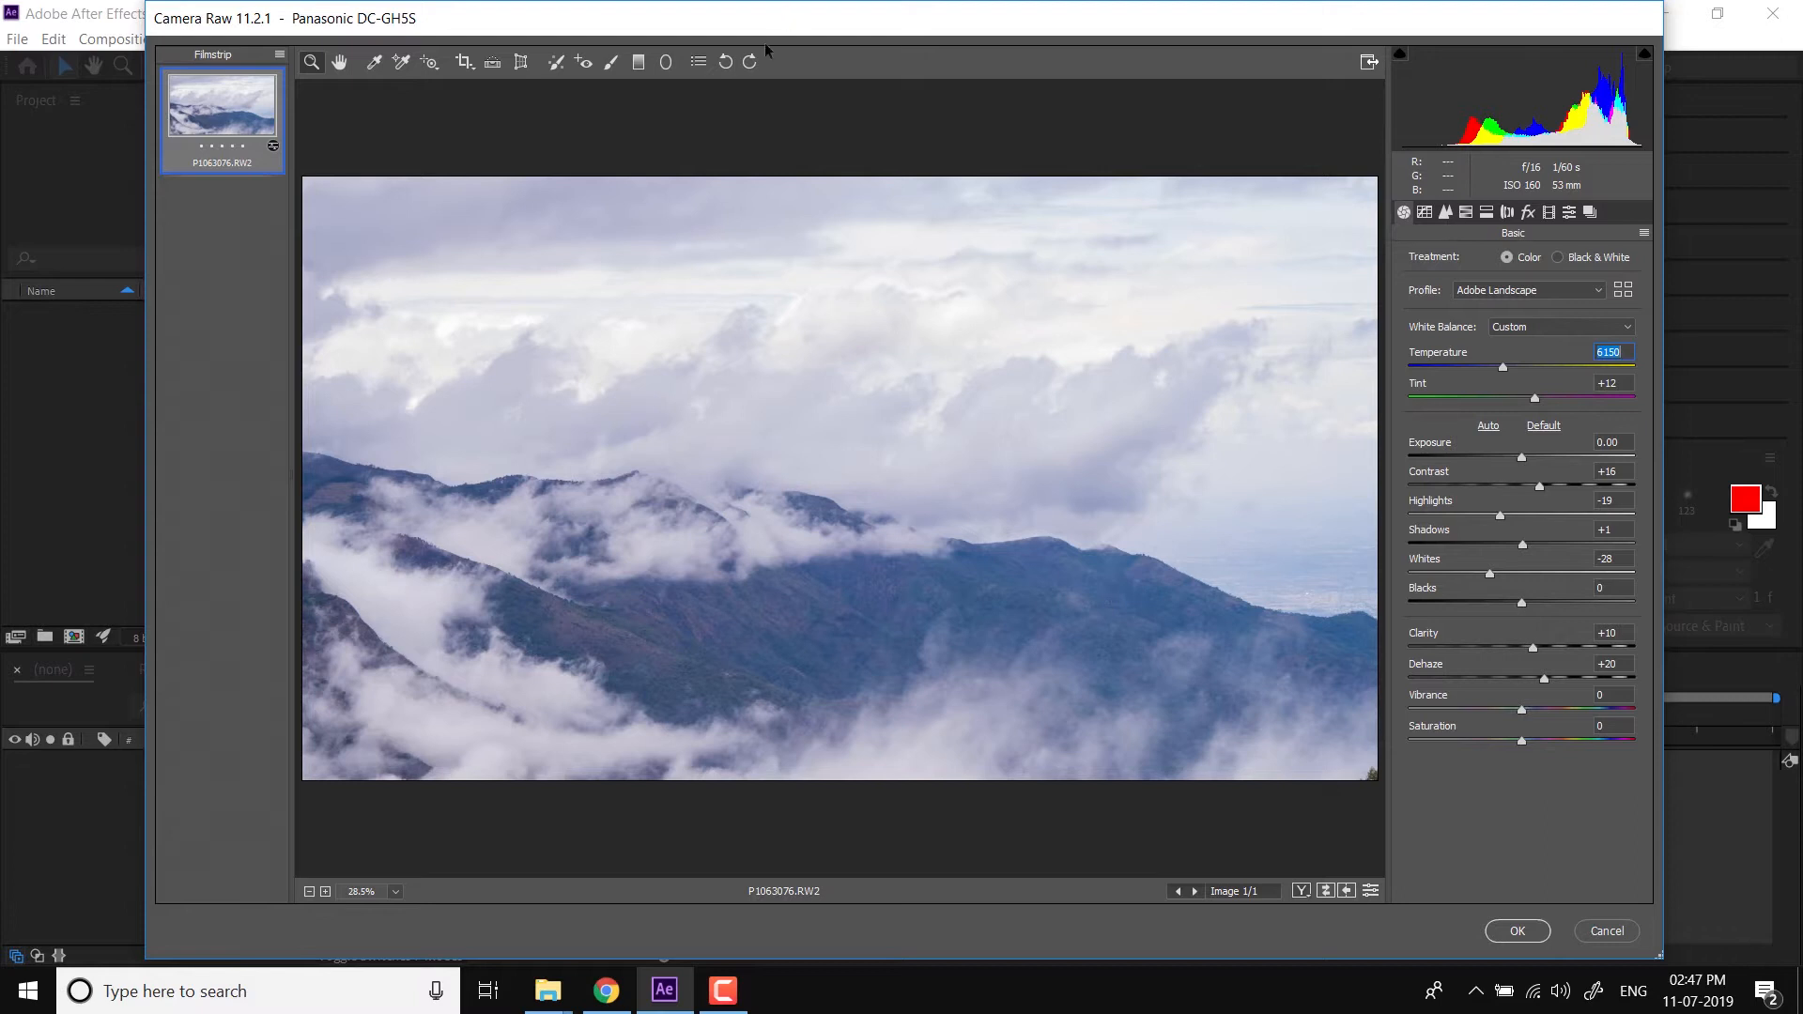
Draw a graduated filter from the top of the sky down to the mountain ridge
click(639, 62)
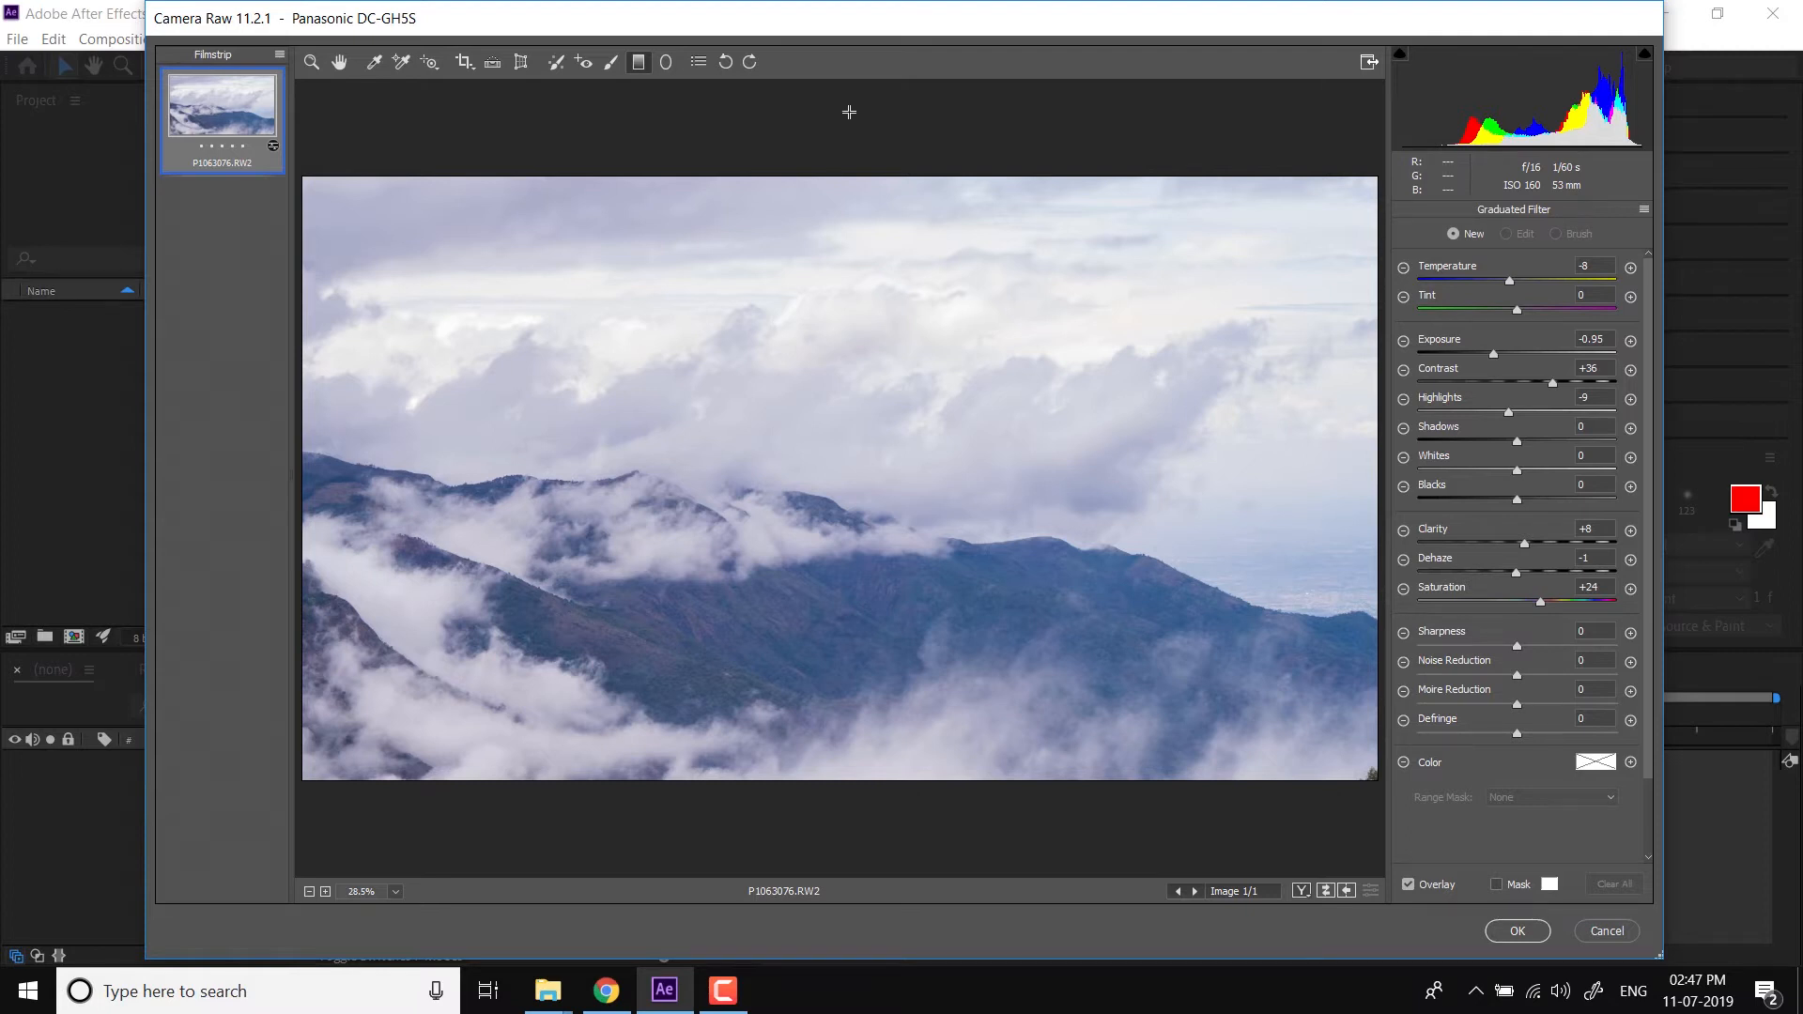
mouse_move(835, 100)
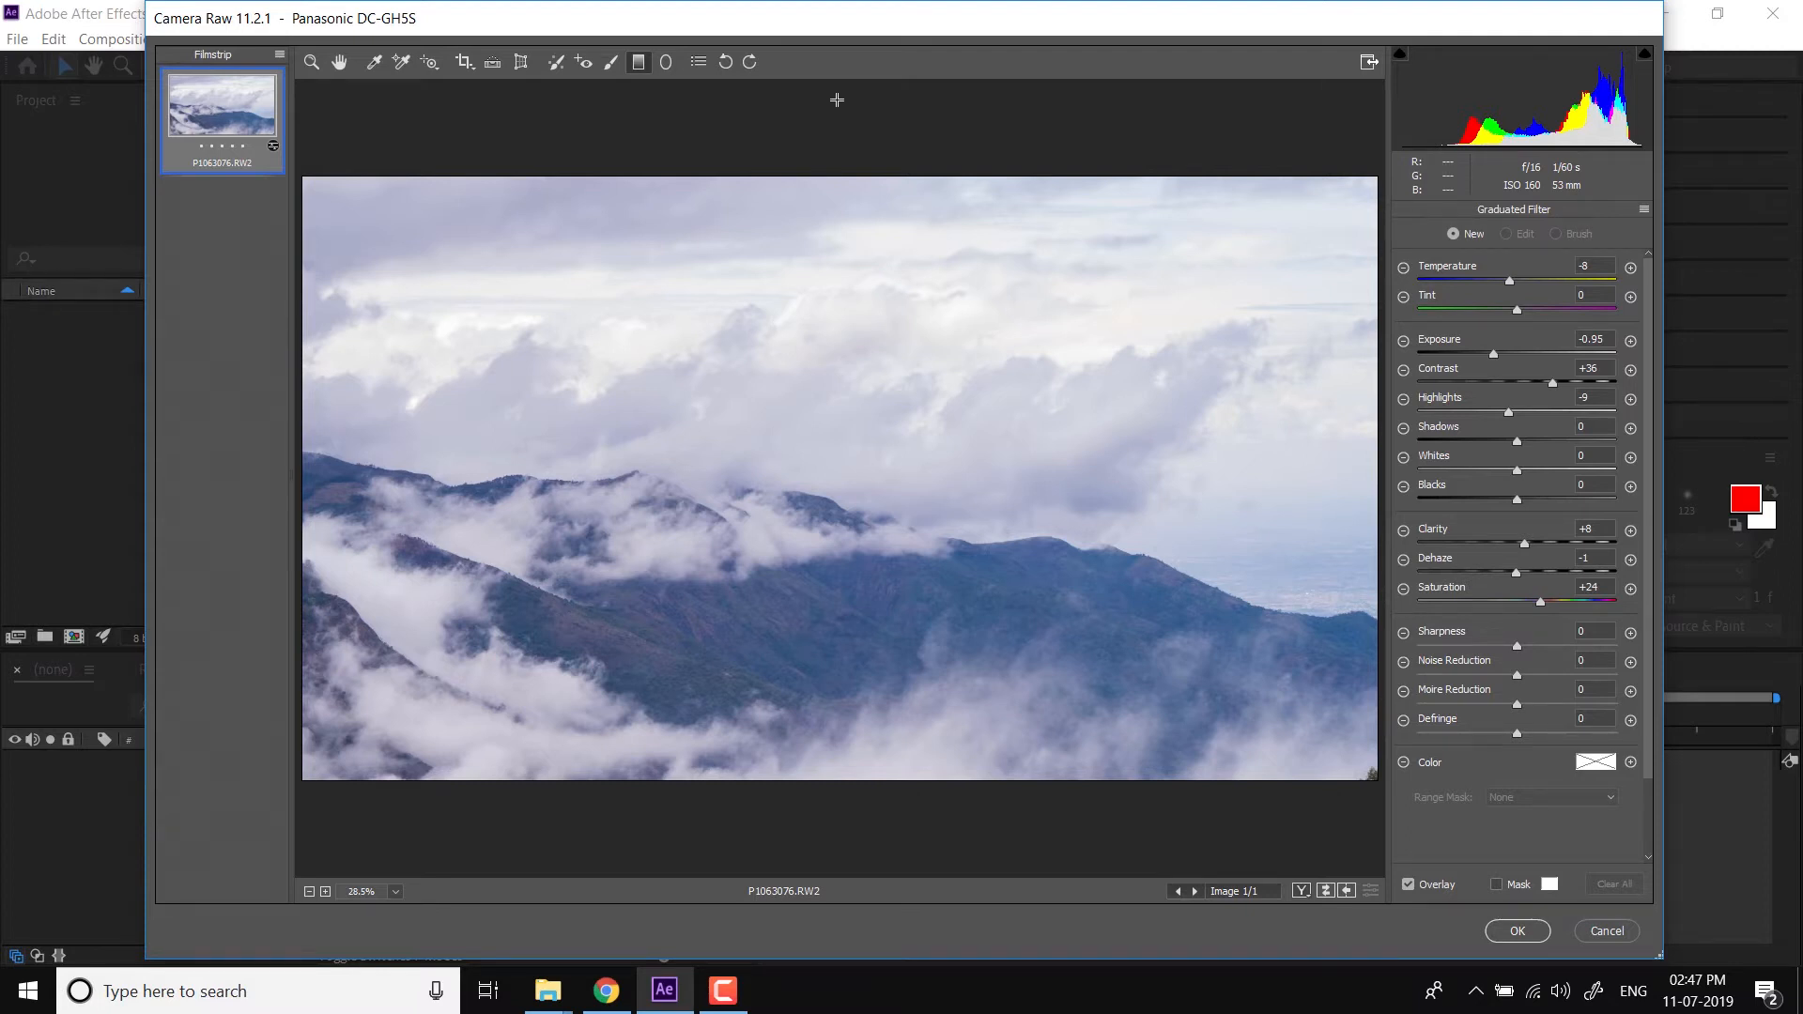
mouse_move(847, 117)
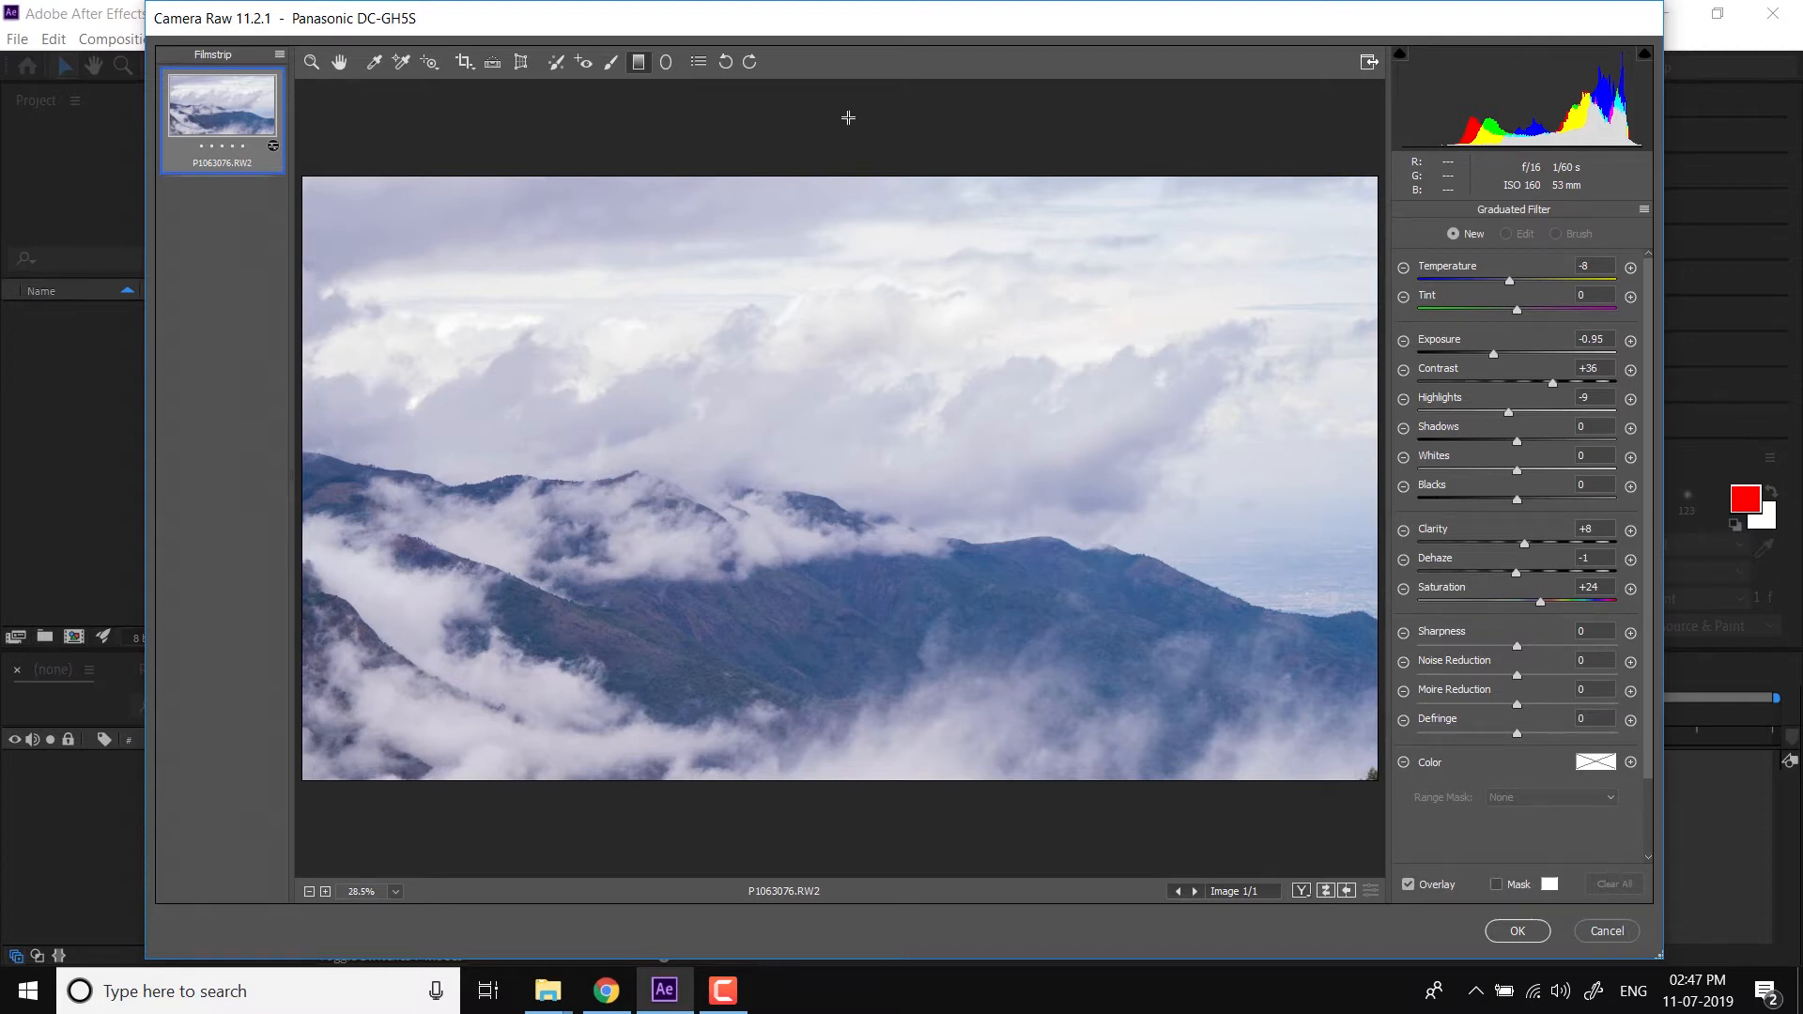
drag(862, 115, 860, 353)
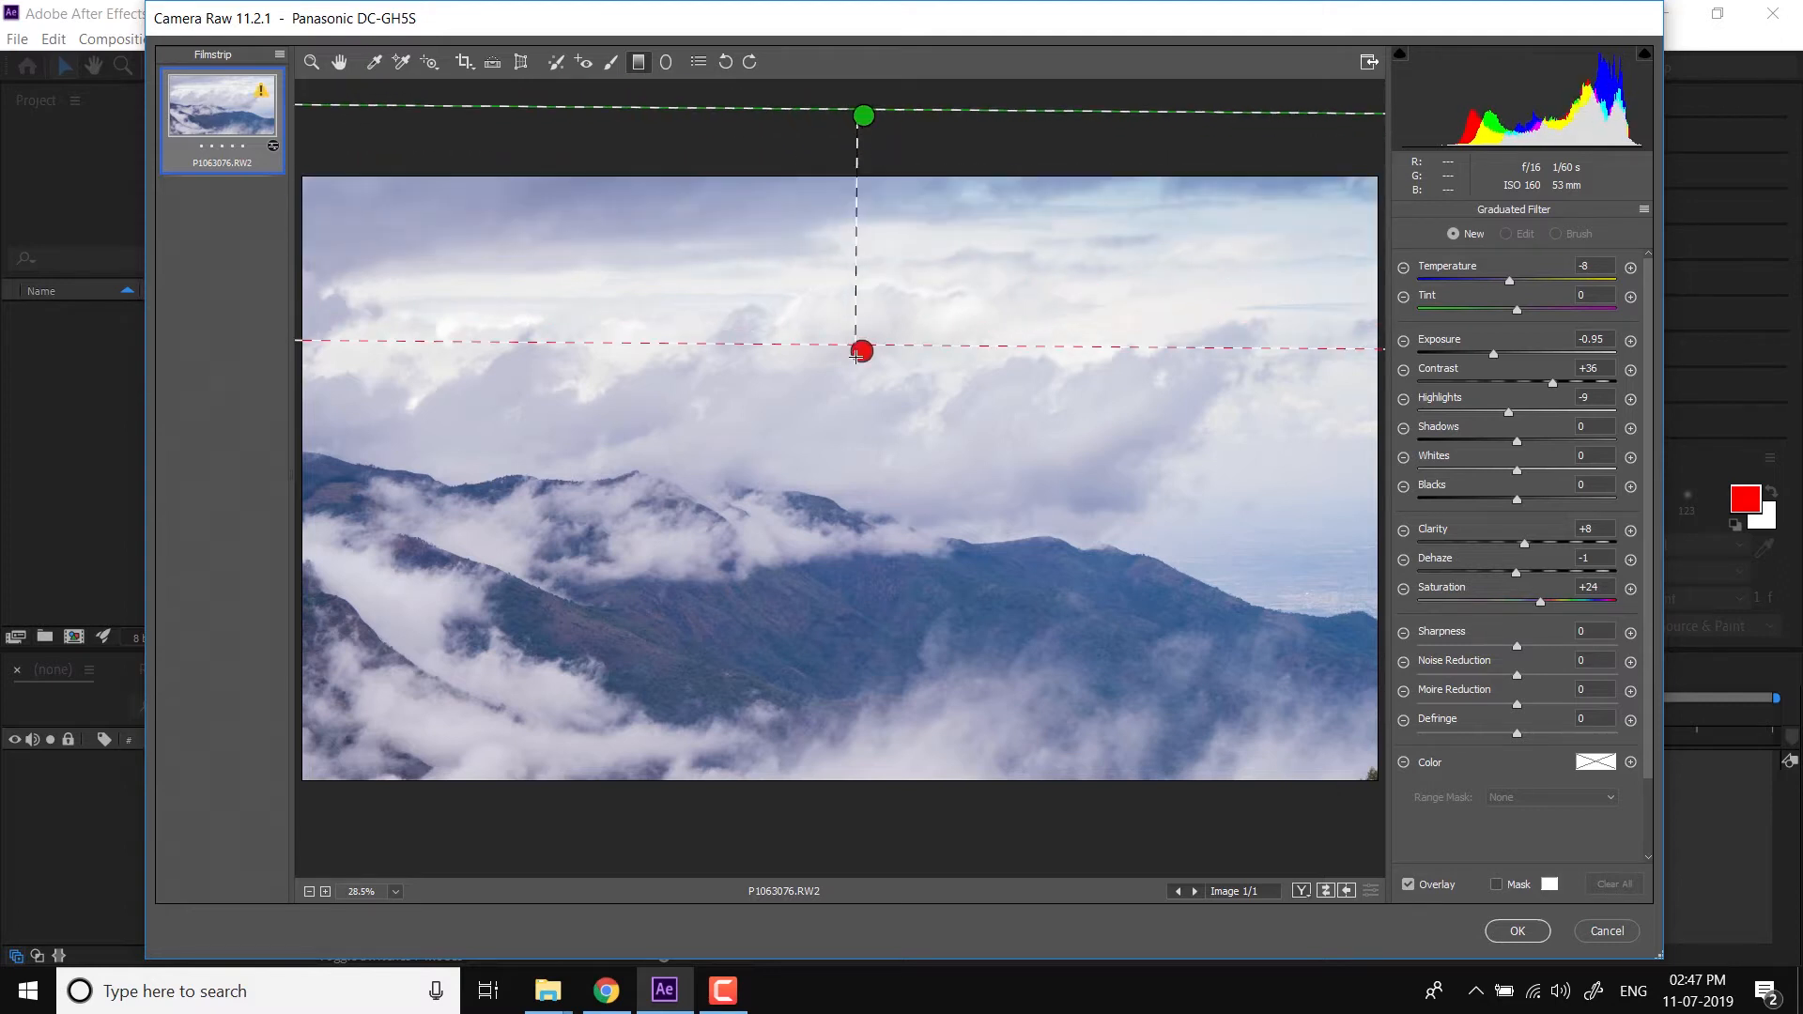
drag(860, 350, 867, 506)
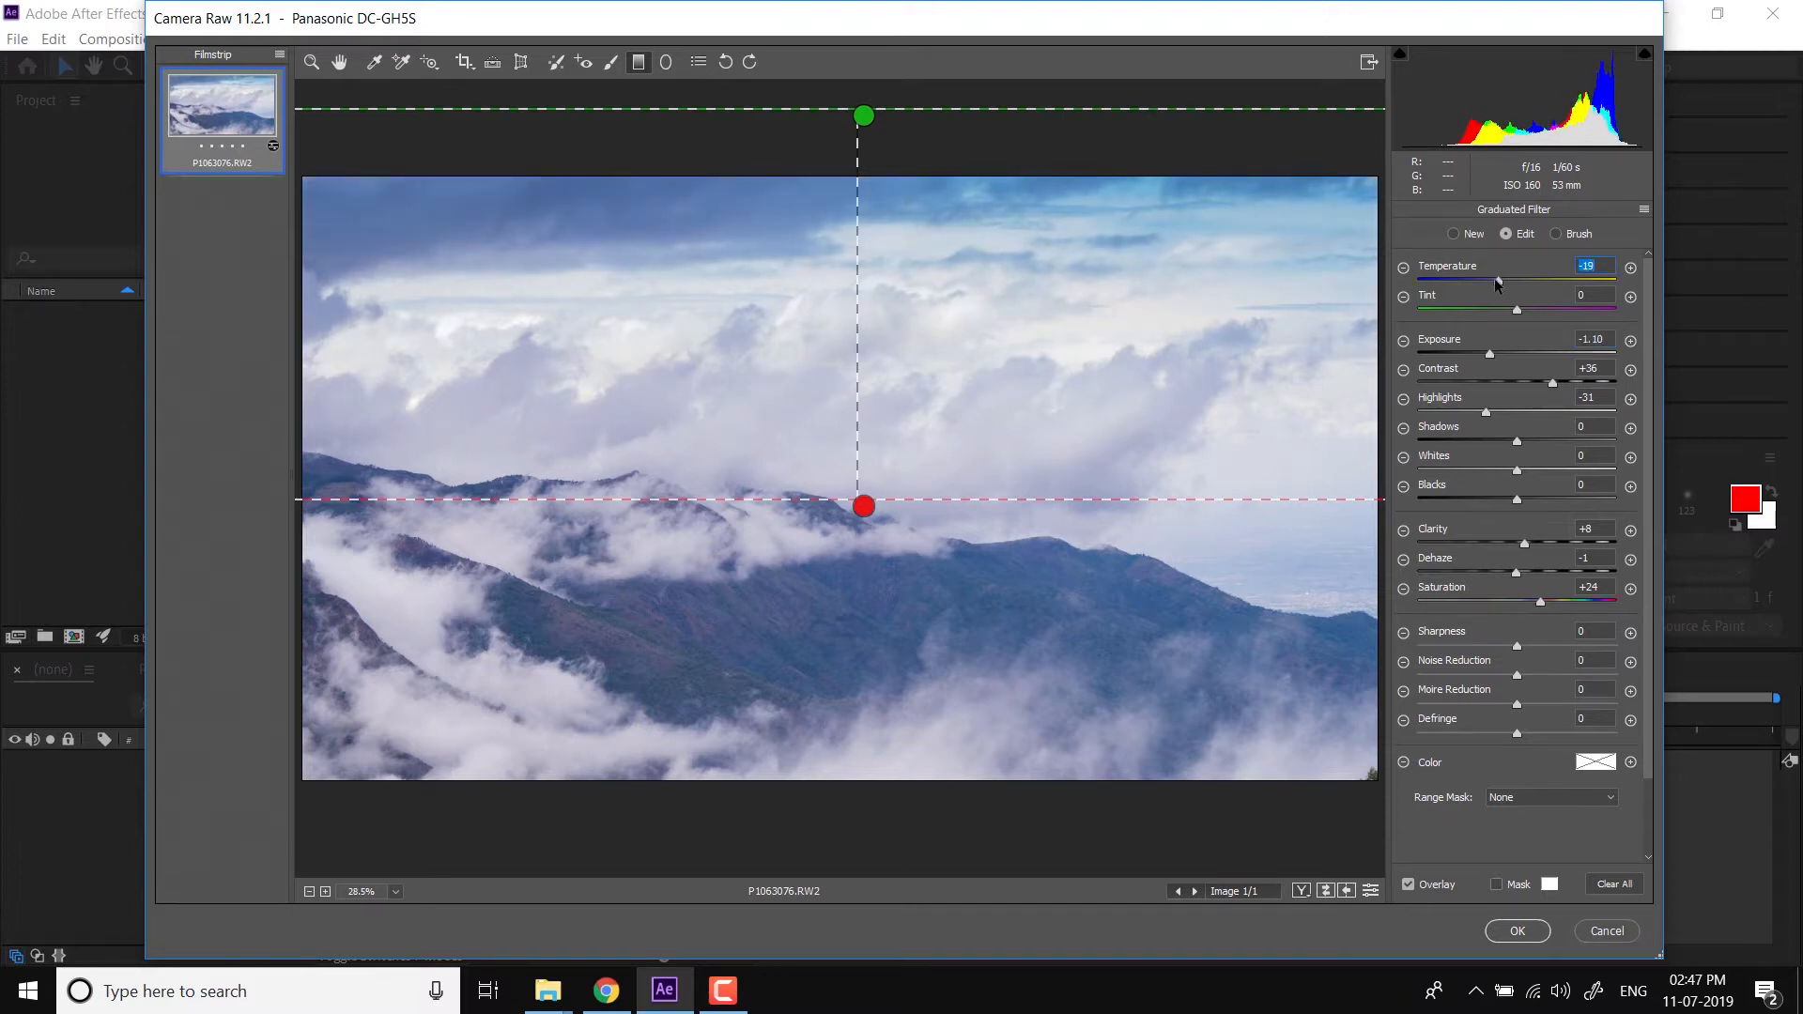
mouse_move(872, 323)
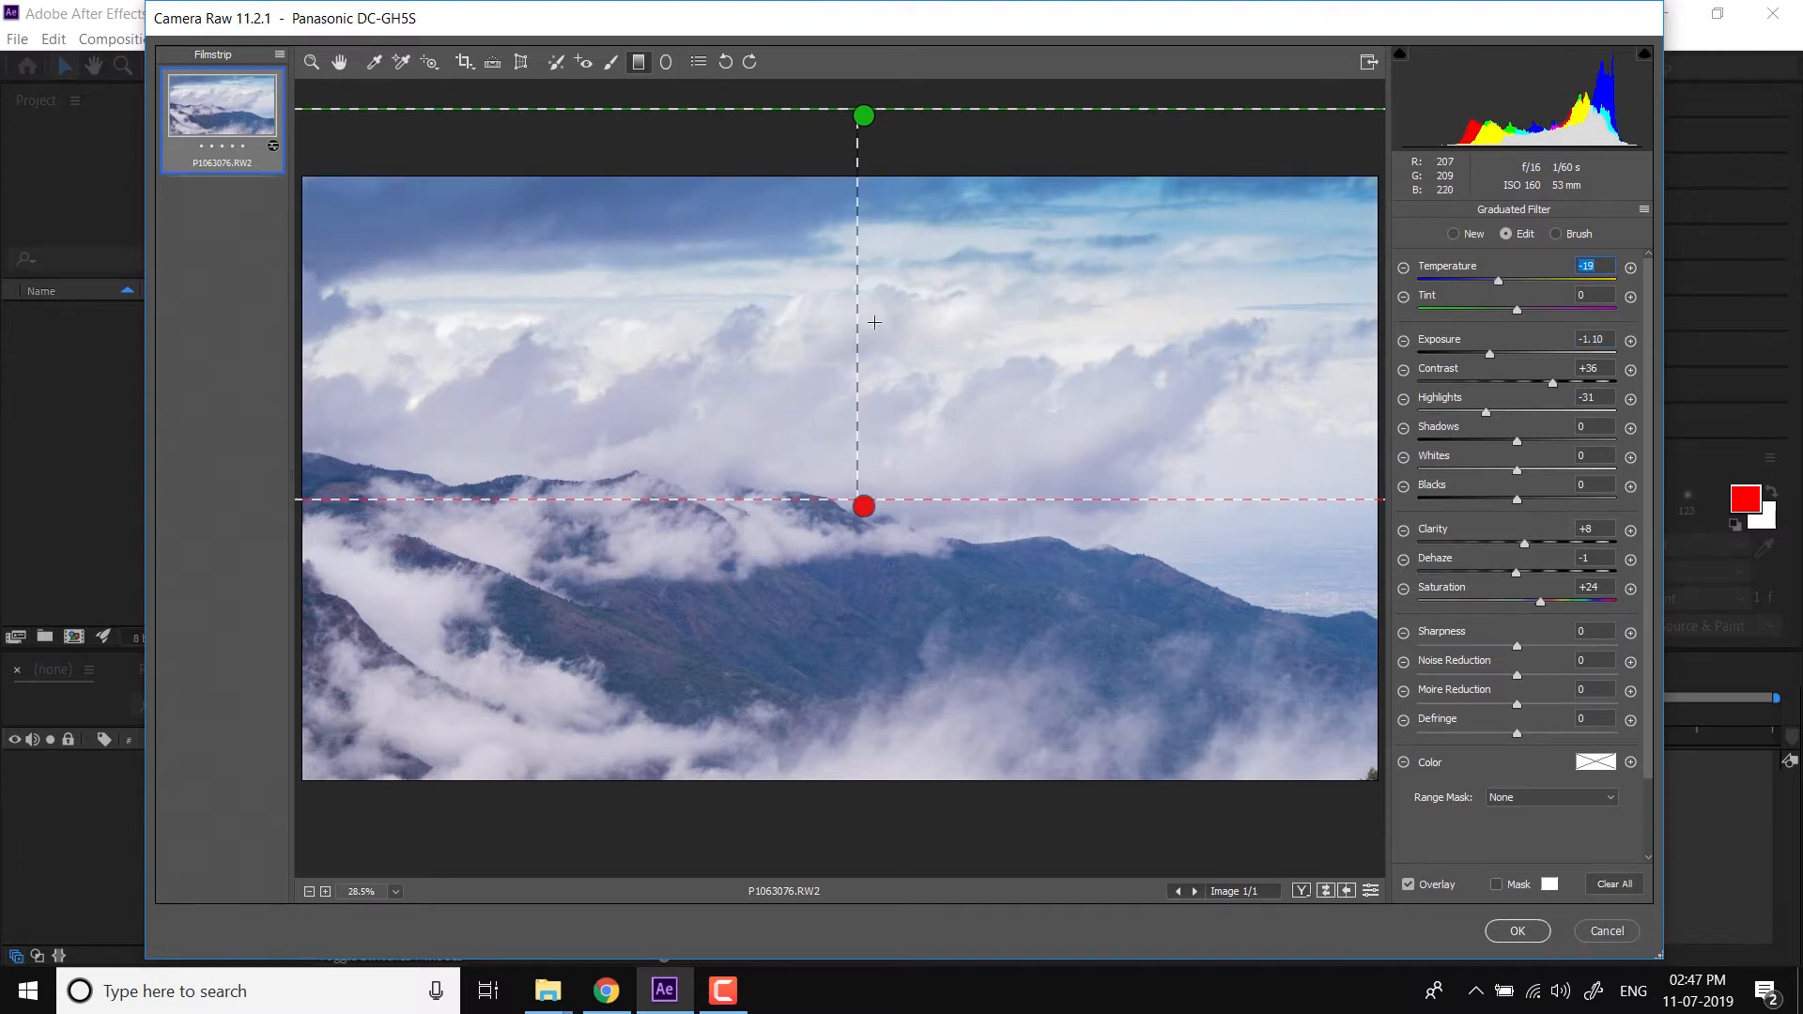
click(1403, 211)
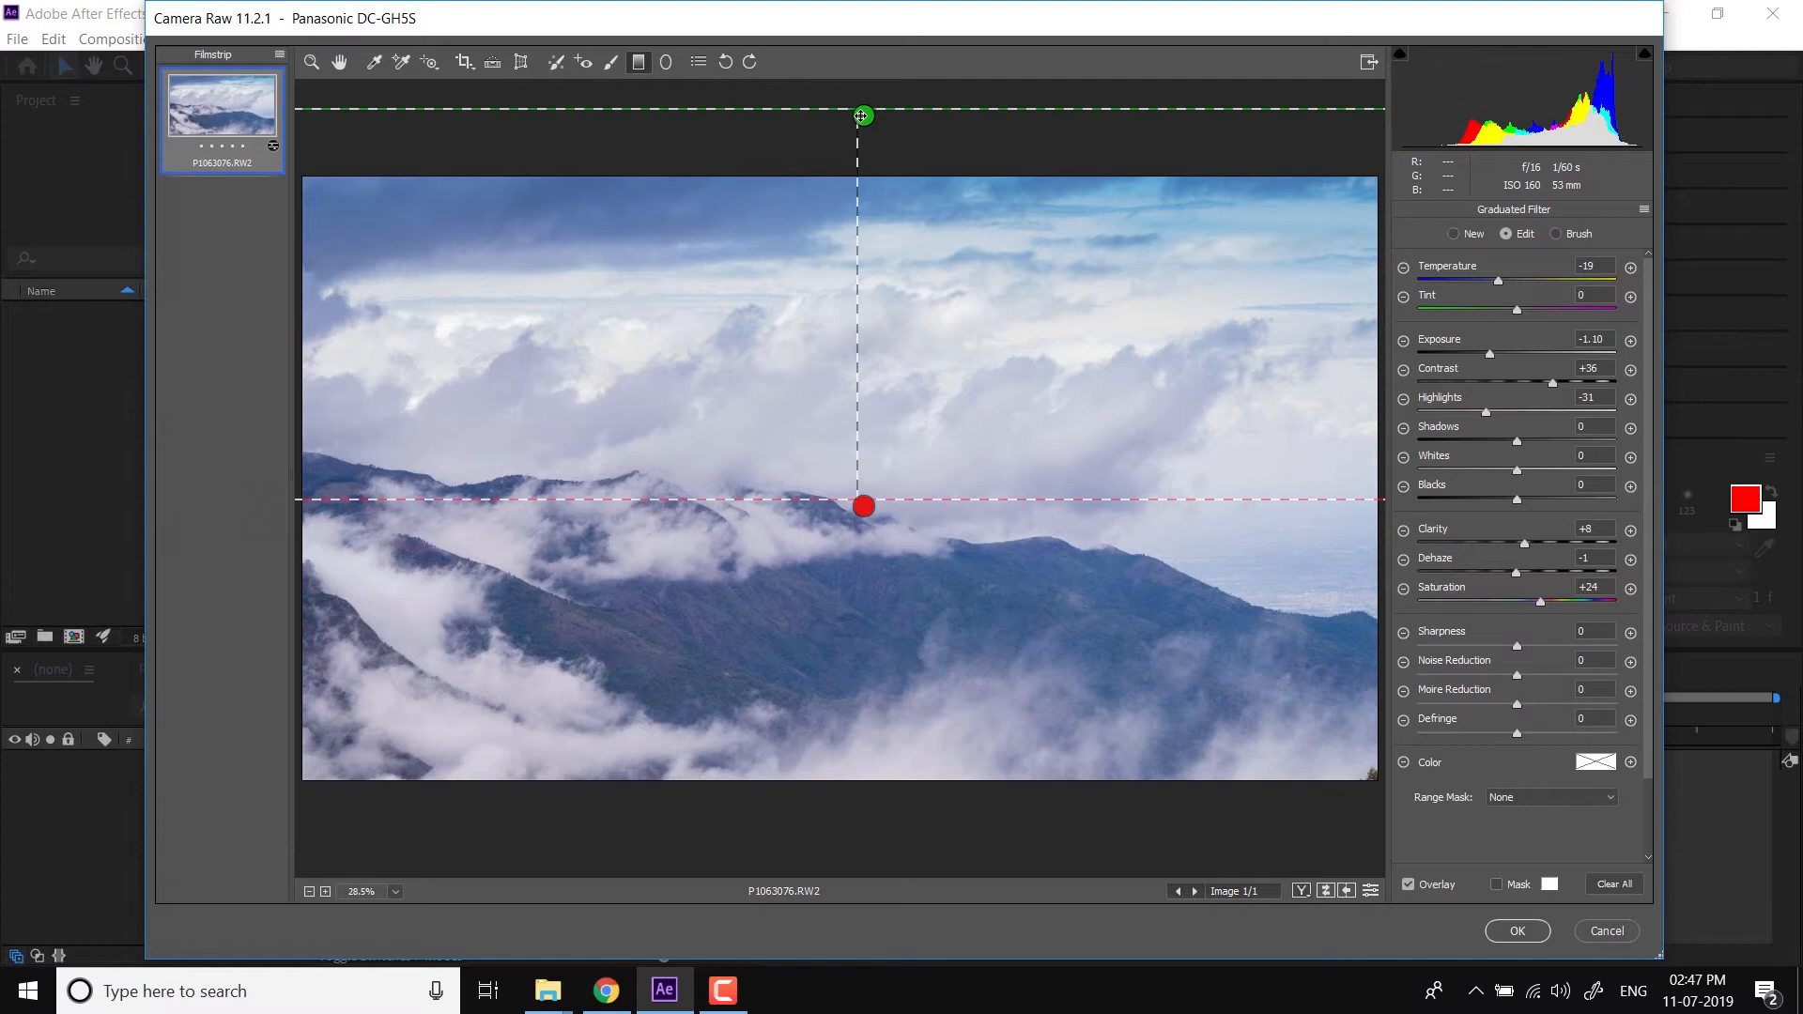
Replace it with a new sky-to-ridge gradient and adjust its colour temperature
click(1614, 884)
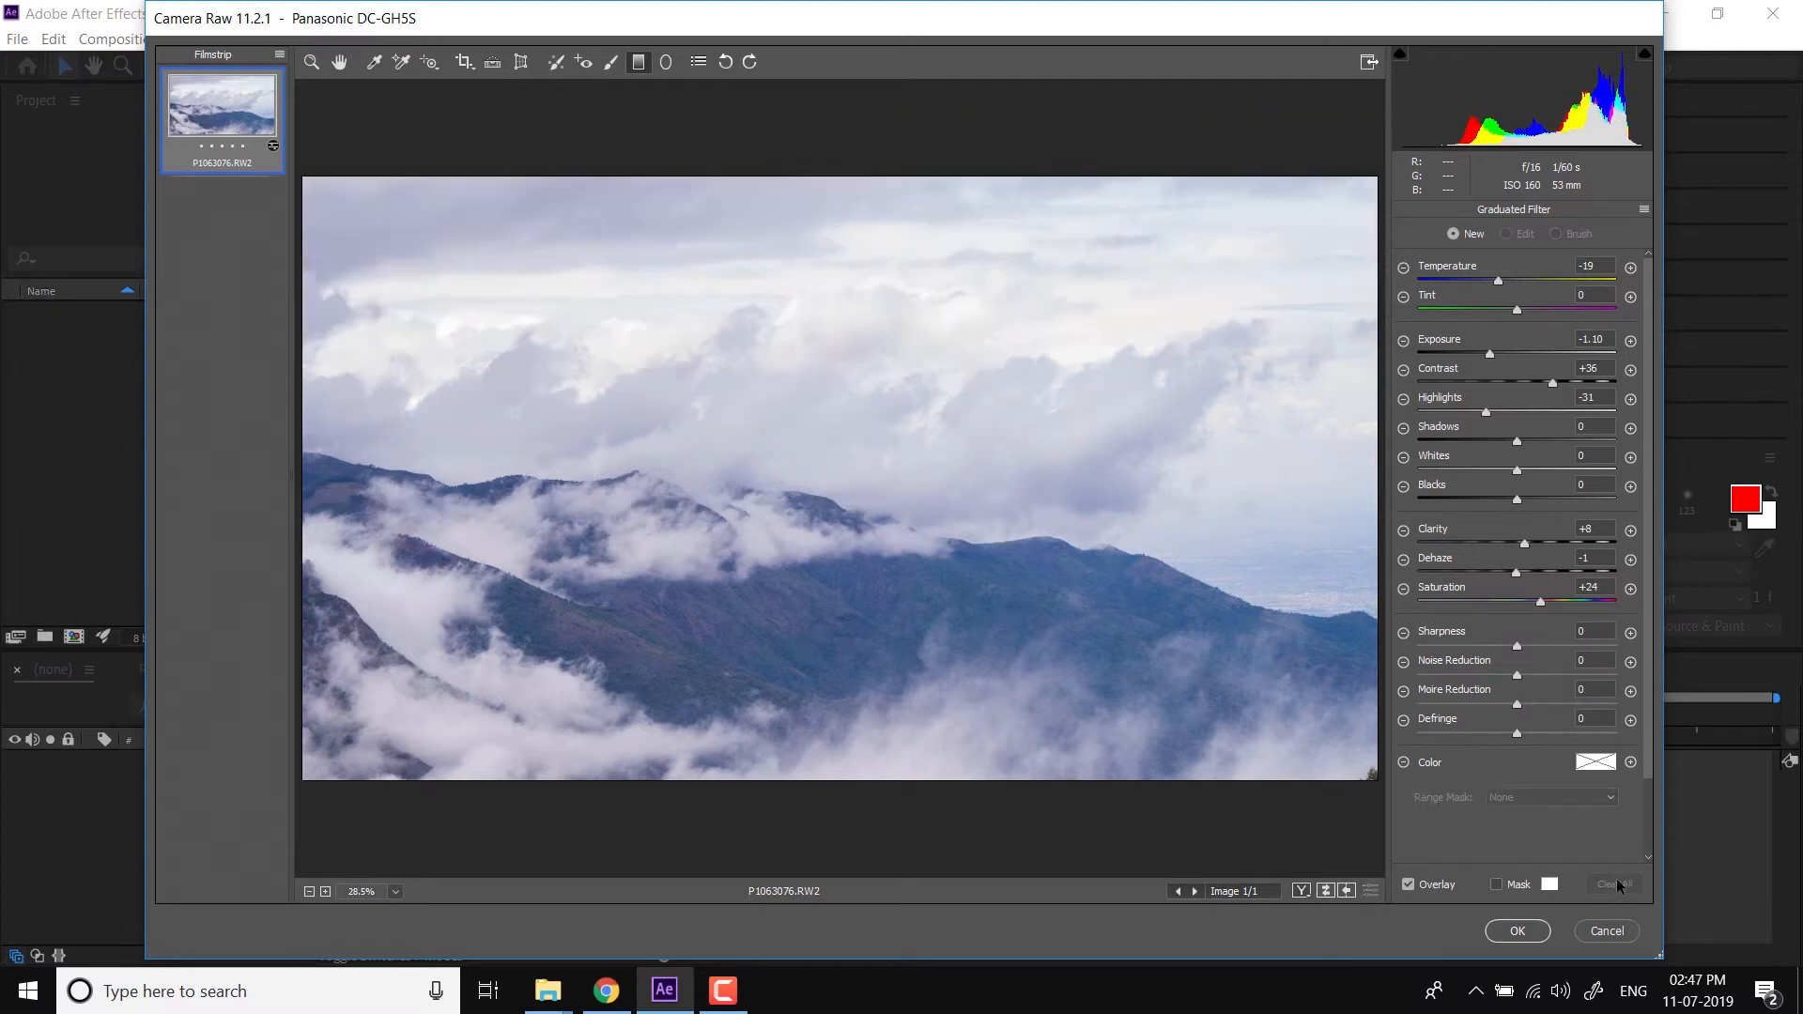
mouse_move(820, 94)
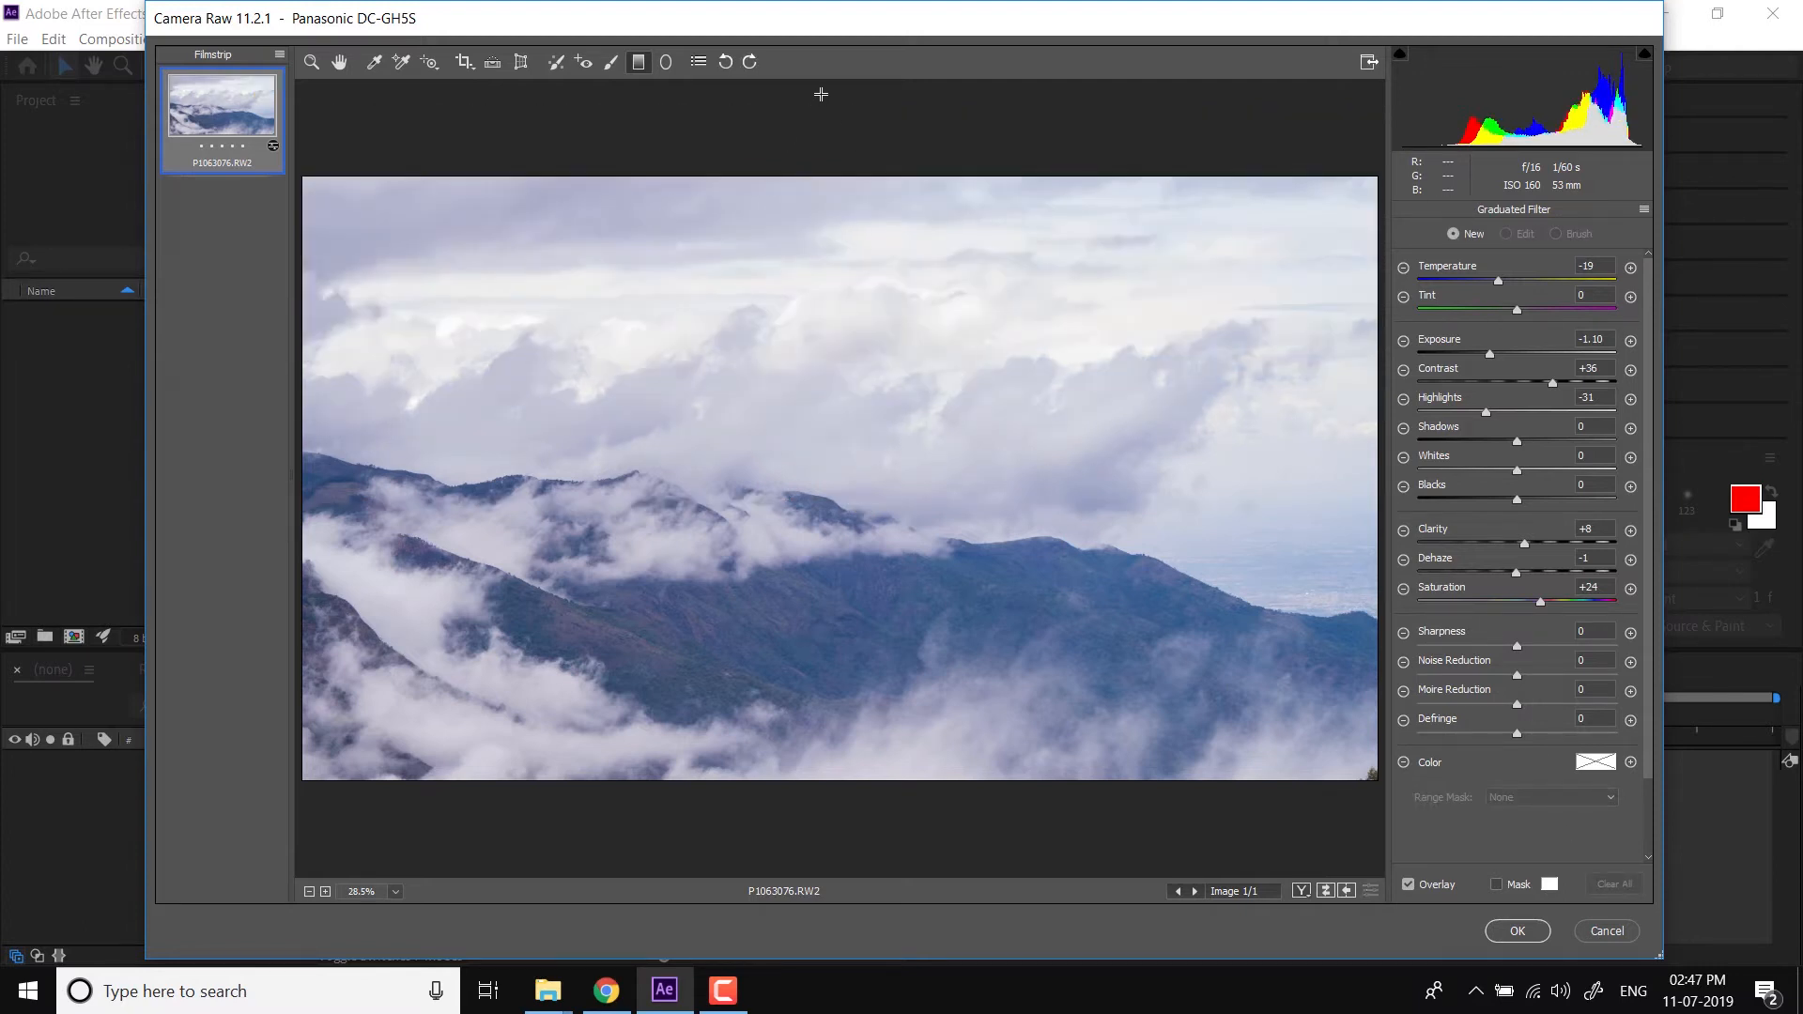
drag(826, 102, 833, 513)
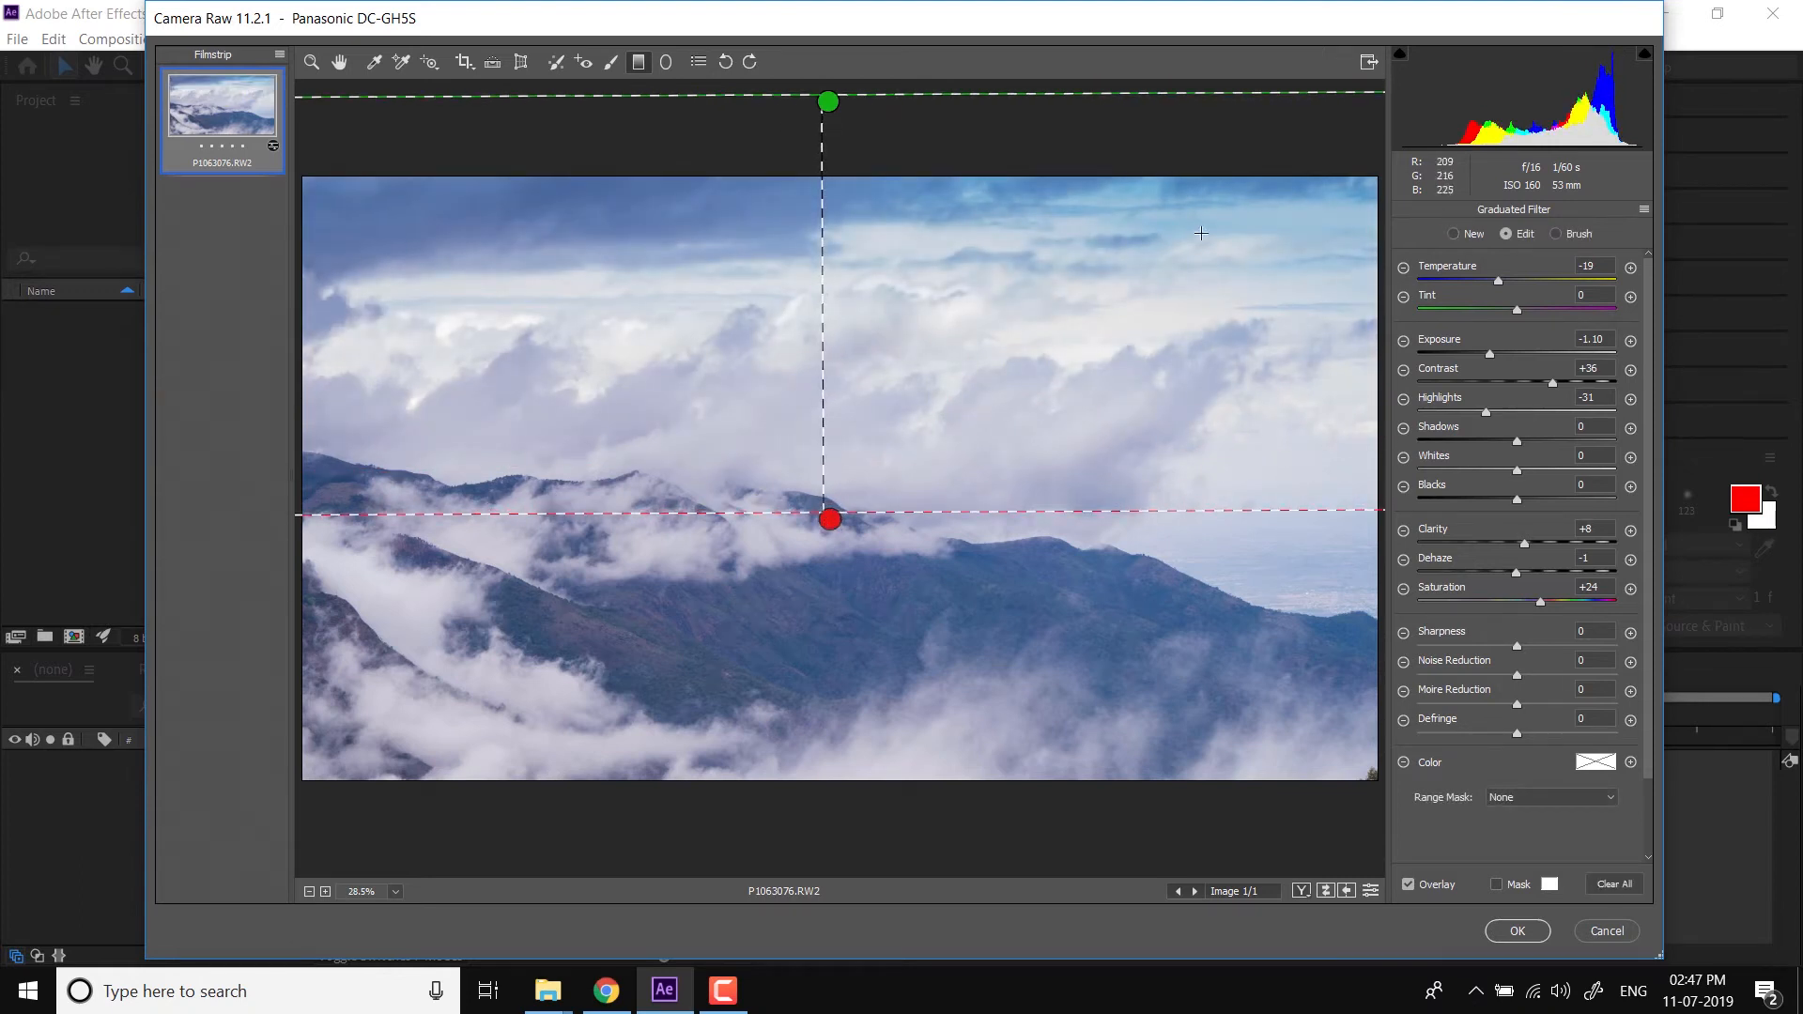
drag(1483, 282, 1552, 282)
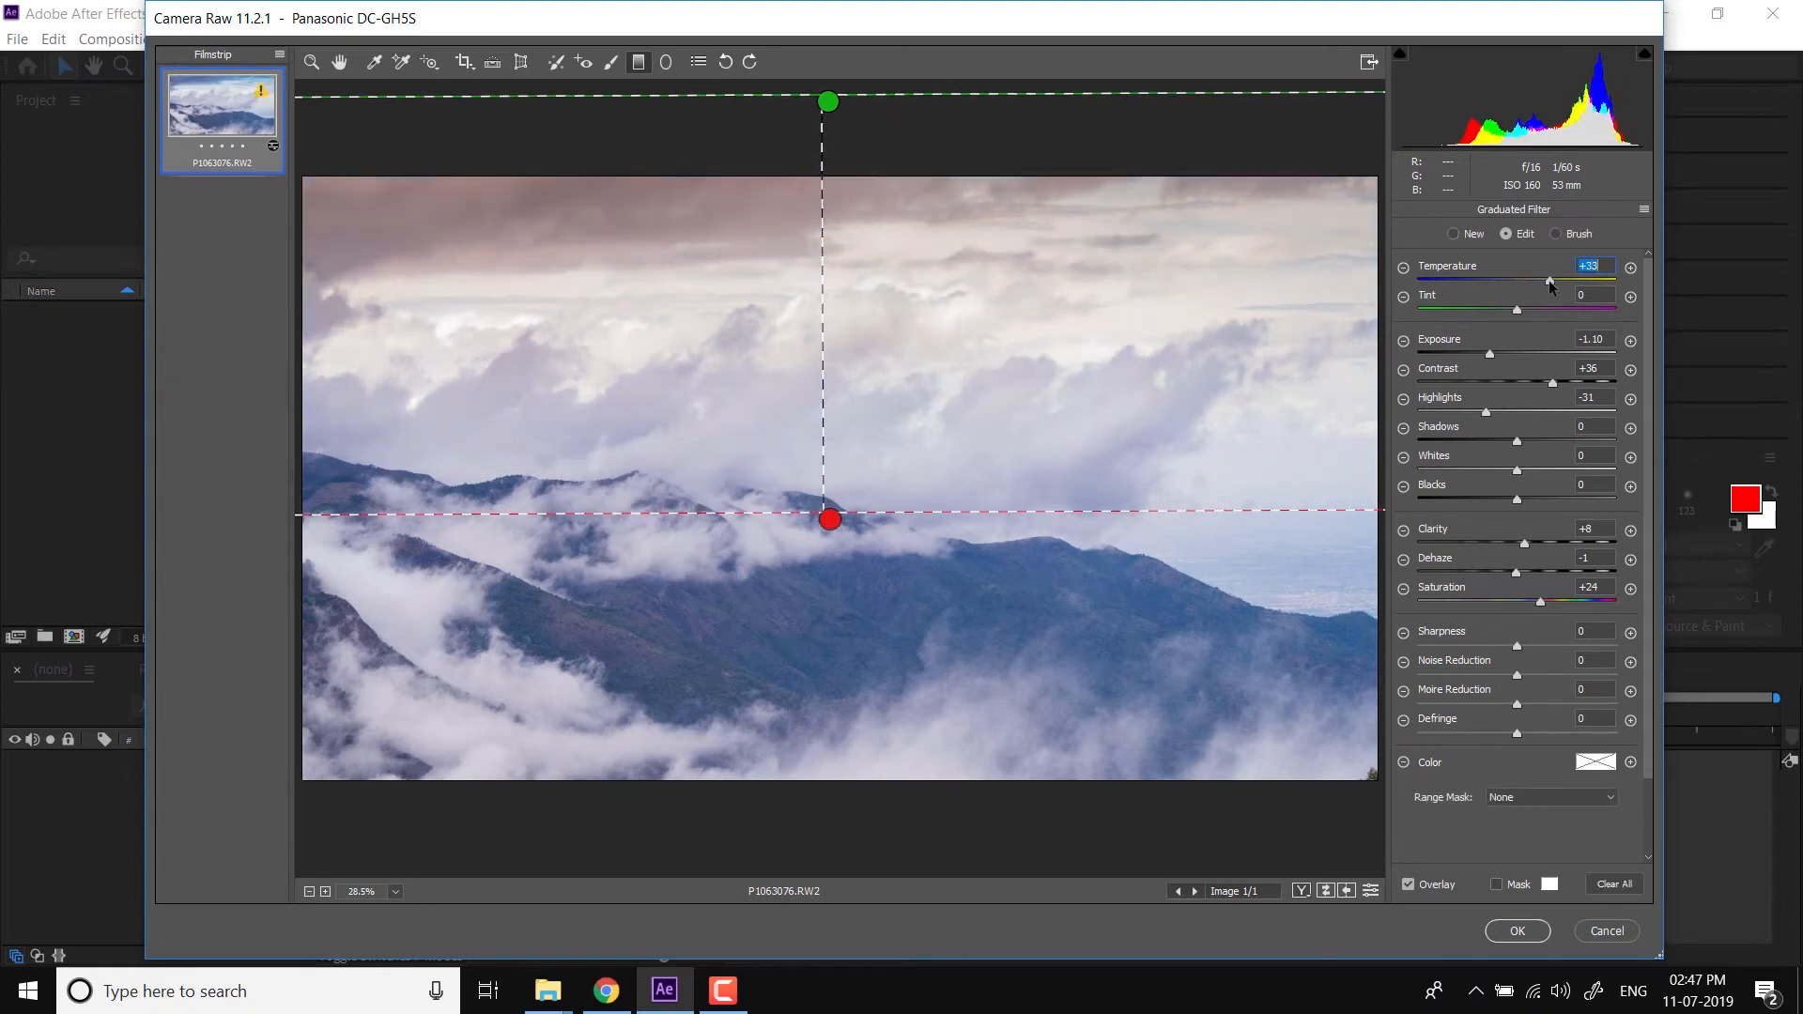
drag(1548, 283, 1500, 283)
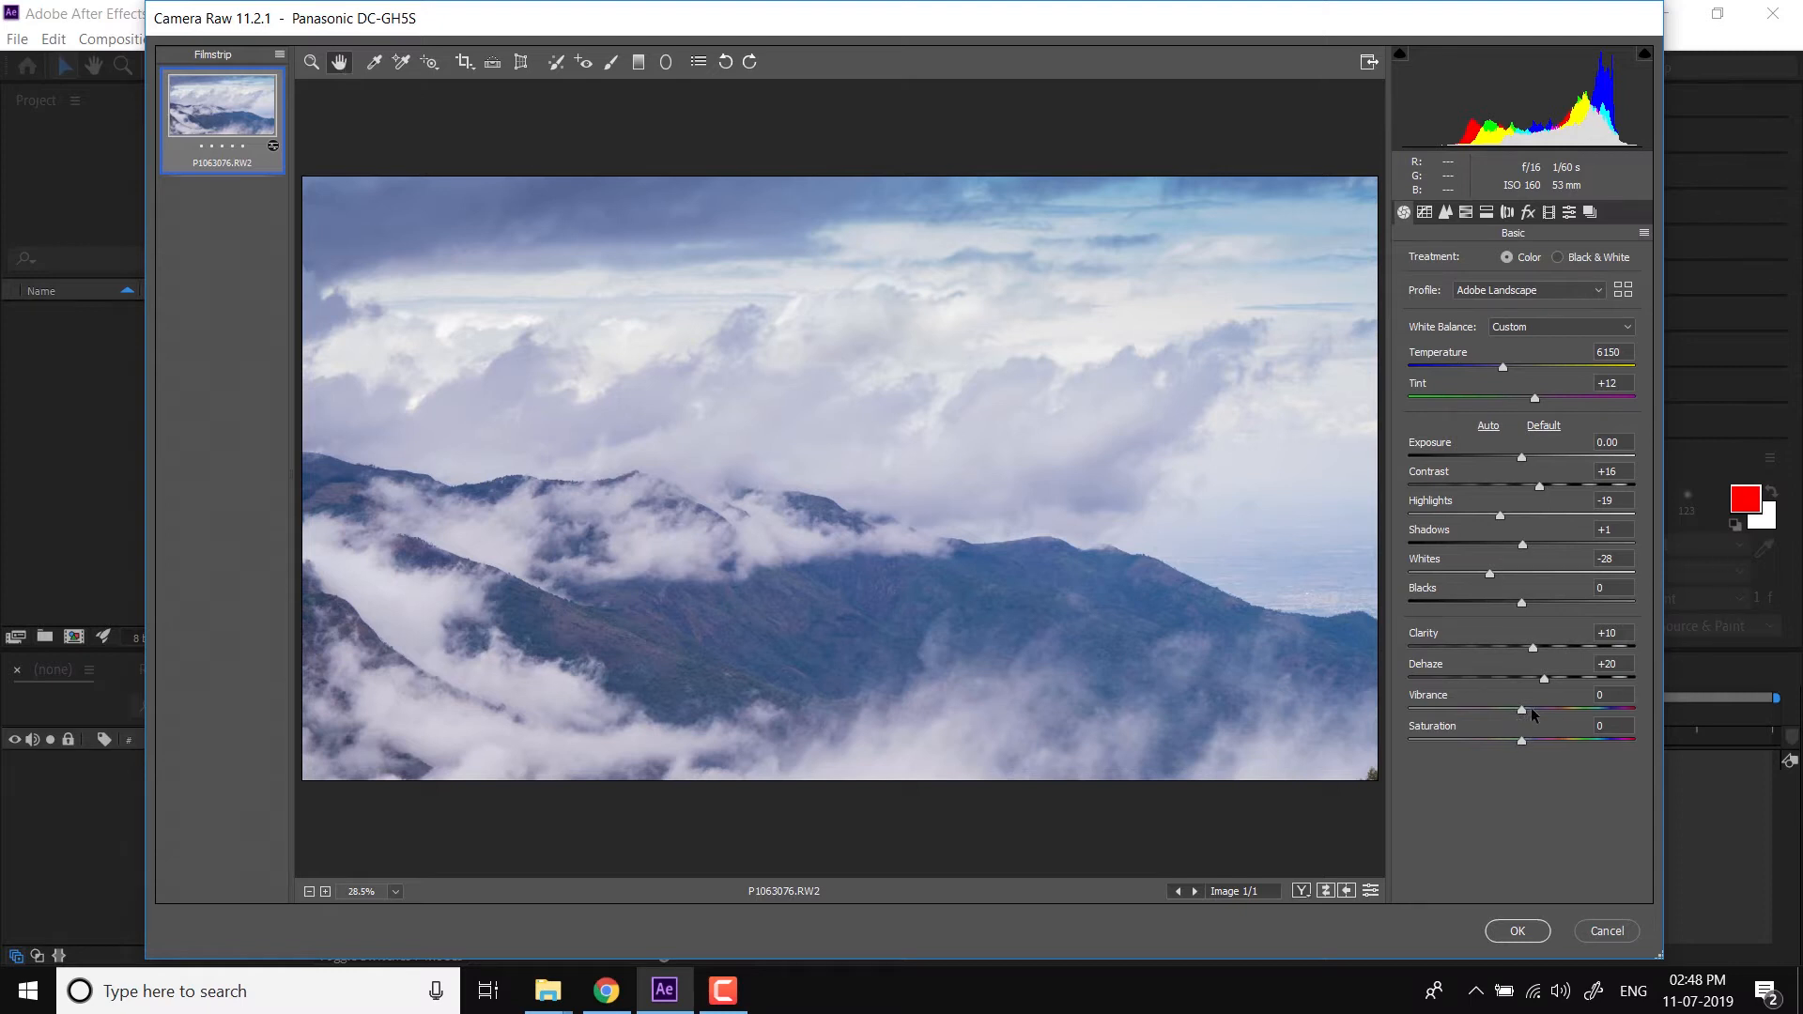
Set Vibrance to +18 and Saturation to +16, then apply the raw edits to import the sequence
drag(1517, 710, 1548, 710)
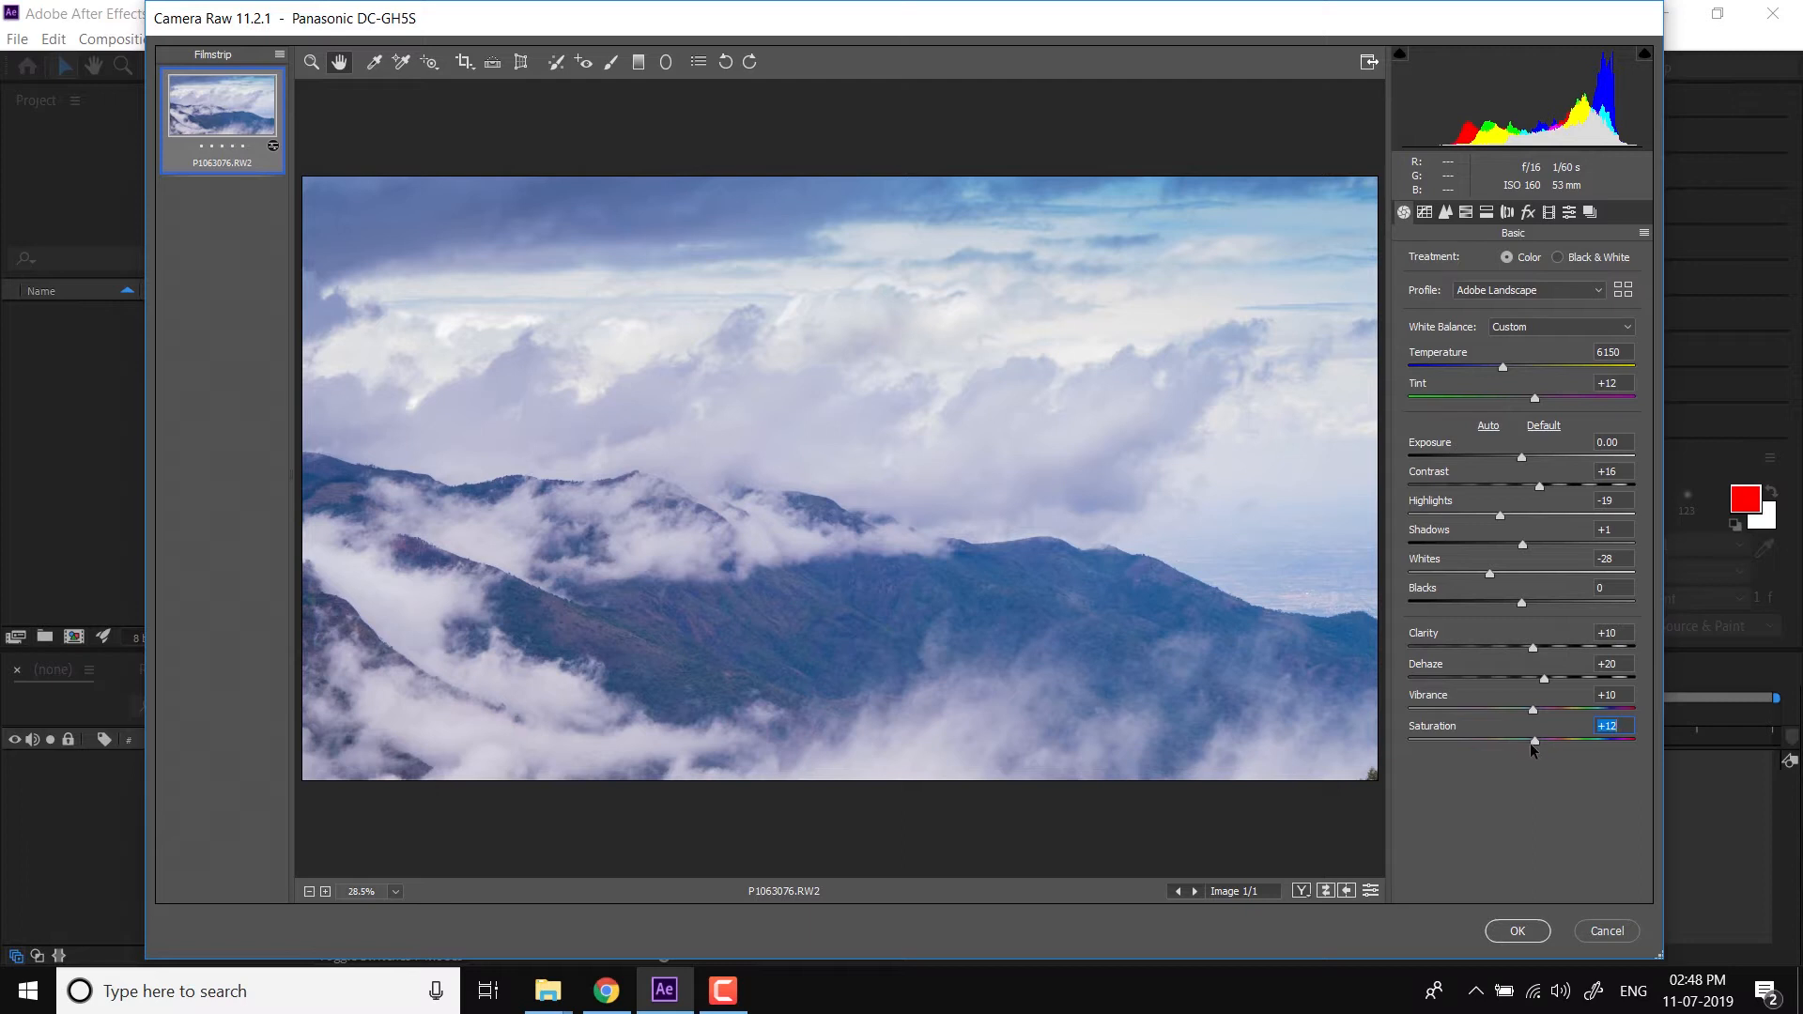
drag(1531, 740, 1541, 741)
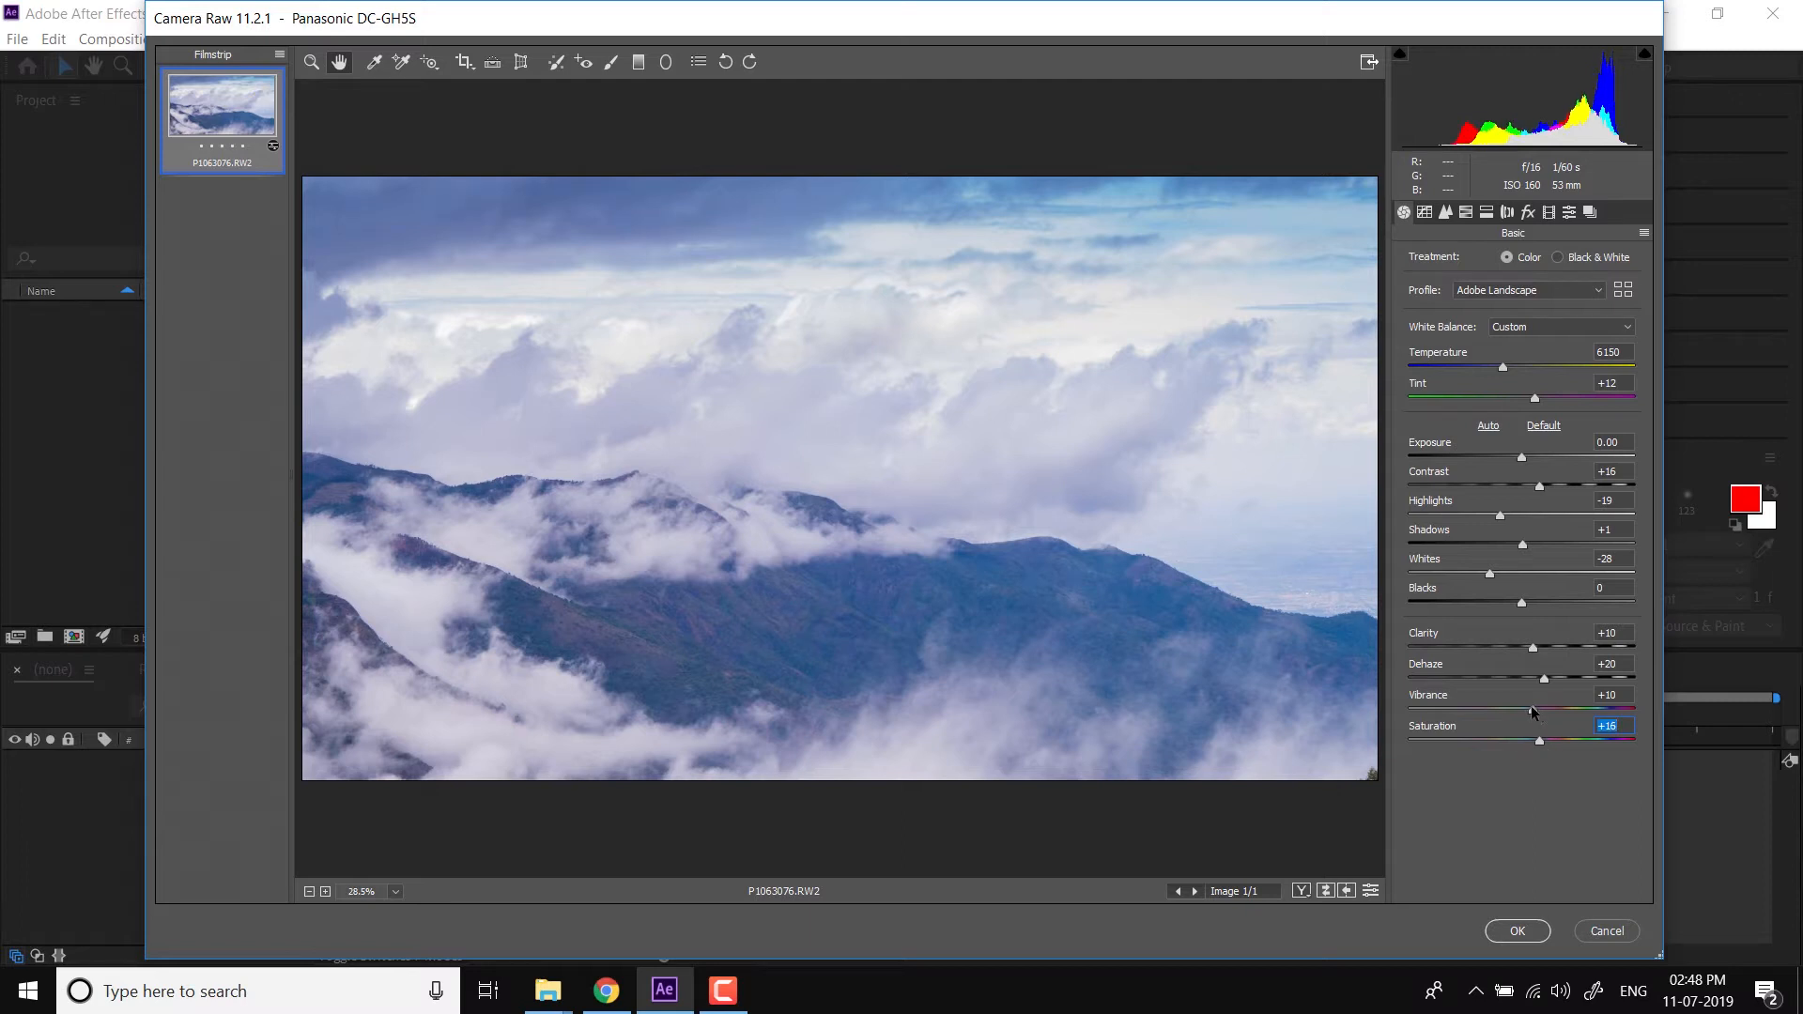
drag(1565, 711, 1538, 711)
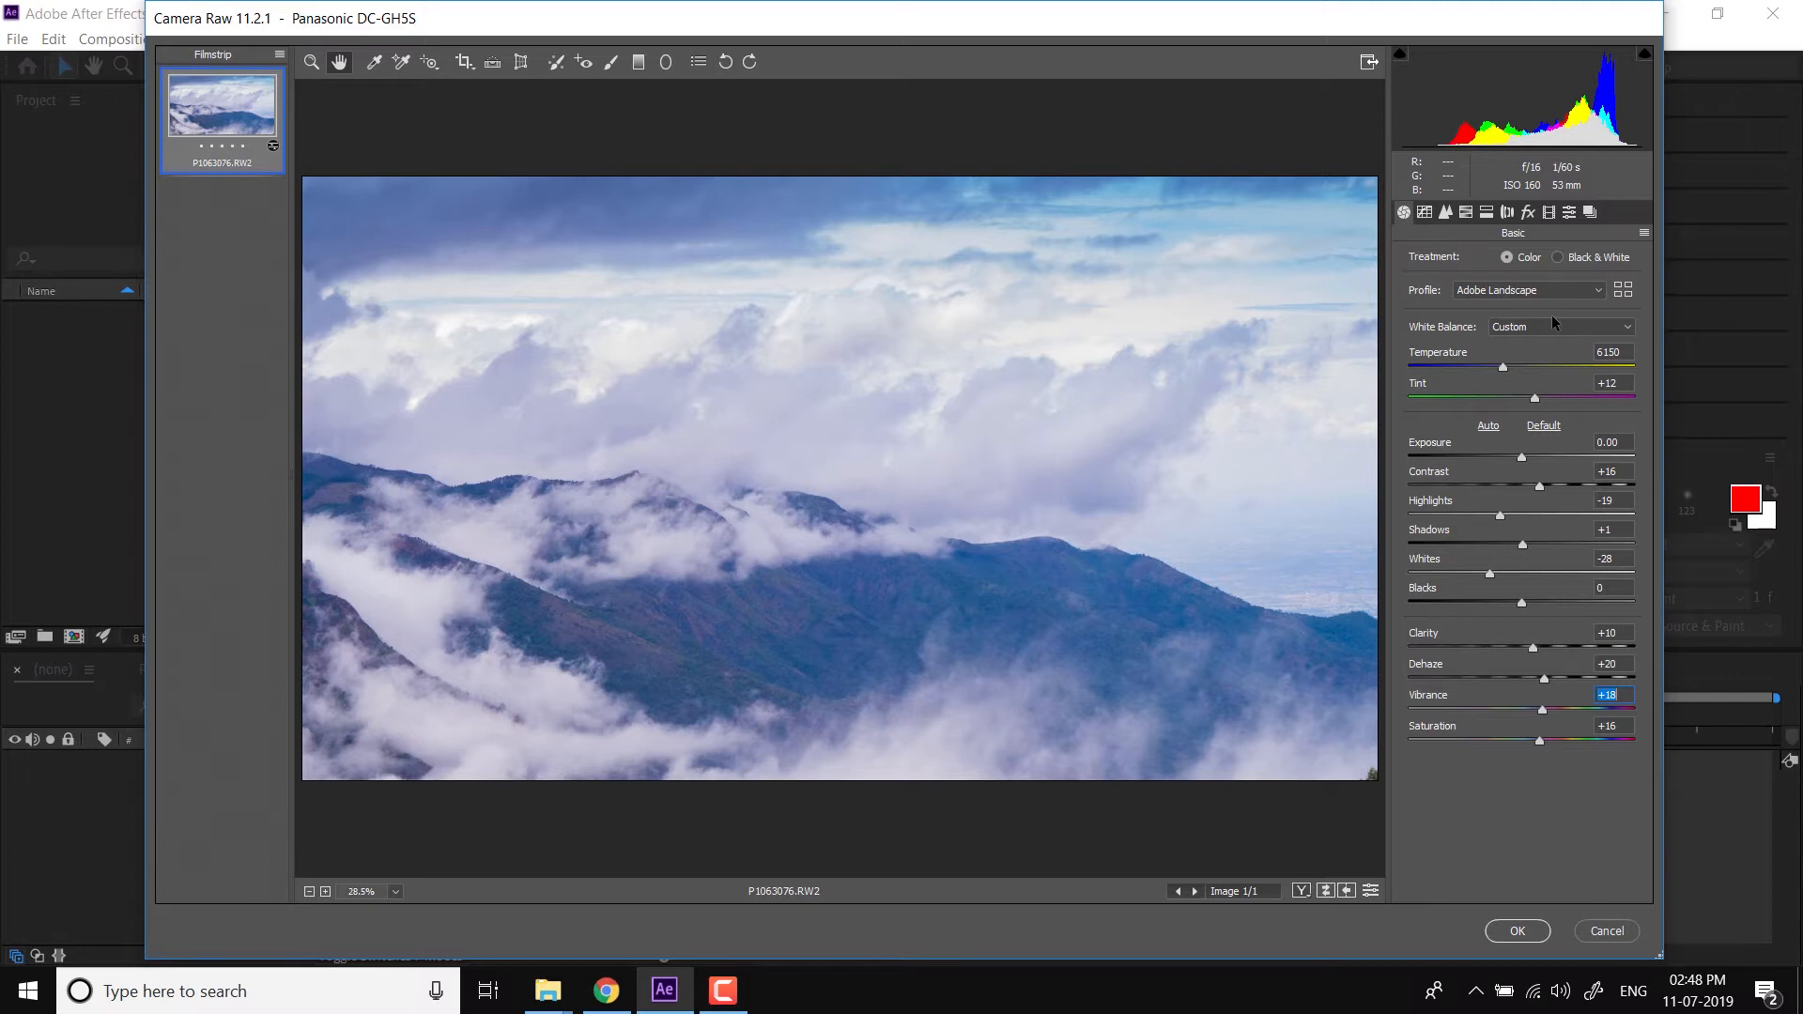
click(1516, 931)
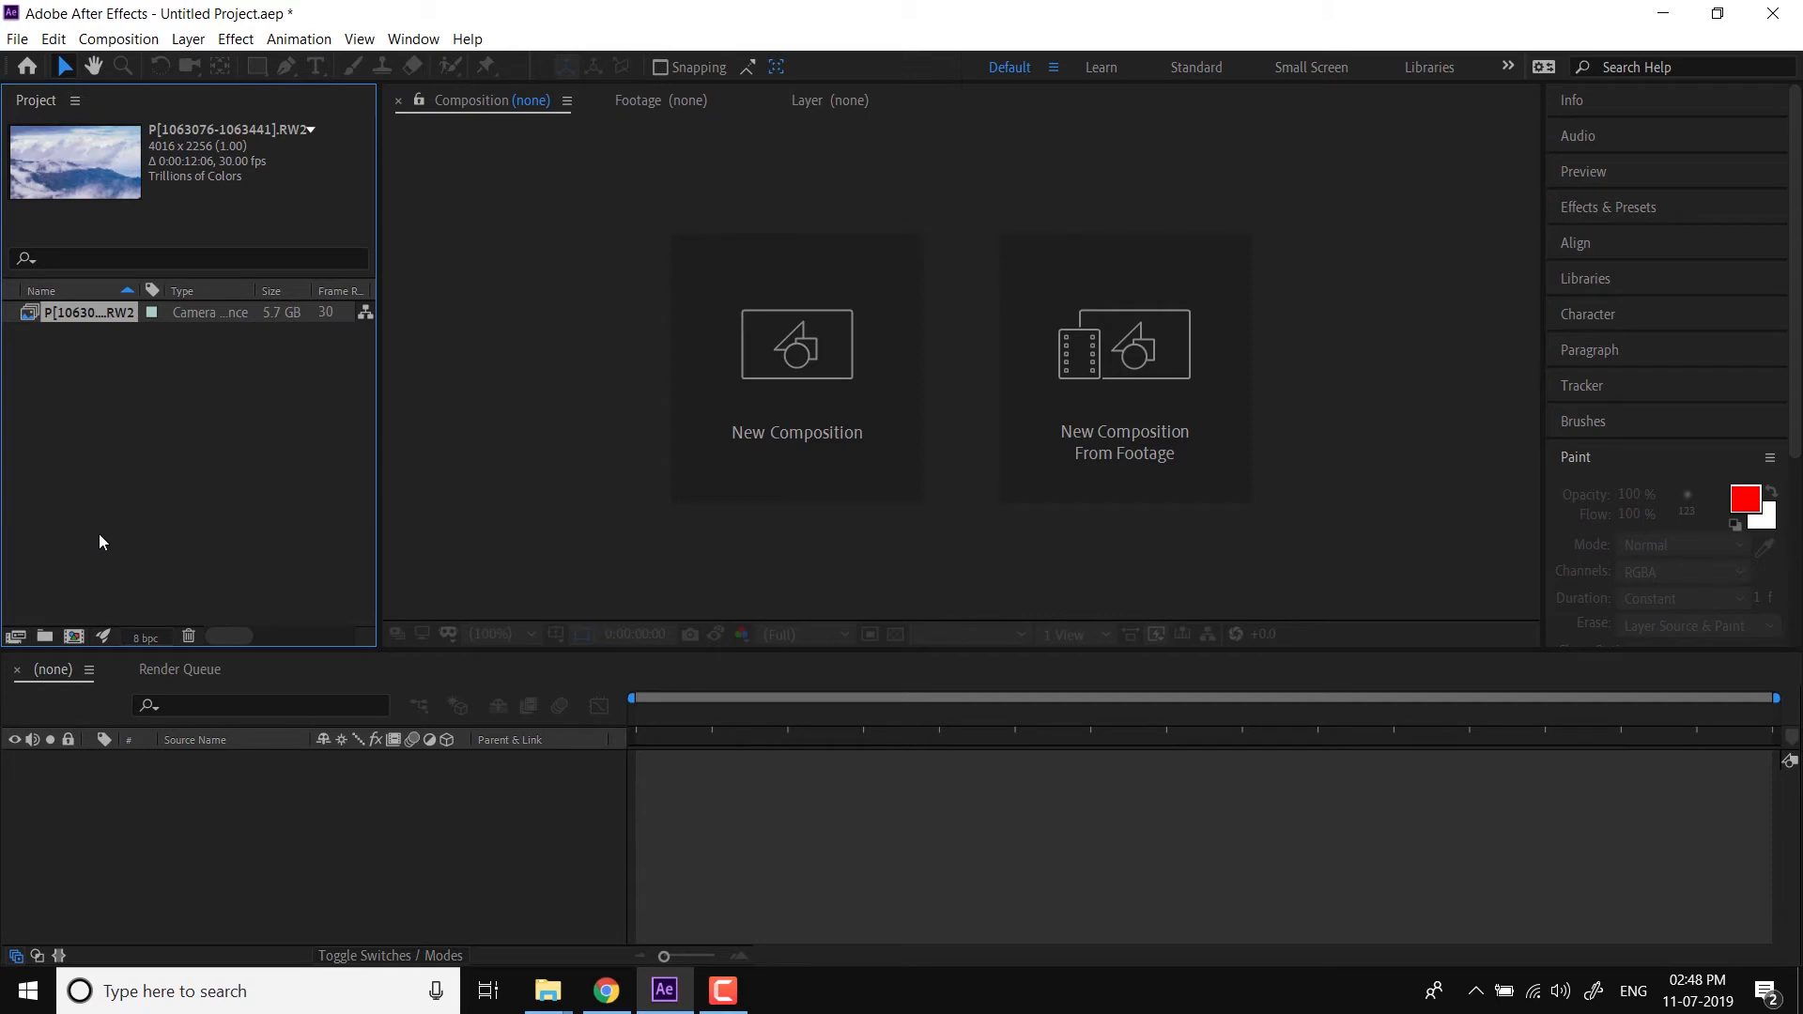
Create a 3840×2160 composition named Timelapse at 24 fps, lasting 12 seconds
click(795, 345)
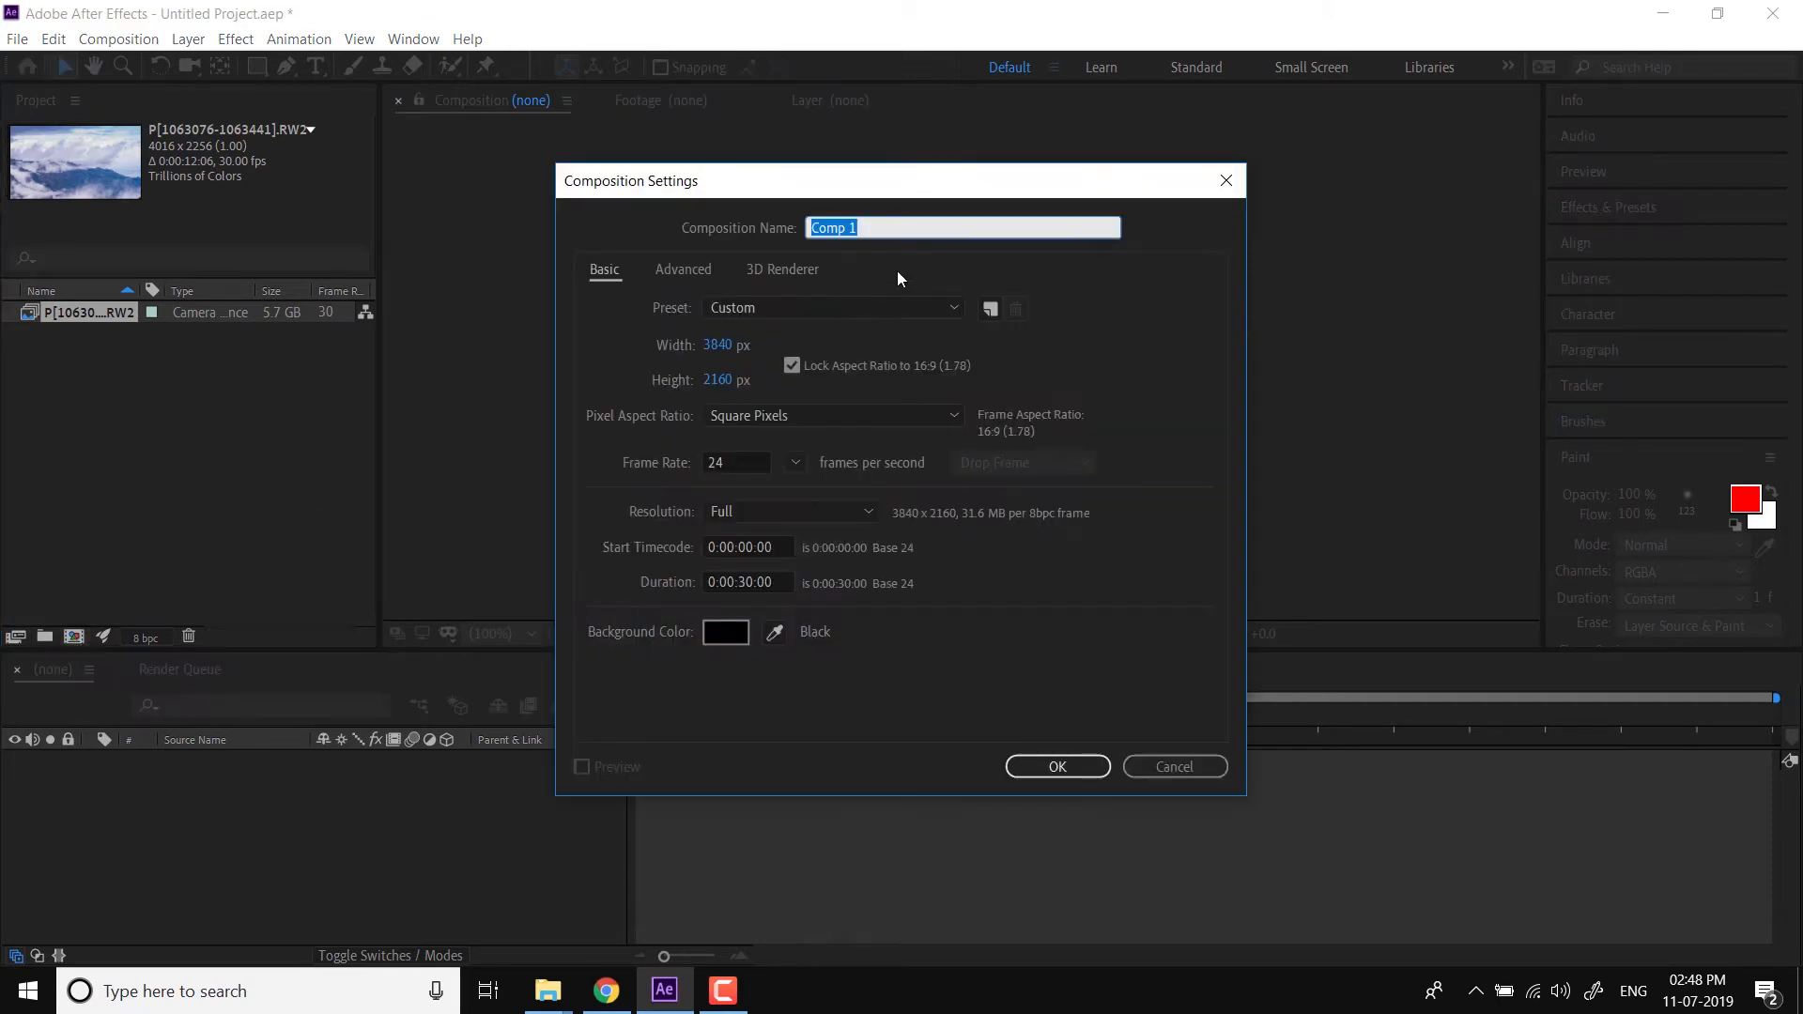
click(833, 307)
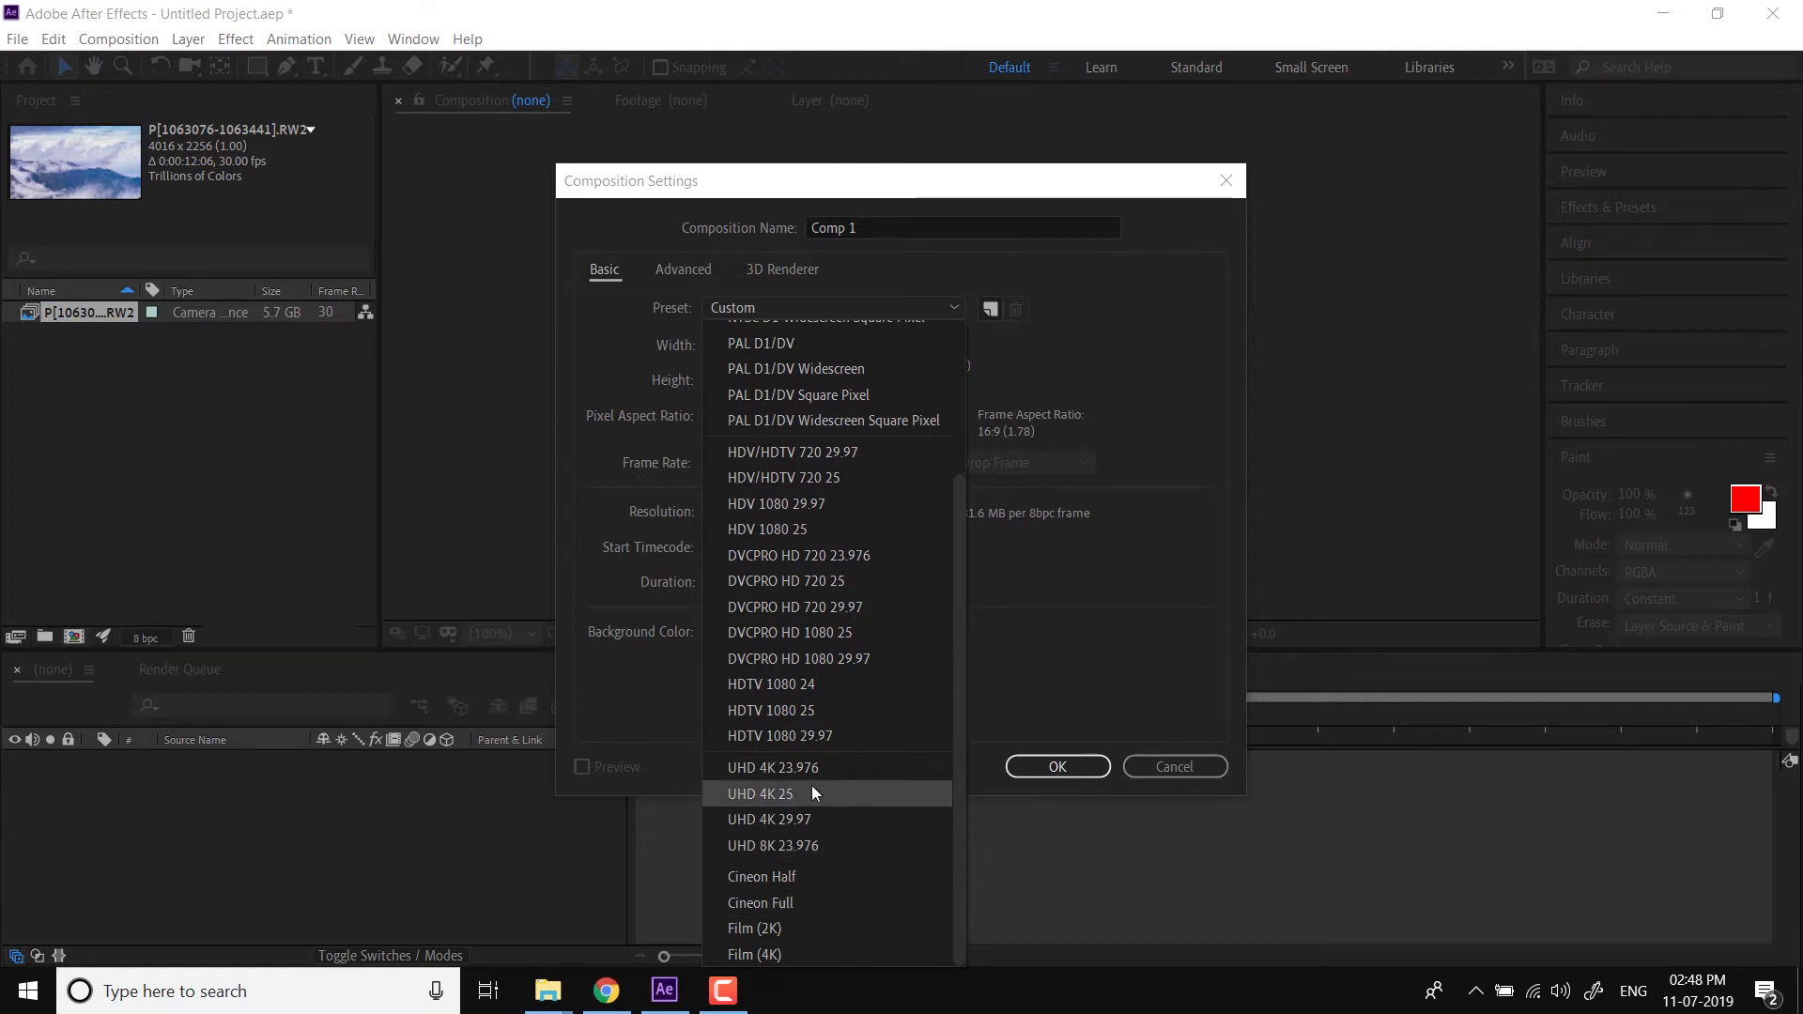
click(760, 794)
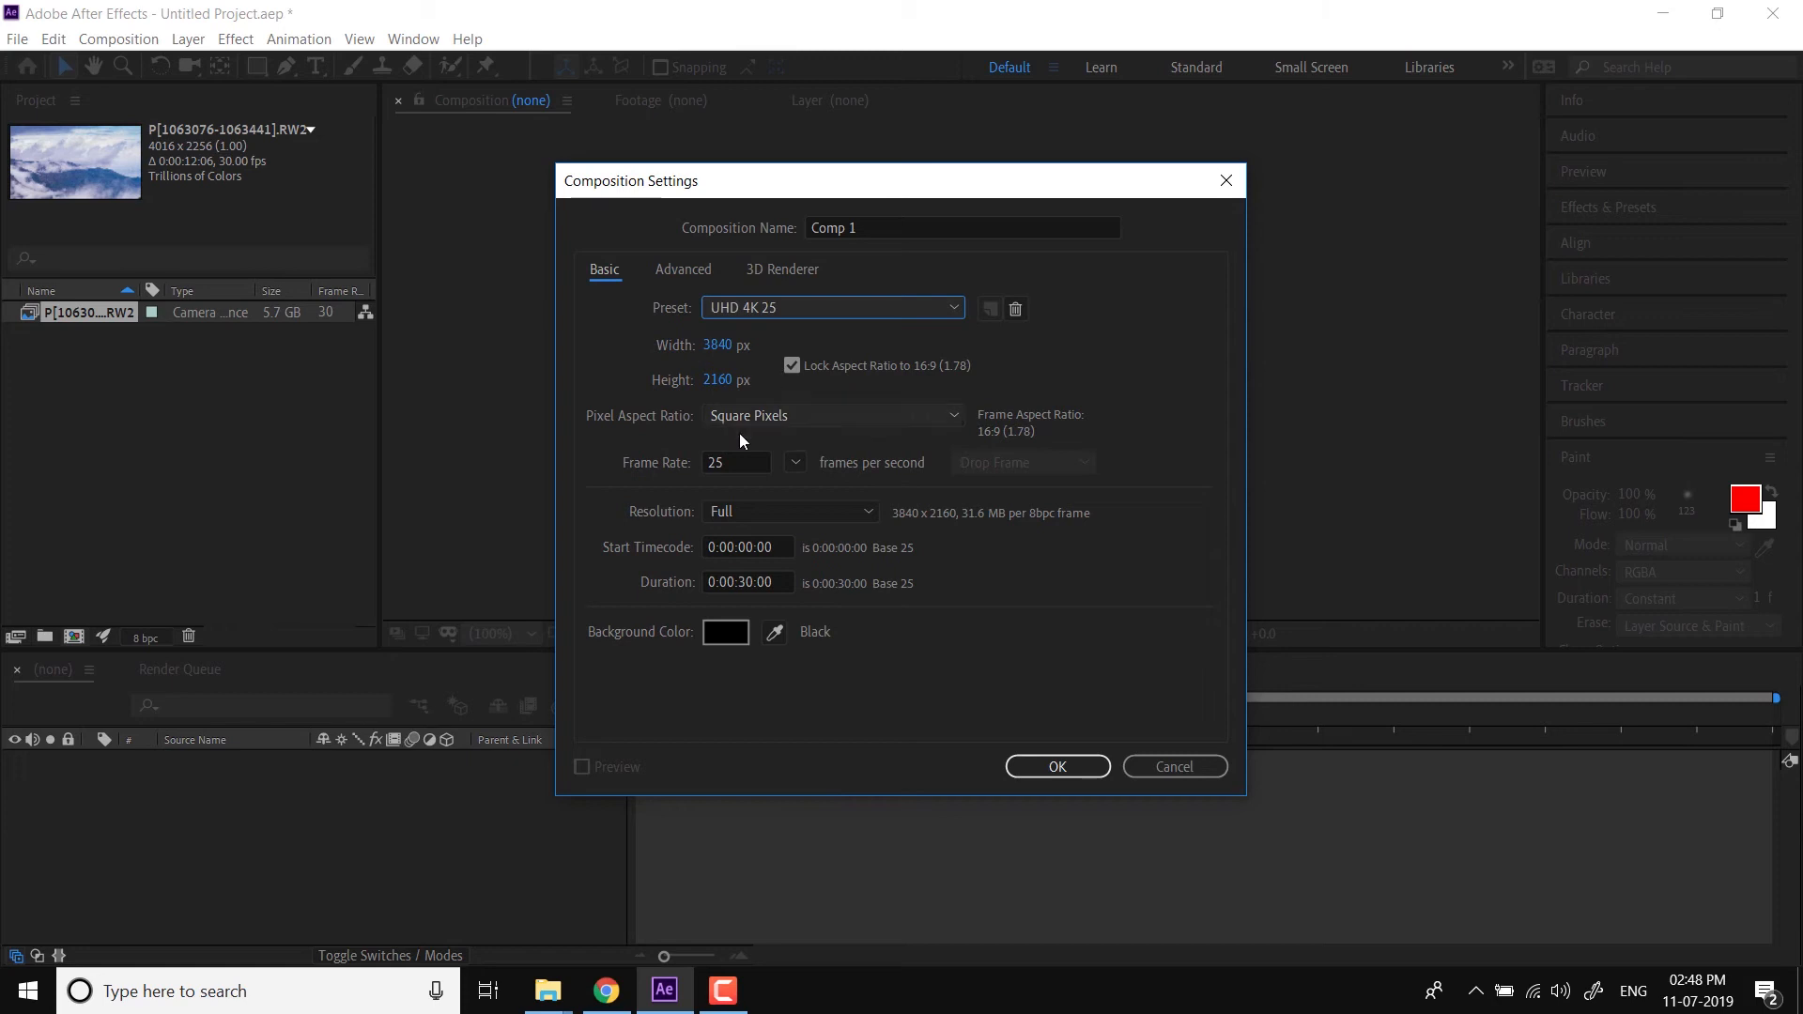
click(736, 462)
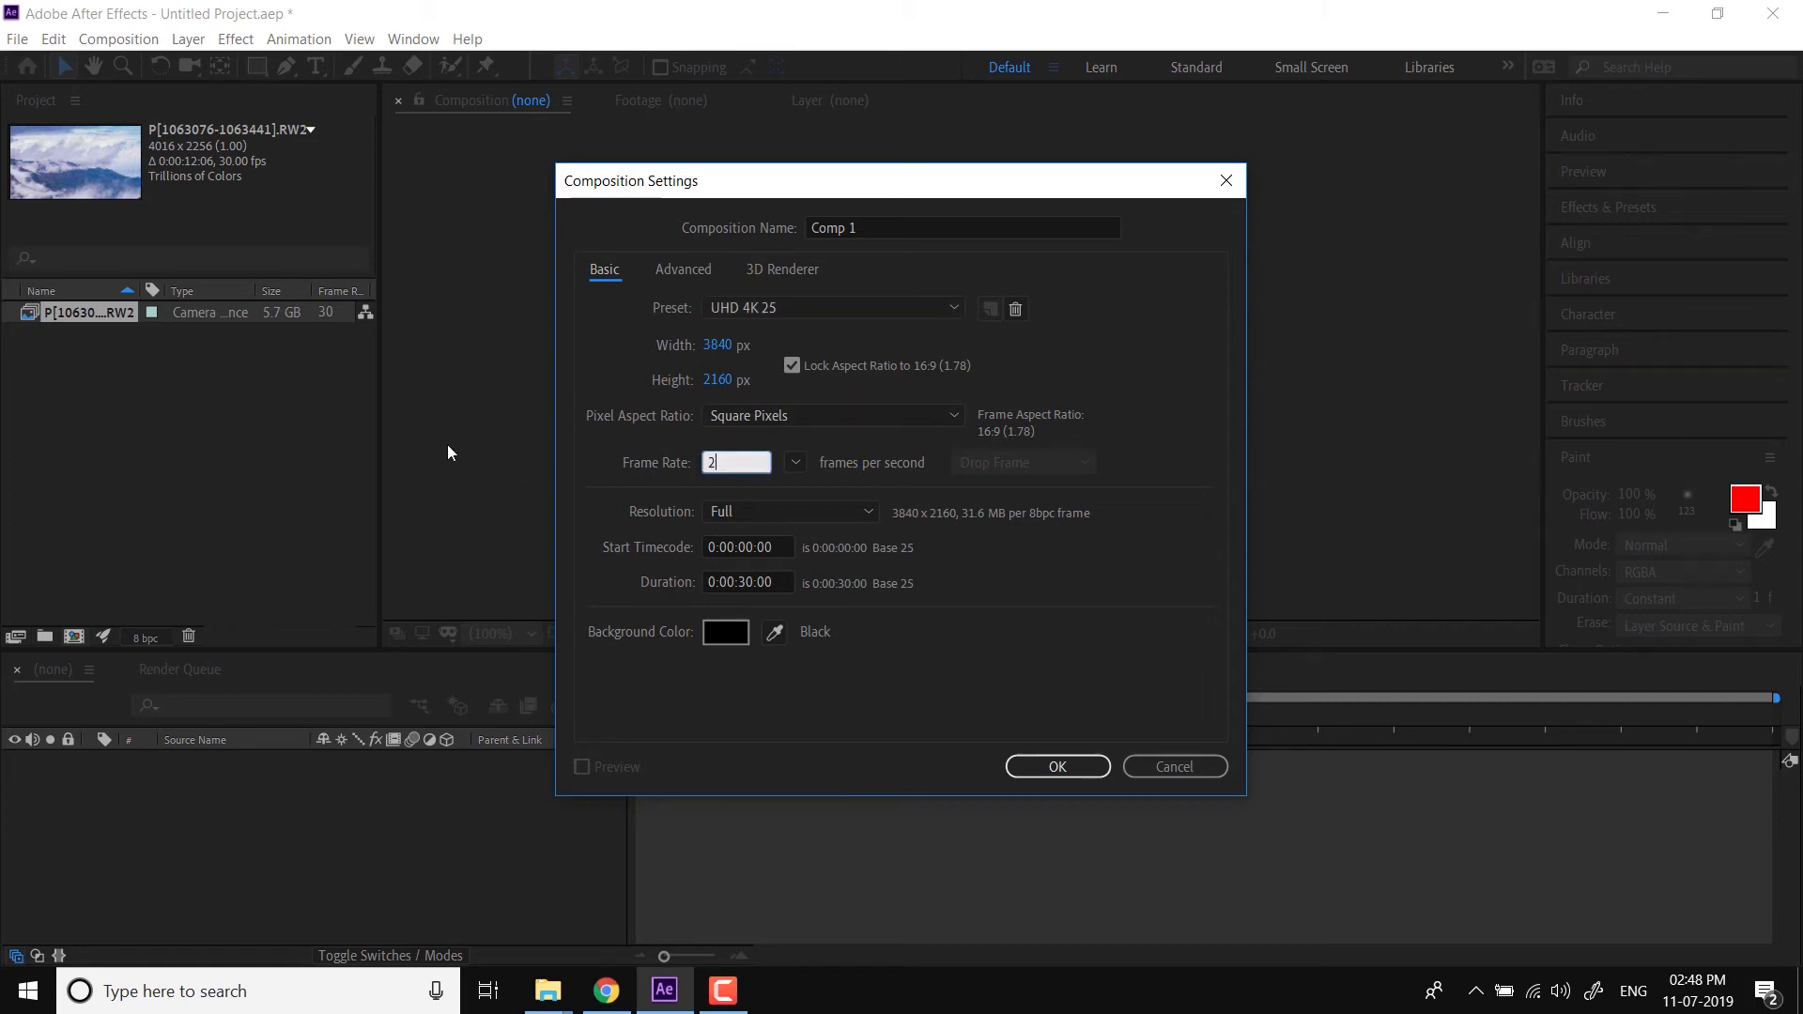
text(4)
click(748, 582)
text(1)
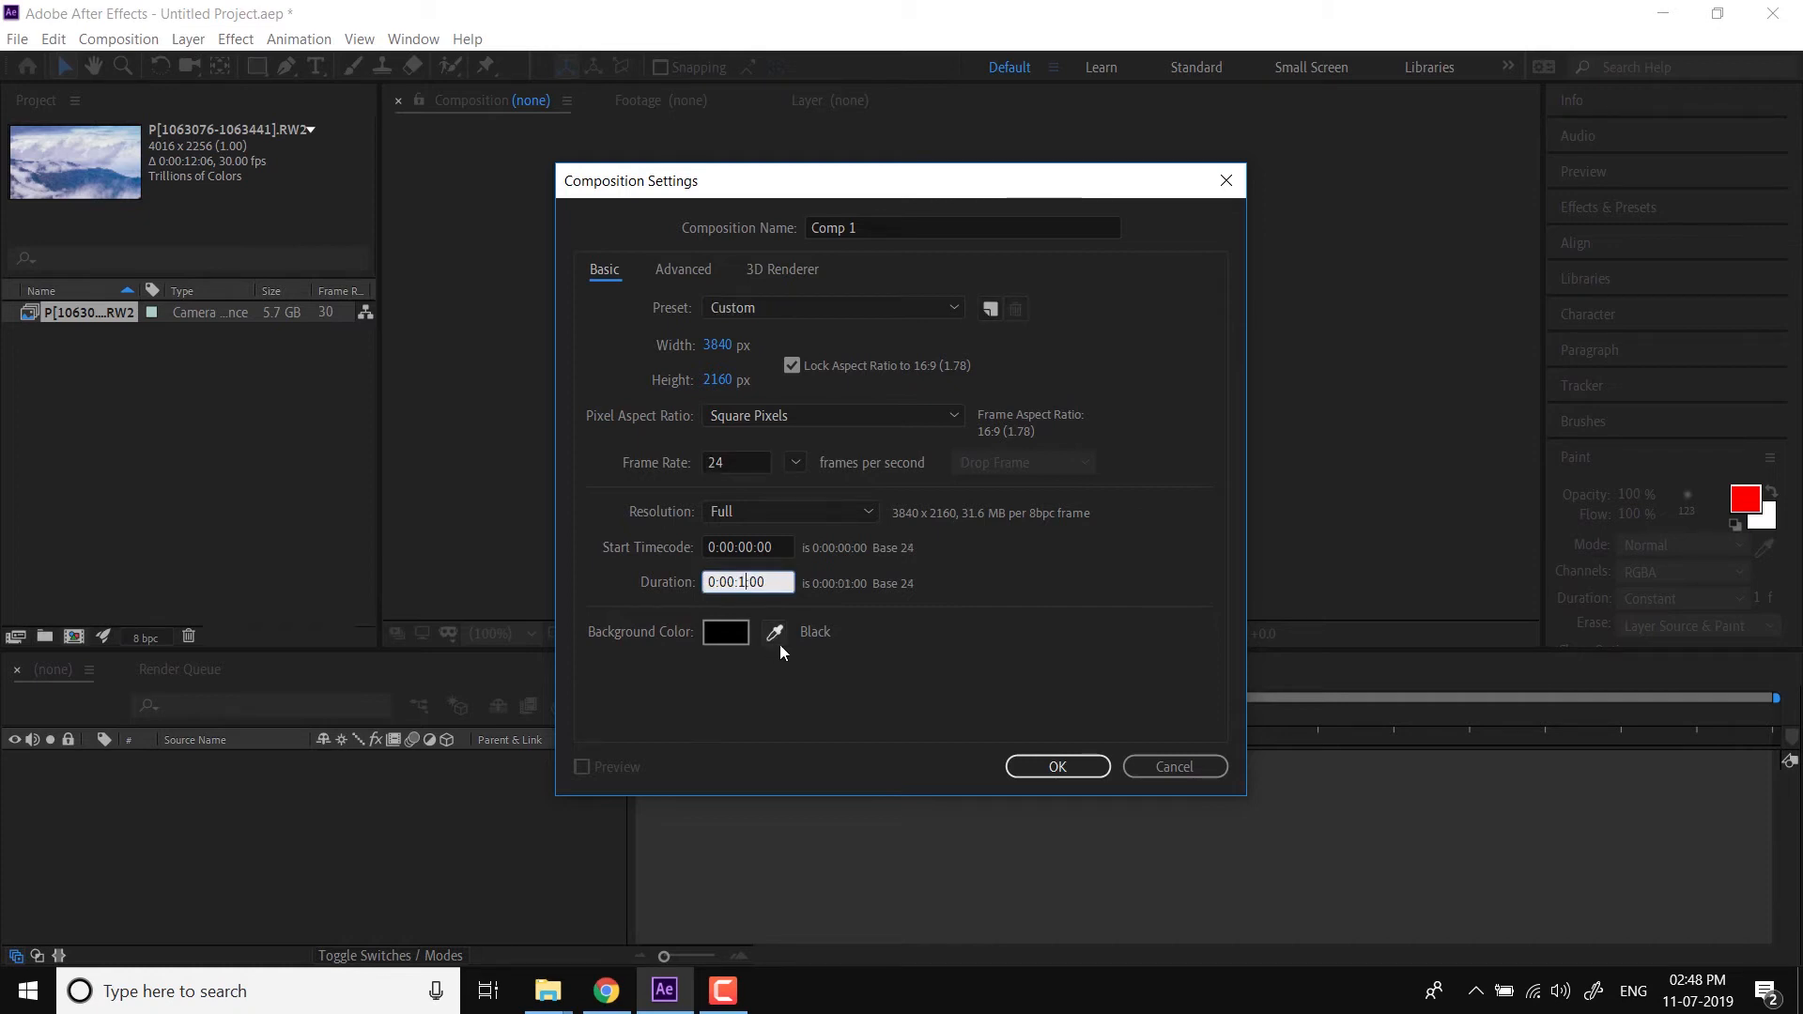
text(0:00:12:00)
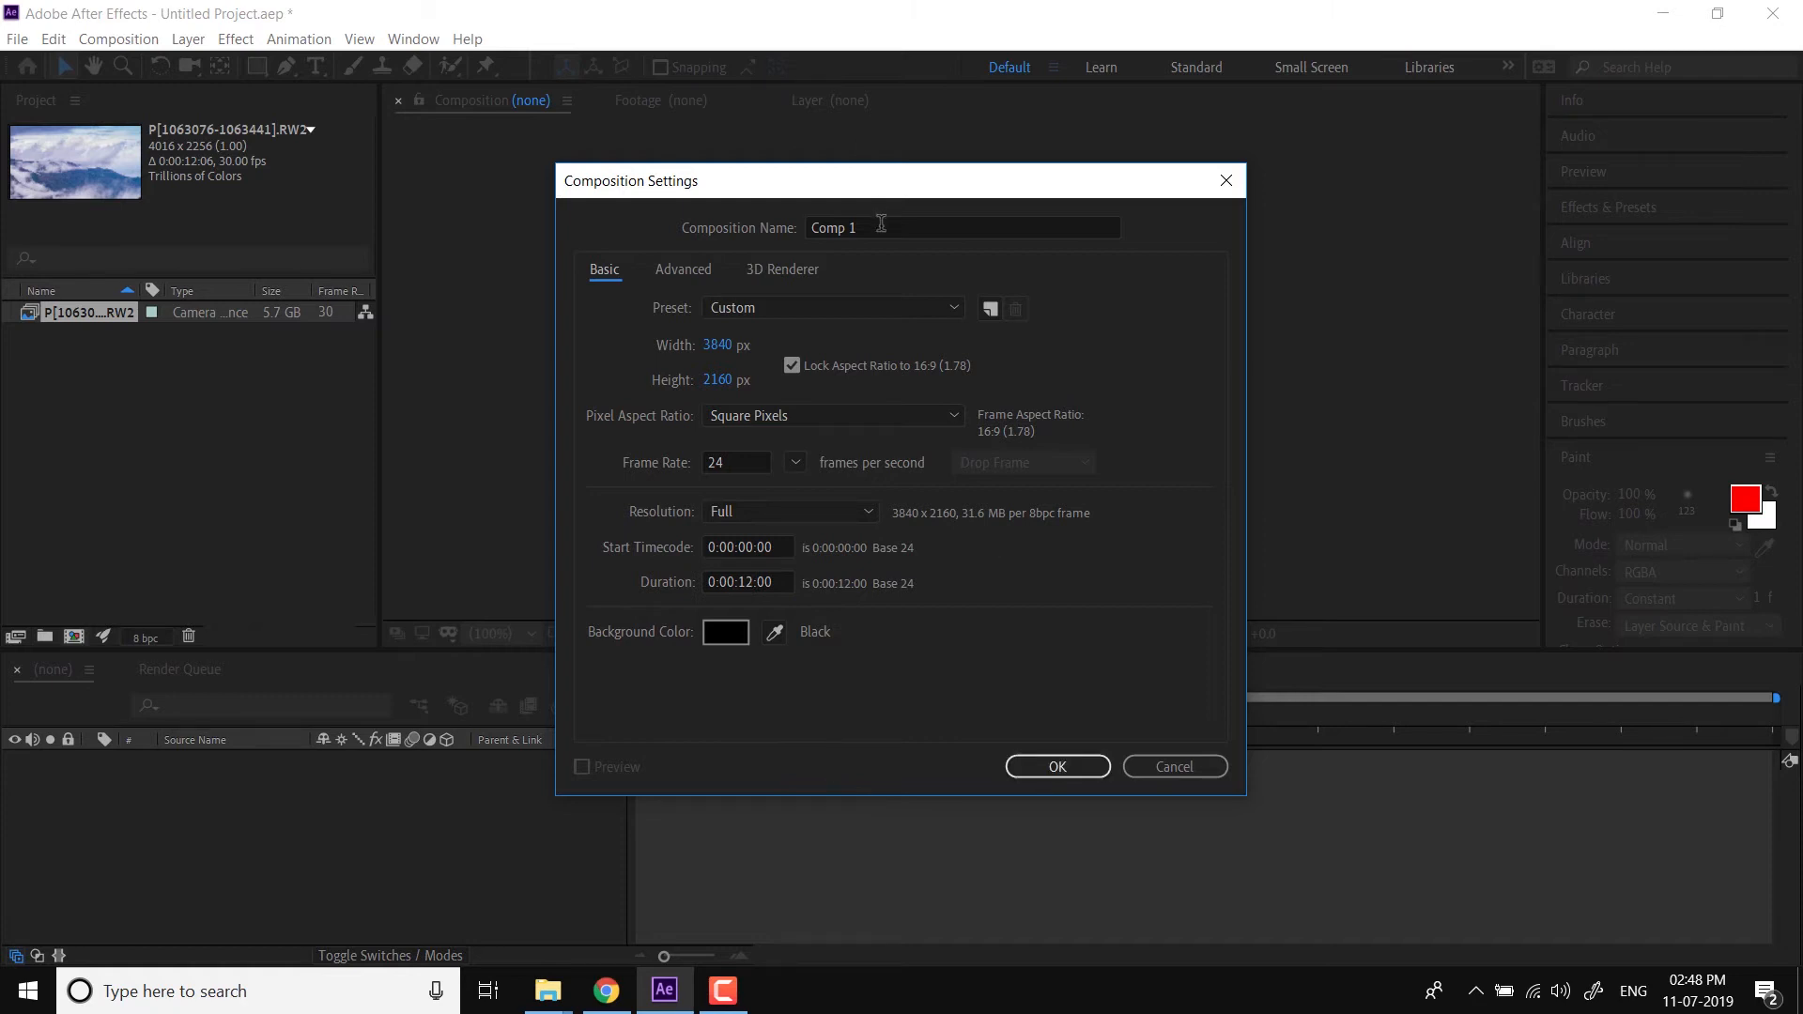
text(Timel)
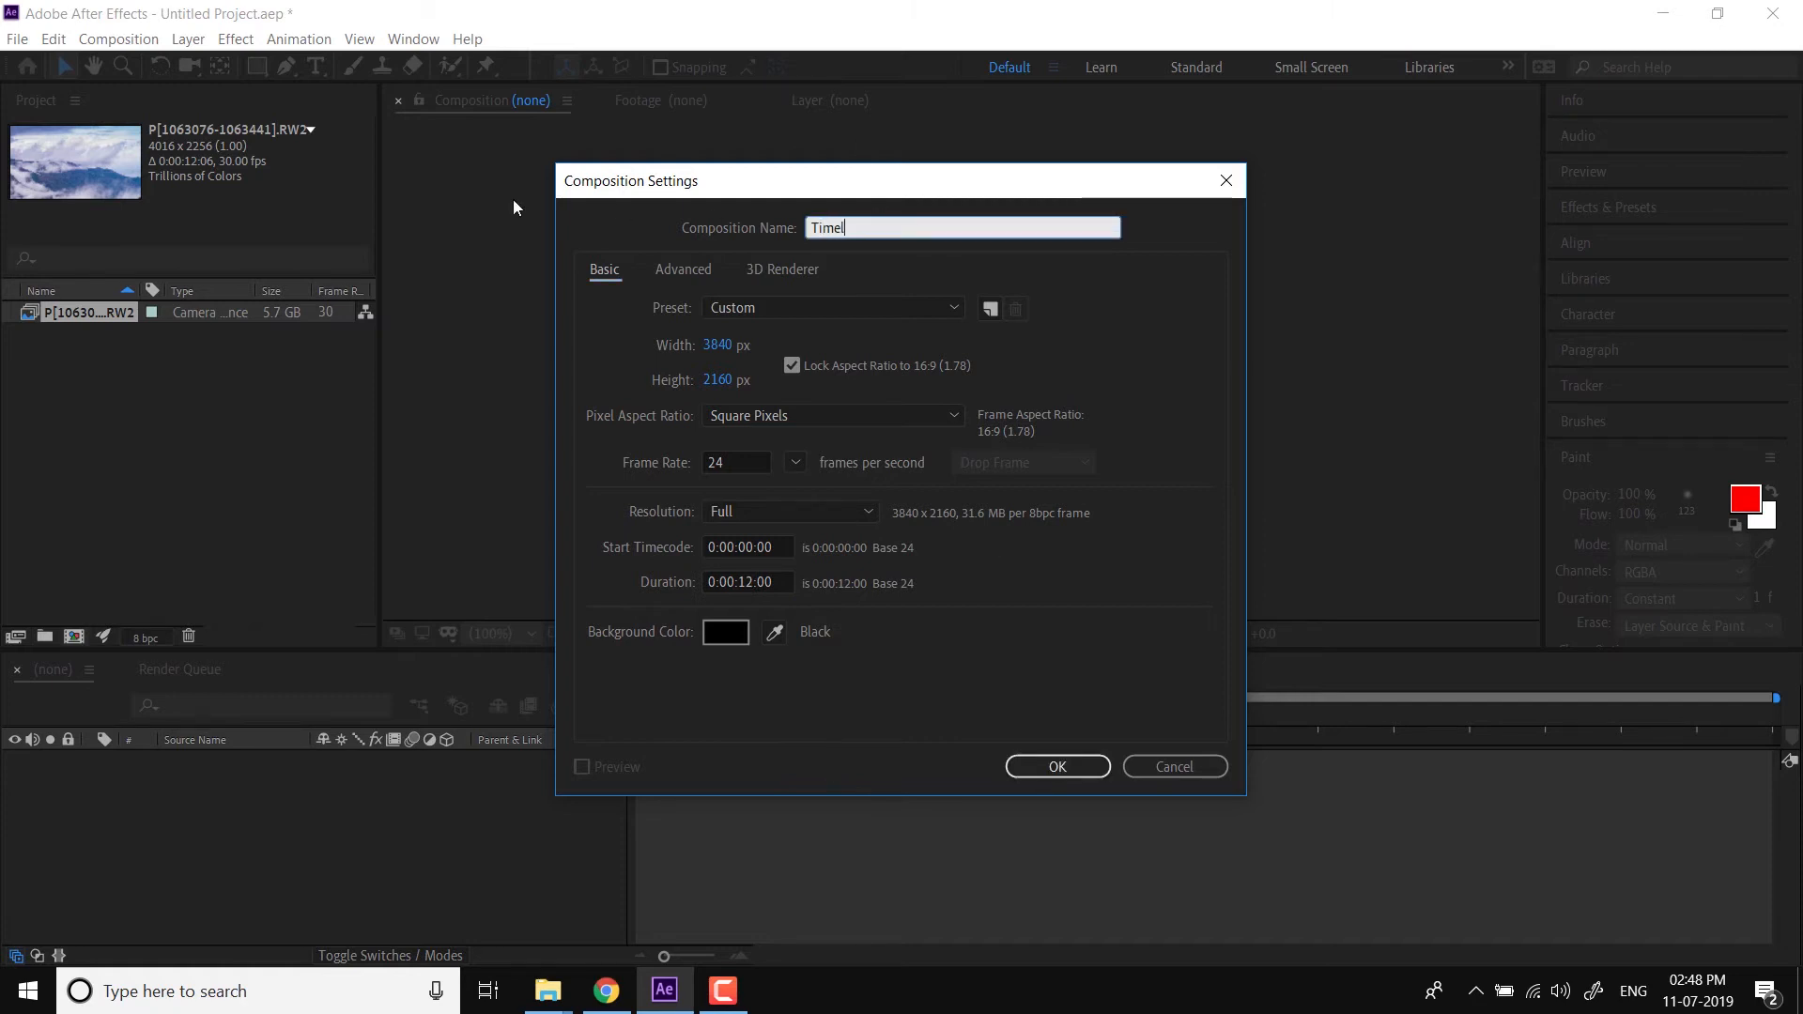
text(apse)
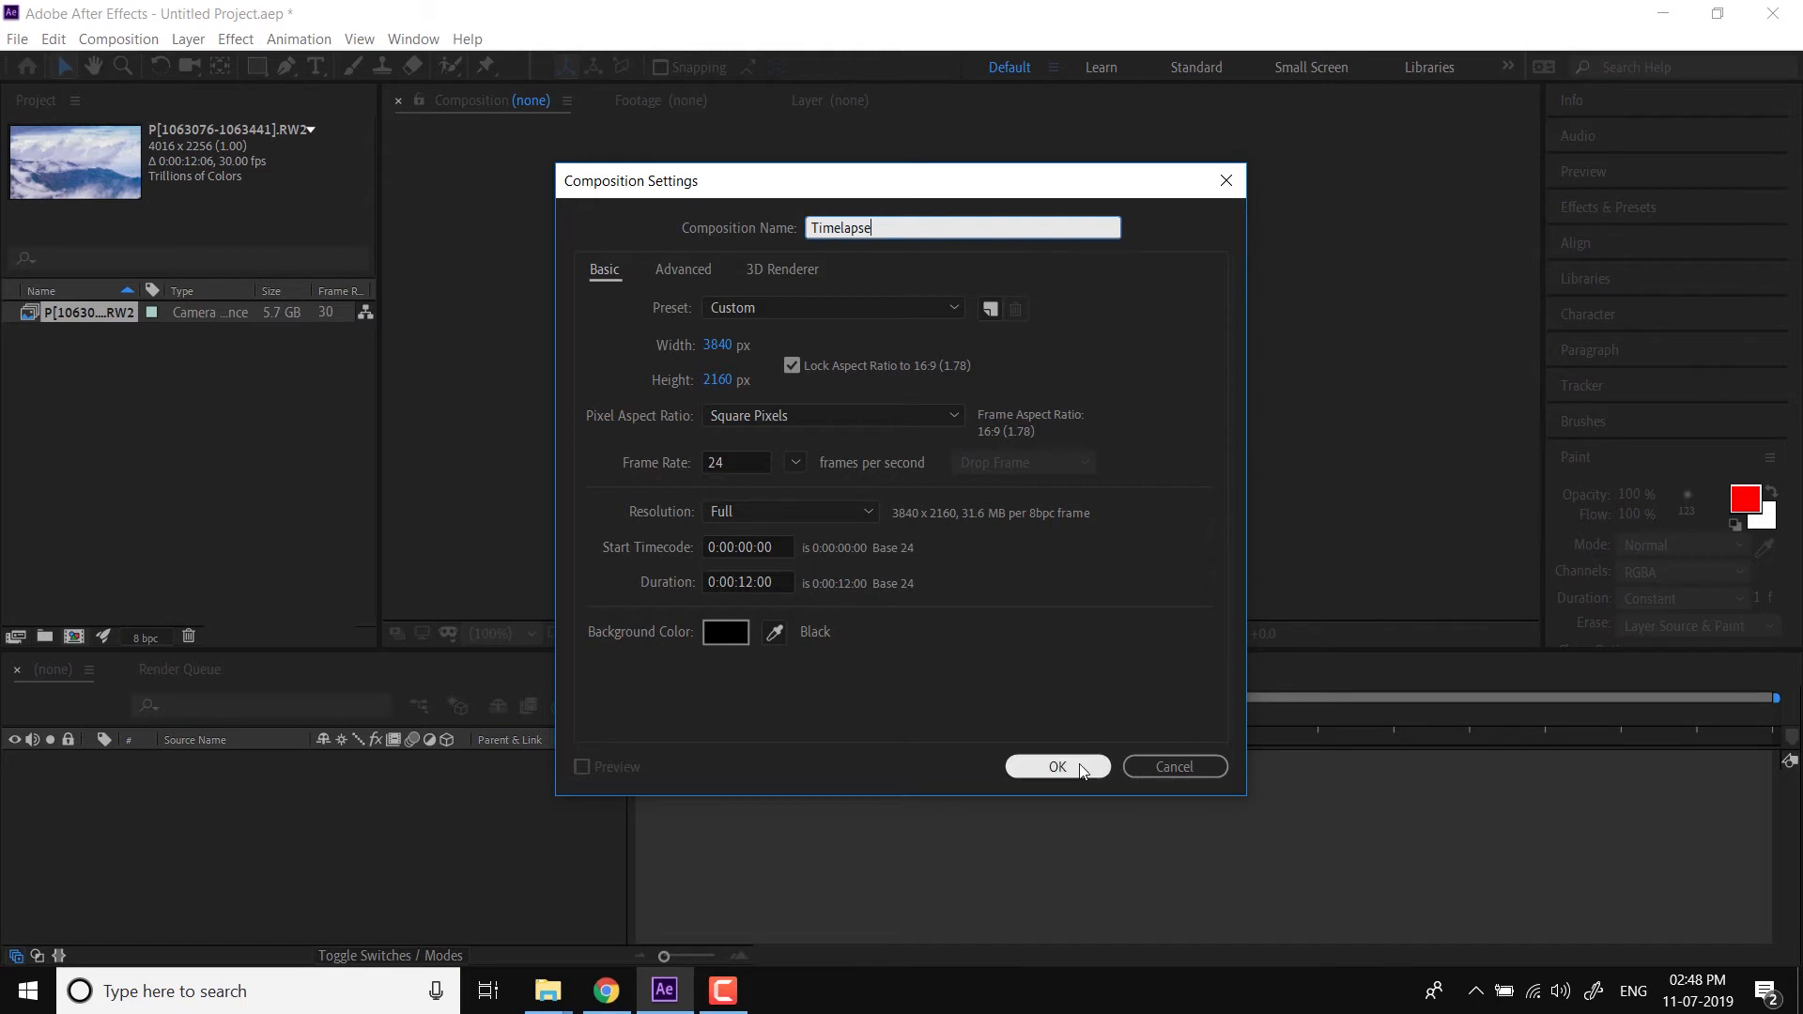
click(1056, 767)
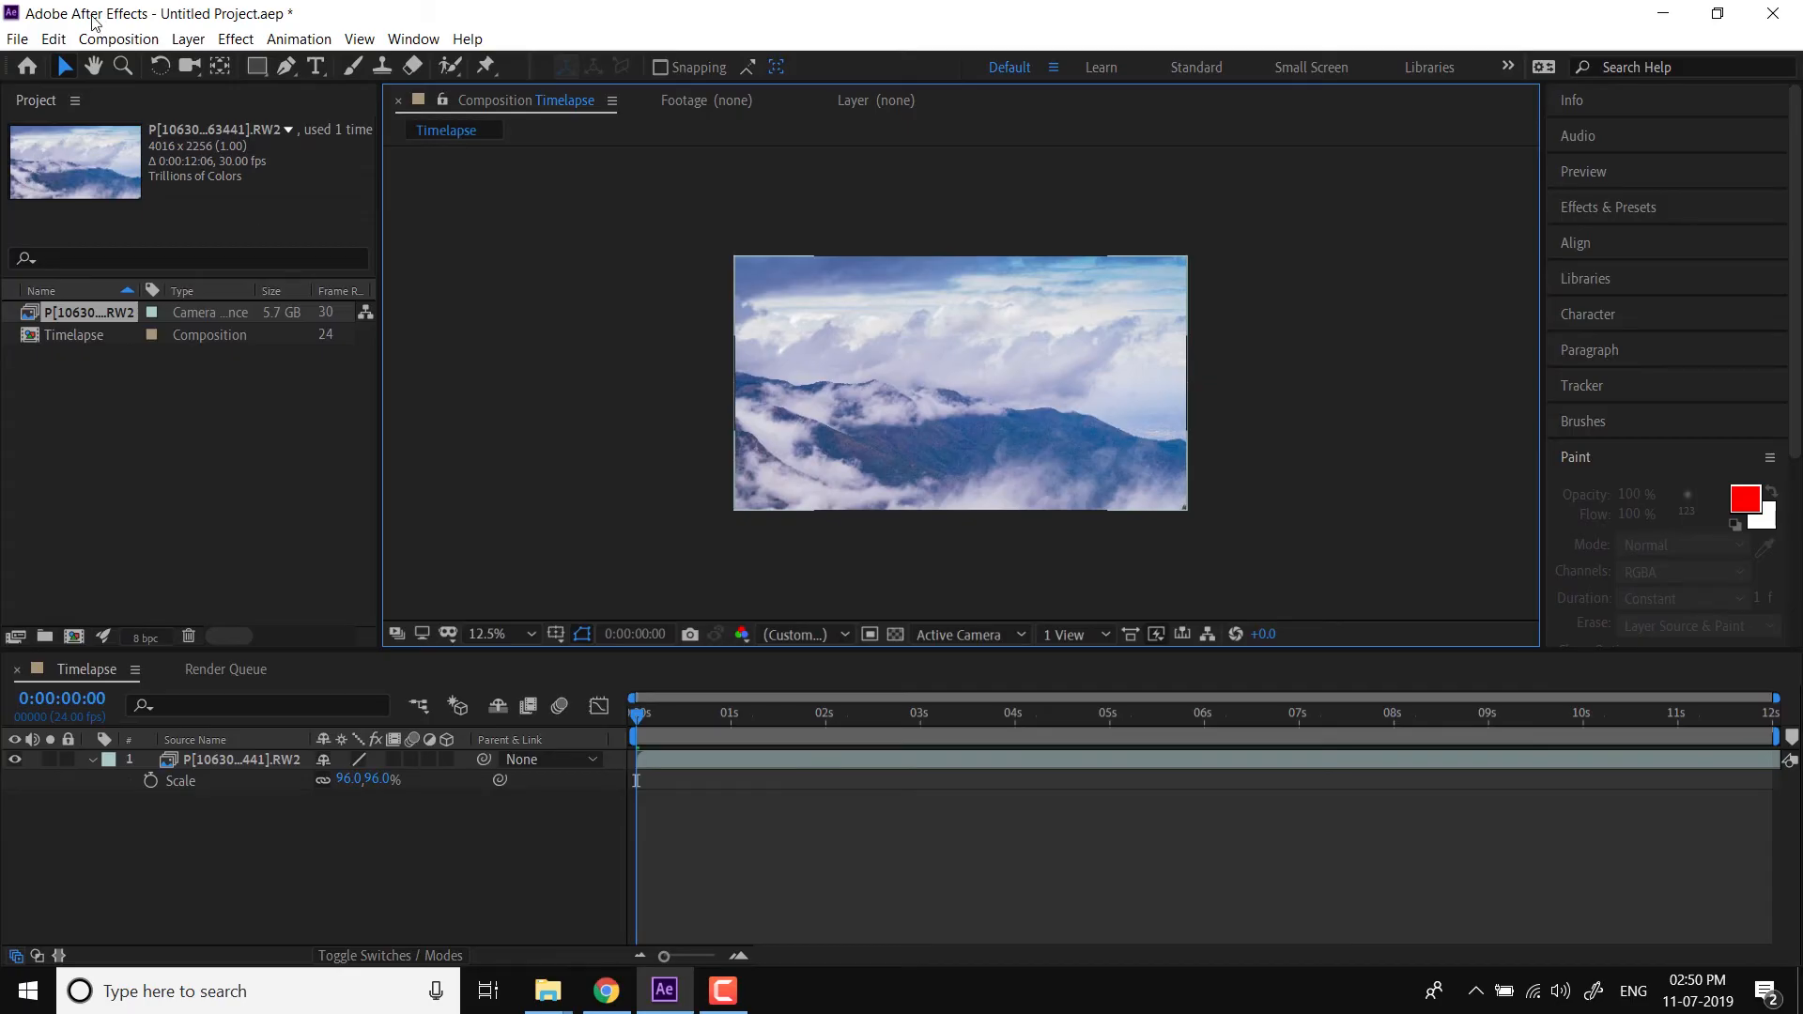
Open the File menu over the Timelapse composition
click(17, 37)
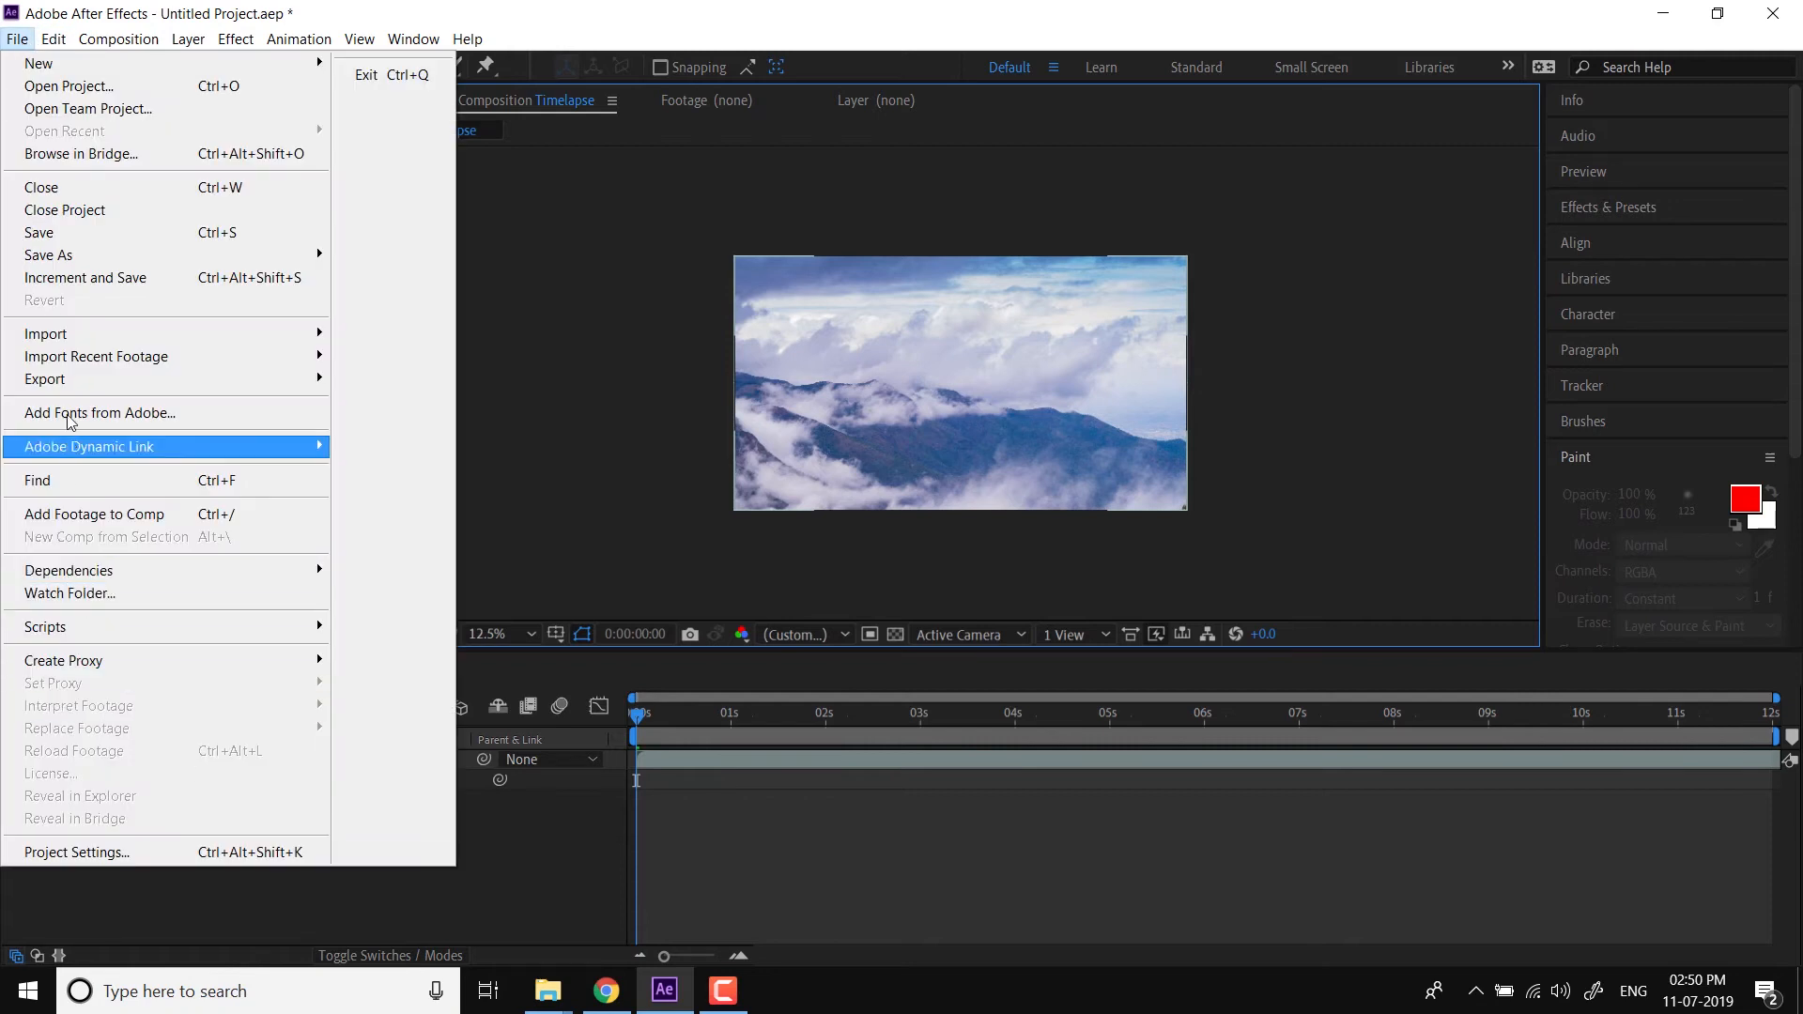
mouse_move(46, 379)
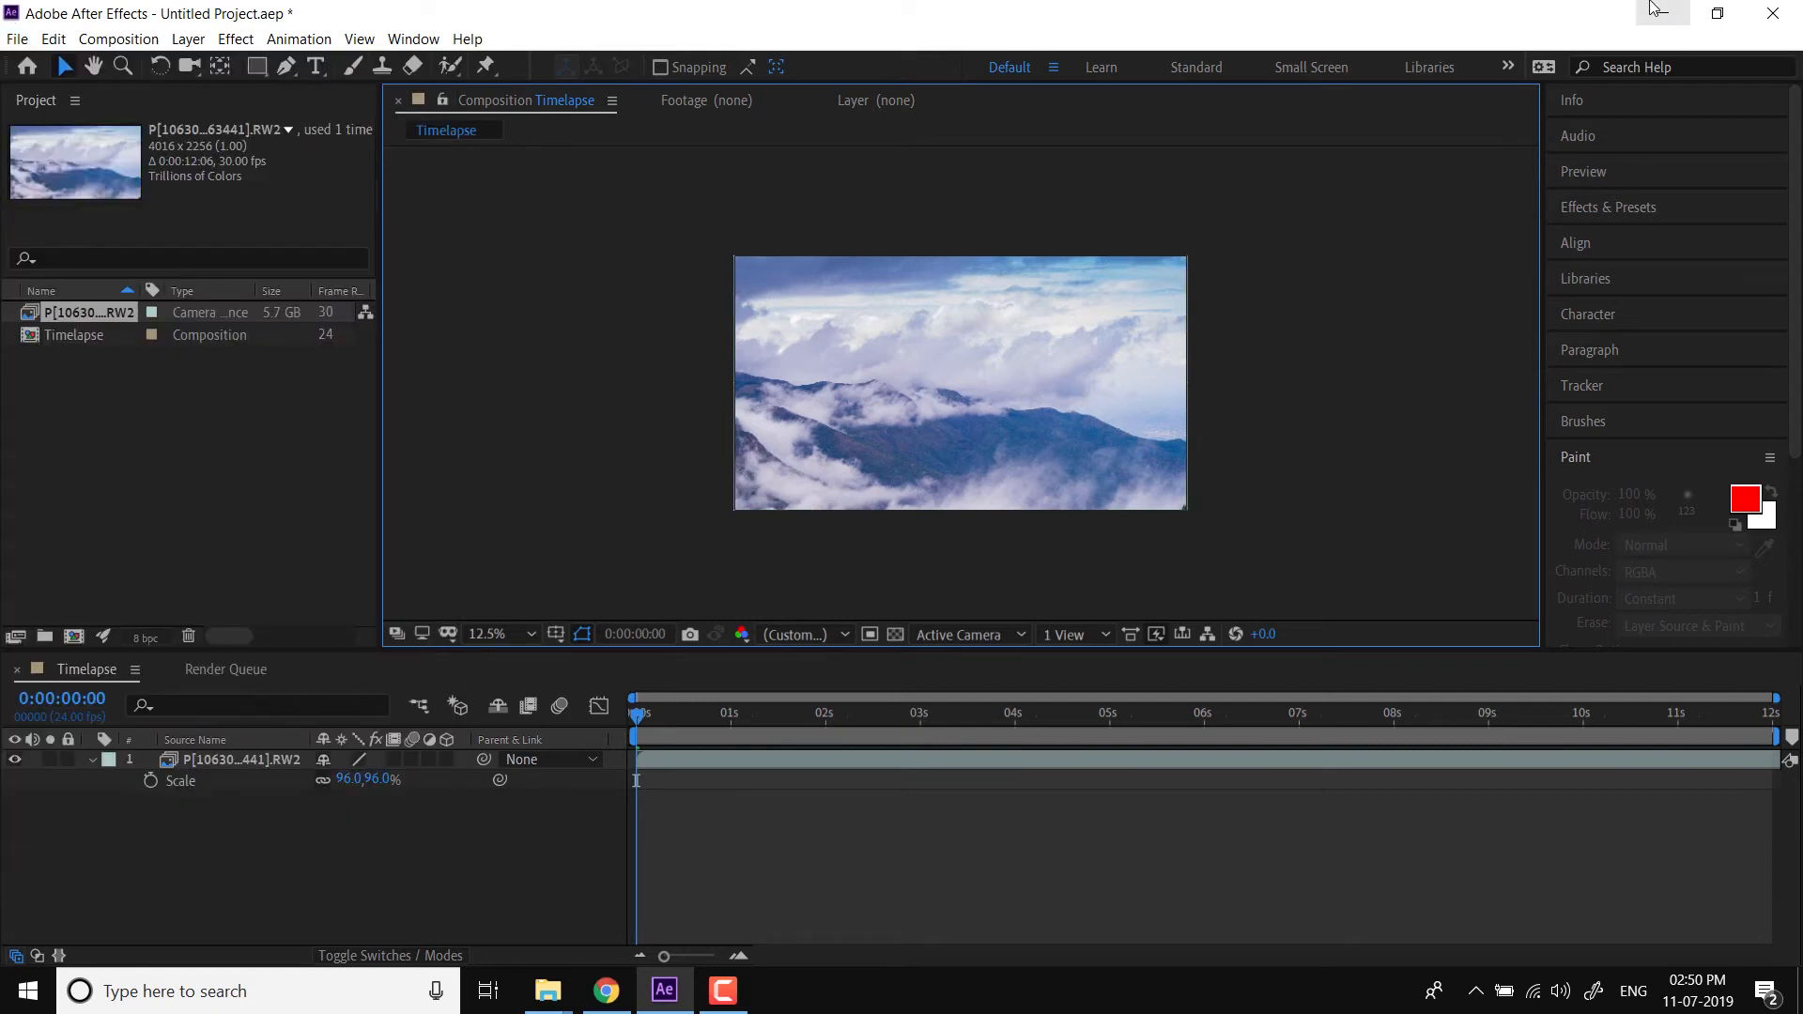
mouse_move(1234, 319)
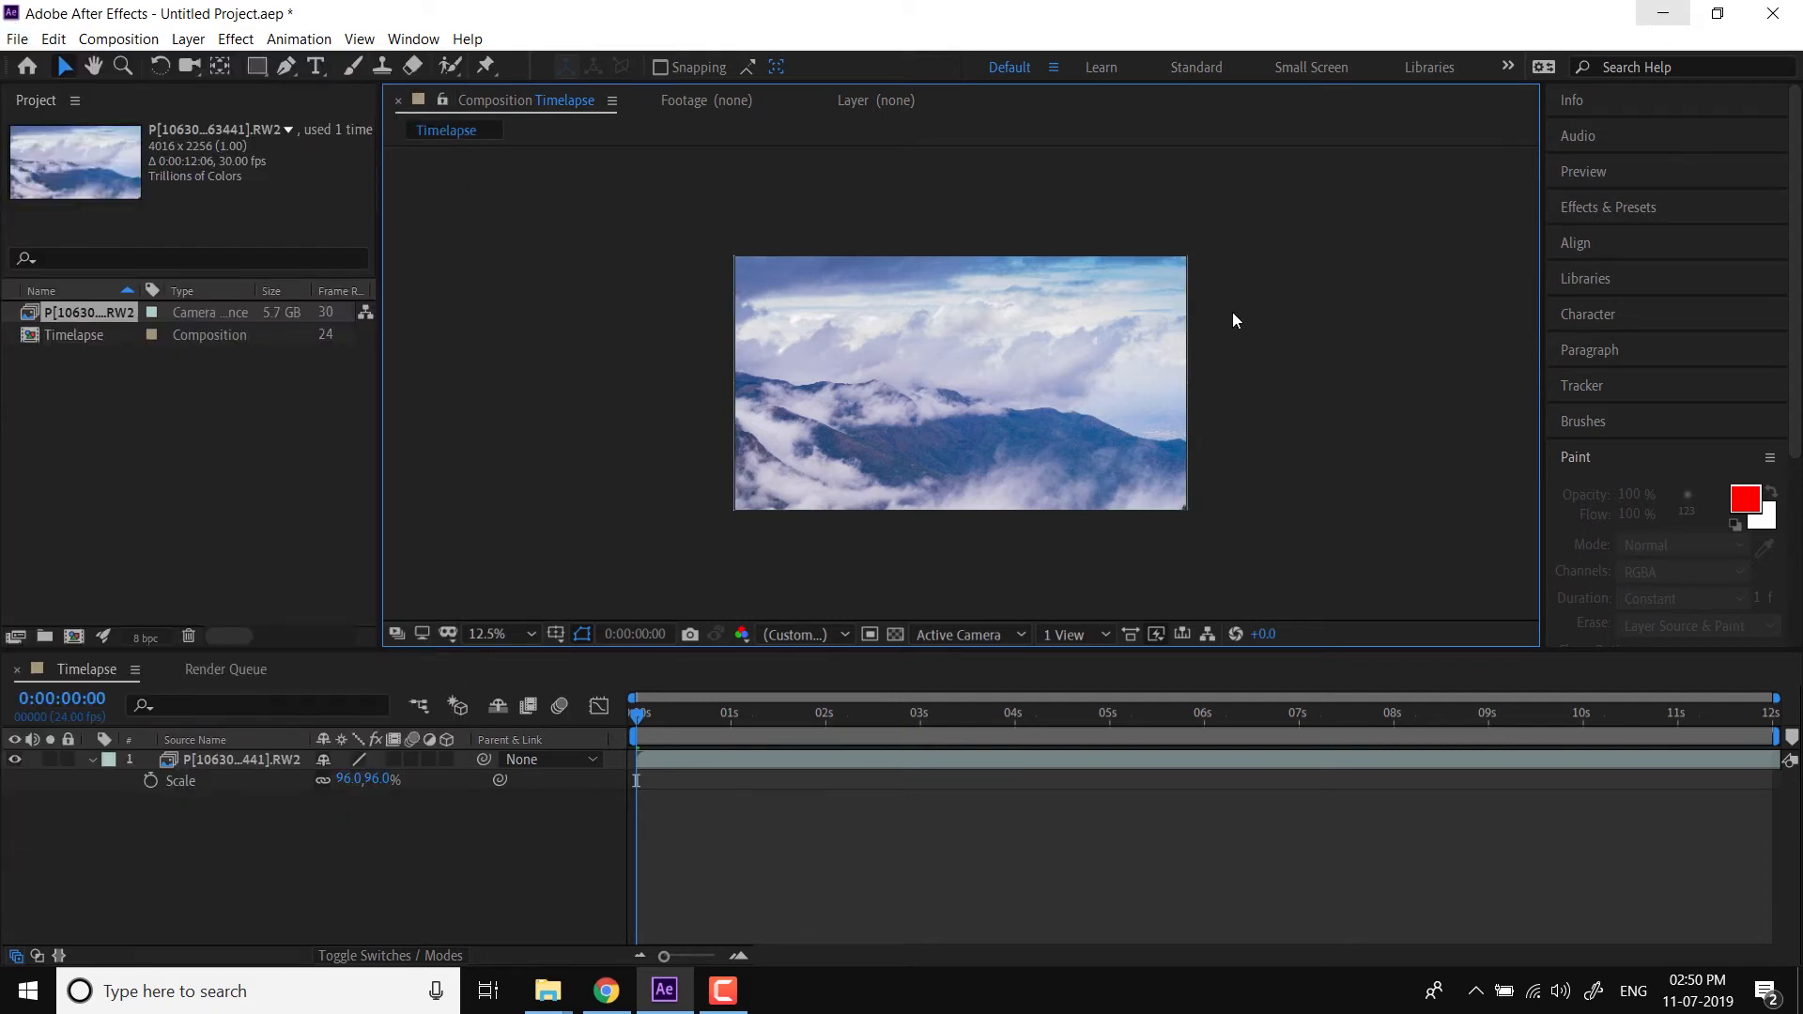
Minimize After Effects to reveal the Timelapse 08 folder in File Explorer
click(548, 989)
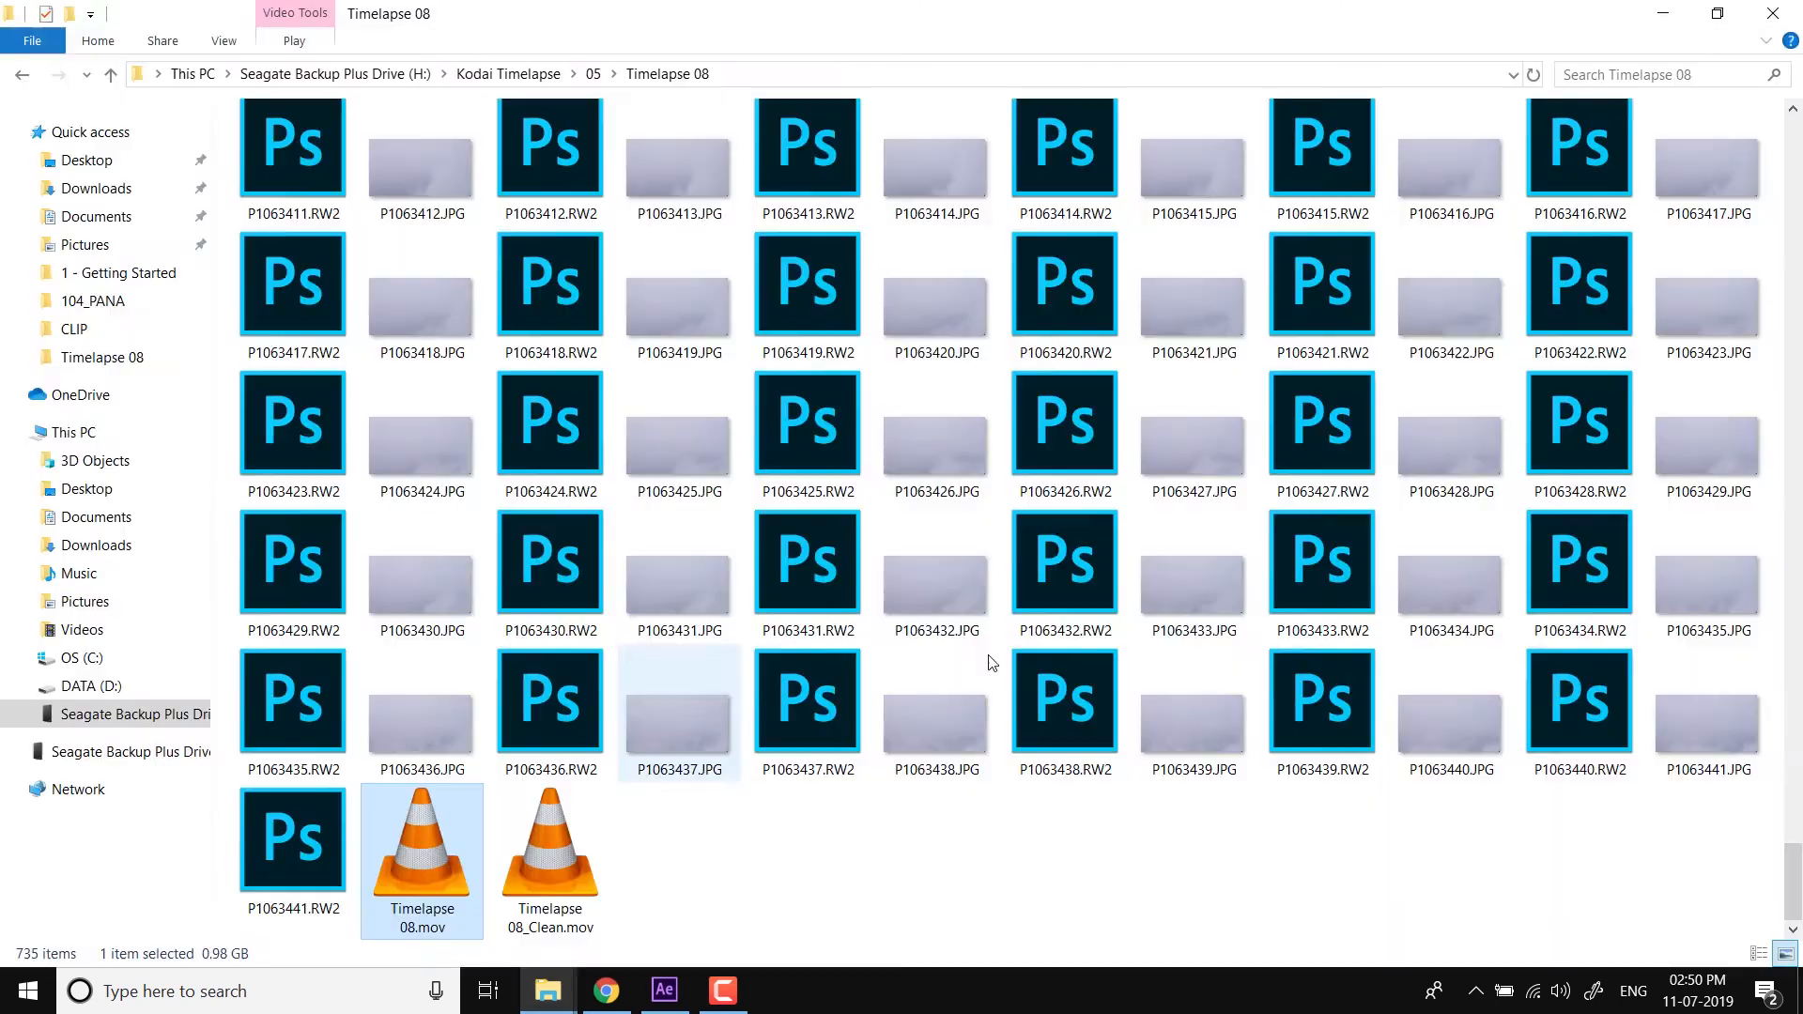
Open Timelapse 08.mov from File Explorer with QuickTime Player
right_click(422, 856)
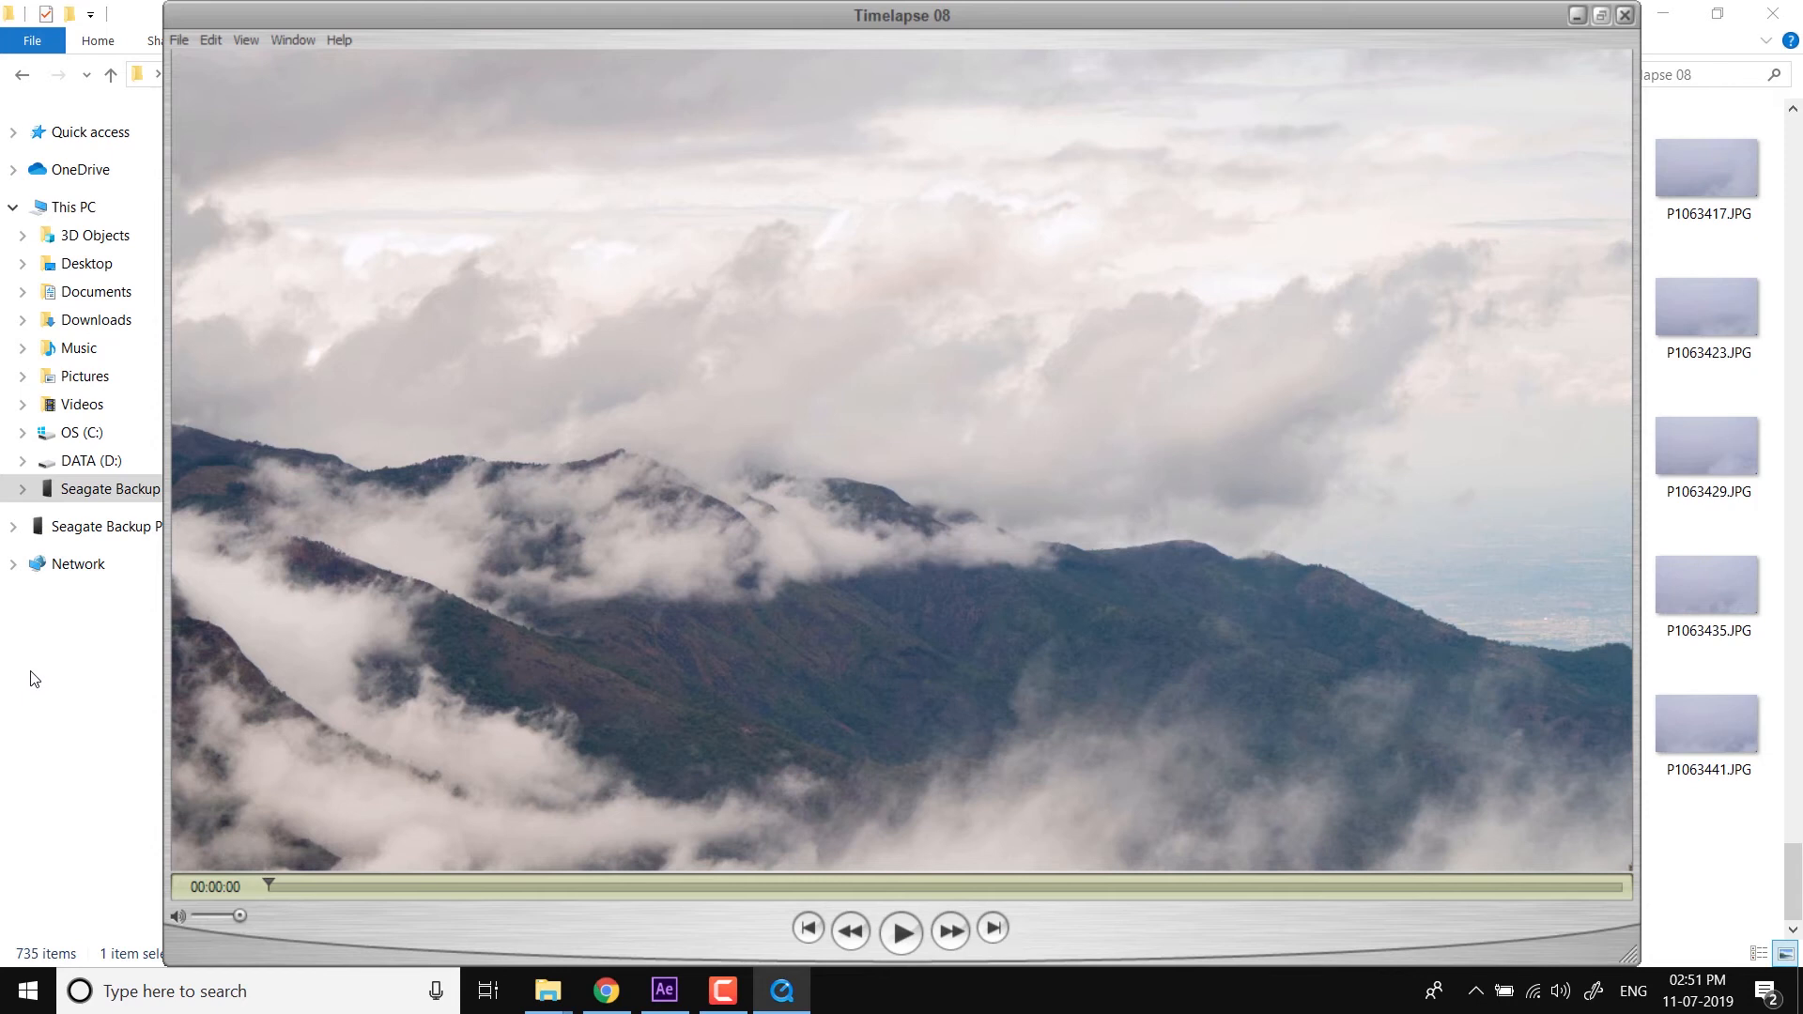
mouse_move(564, 726)
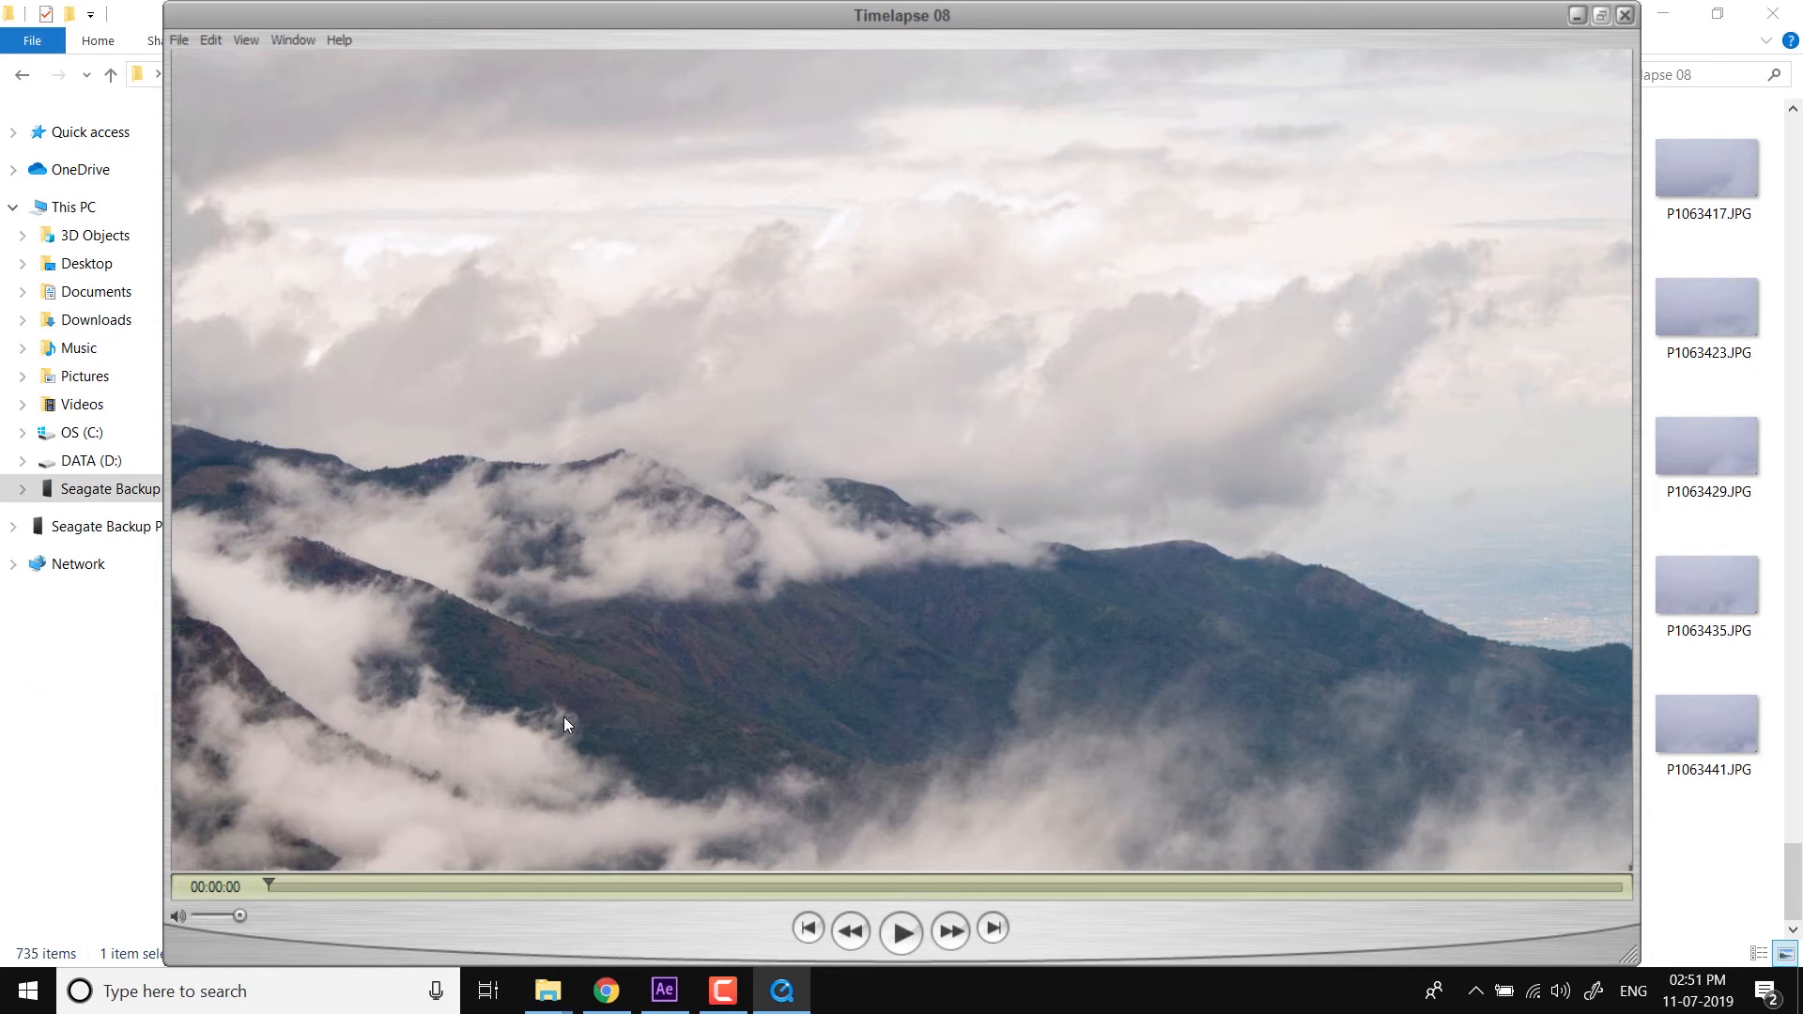
Play Timelapse 08, scrub back to about 8 seconds, then close QuickTime
click(901, 929)
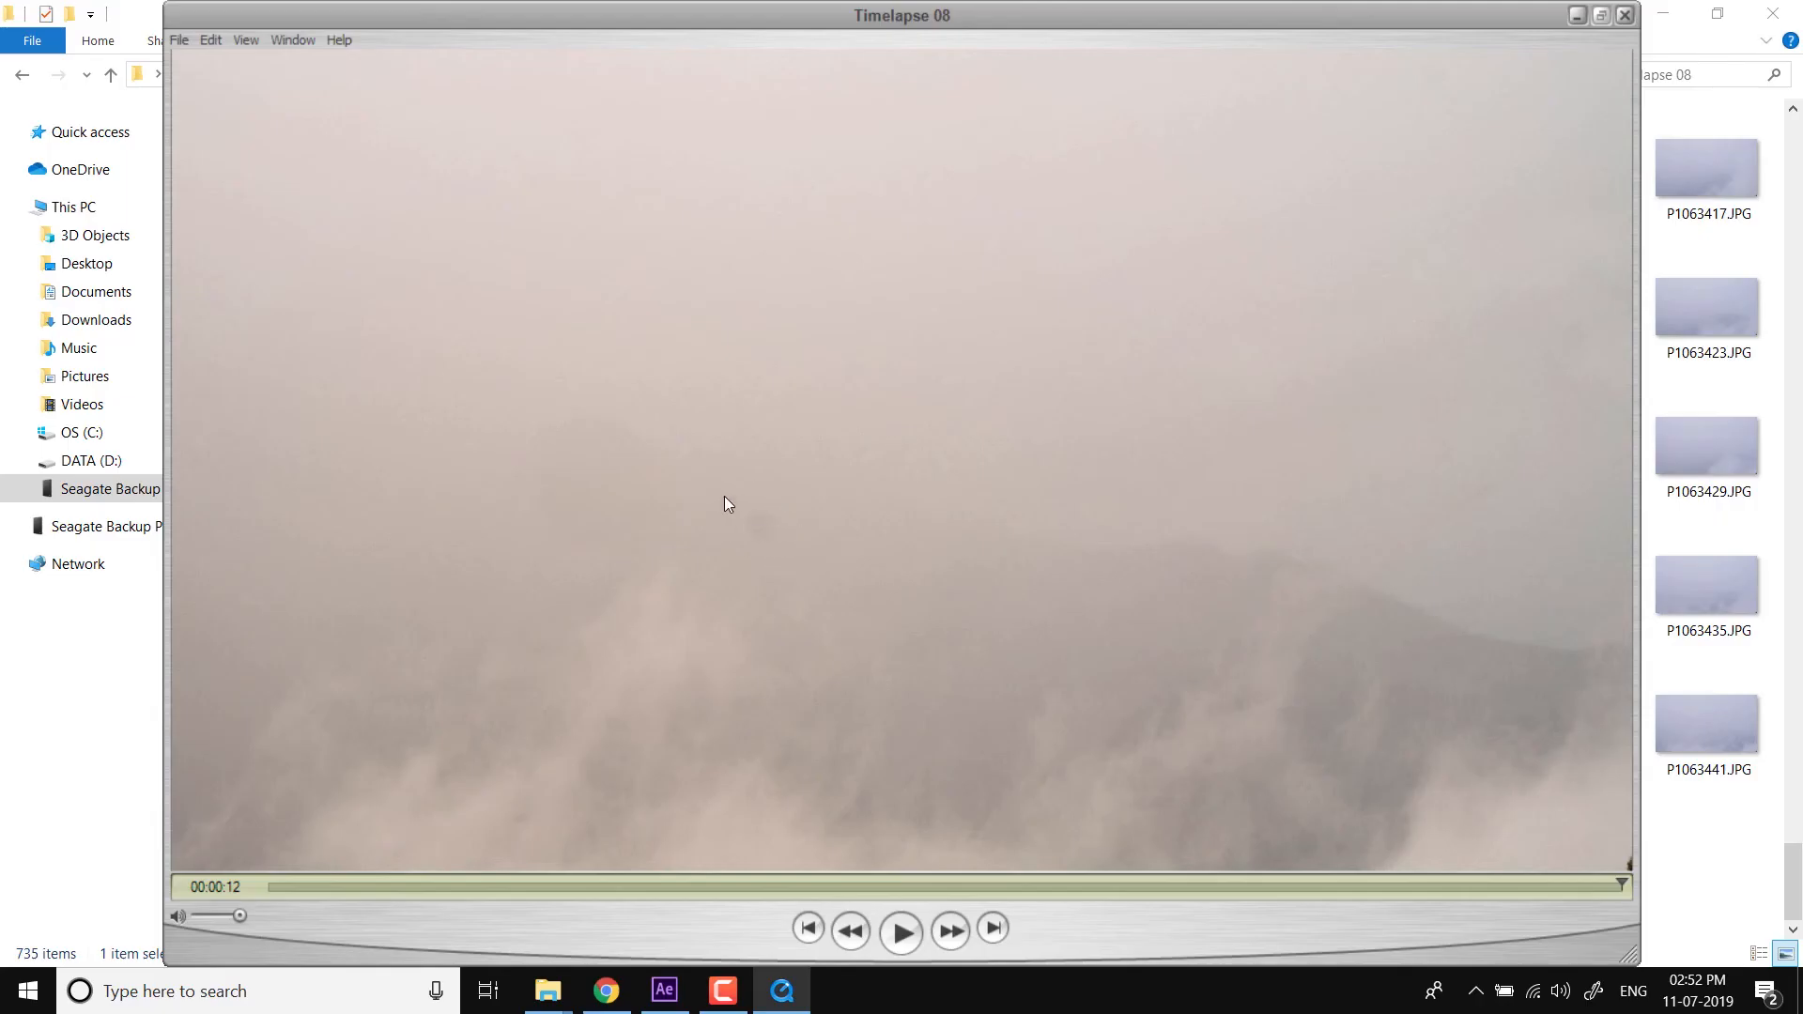
mouse_move(766, 529)
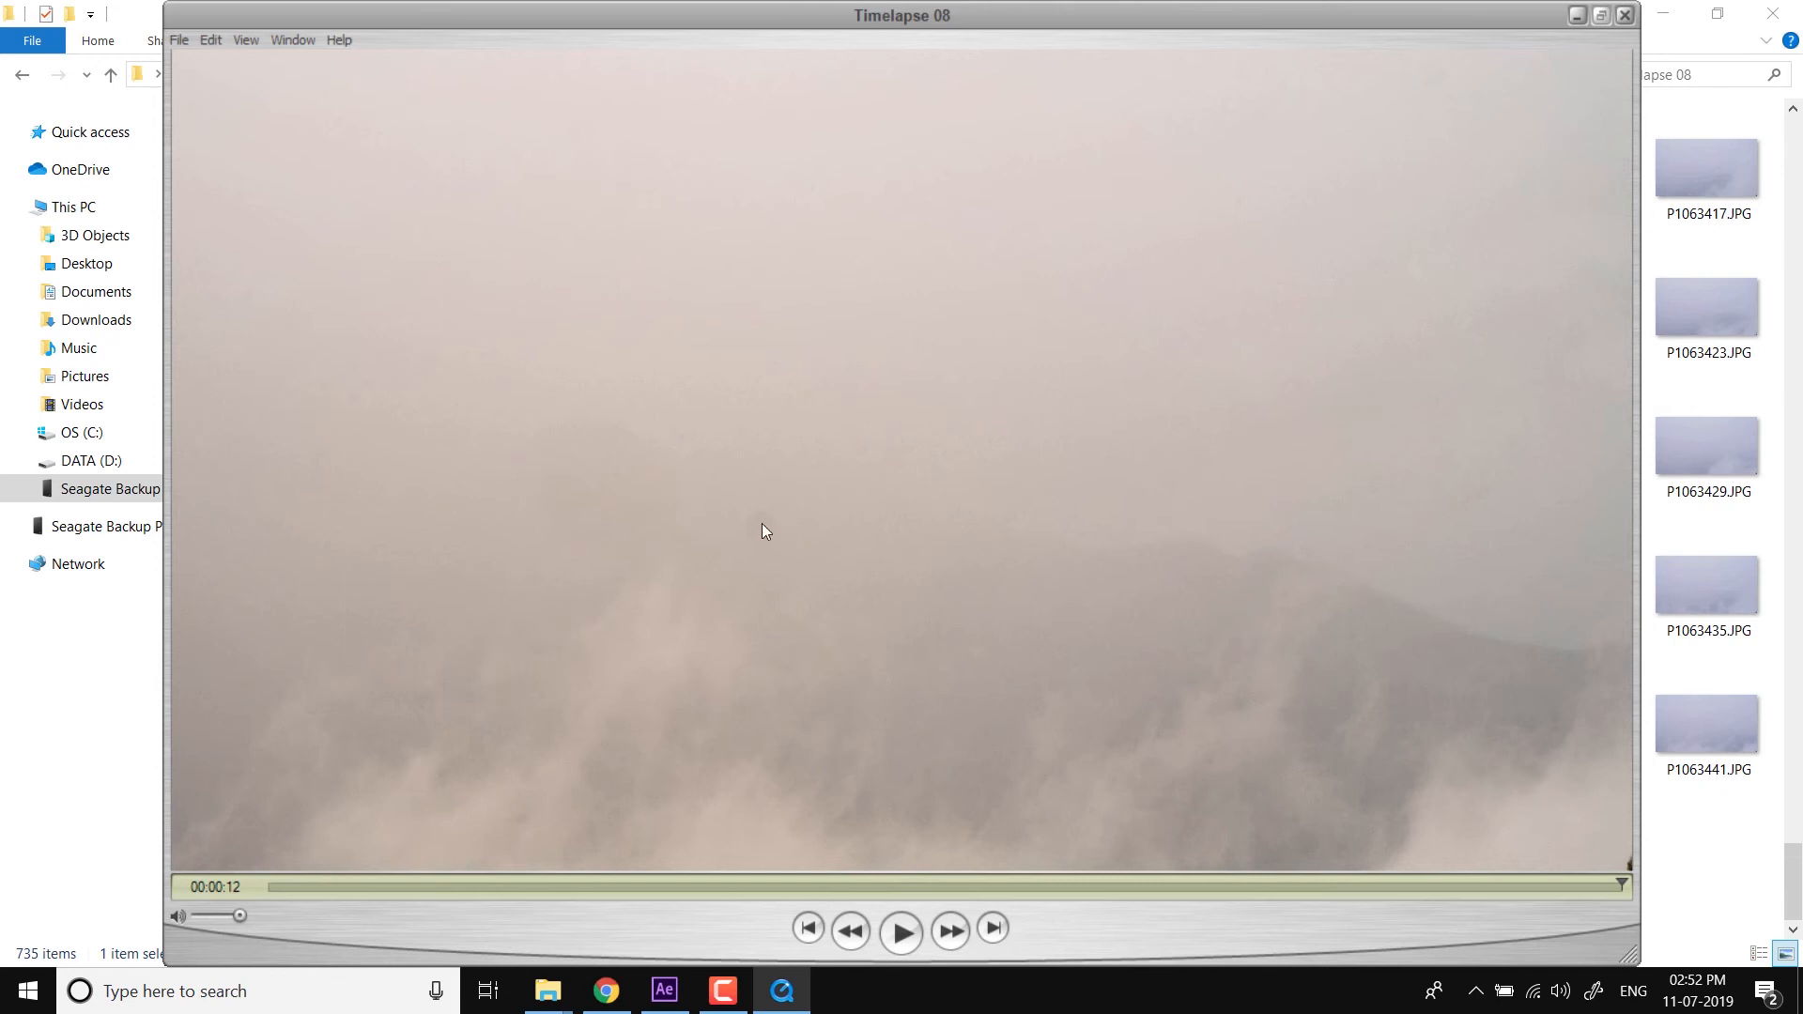
drag(239, 886, 1475, 887)
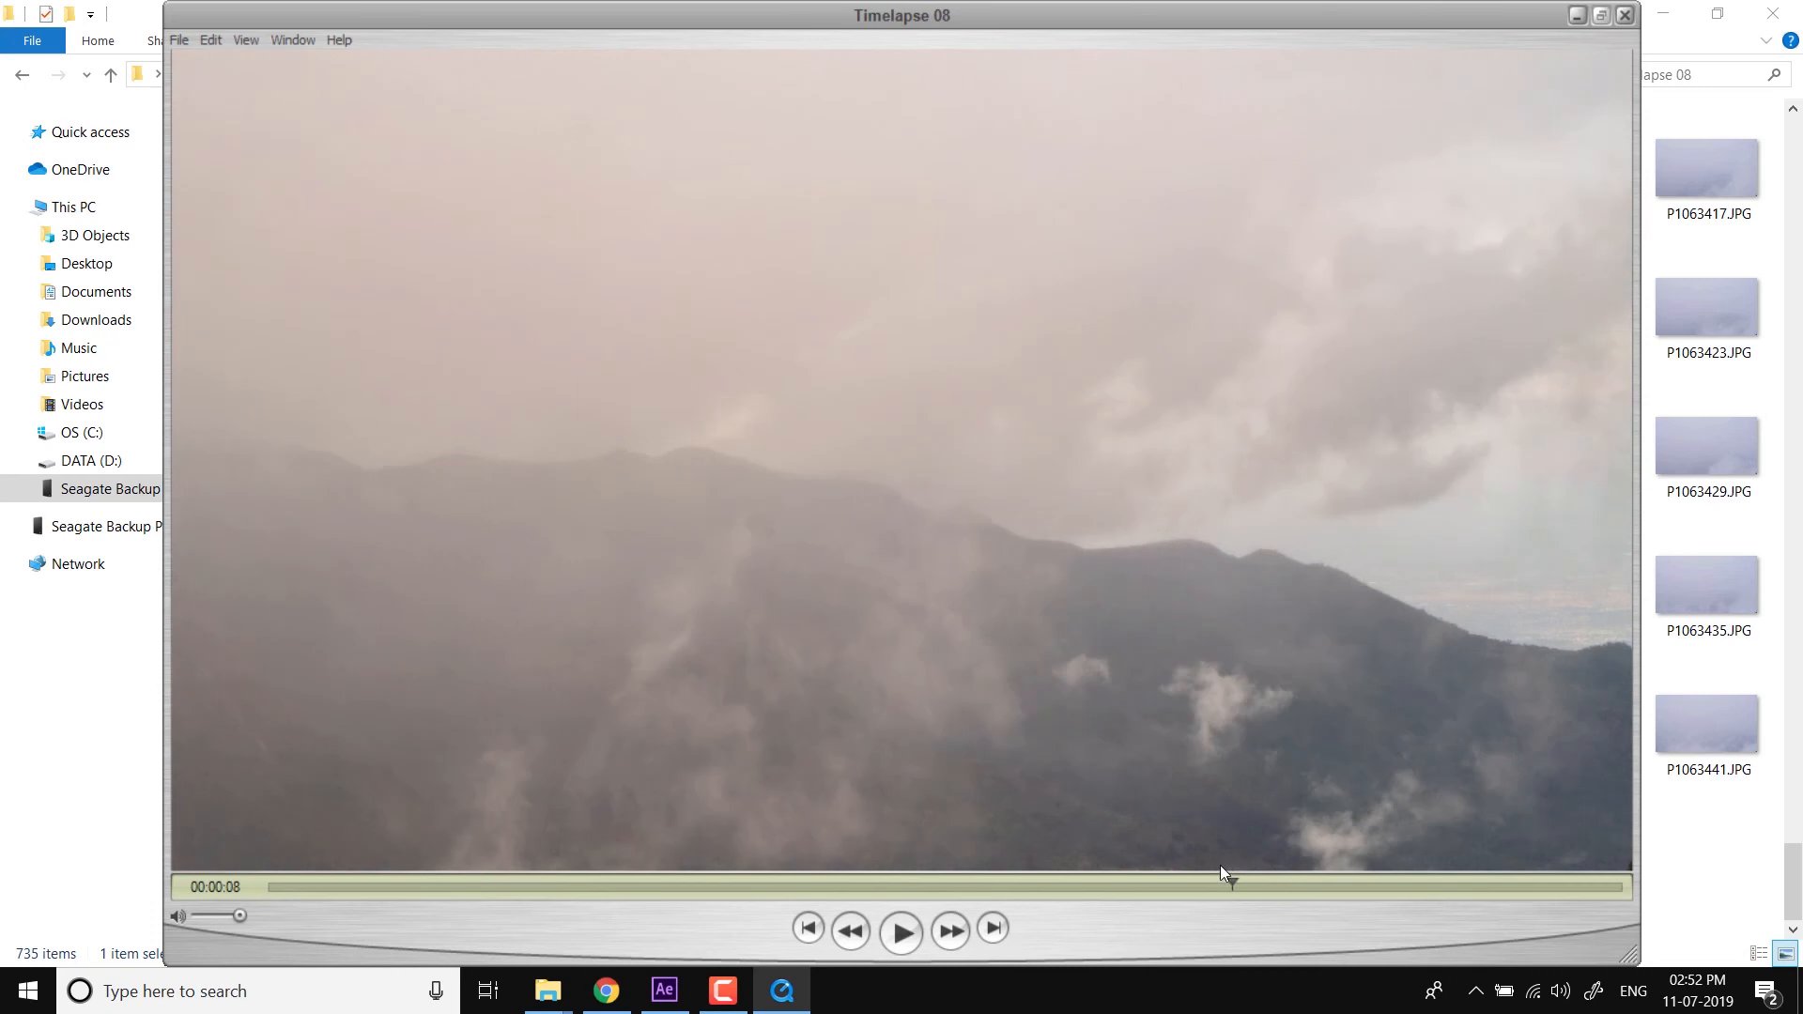
click(899, 930)
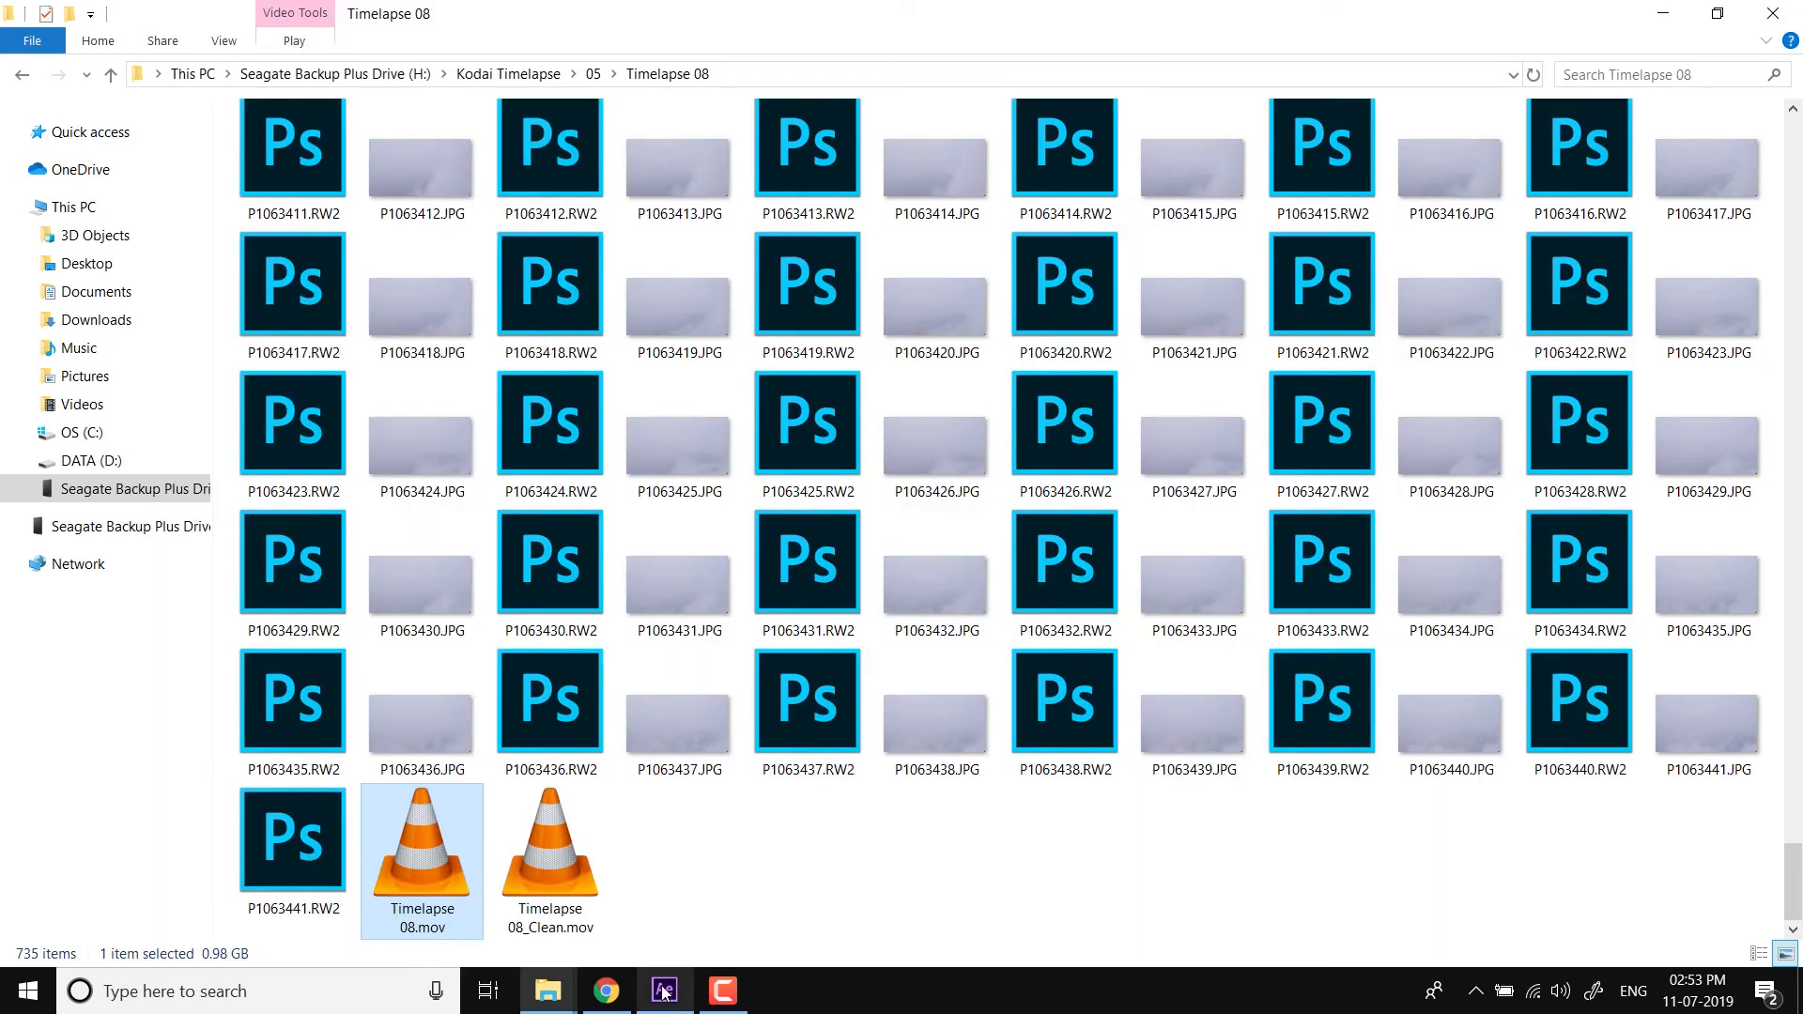
Delete the old footage and comp, import Timelapse 08.mov, and build a composition from it
click(662, 992)
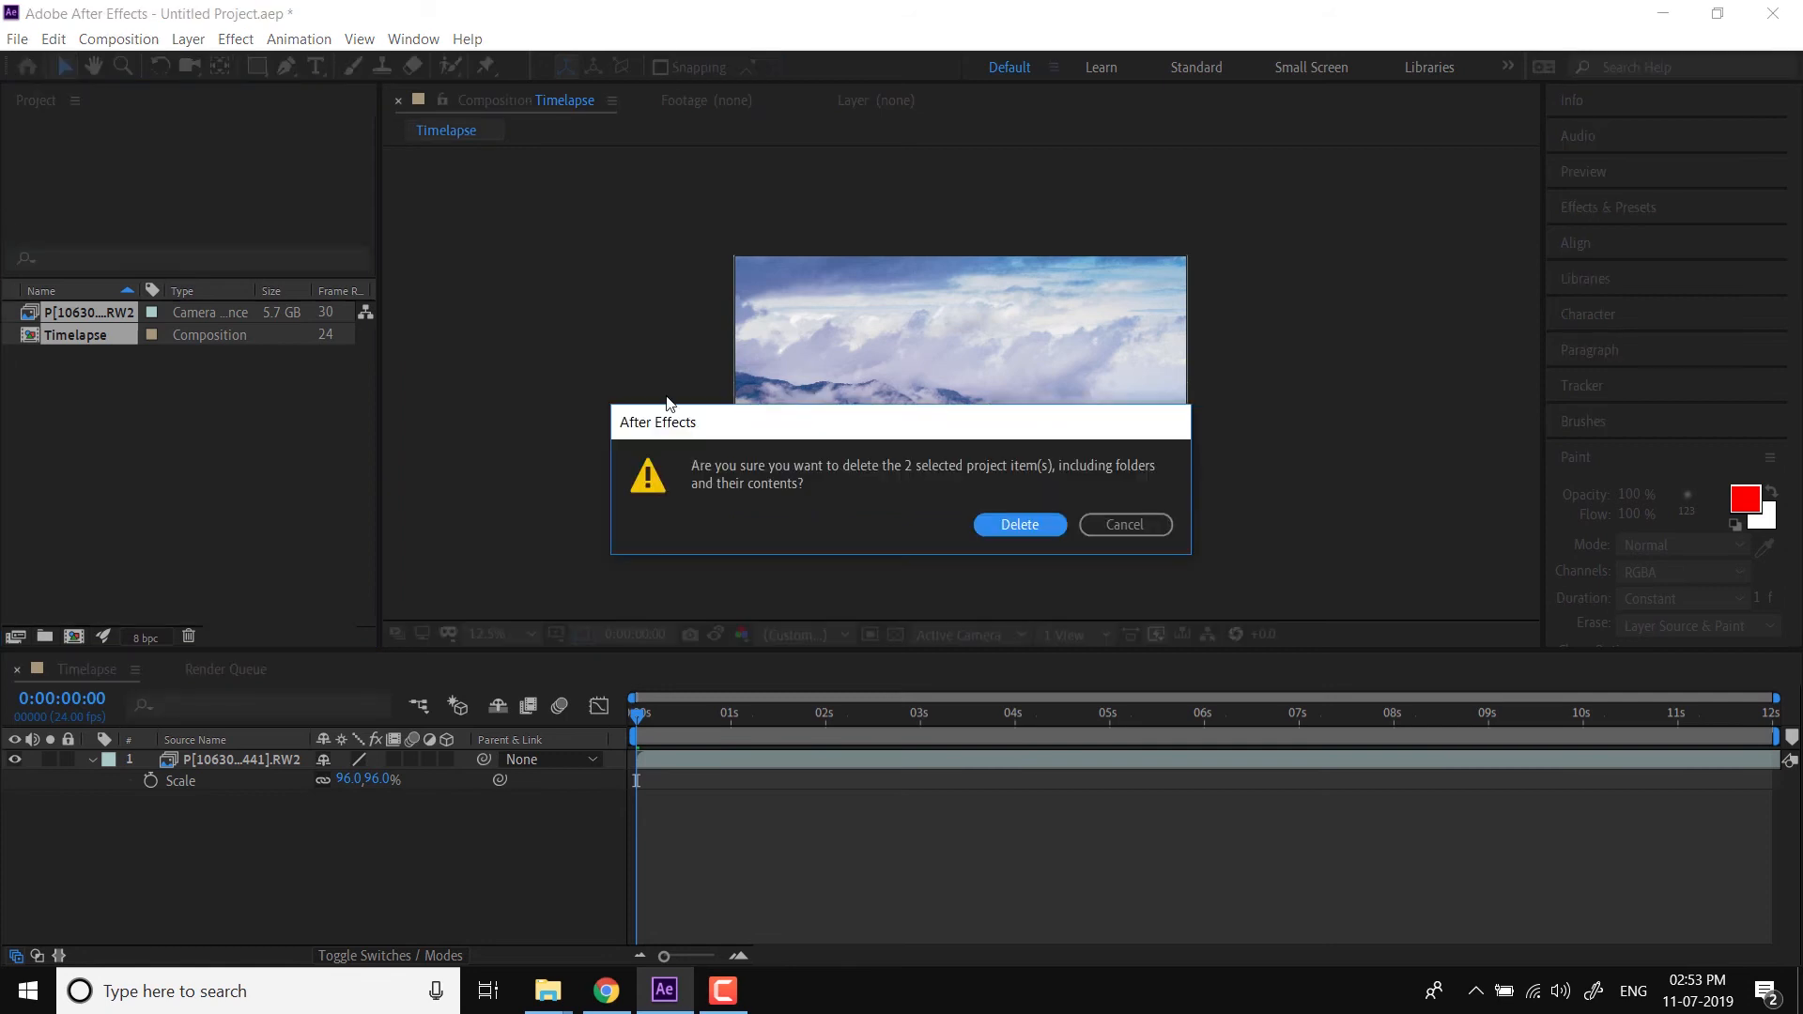
click(1019, 524)
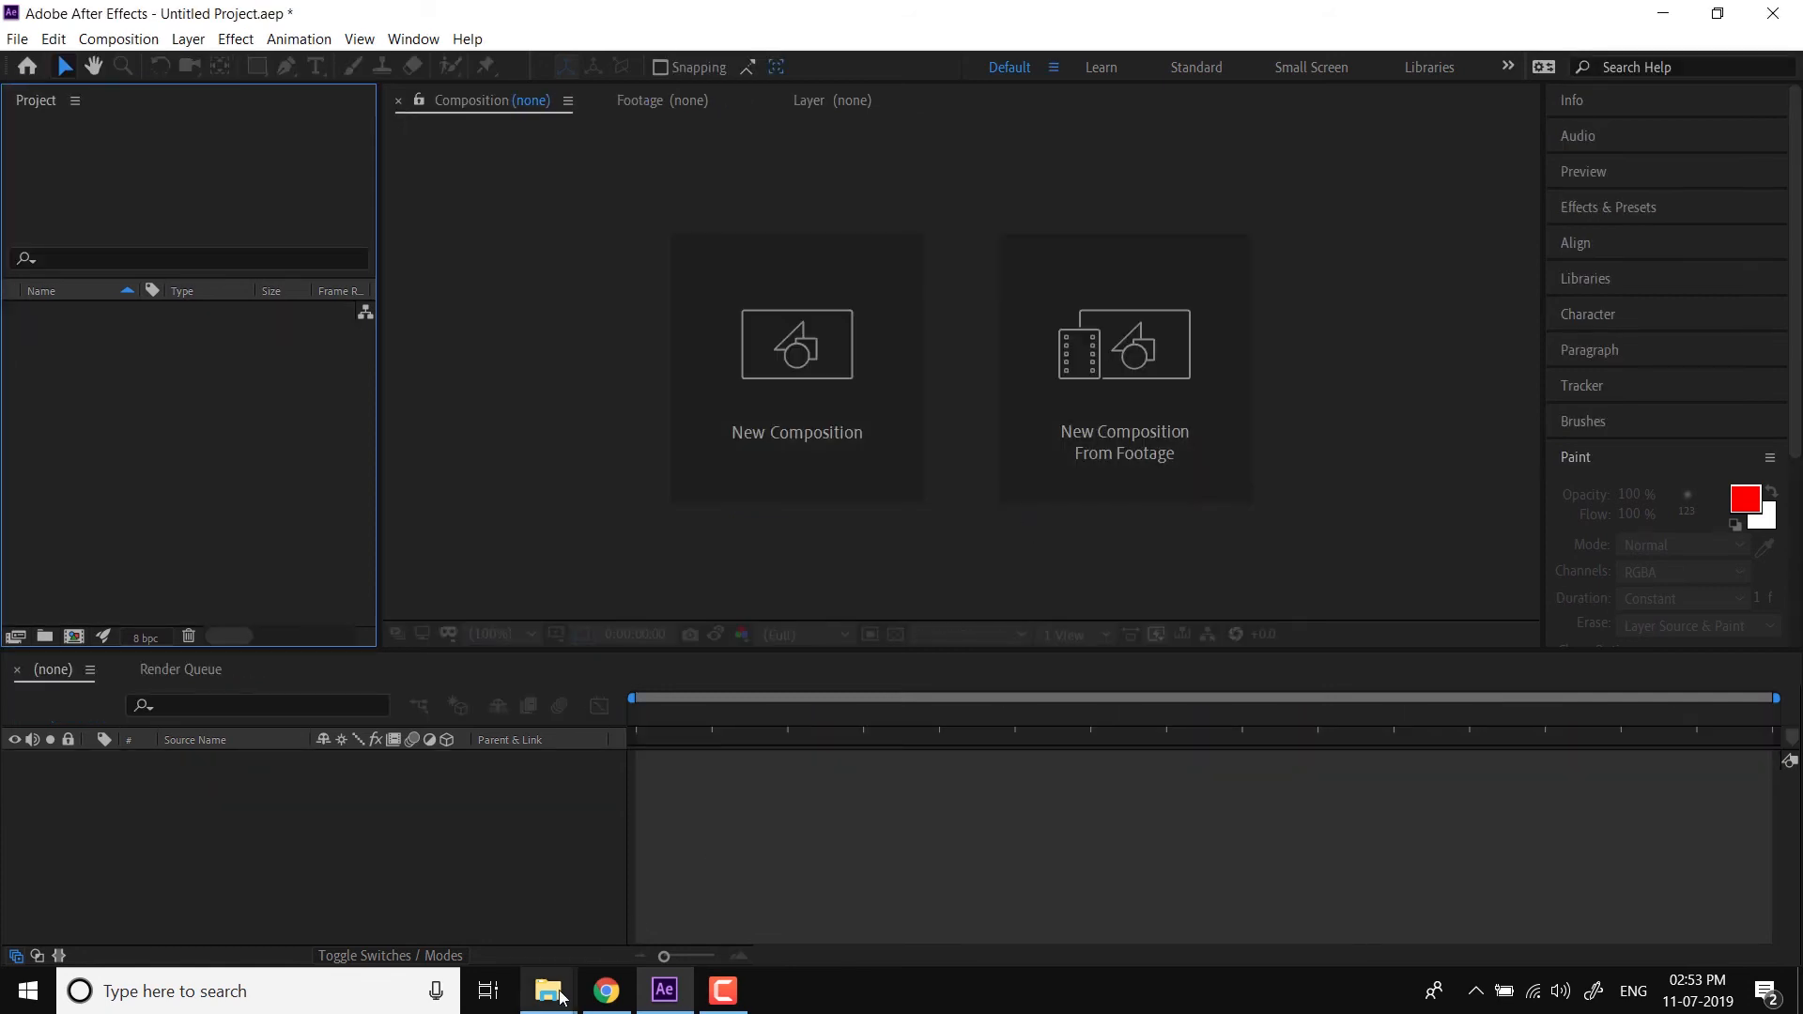
click(548, 989)
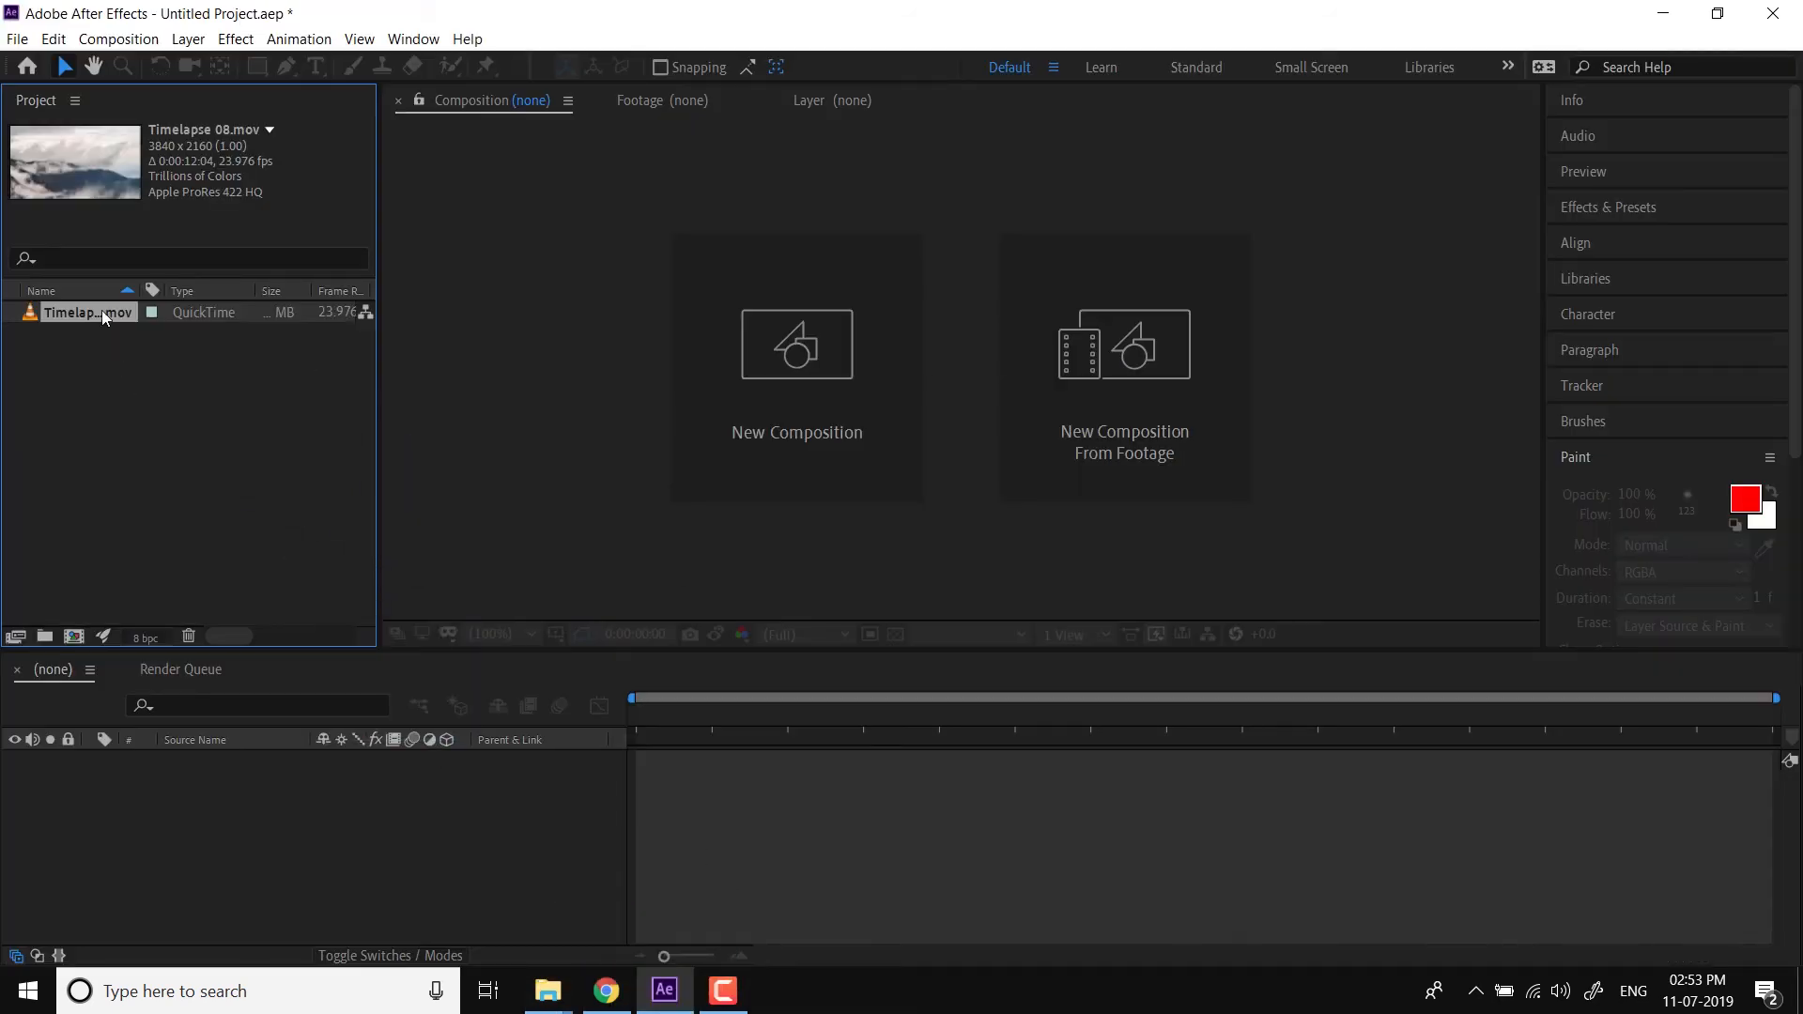
click(1123, 343)
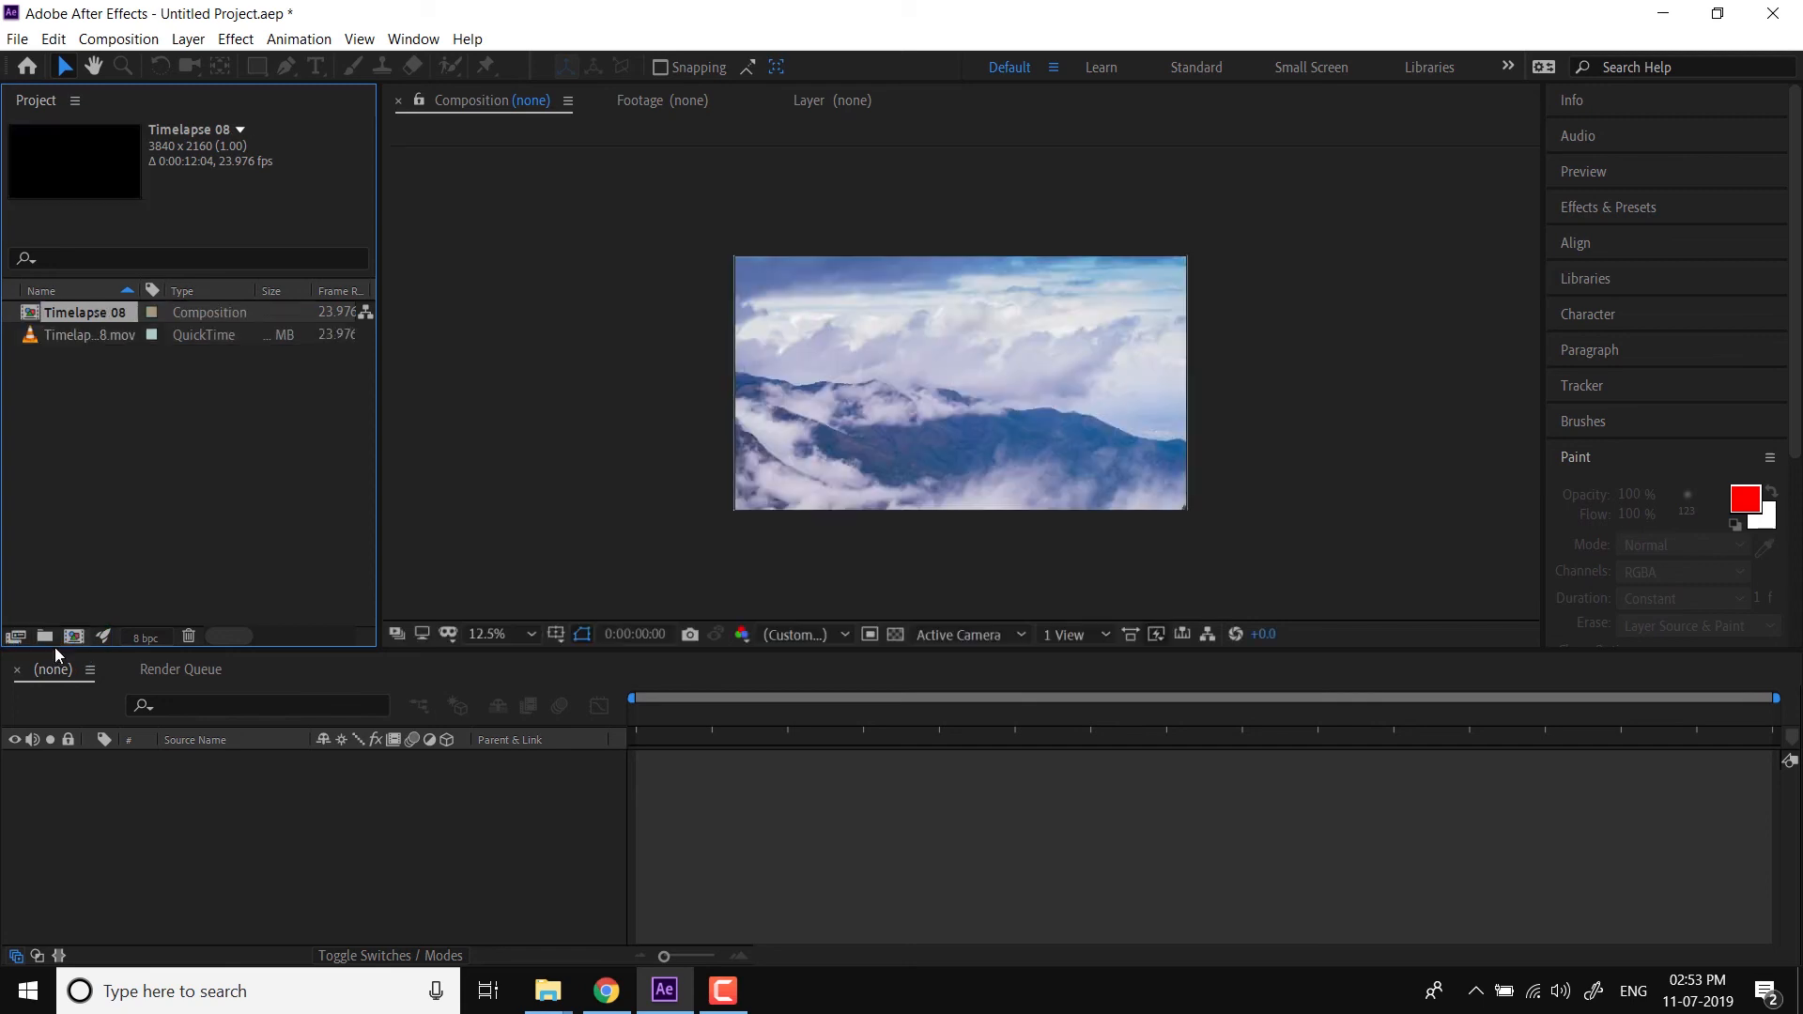
Open the Timelapse 08 composition and magnify the viewer to inspect the sky
double_click(81, 312)
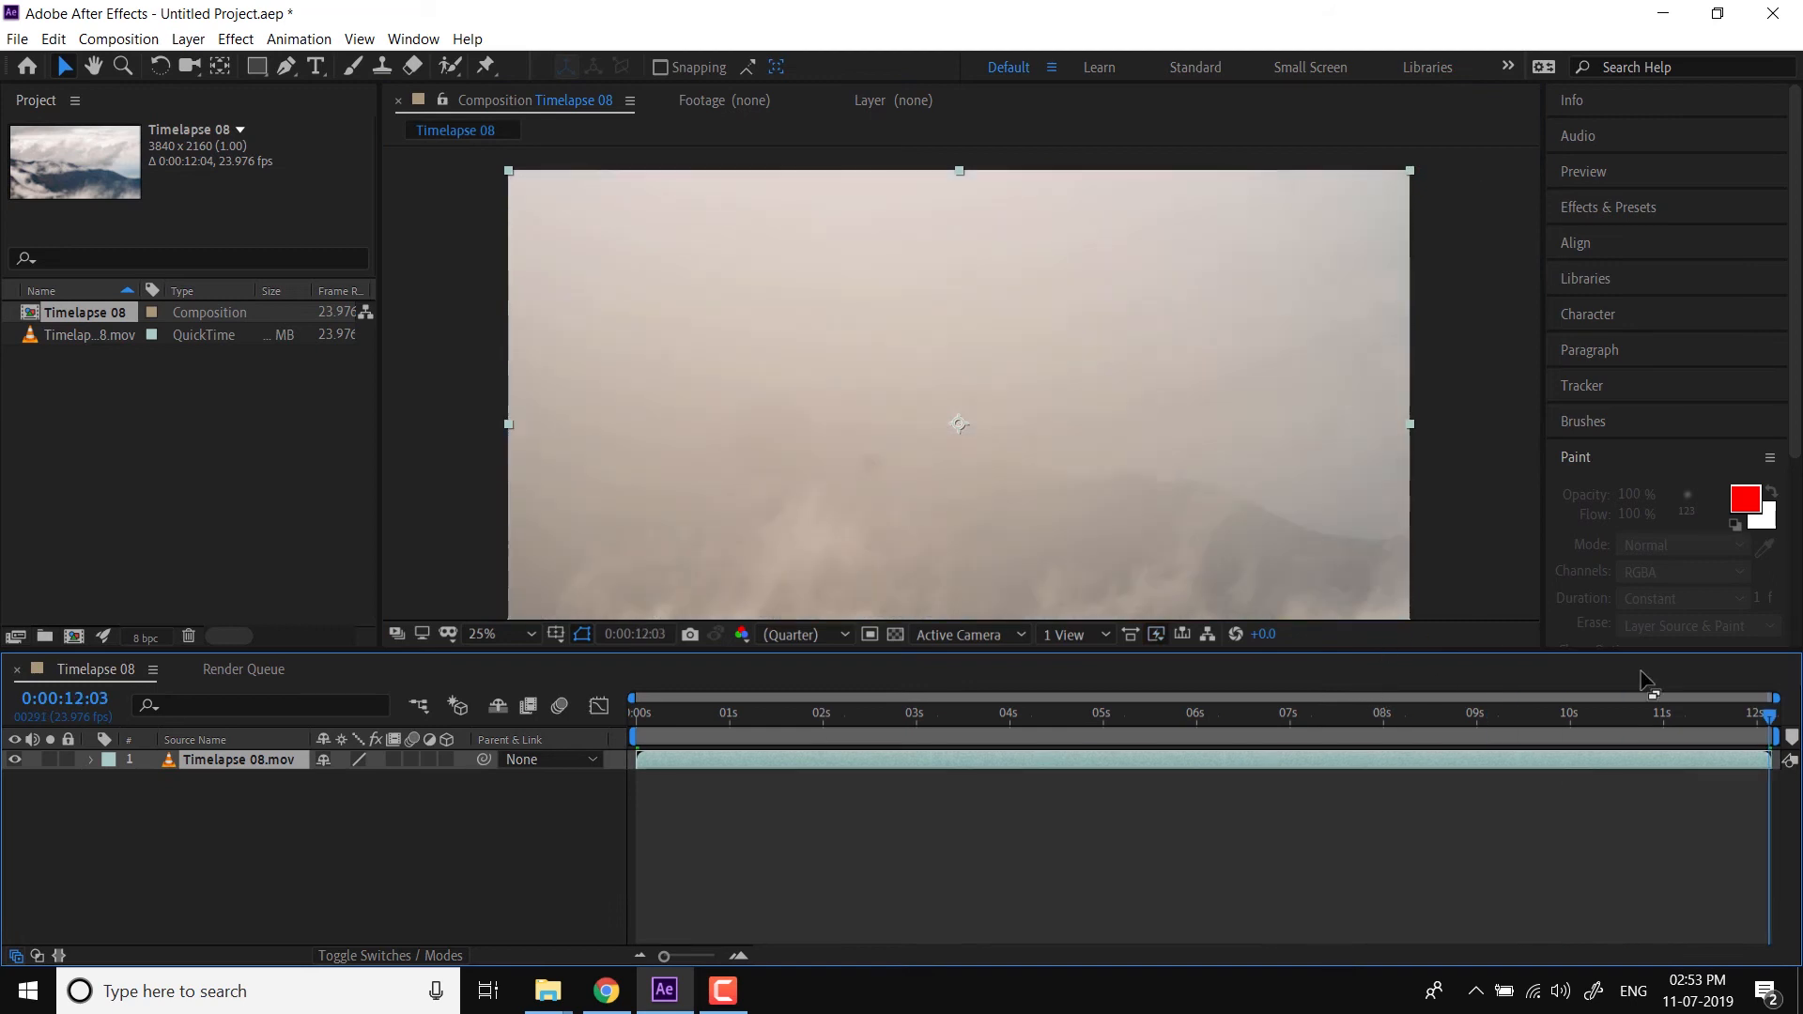
click(483, 634)
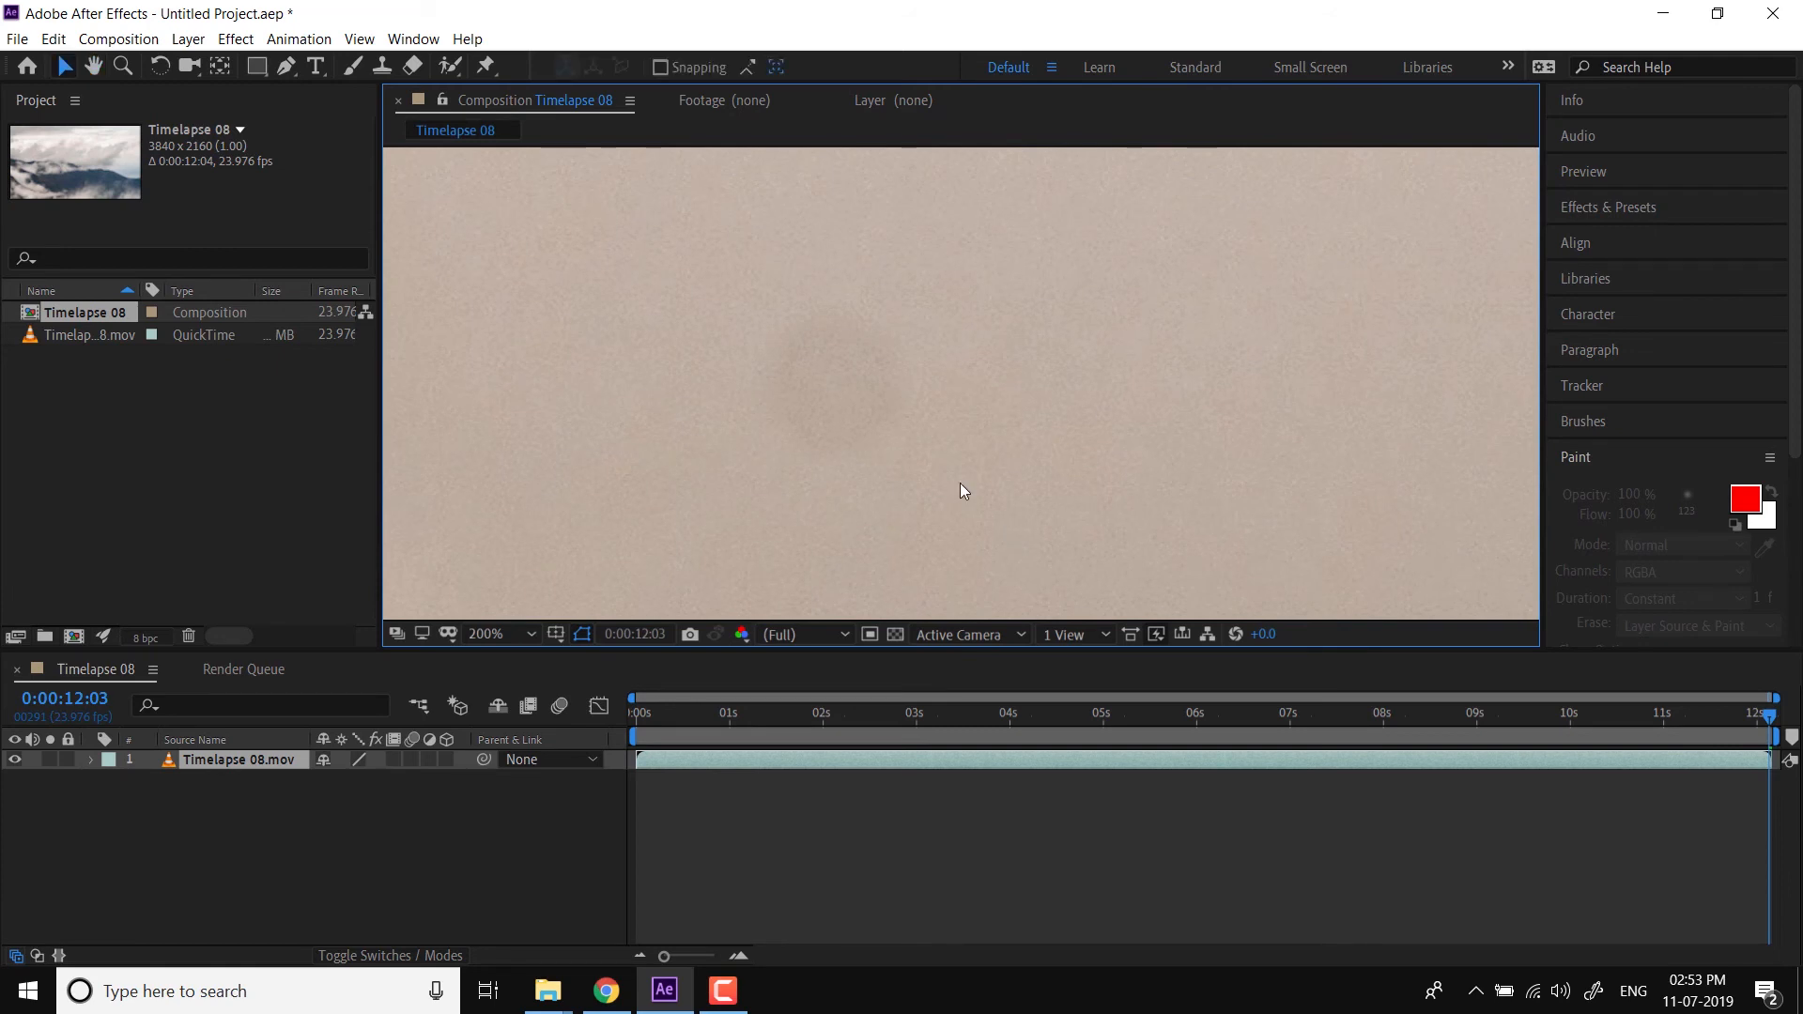
mouse_move(833, 380)
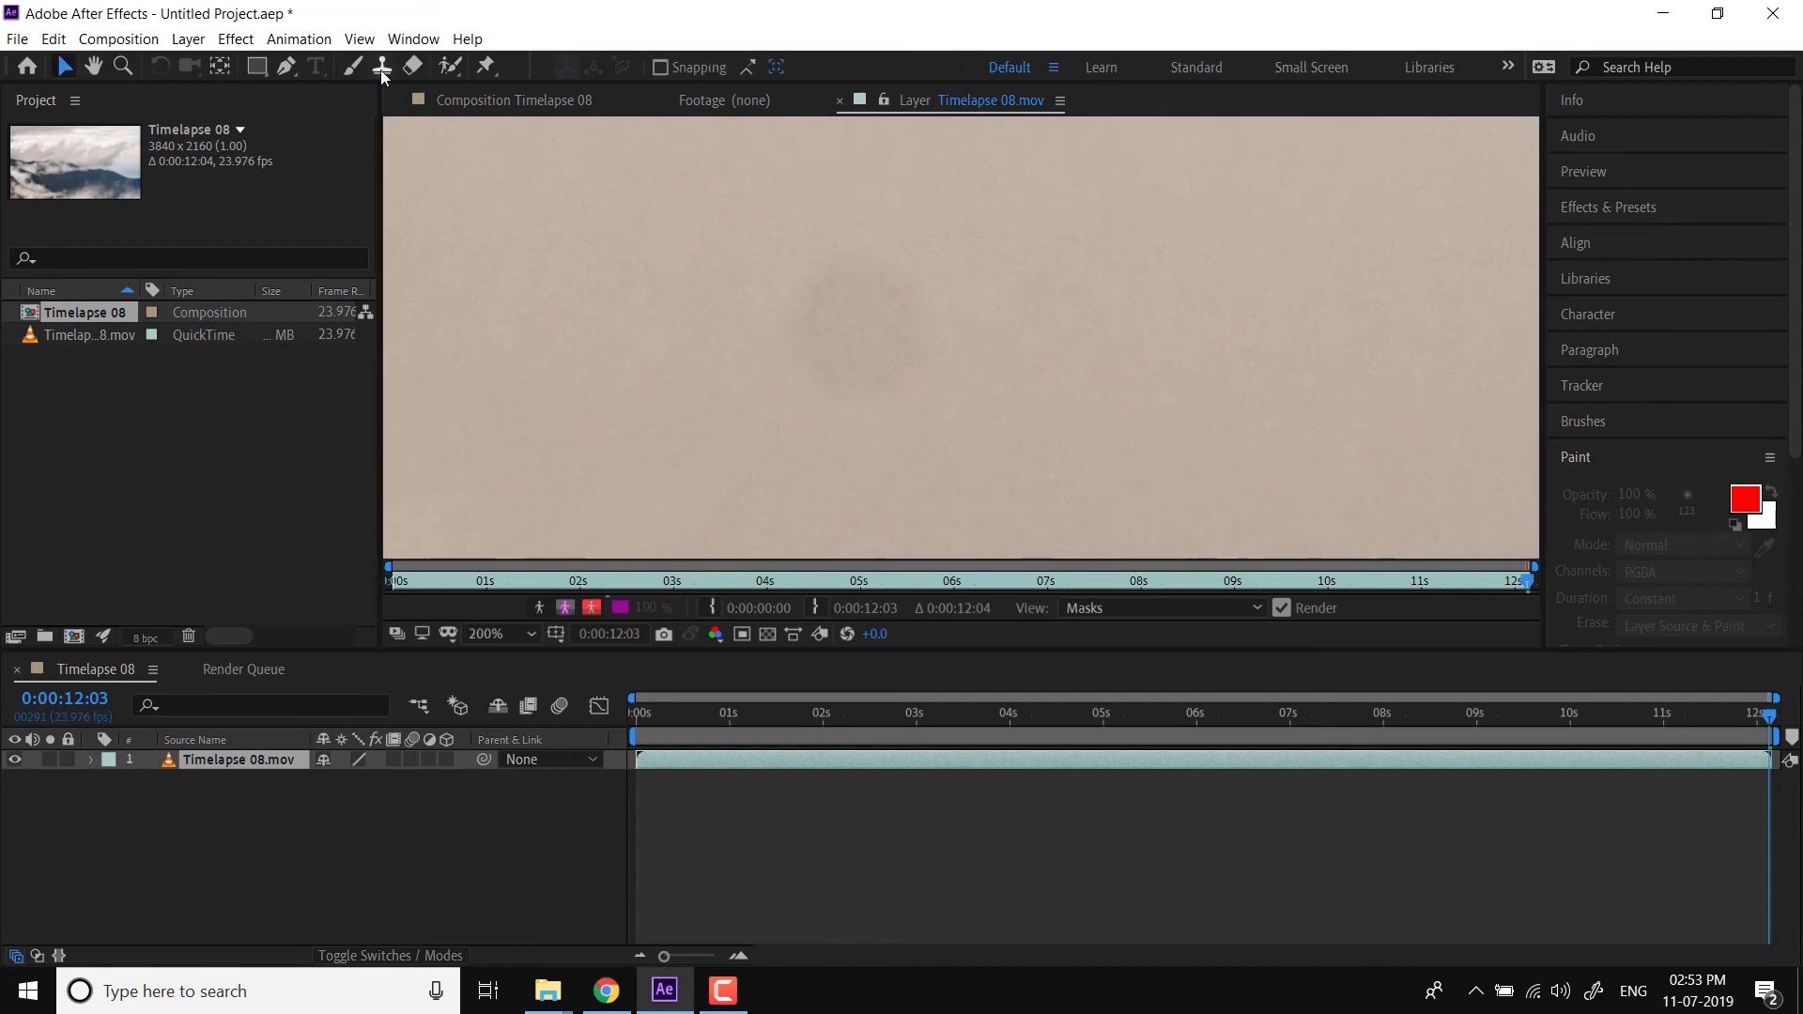
Select the Clone Stamp tool and set up the brush, leaving angle dynamics off
click(382, 66)
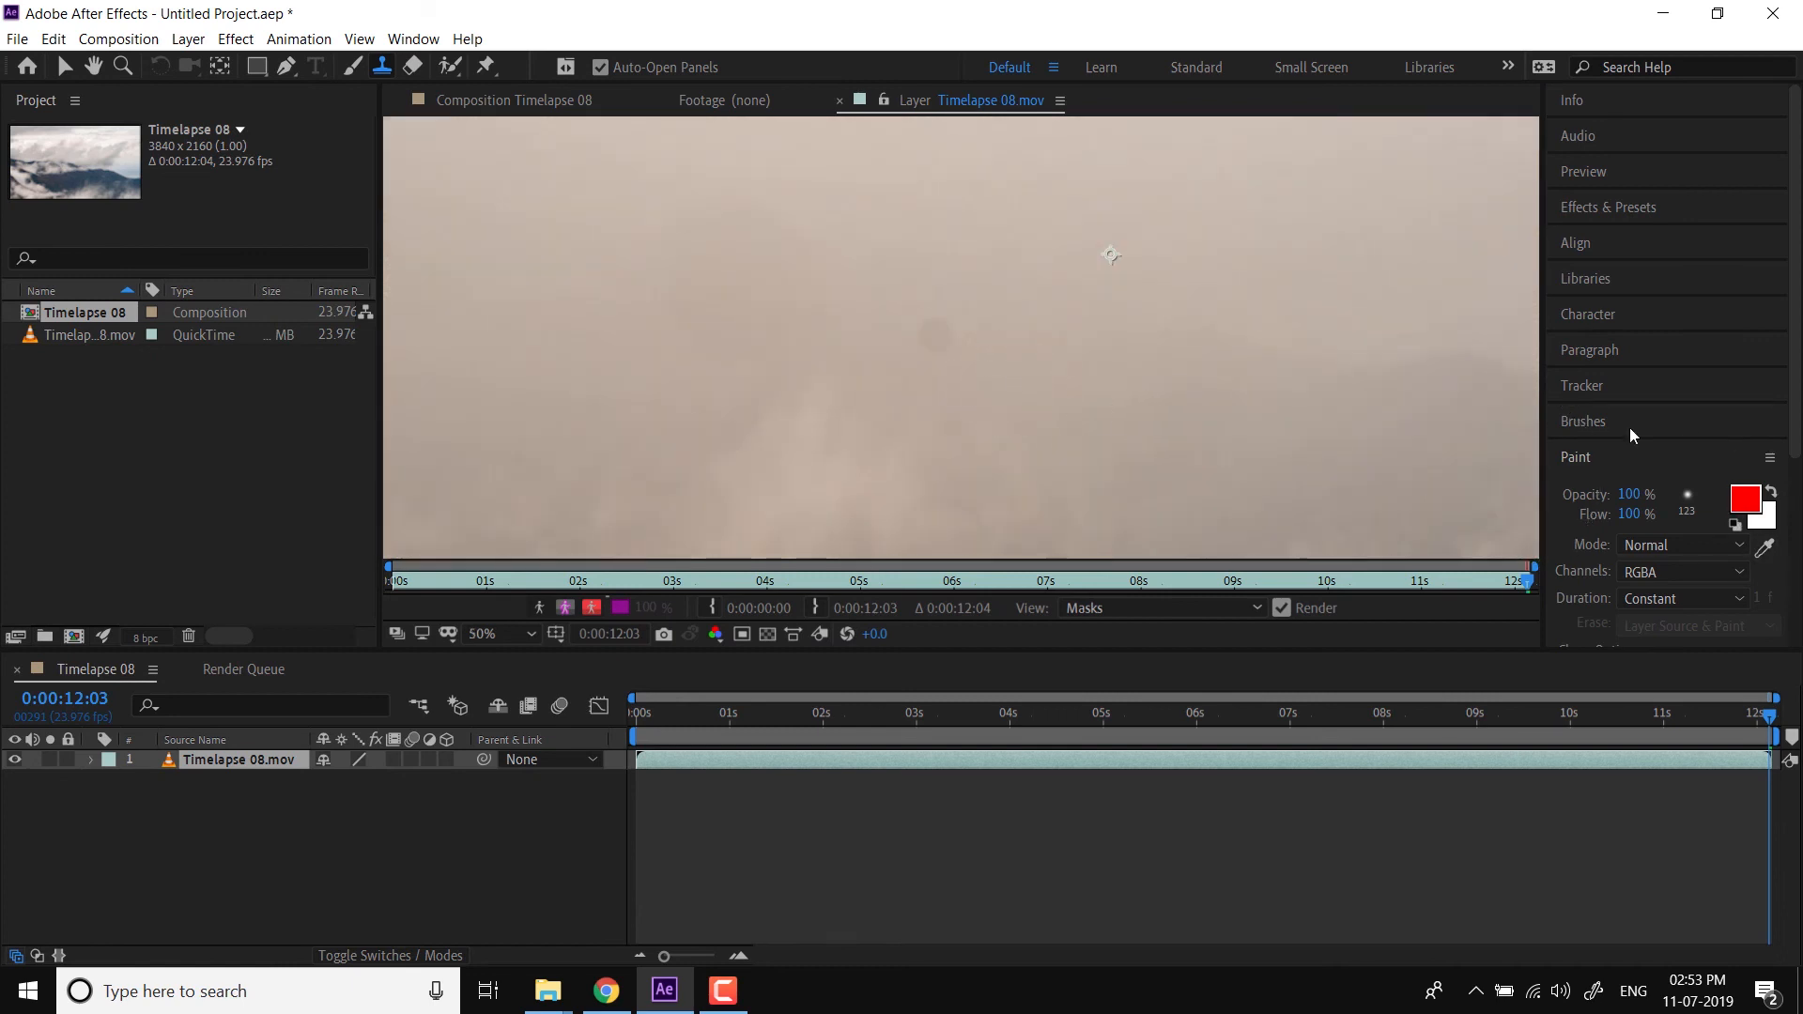
click(1582, 420)
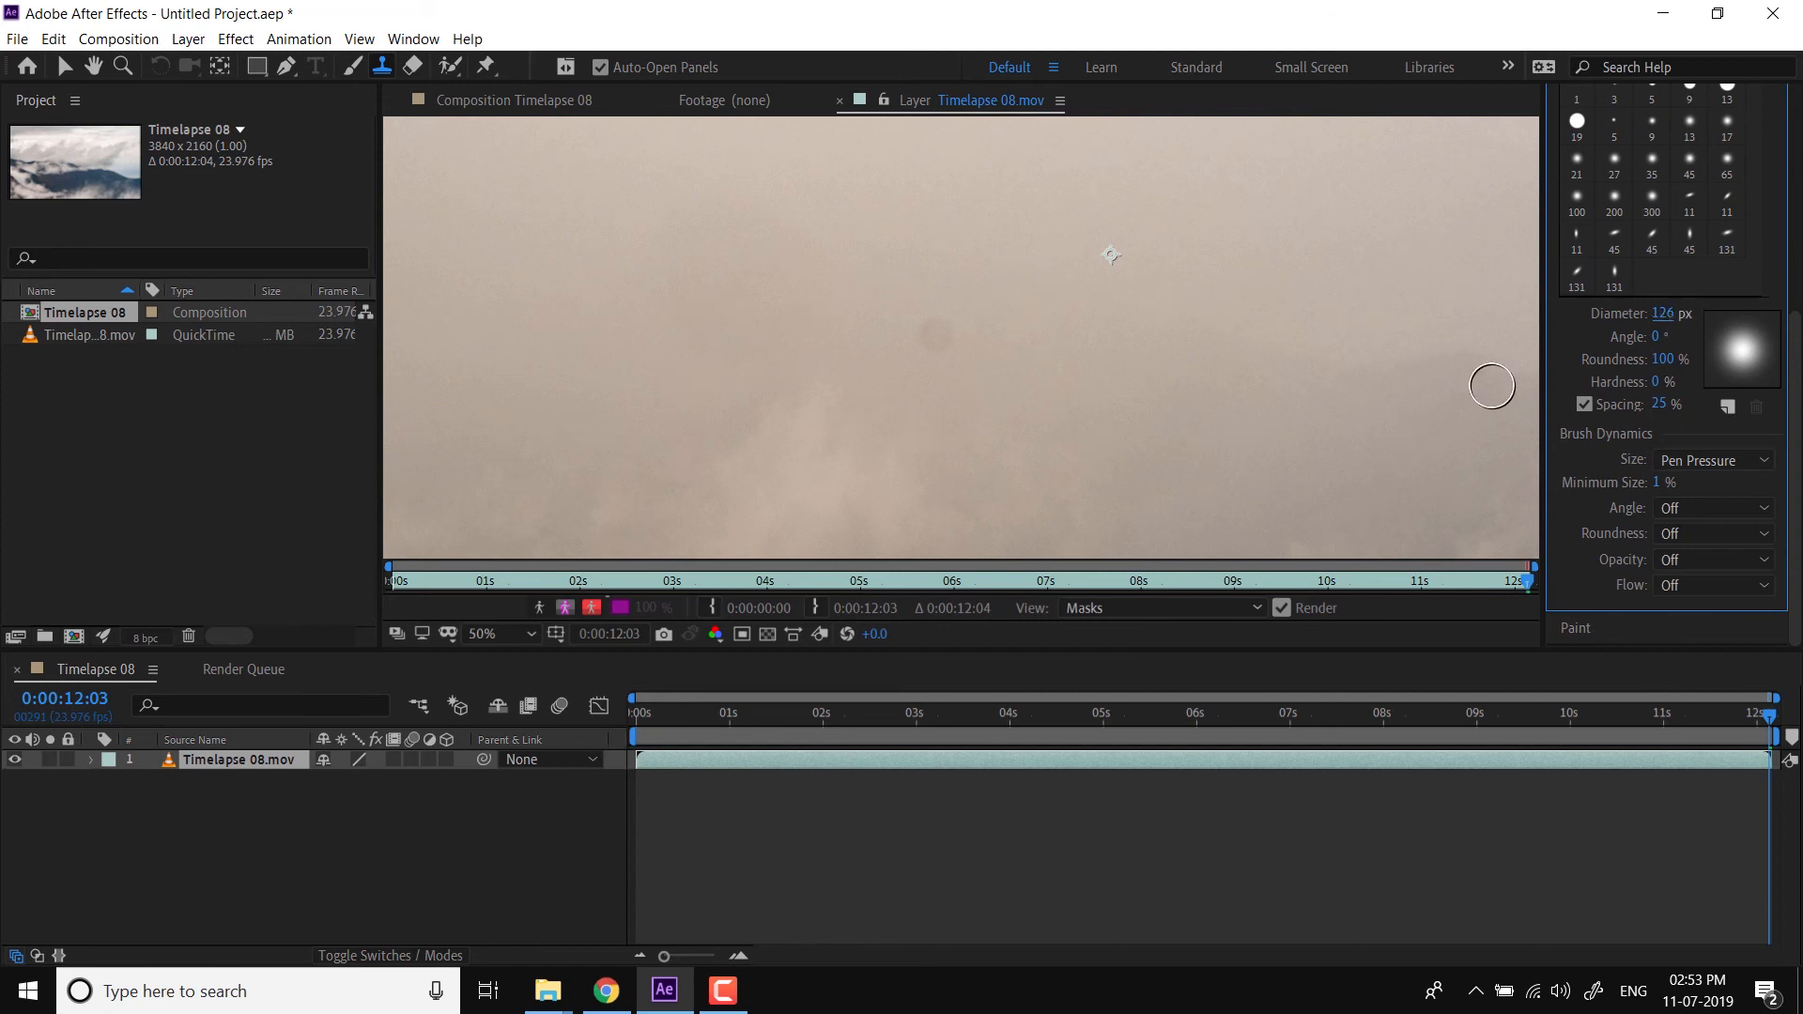
mouse_move(1548, 552)
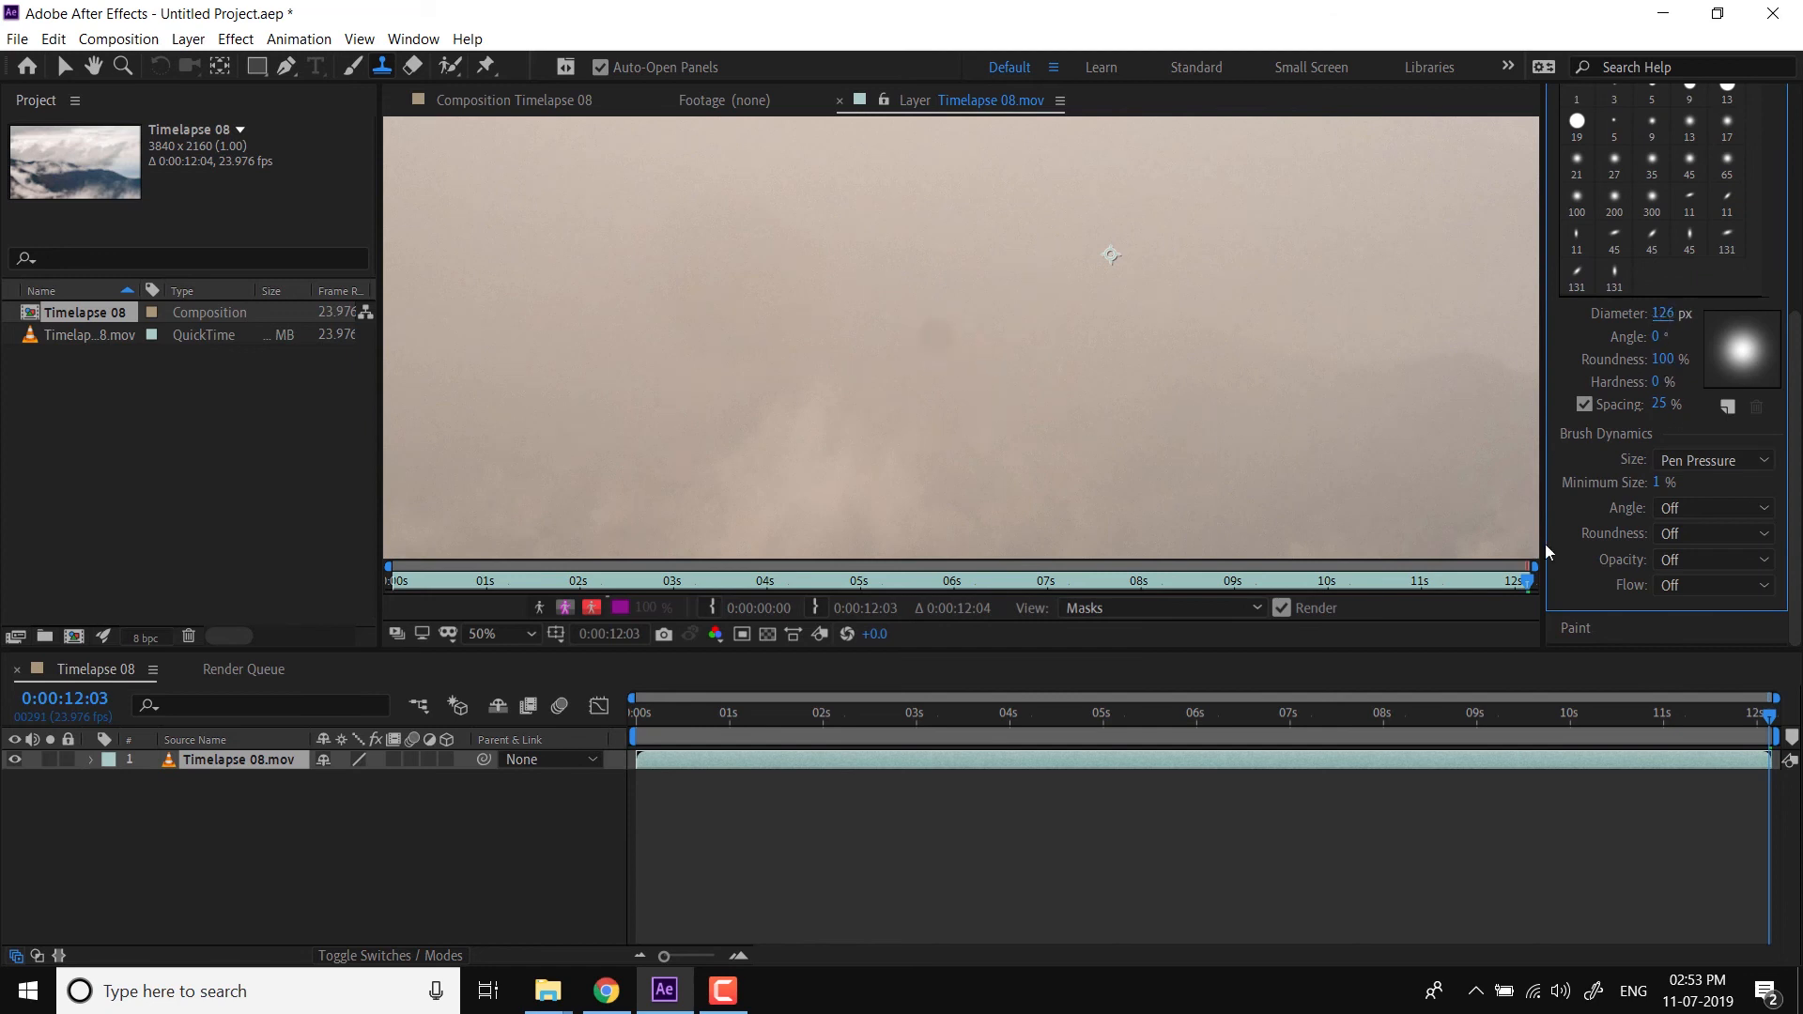
click(1712, 507)
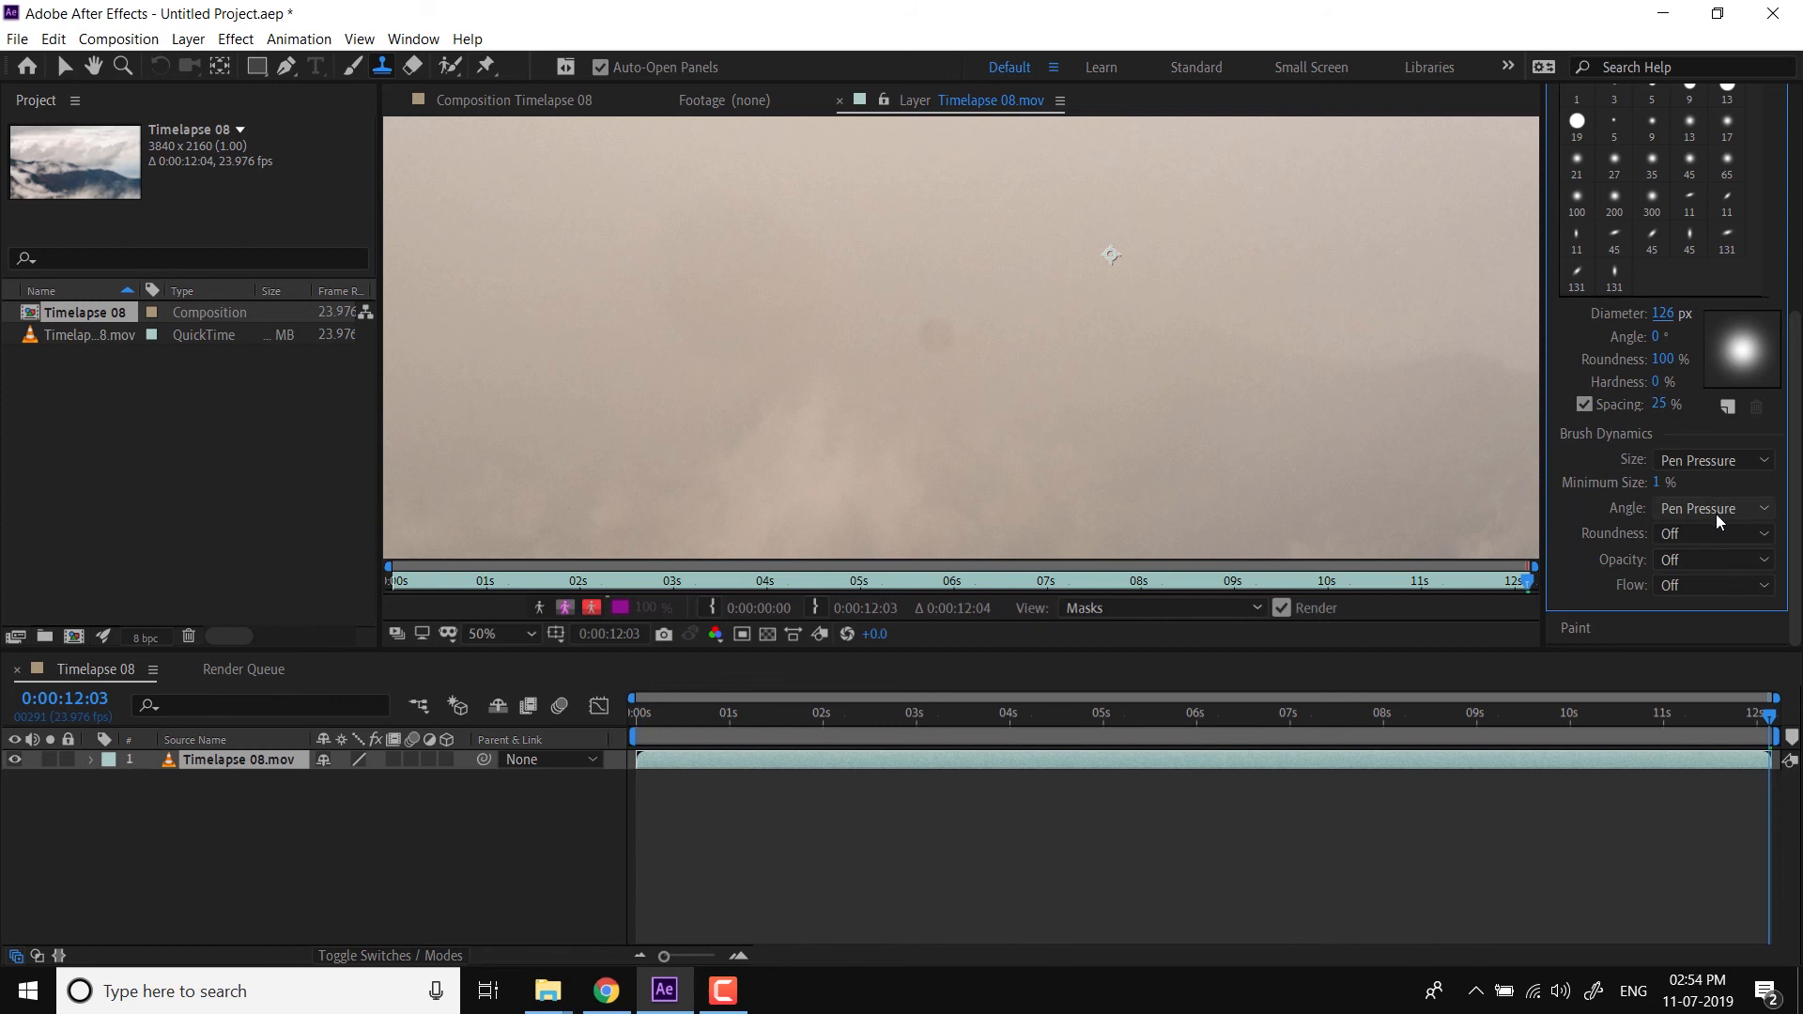
click(1711, 508)
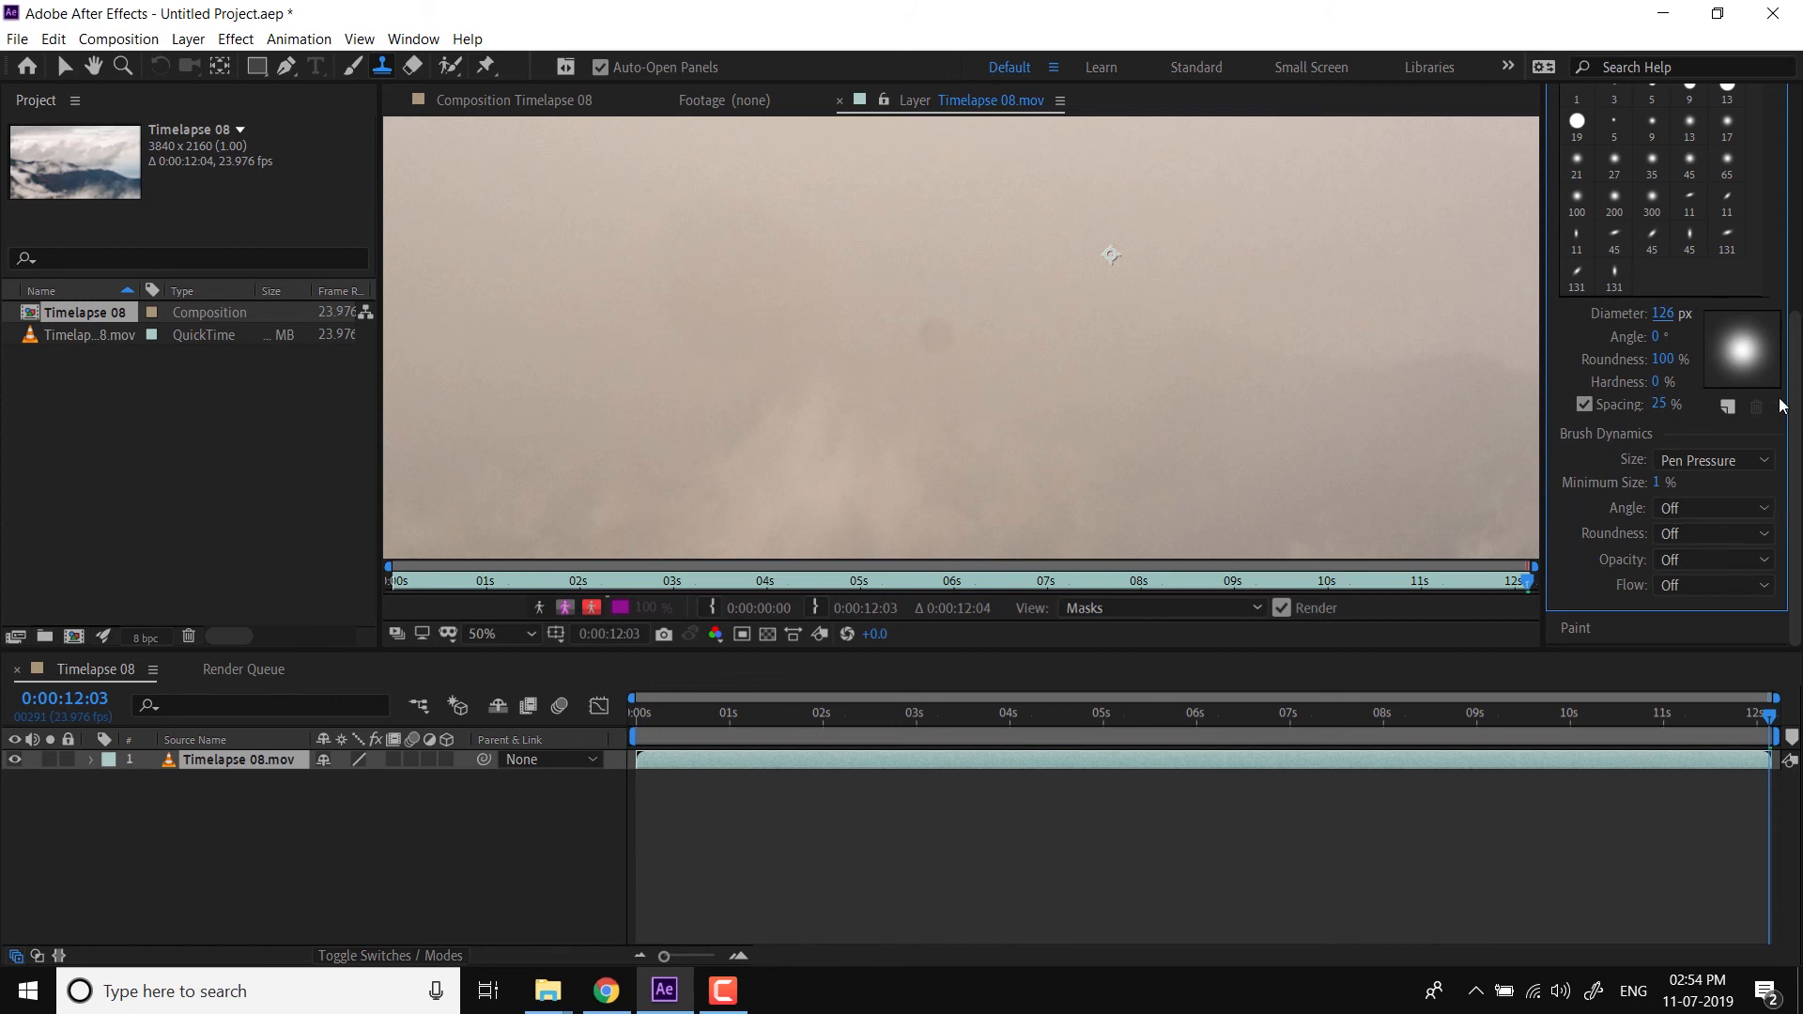
mouse_move(1598, 634)
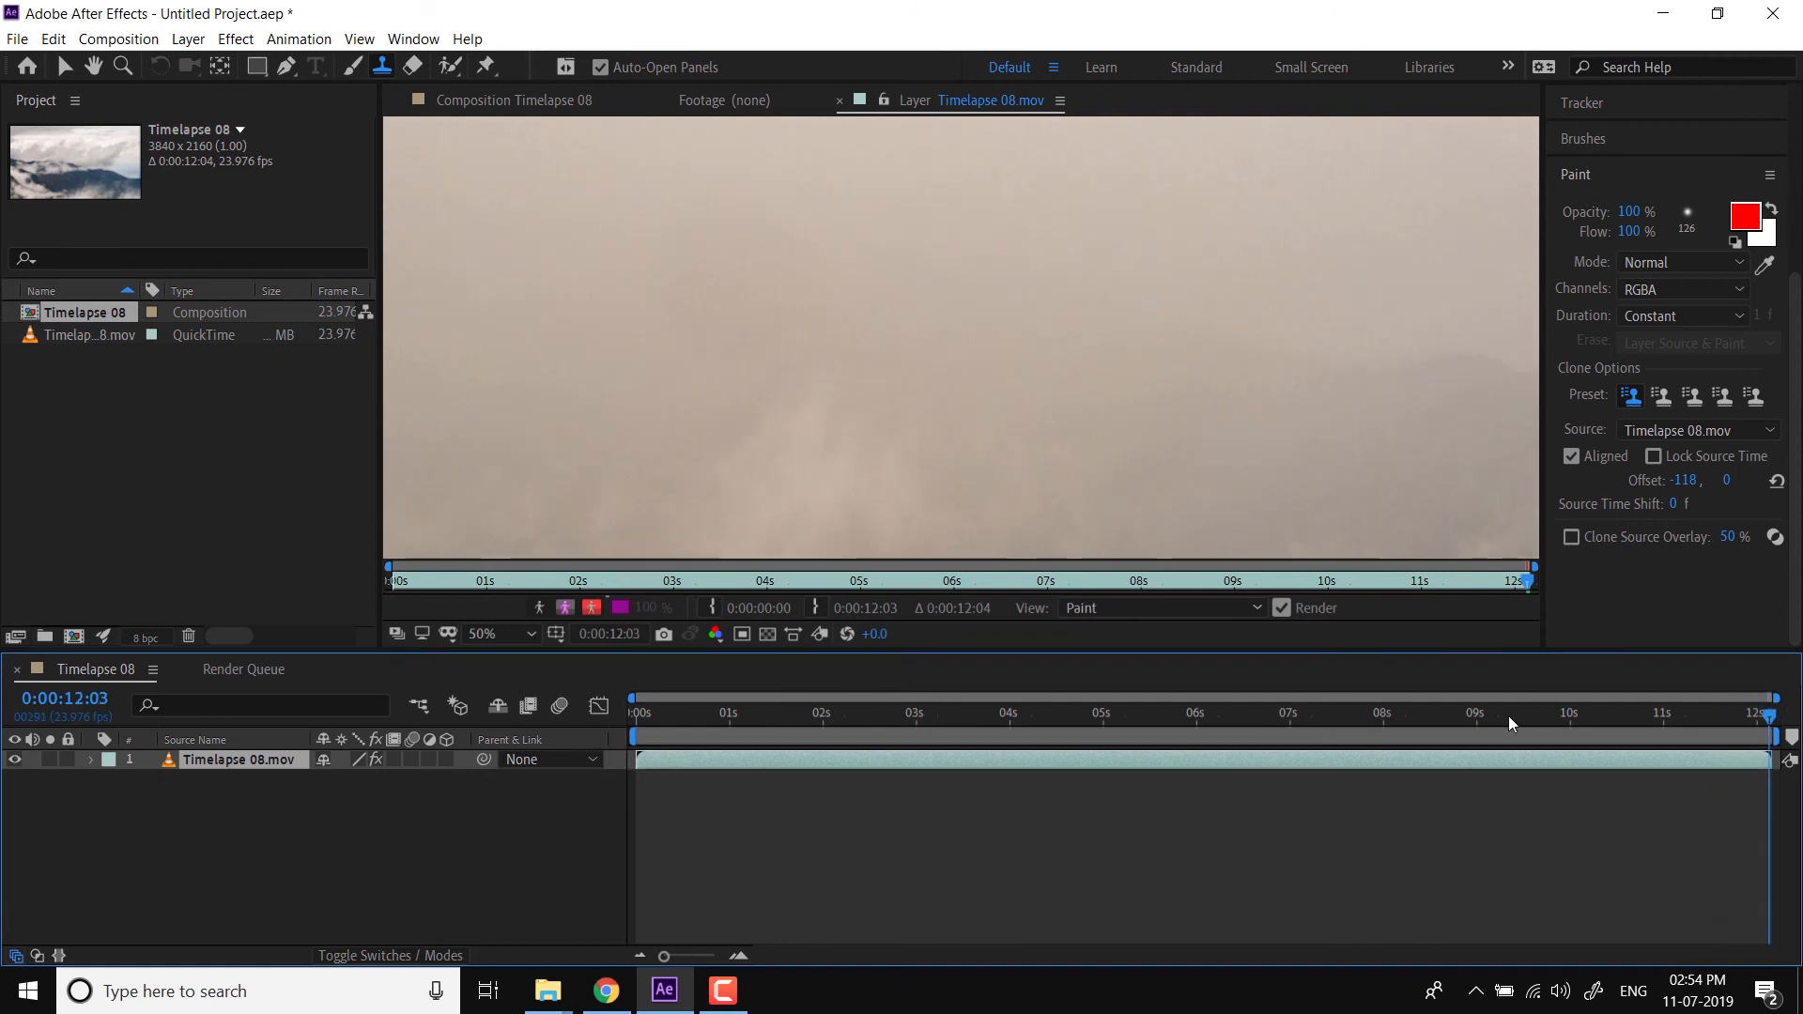
Expand the layer's Paint effect and the Clone 1 stroke properties in the timeline
click(92, 759)
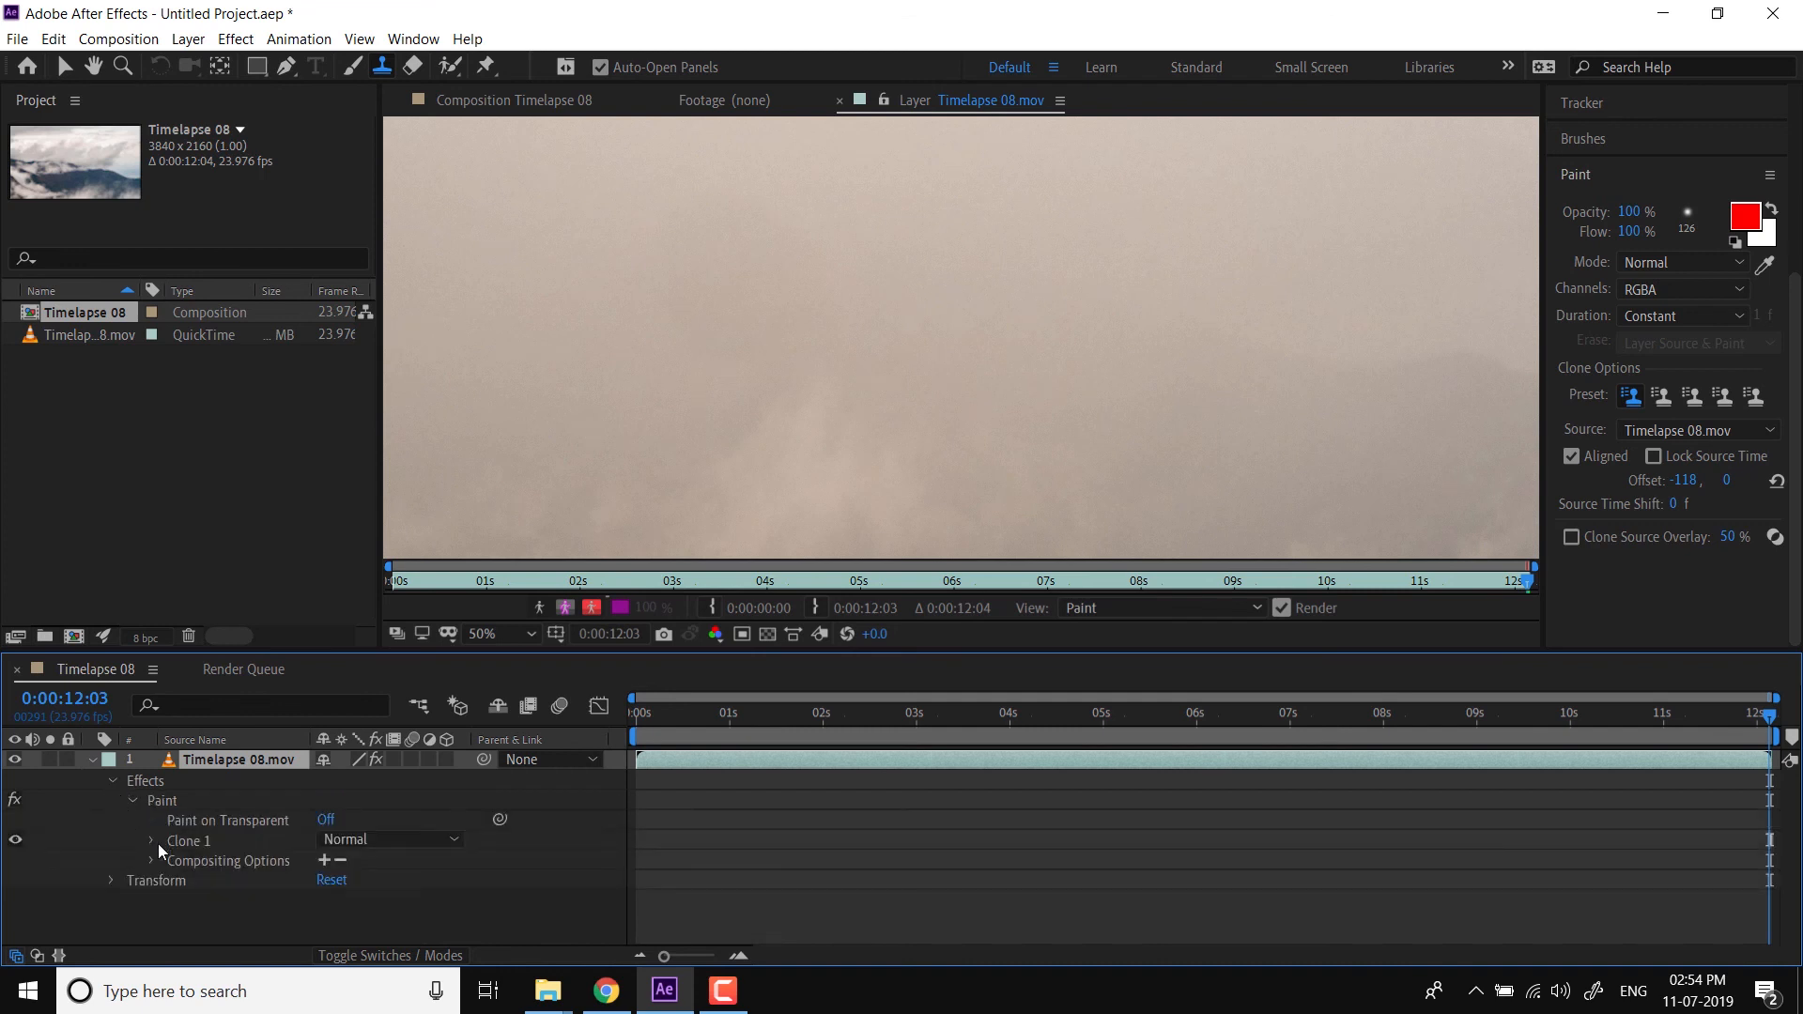
click(150, 841)
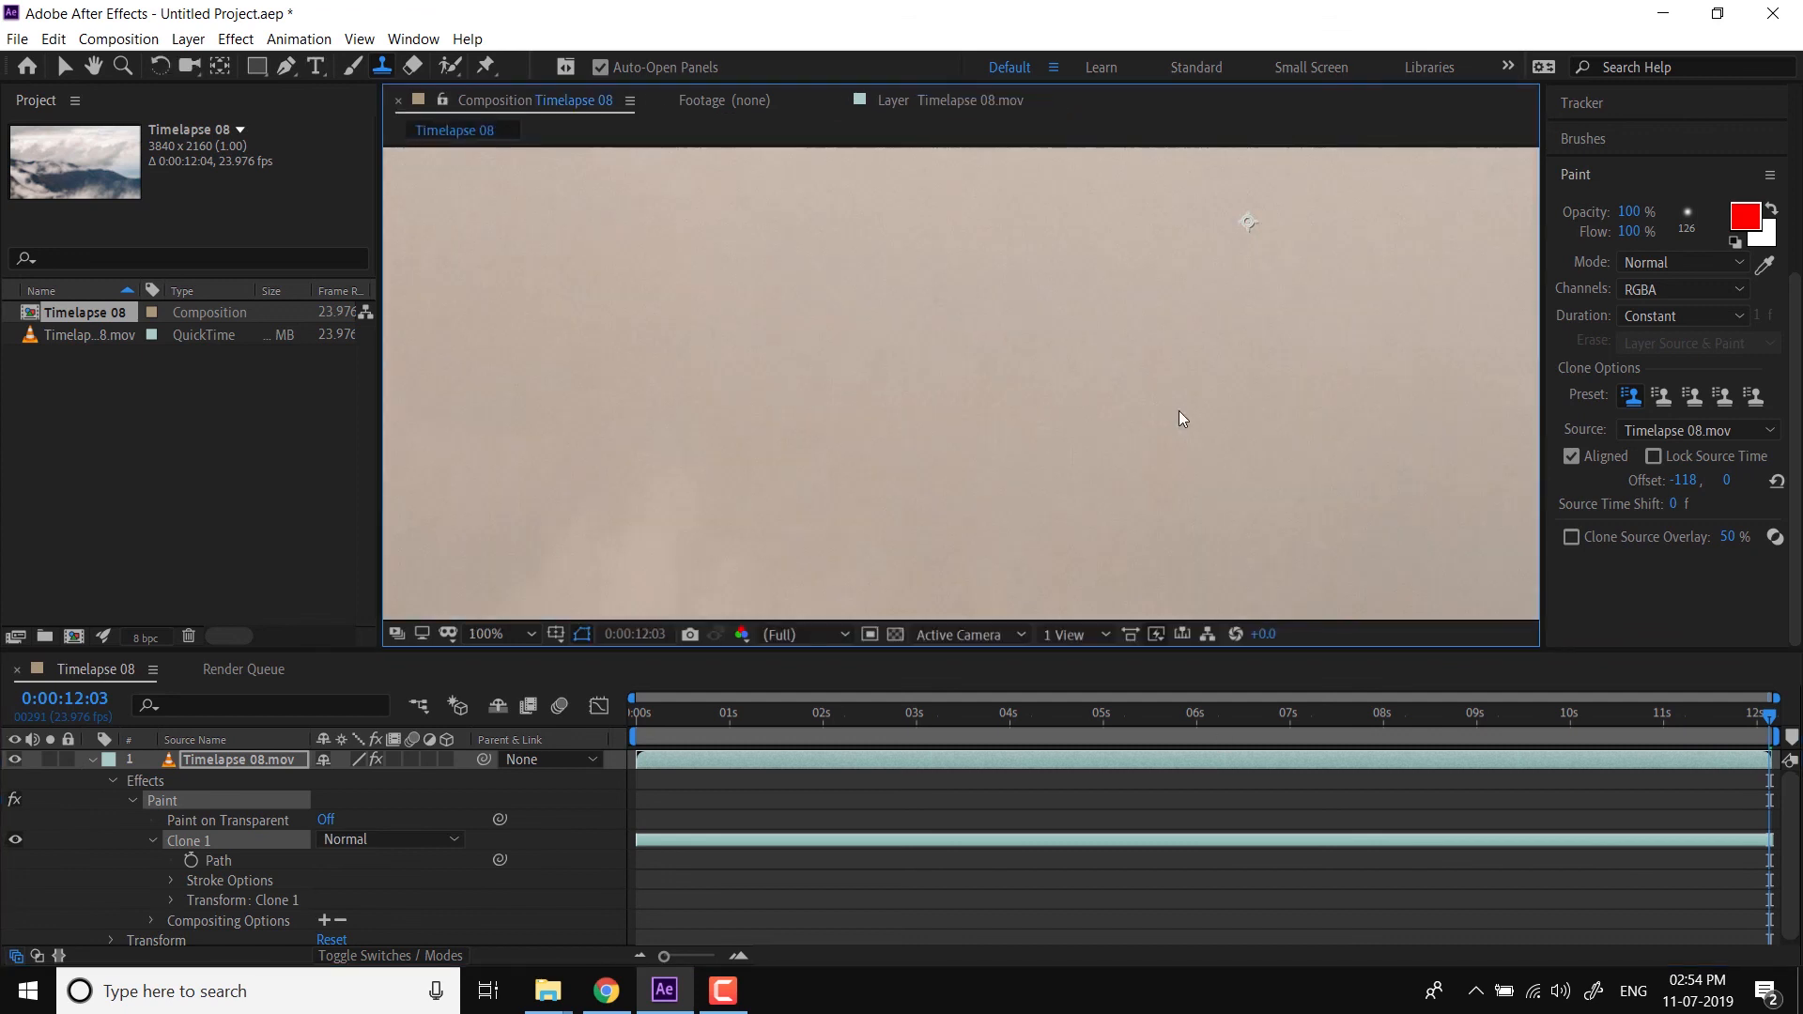
Fit the frame, jump to about 8 seconds, and toggle Clone 1 to compare
click(492, 633)
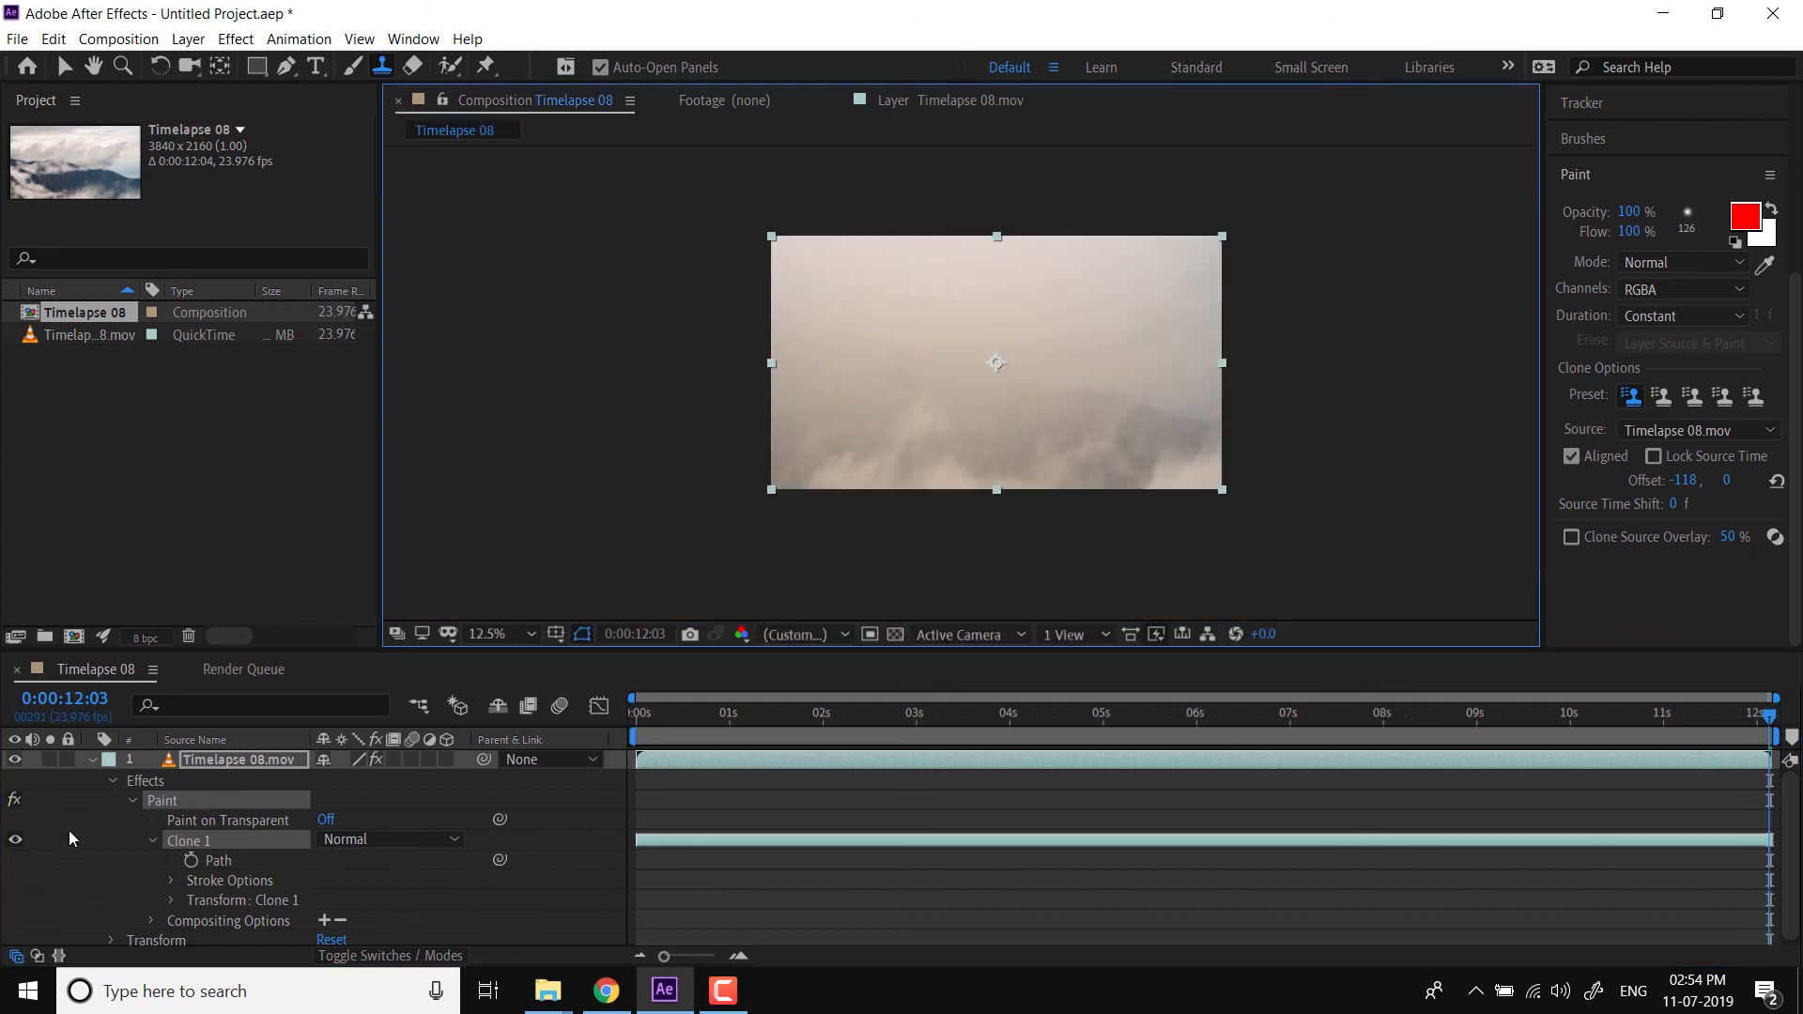
click(1448, 713)
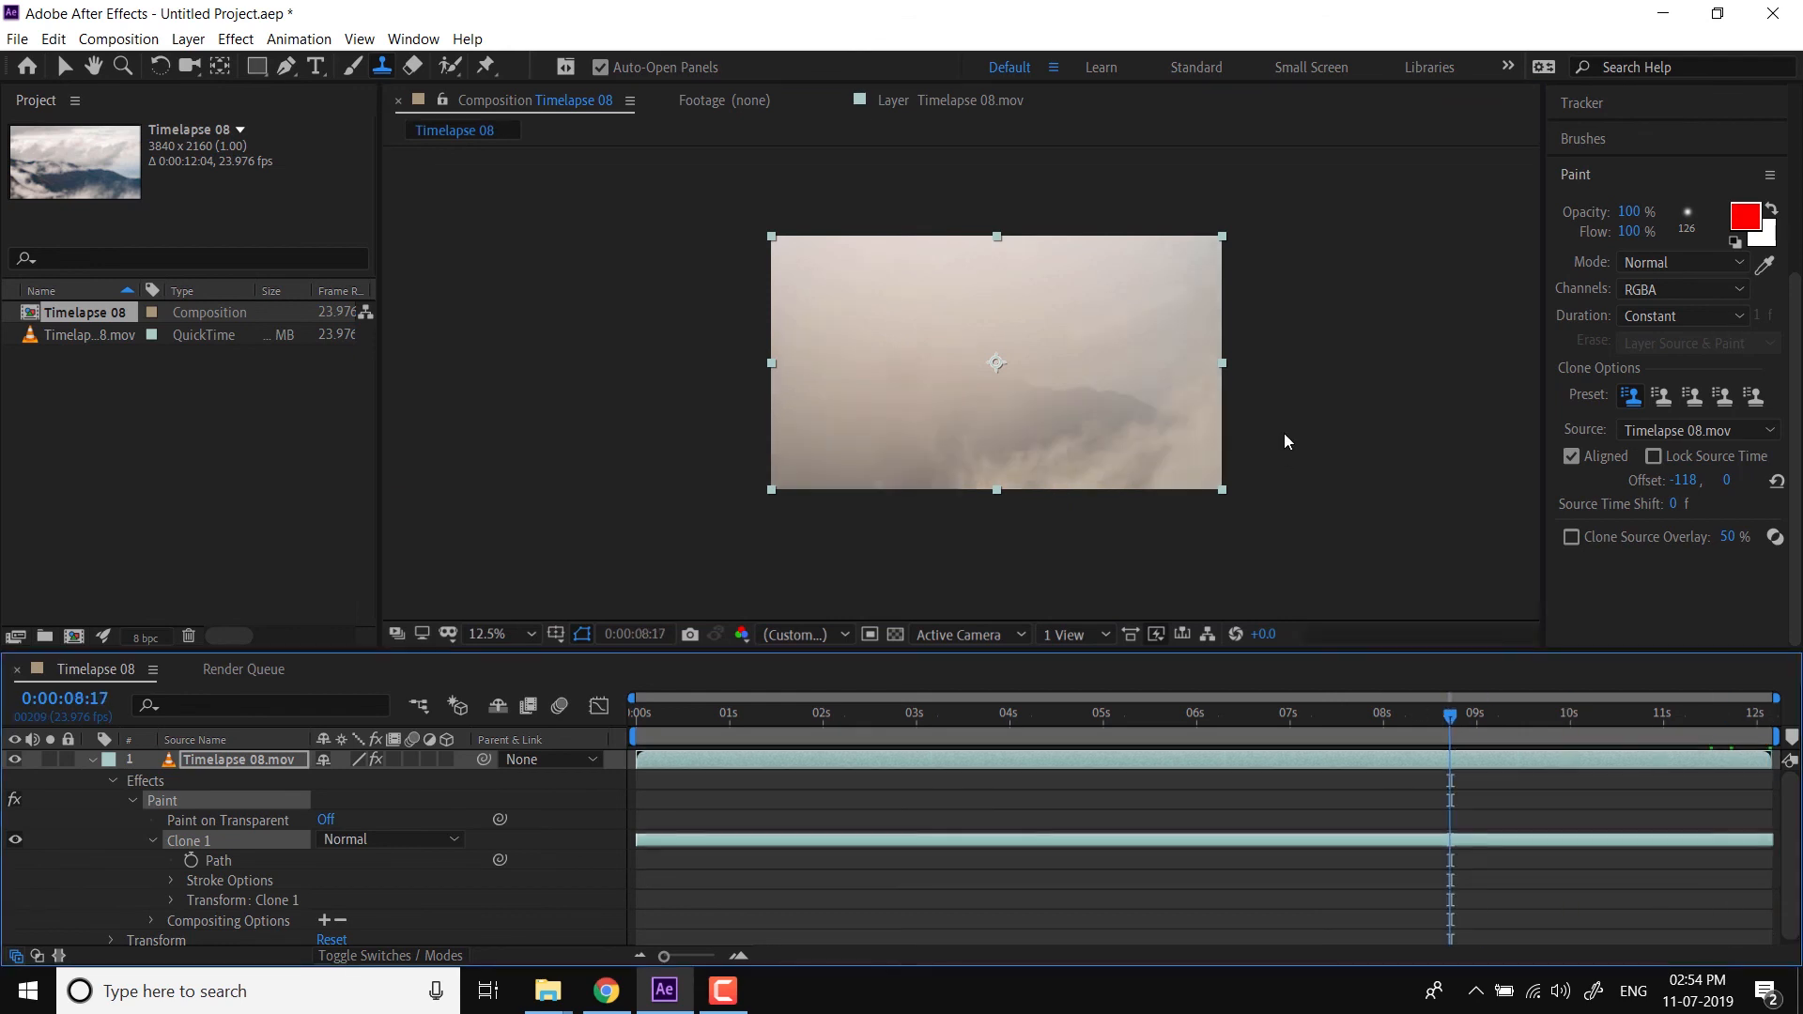
click(503, 634)
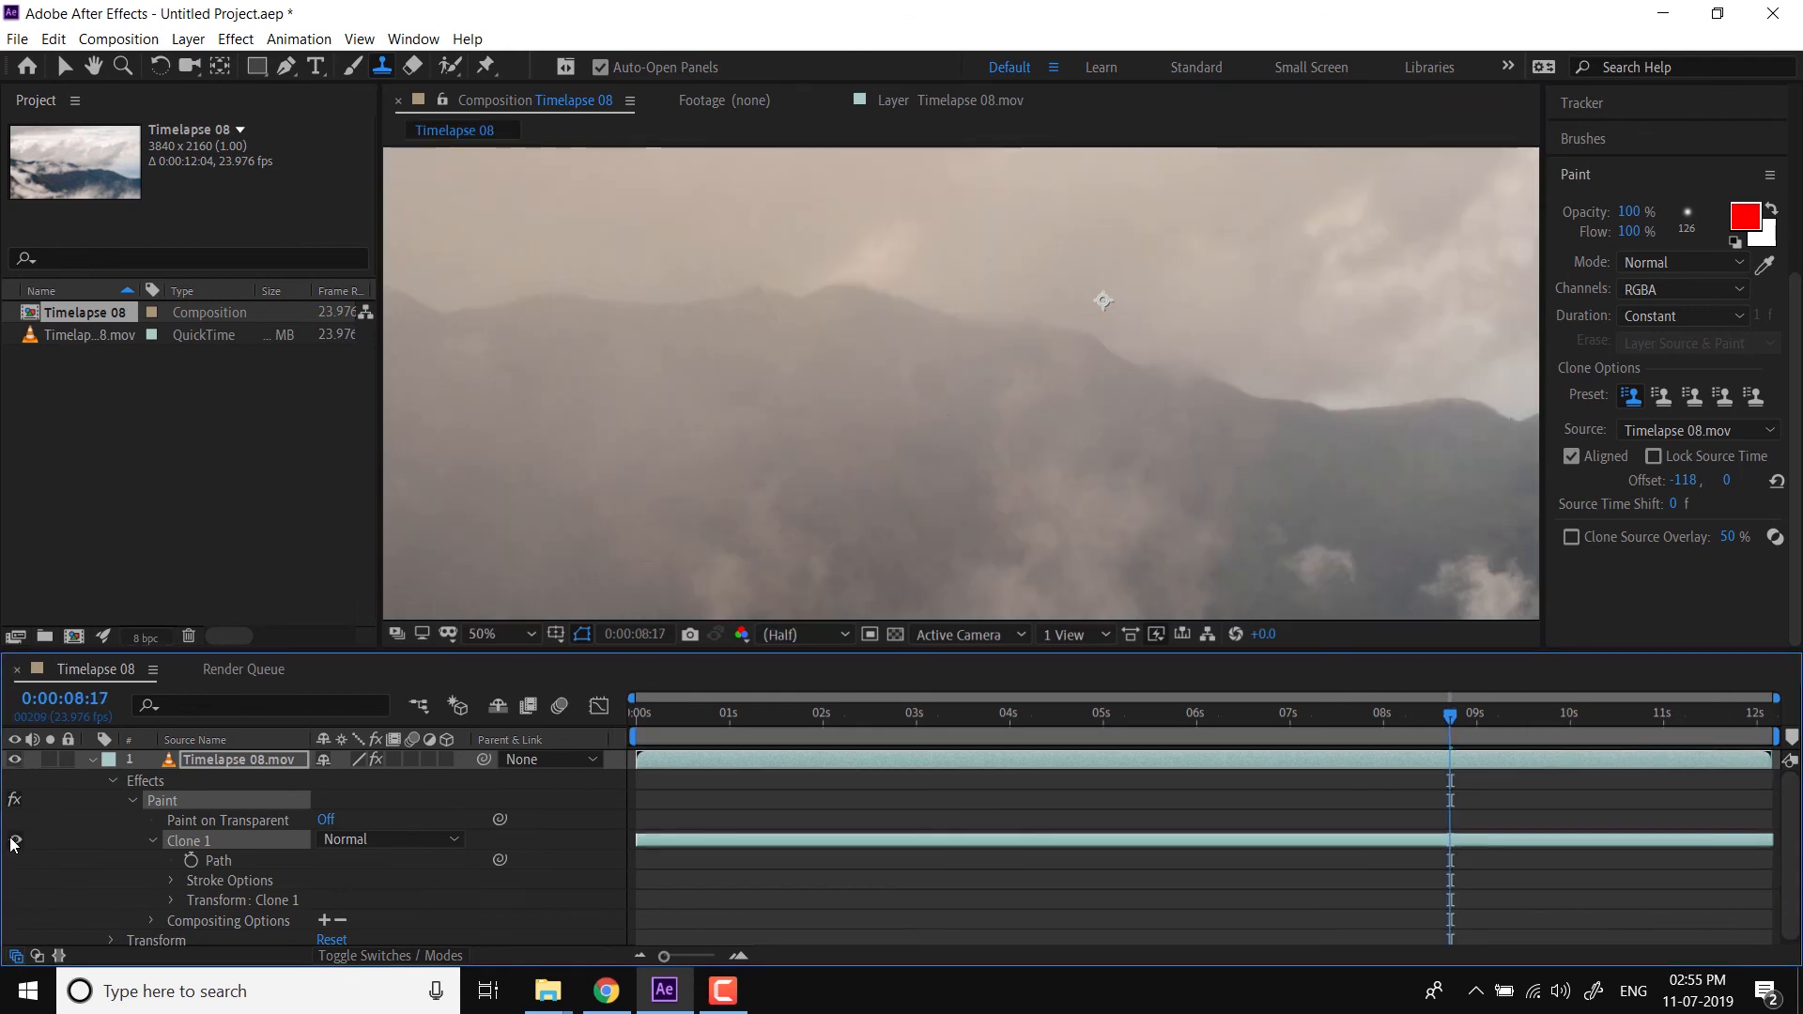